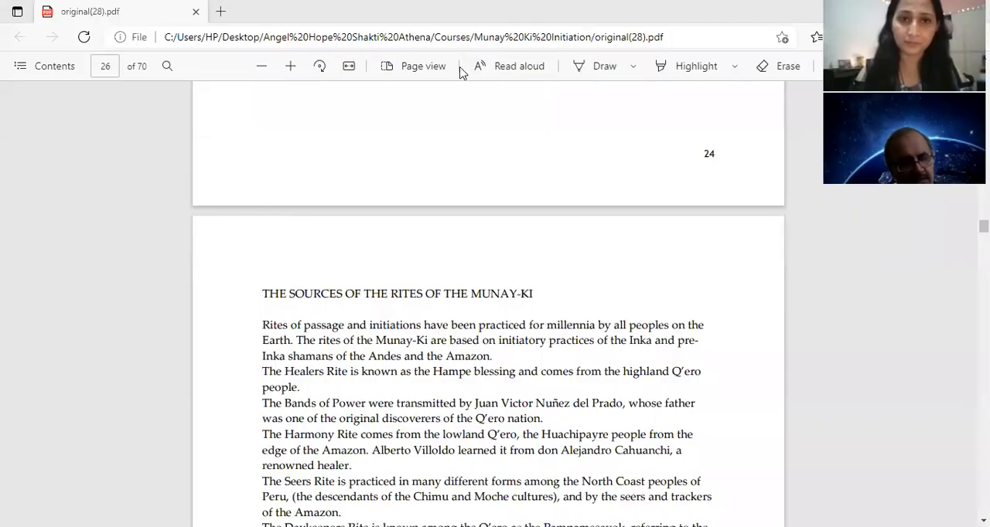
mouse_move(495, 221)
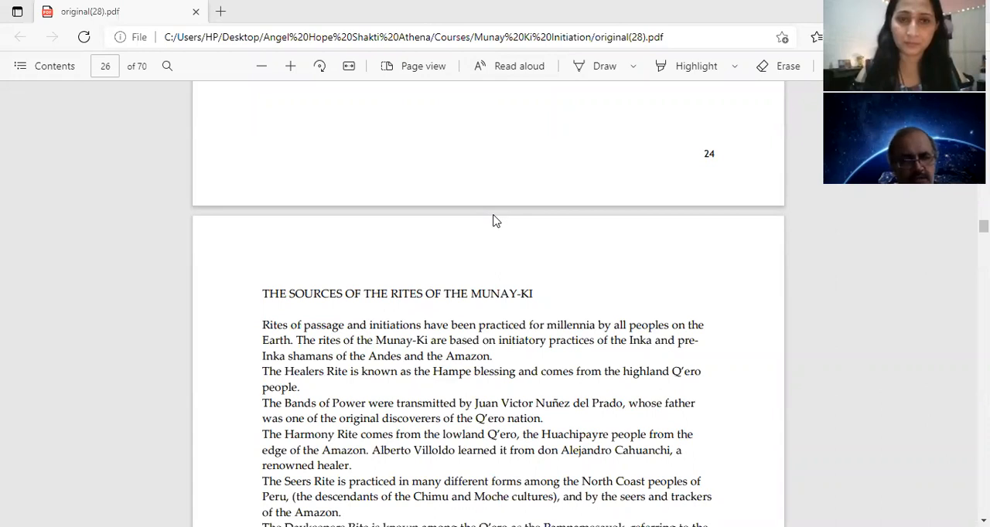
mouse_move(494, 213)
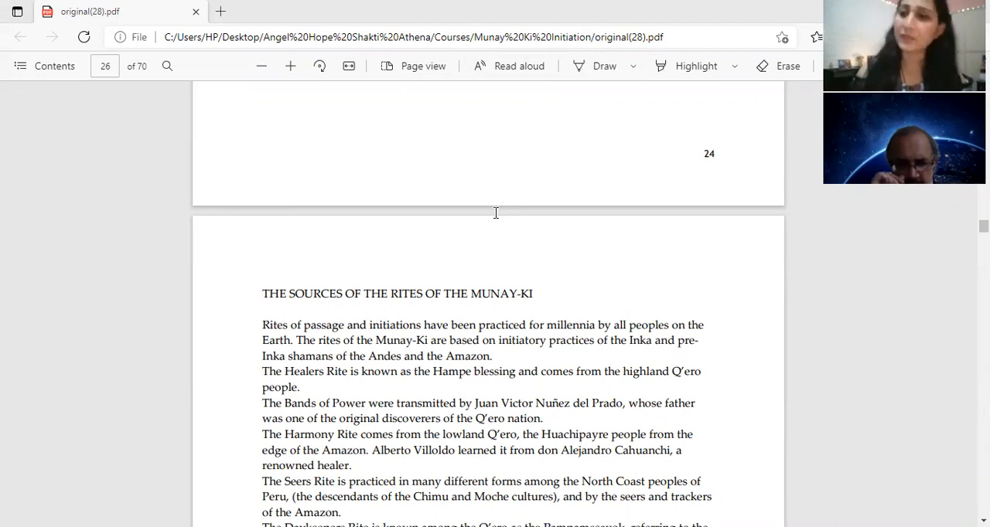
Scroll from the sources of the rites back to the 'What about these Rites!' heading on page 24
scroll(up, 3)
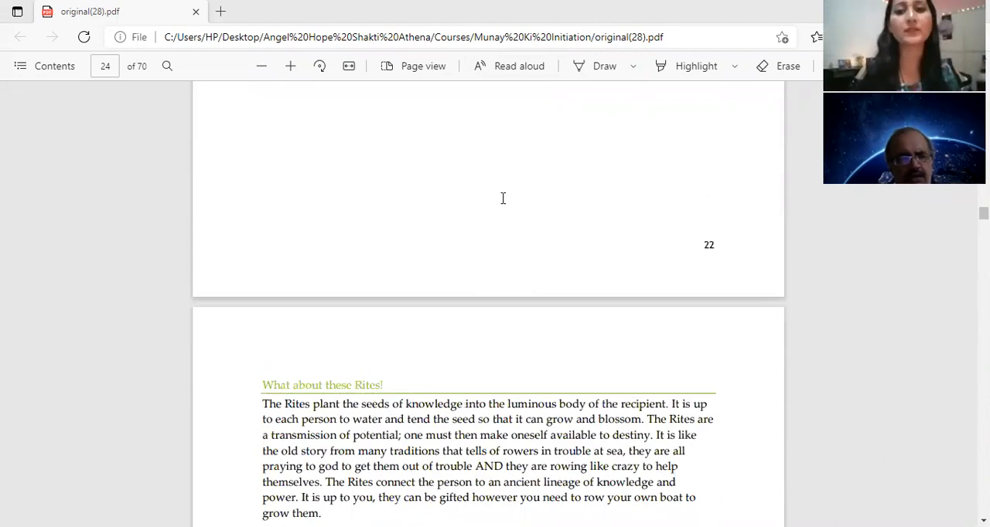
scroll(up, 3)
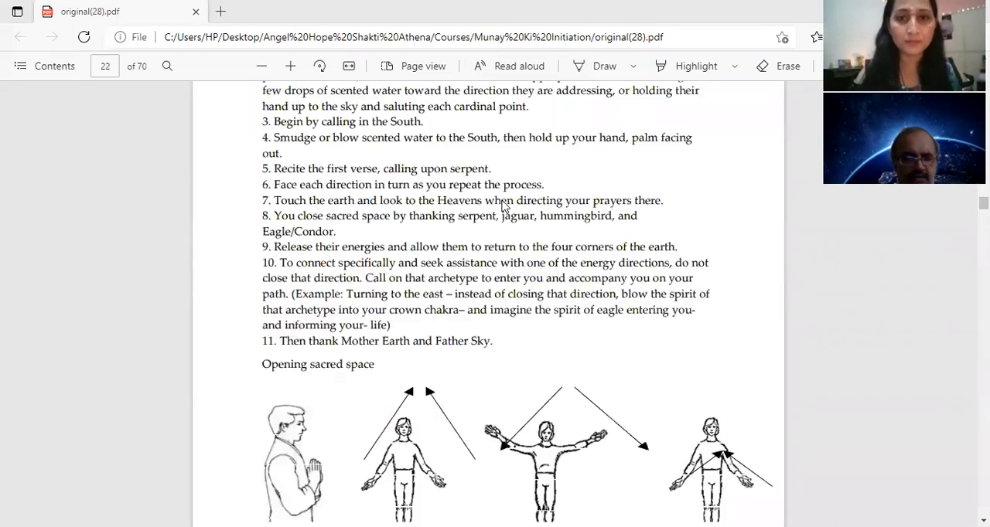
scroll(down, 3)
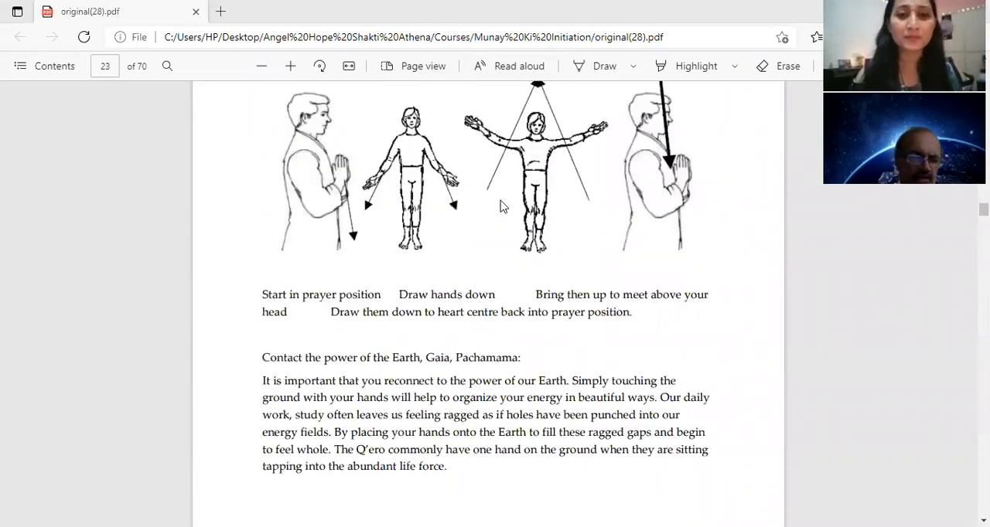
scroll(down, 3)
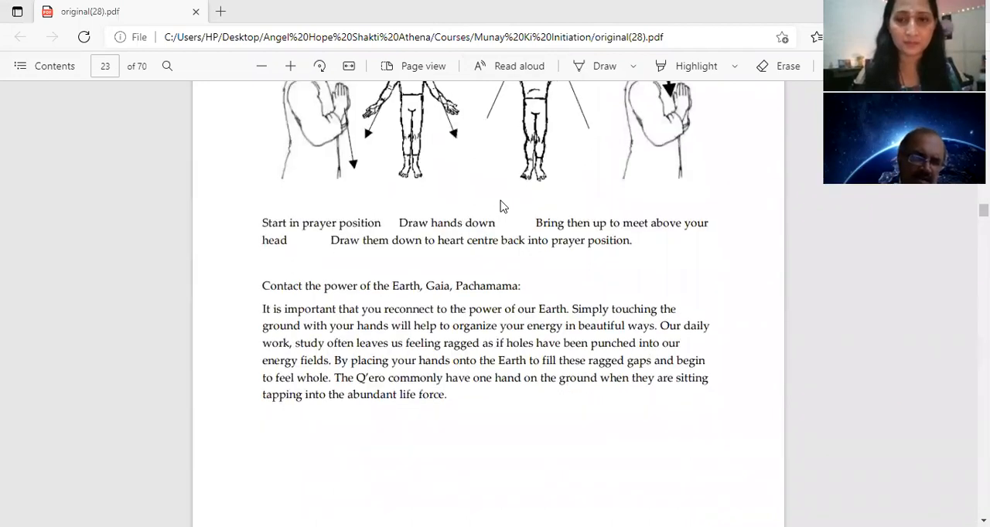
scroll(down, 3)
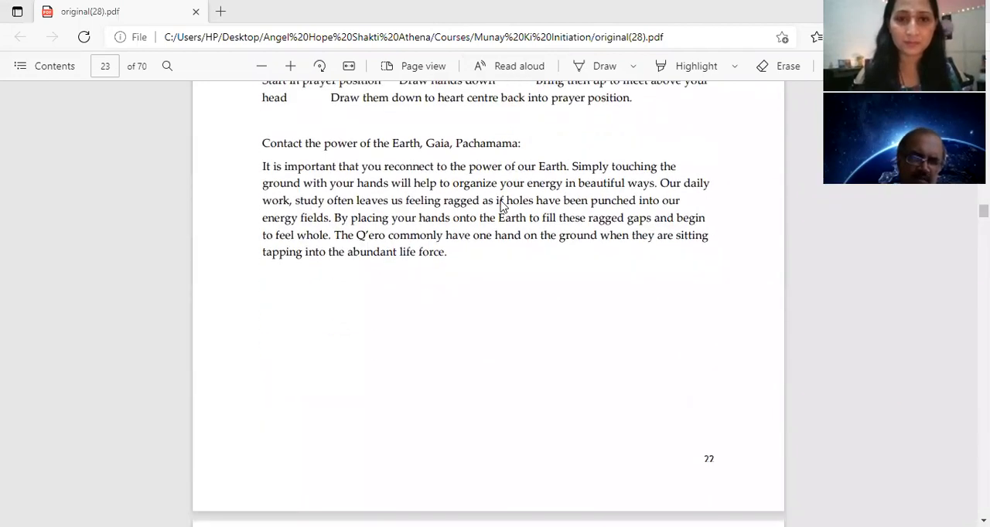
scroll(down, 3)
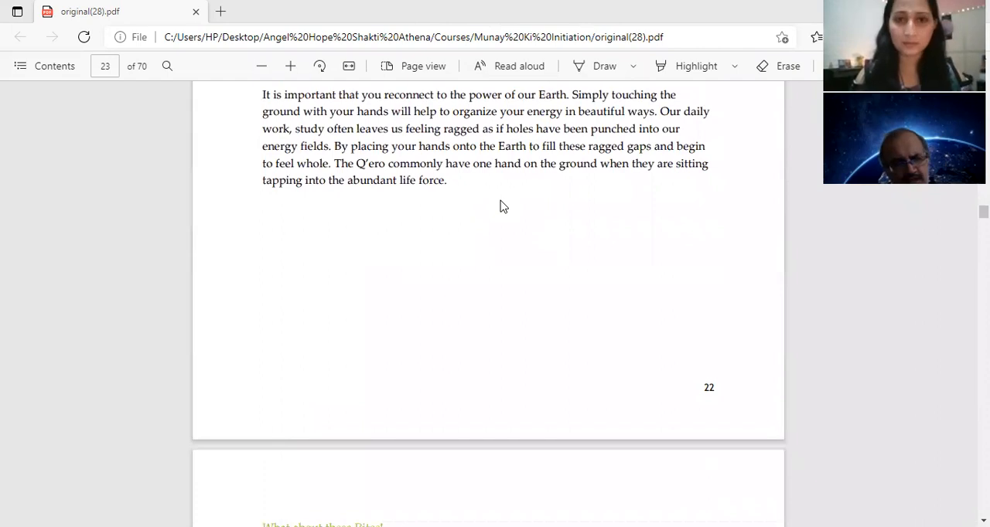
scroll(down, 3)
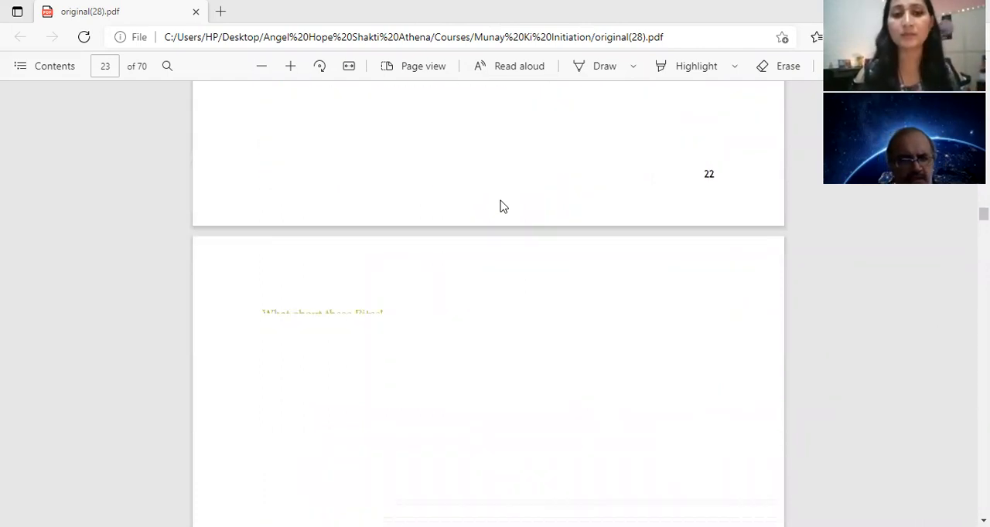
scroll(down, 3)
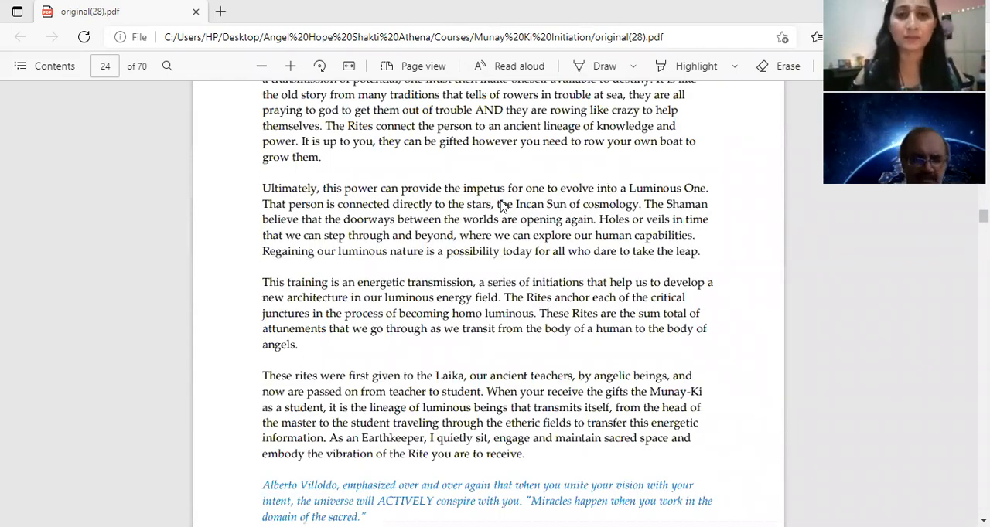
scroll(up, 3)
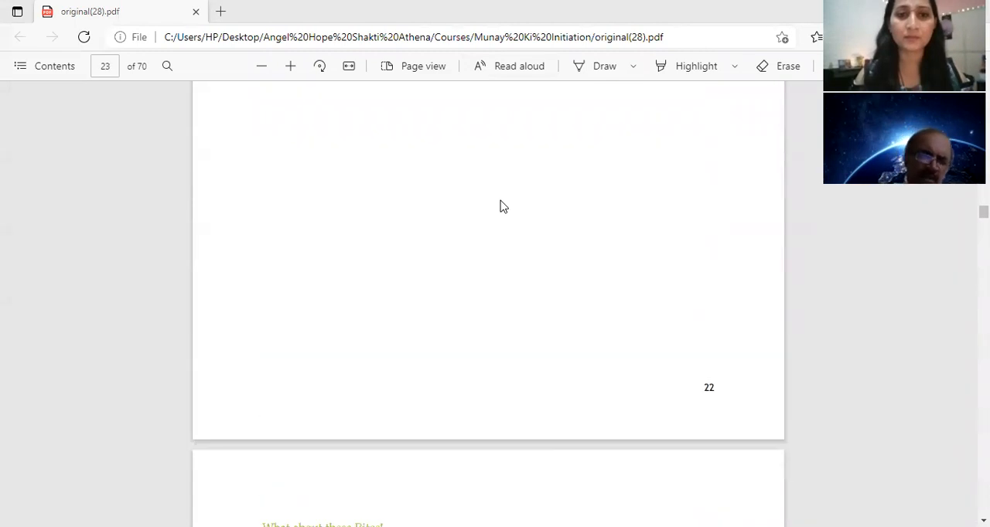
scroll(down, 3)
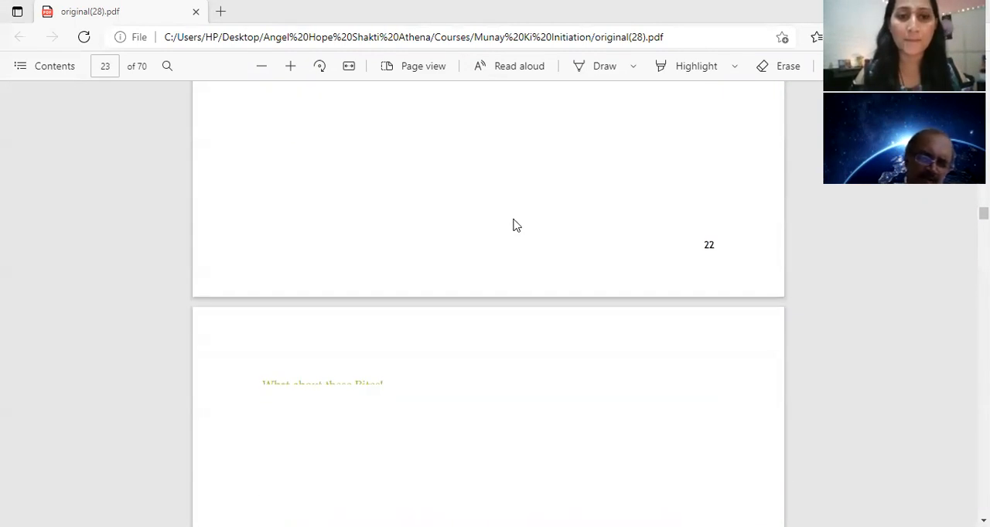
mouse_move(520, 213)
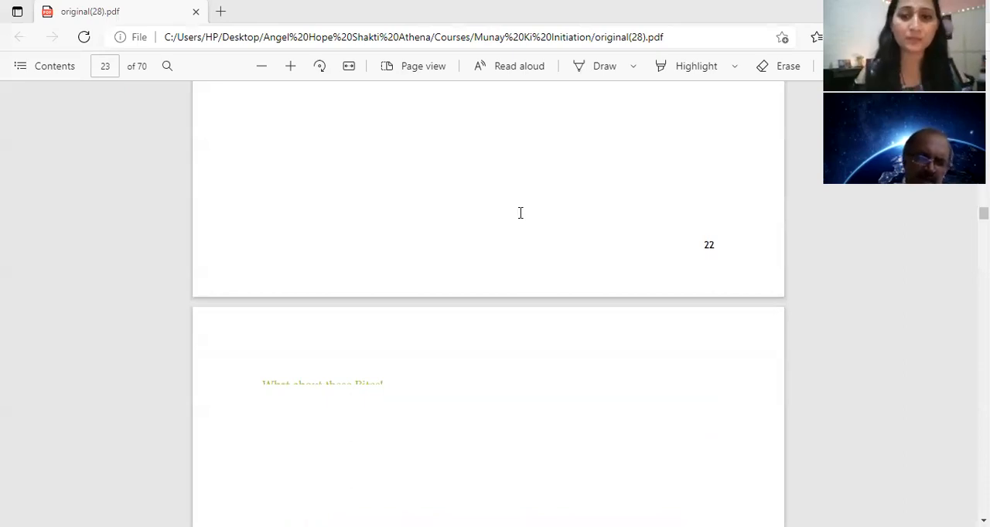
scroll(down, 3)
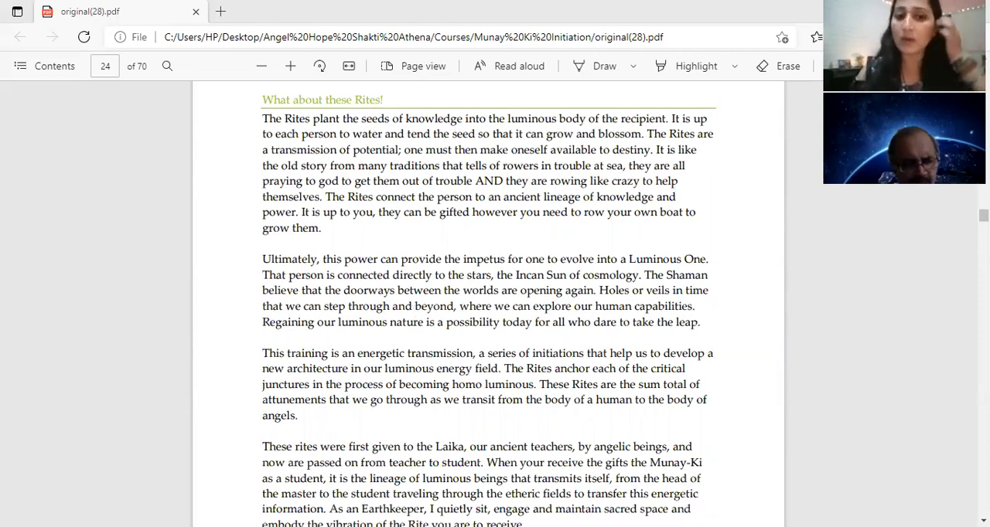
mouse_move(706, 144)
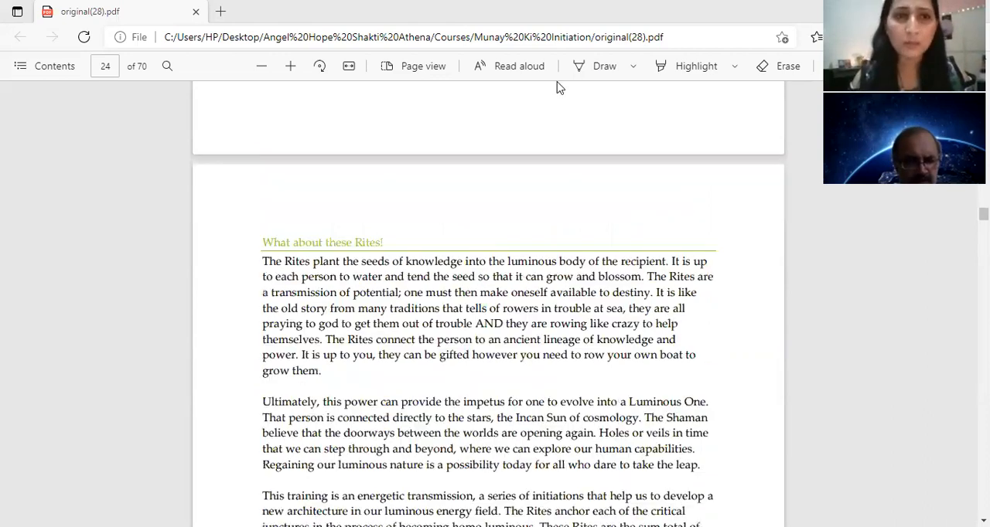
mouse_move(739, 201)
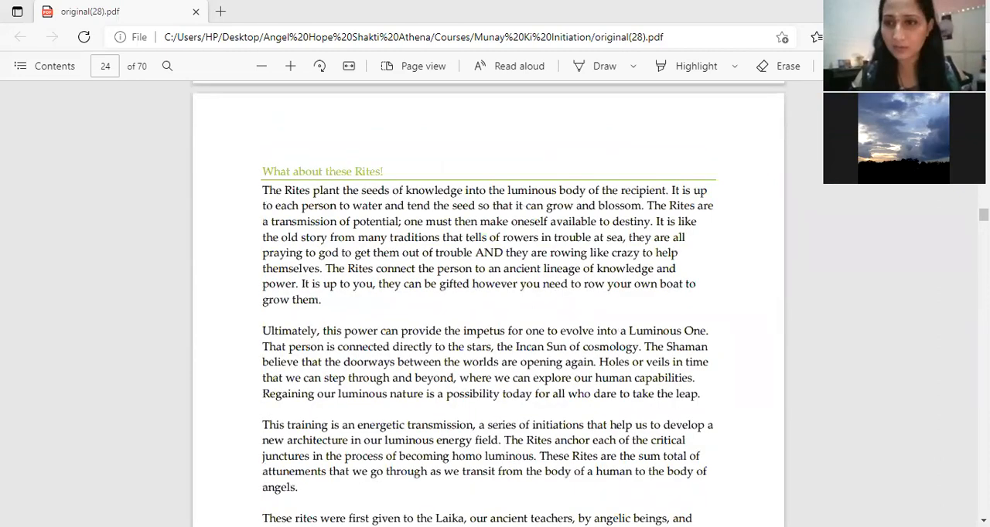
mouse_move(753, 316)
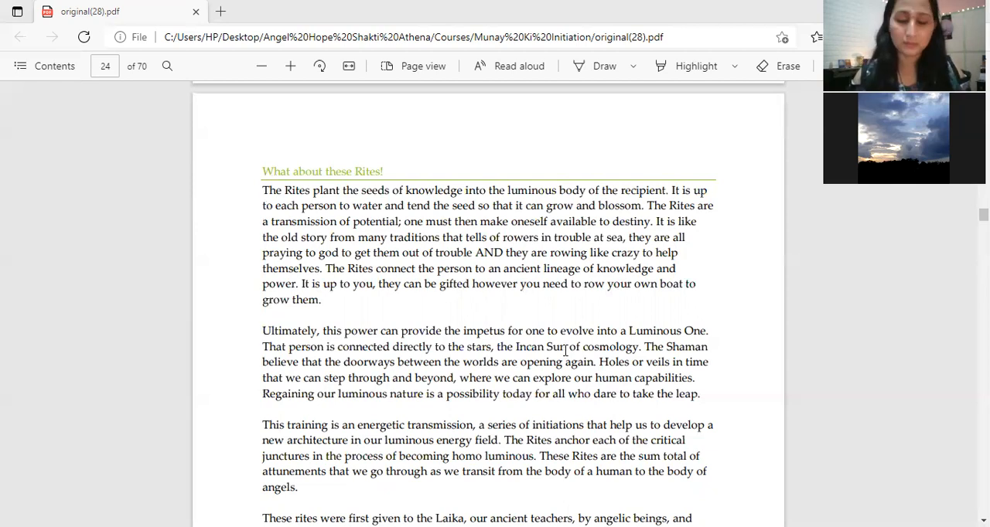
mouse_move(575, 325)
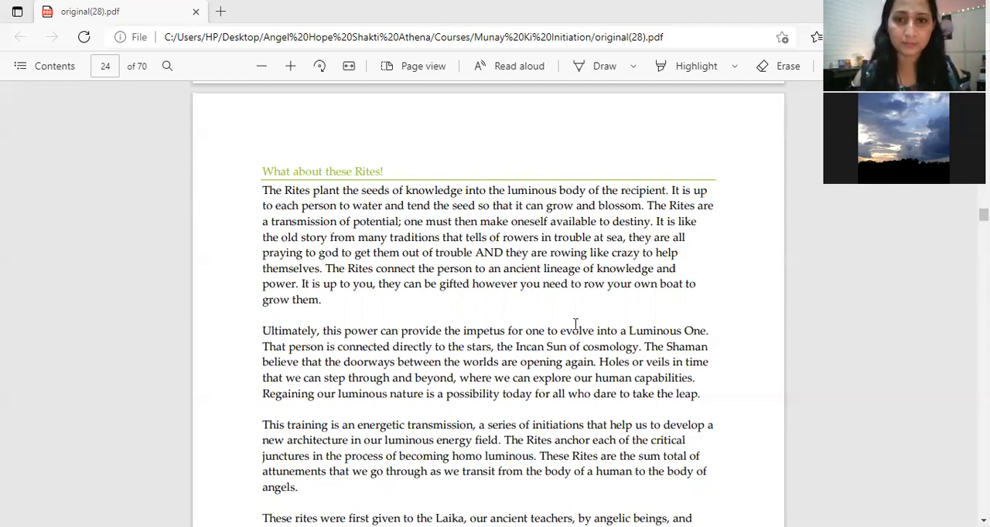
mouse_move(597, 306)
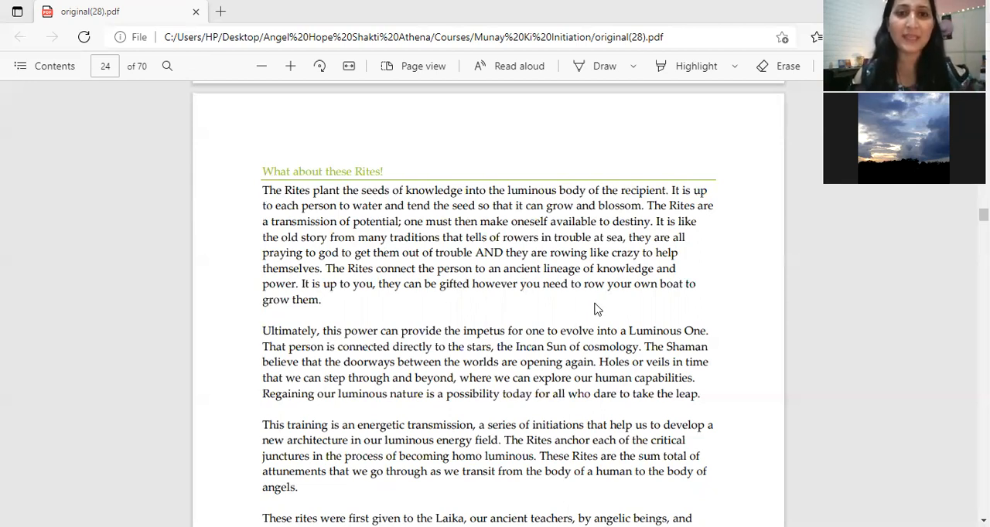
mouse_move(581, 381)
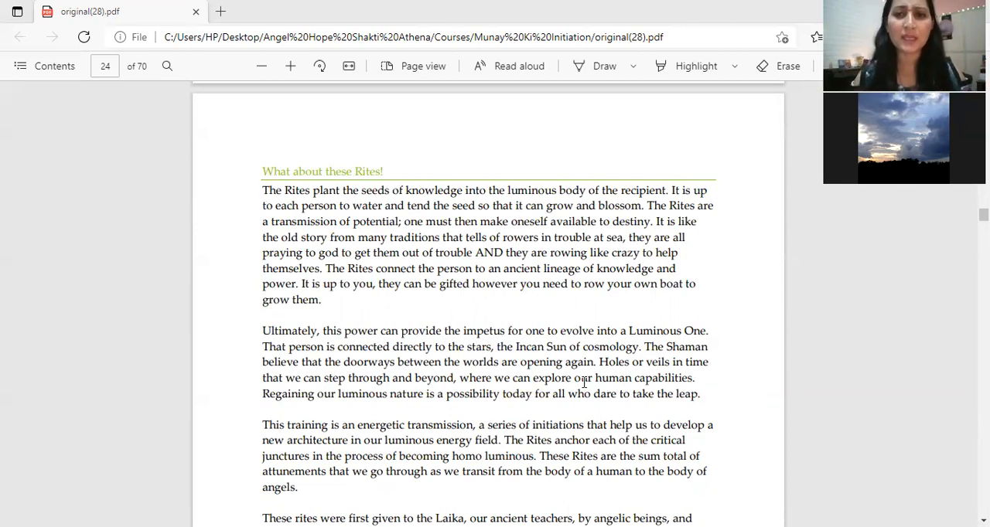
mouse_move(940, 348)
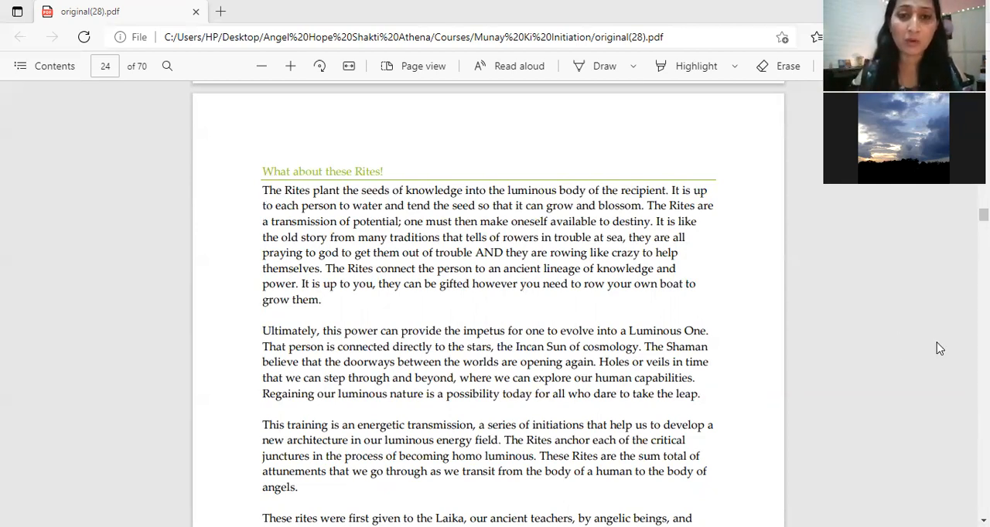
mouse_move(915, 309)
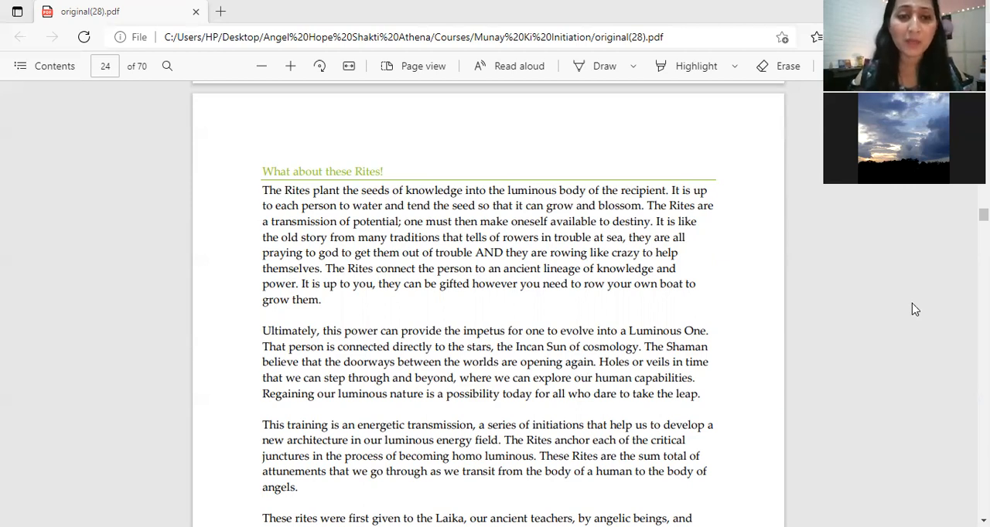
mouse_move(653, 225)
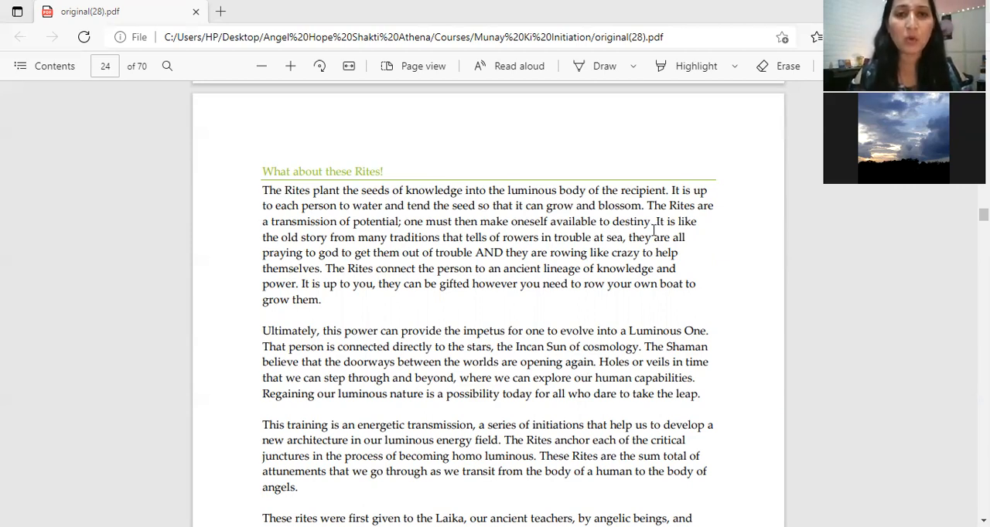
mouse_move(682, 263)
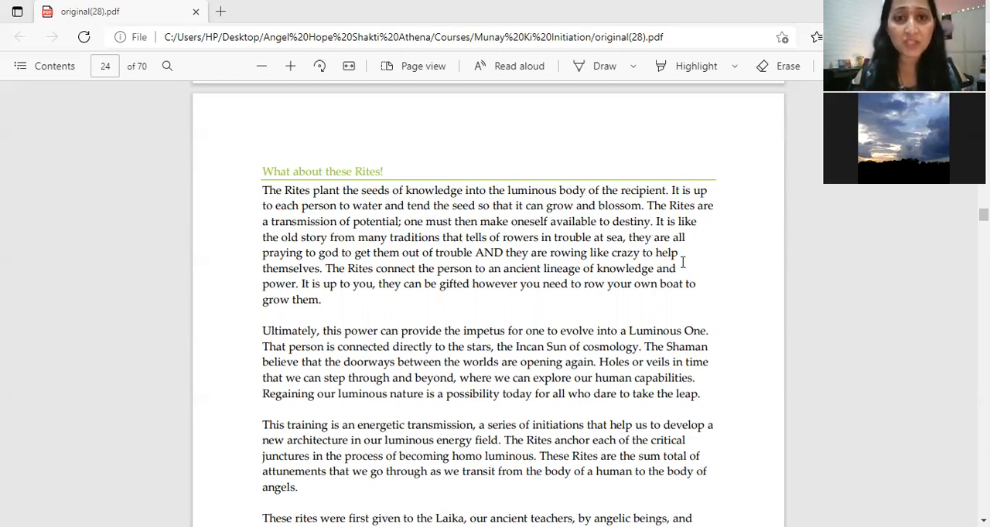
mouse_move(696, 264)
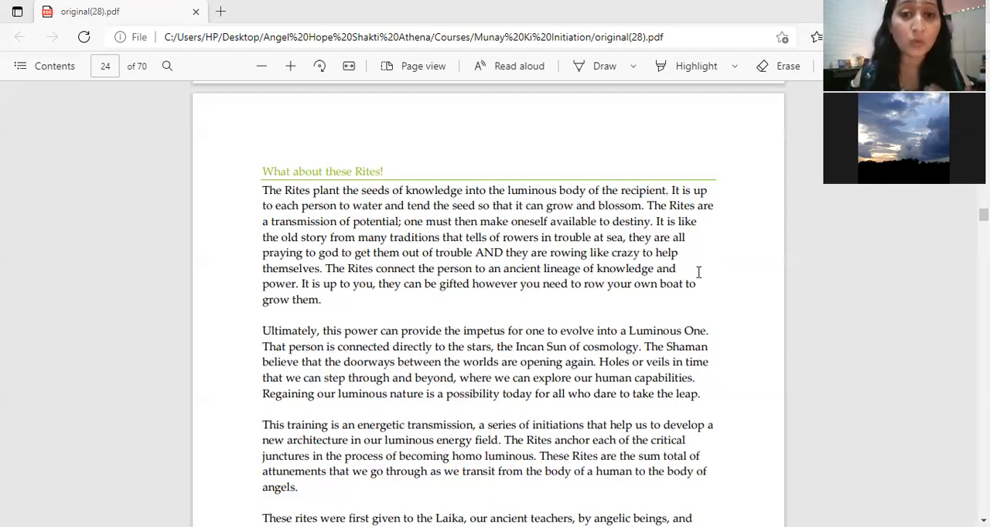
mouse_move(703, 275)
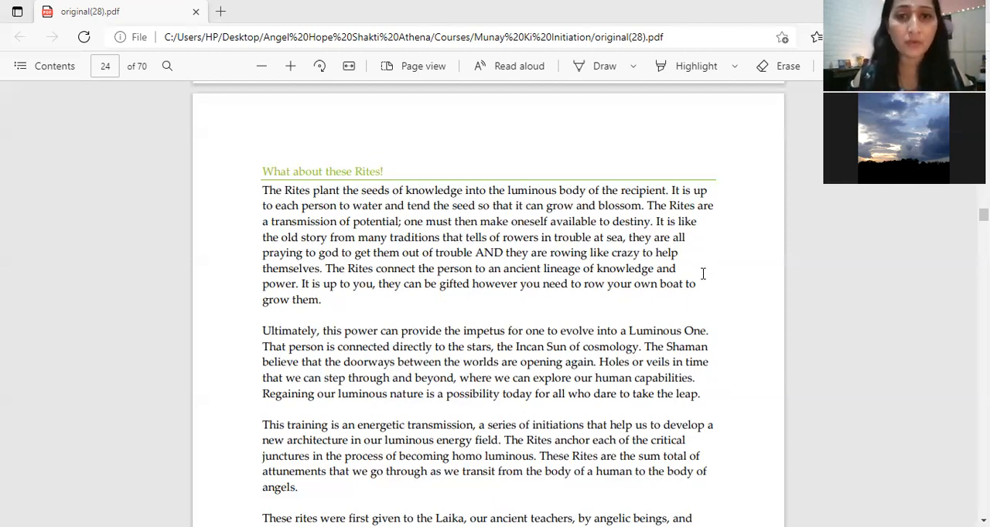
mouse_move(705, 269)
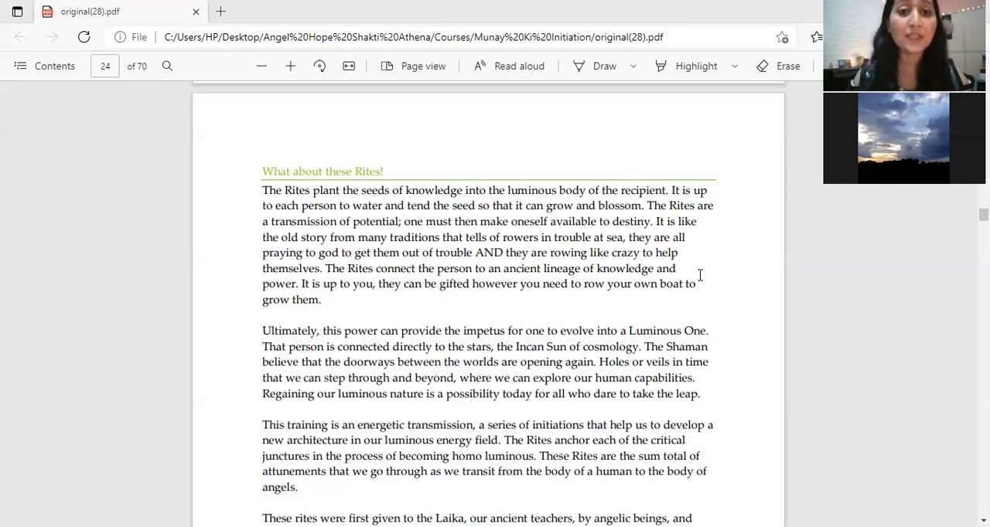
mouse_move(706, 274)
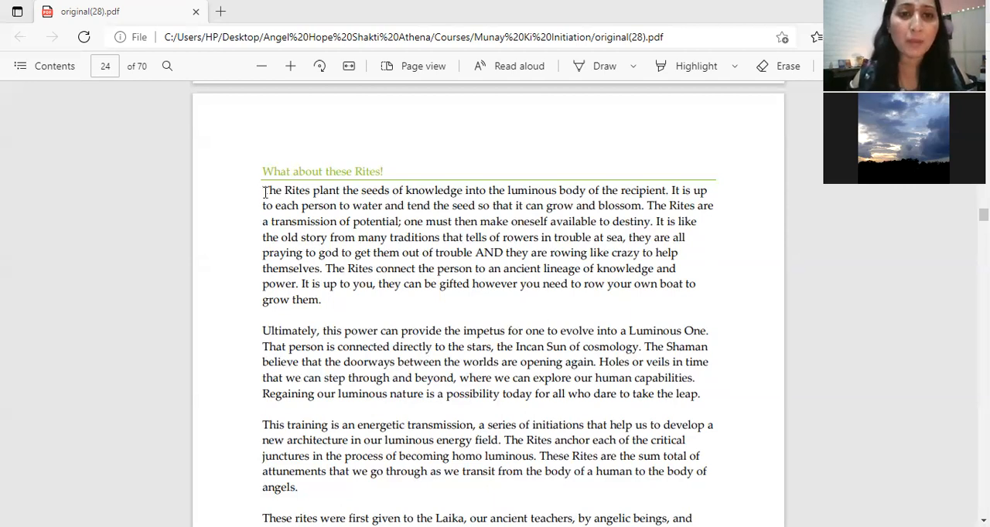
drag(263, 190, 378, 223)
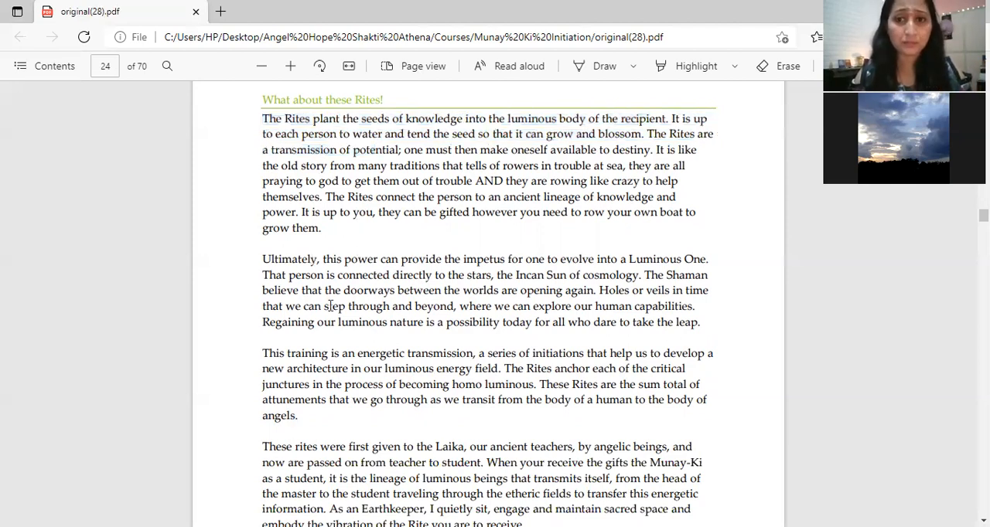
right_click(333, 353)
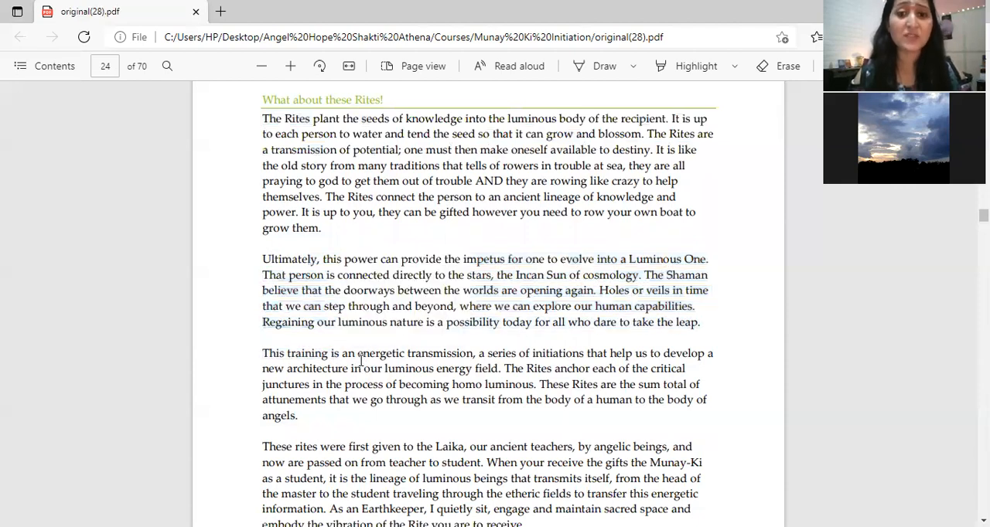
scroll(down, 3)
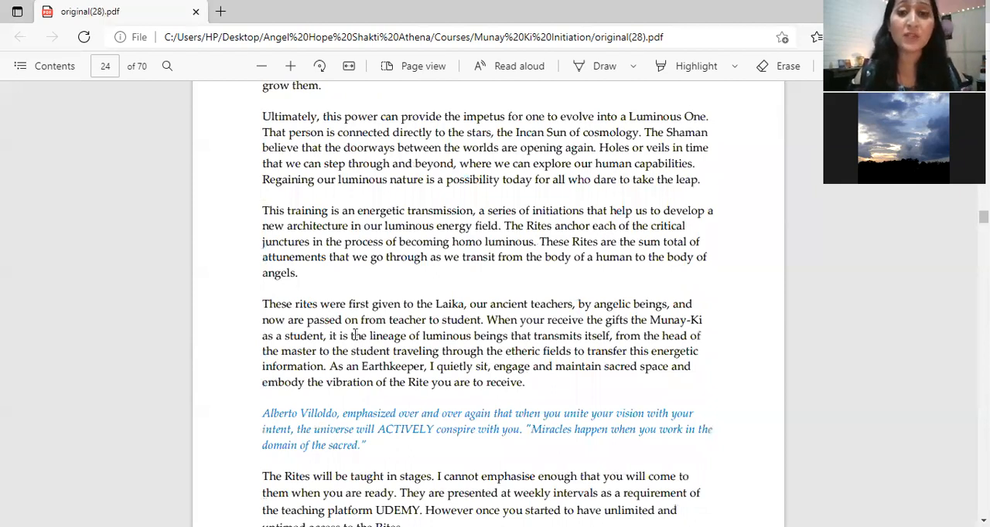
scroll(down, 3)
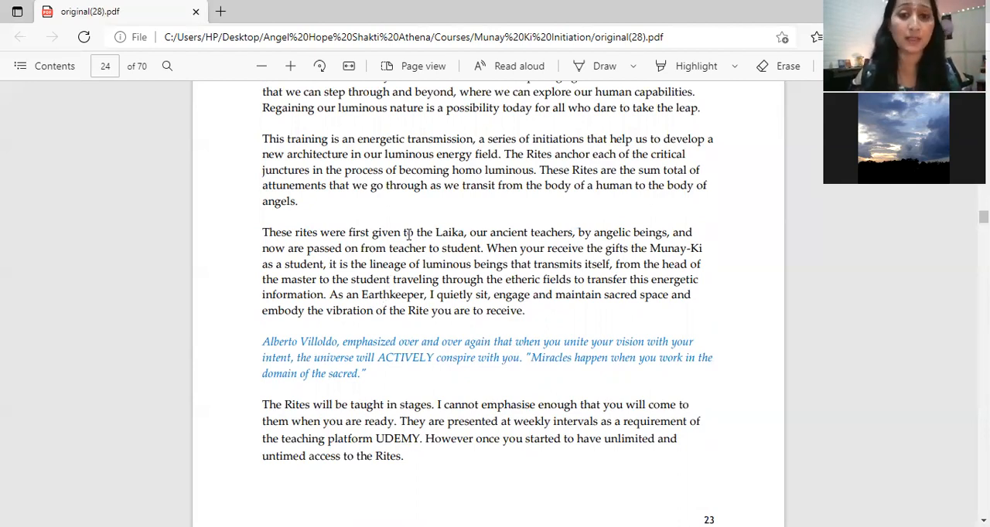
mouse_move(454, 261)
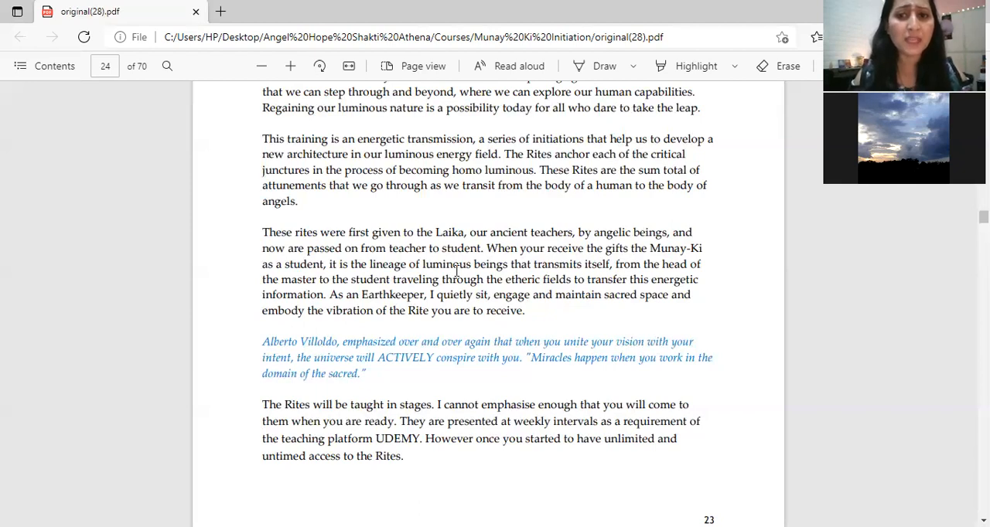
mouse_move(343, 302)
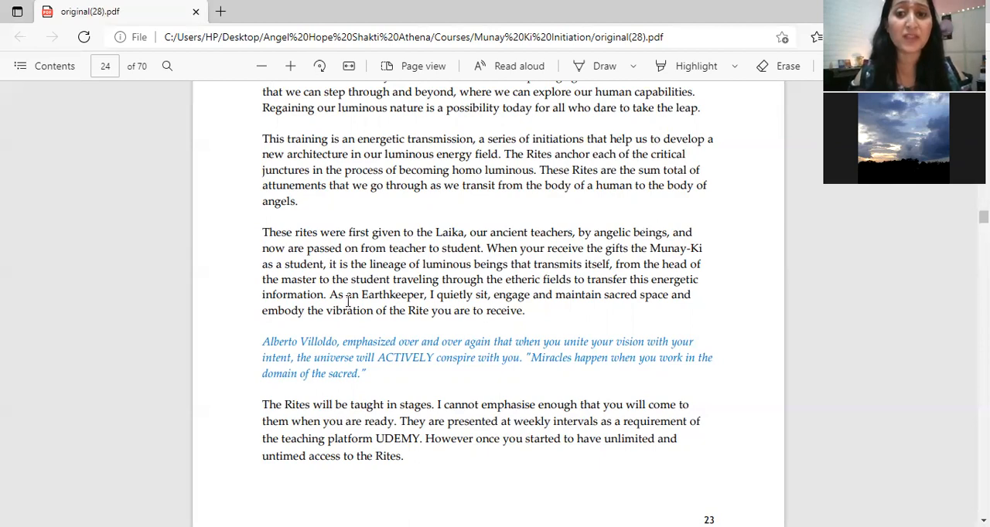
mouse_move(531, 331)
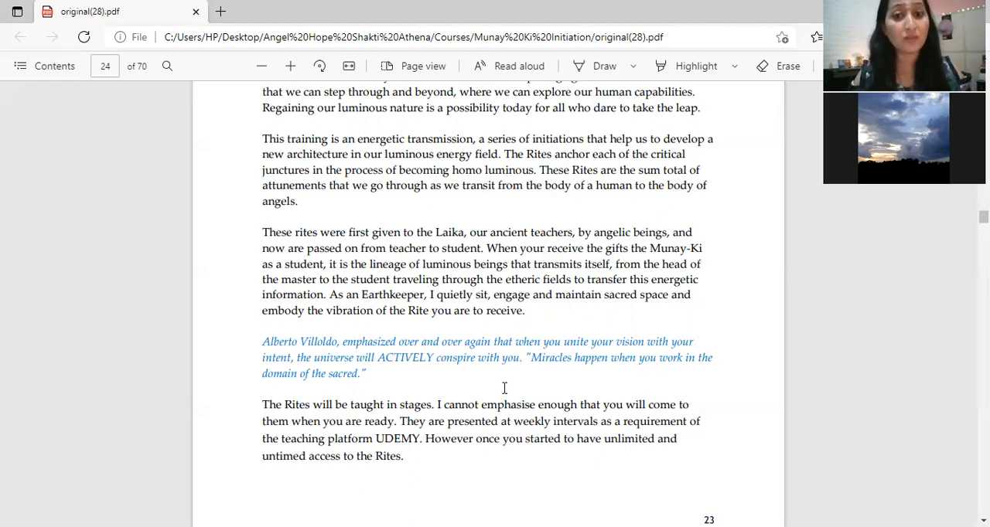
mouse_move(424, 278)
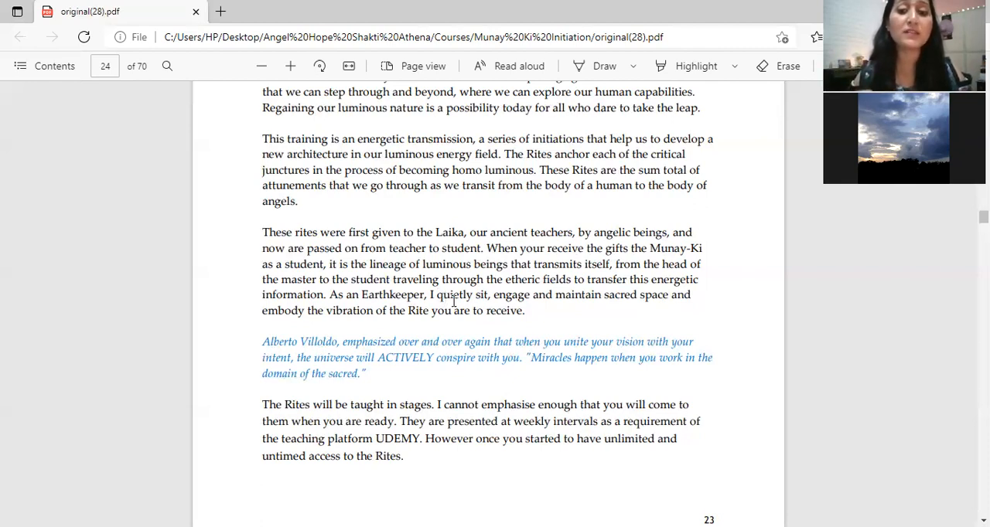
mouse_move(489, 241)
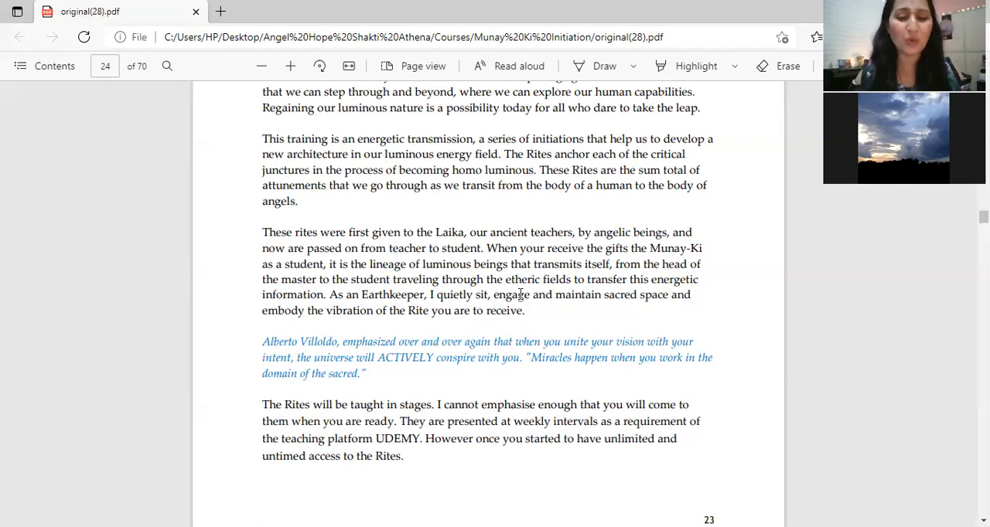
mouse_move(360, 319)
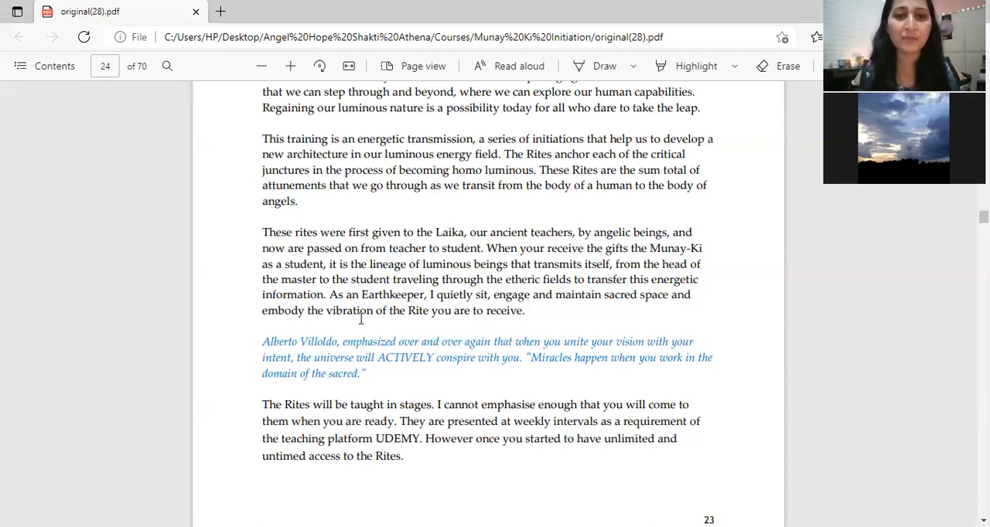
Scroll to The Nine Rites page and highlight the Harmony Rite description while reading
scroll(down, 3)
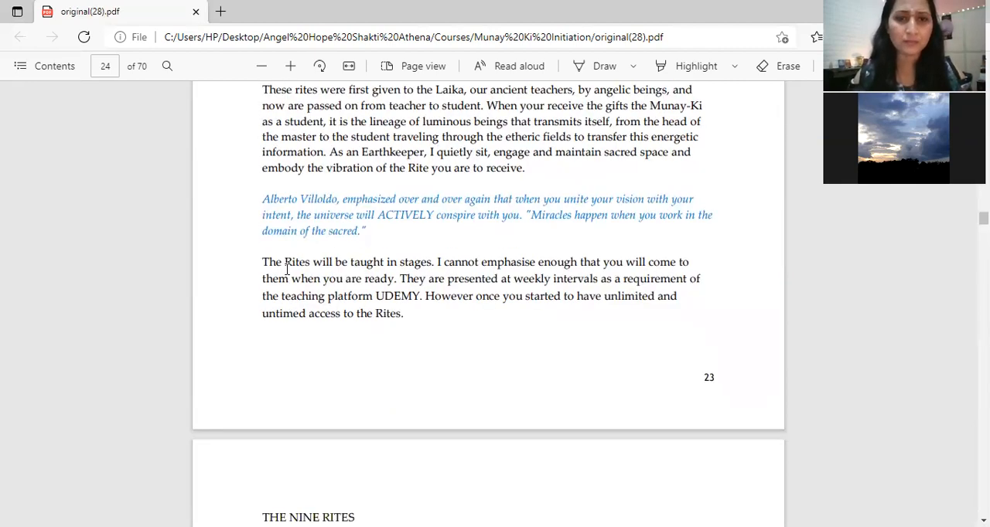
scroll(up, 3)
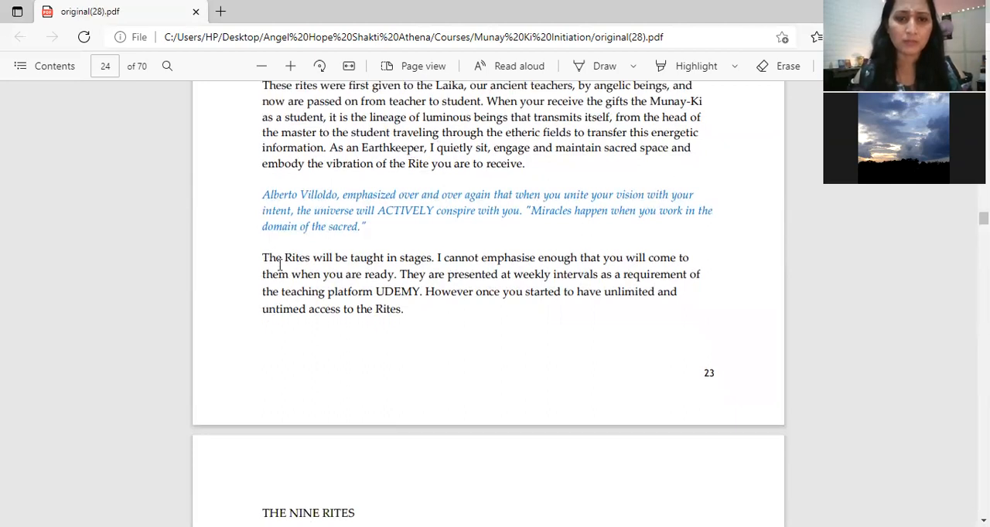
scroll(down, 3)
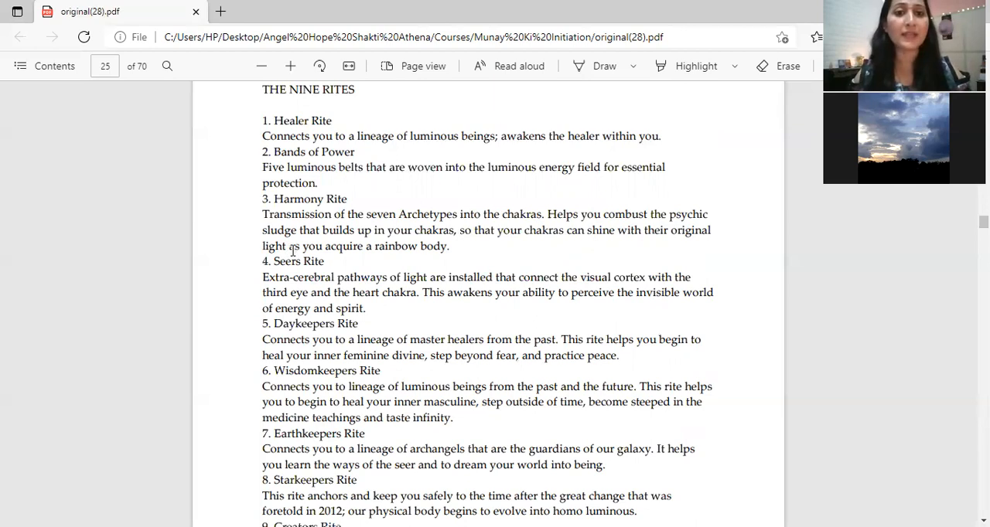
mouse_move(302, 120)
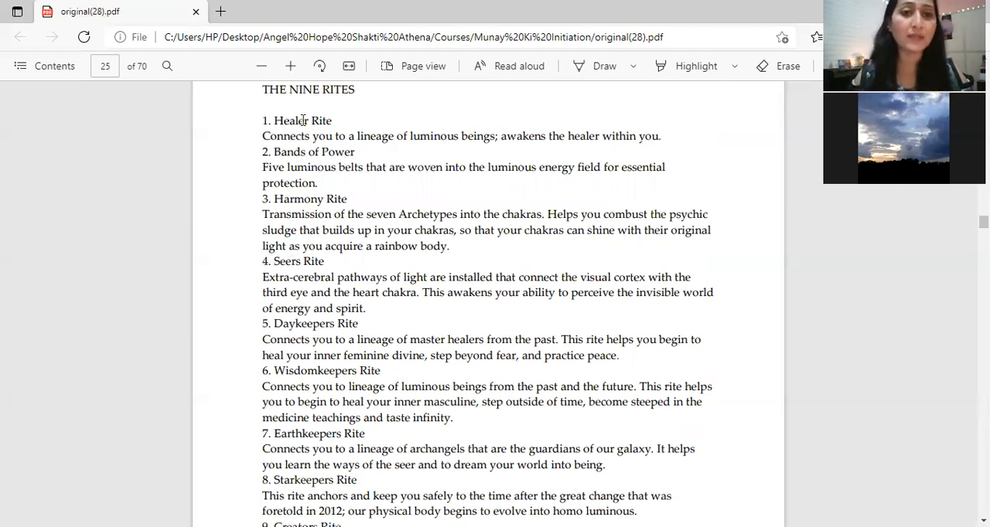
mouse_move(292, 151)
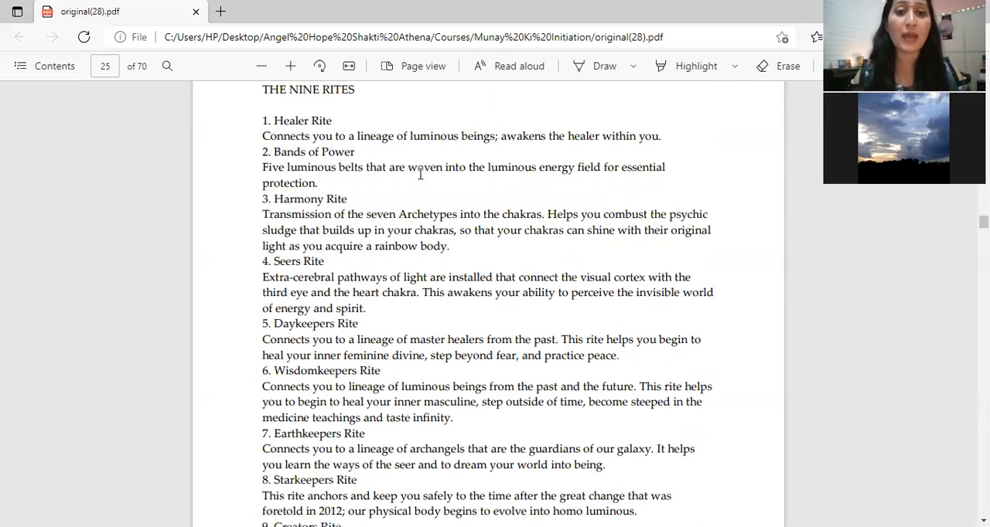
mouse_move(396, 155)
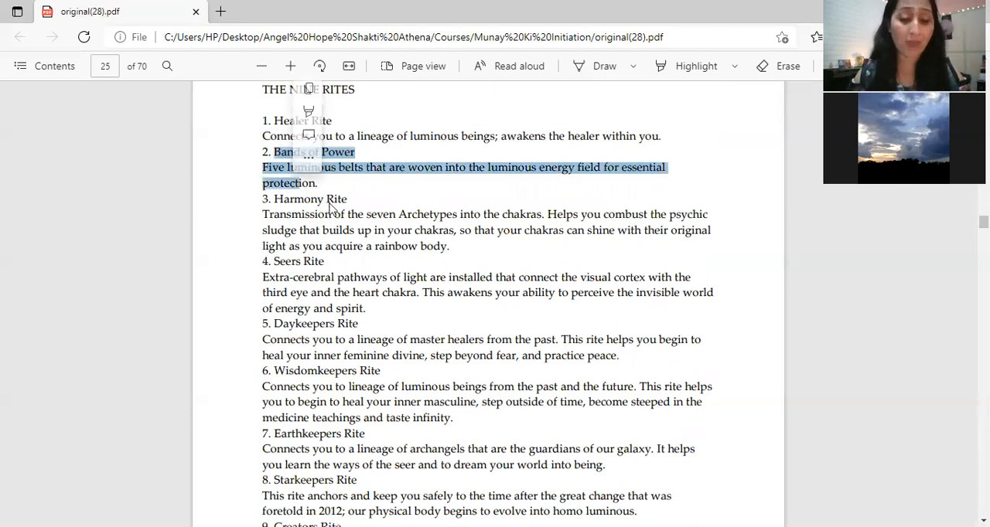
mouse_move(374, 204)
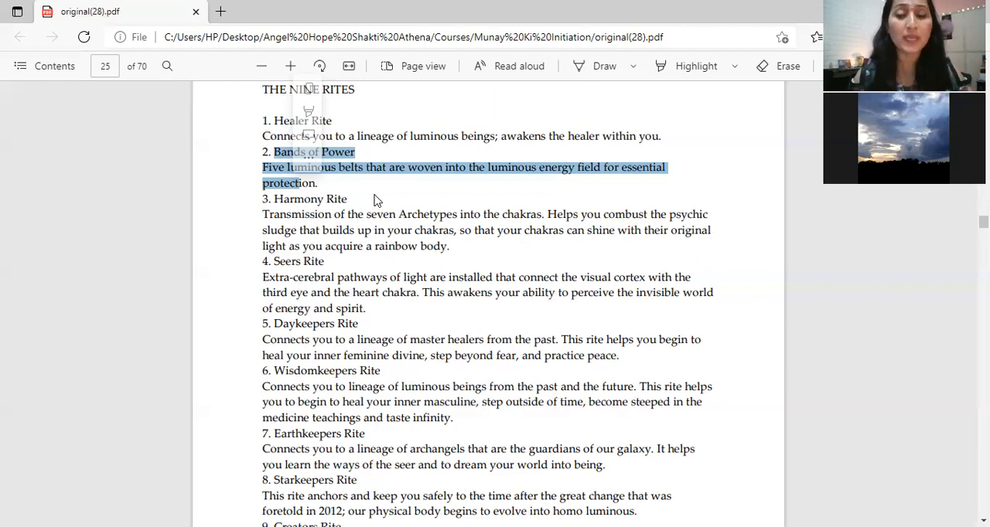
mouse_move(249, 207)
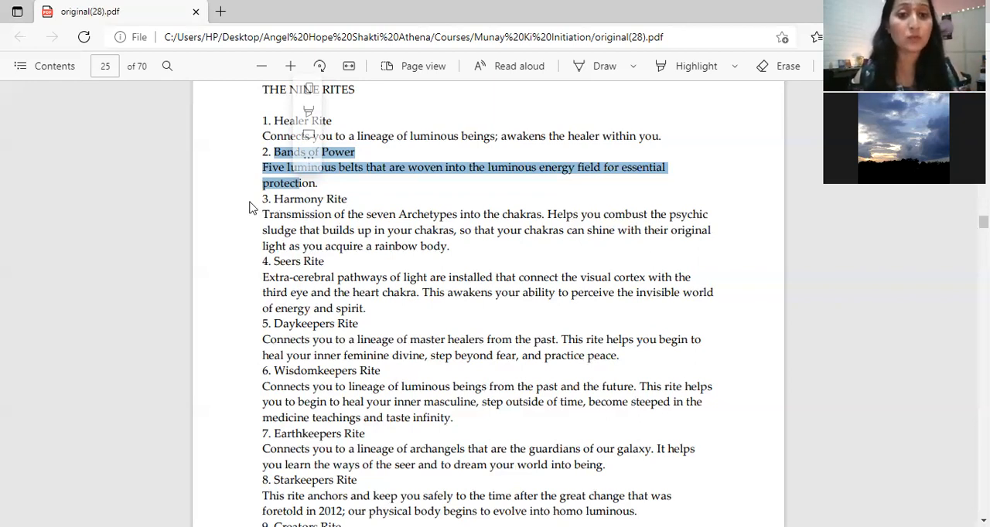
mouse_move(266, 204)
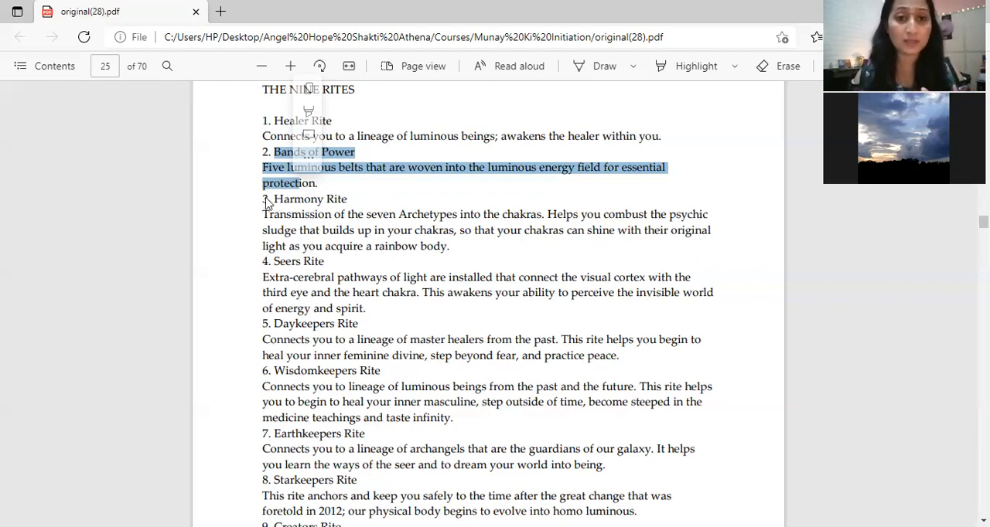
drag(263, 167, 305, 231)
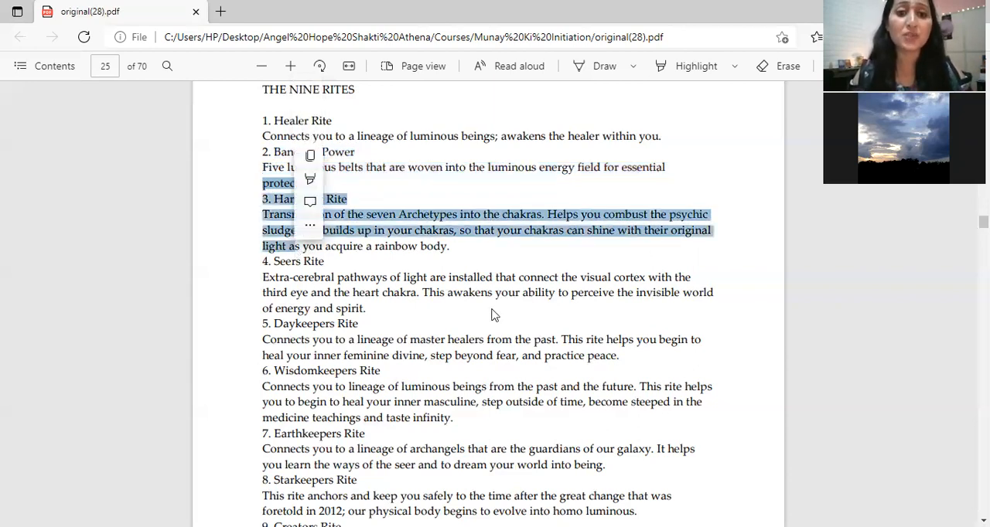
click(502, 315)
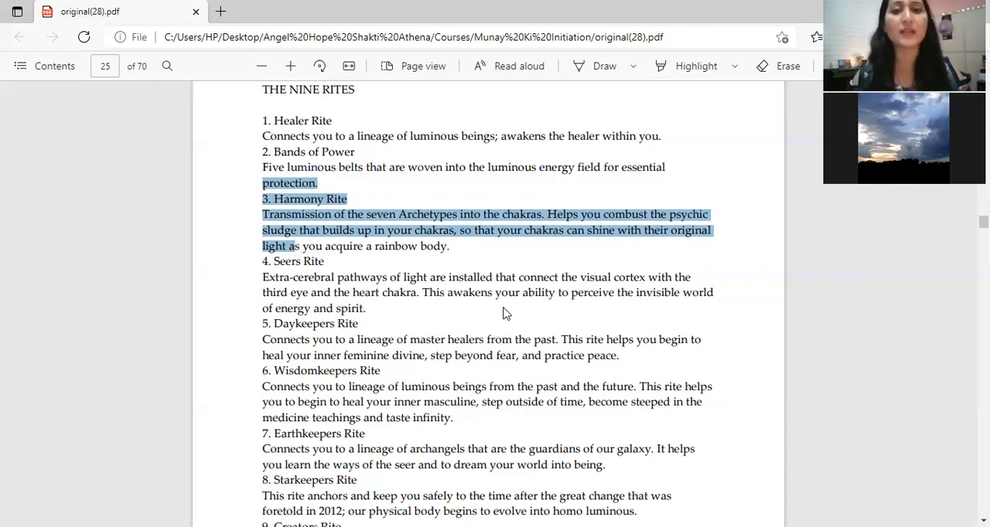
mouse_move(517, 311)
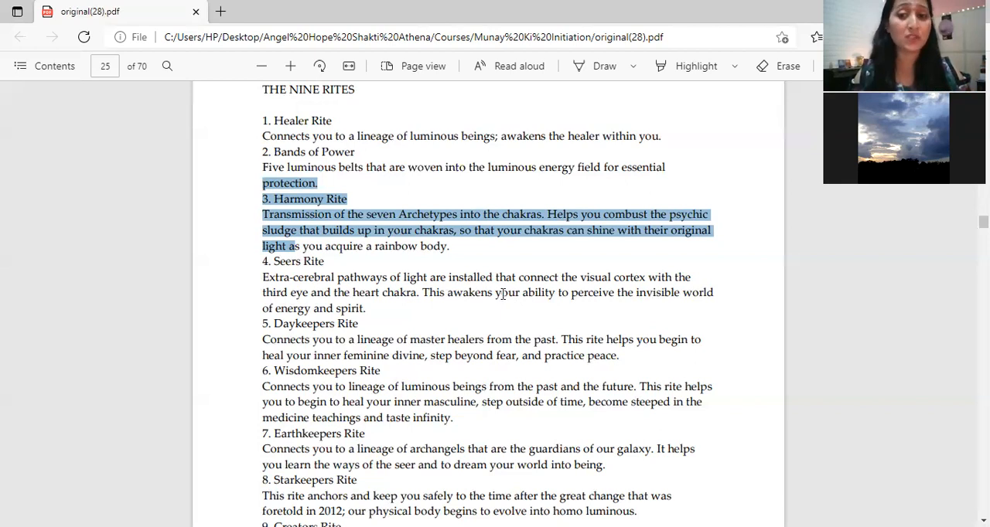
mouse_move(340, 266)
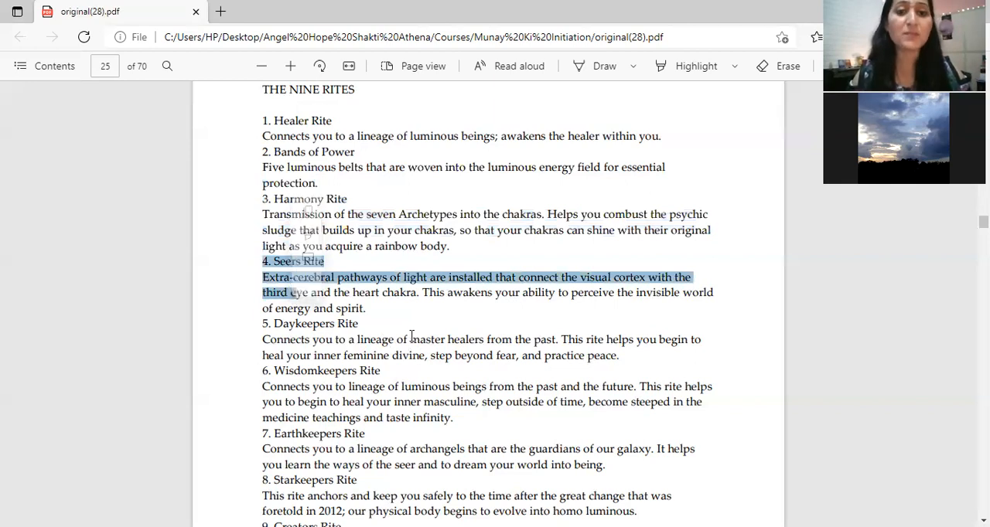
Scroll down through the Daykeepers and Wisdomkeepers Rites to the Creators Rite at the page end
scroll(down, 3)
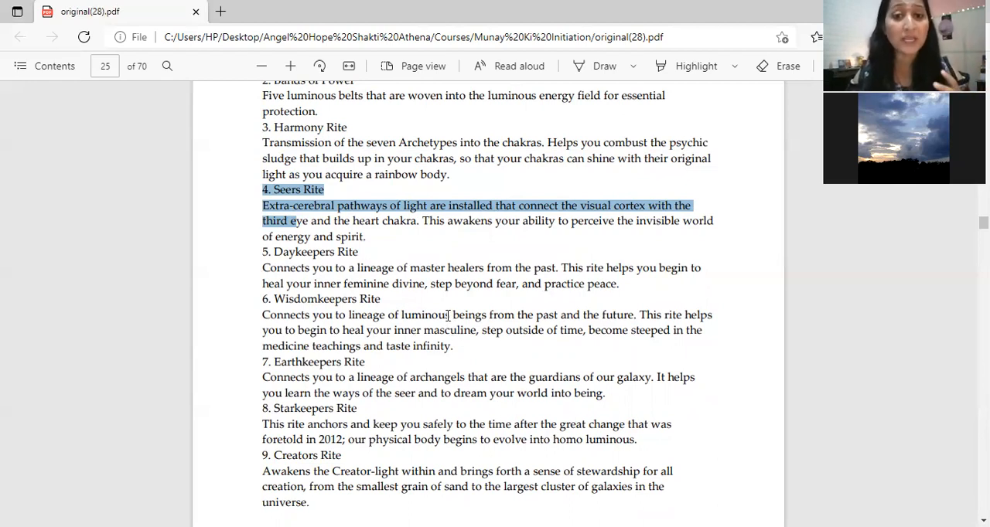
mouse_move(339, 241)
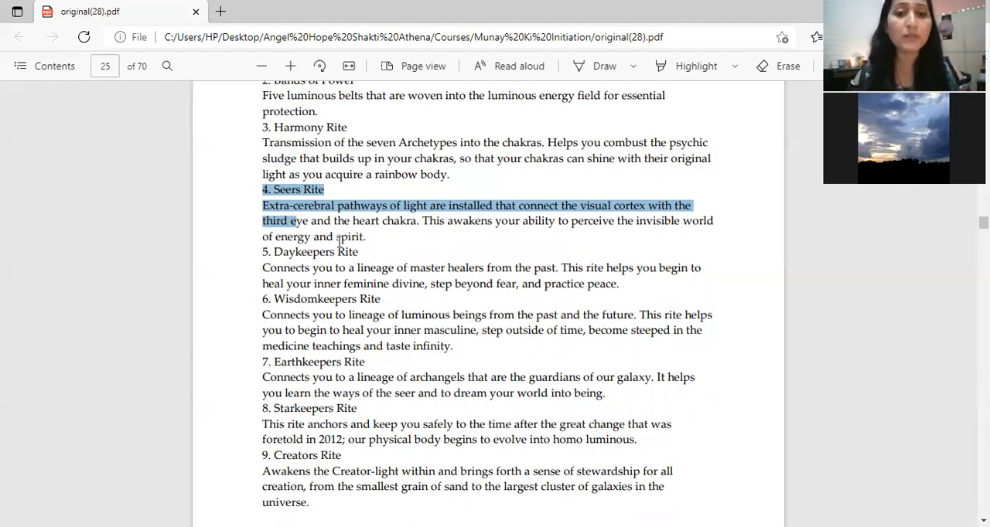
click(337, 263)
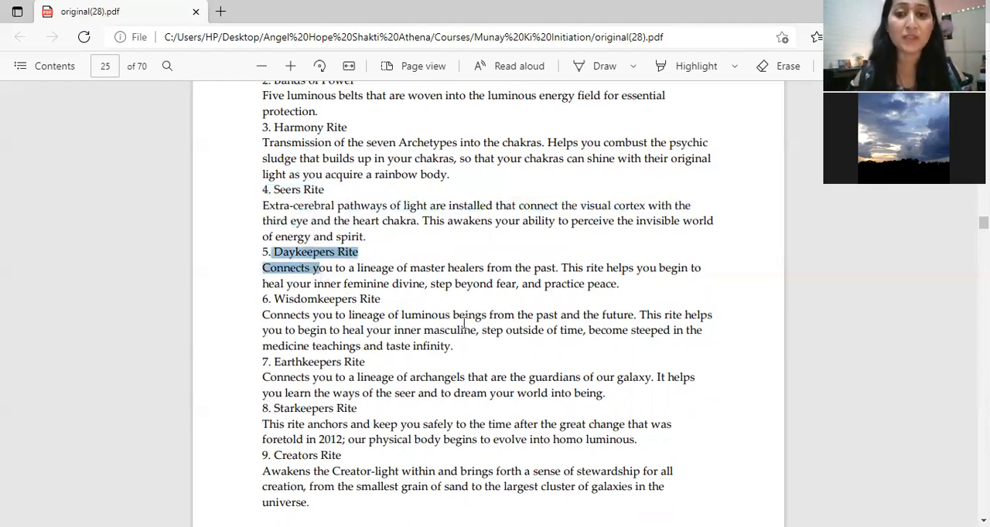
scroll(down, 3)
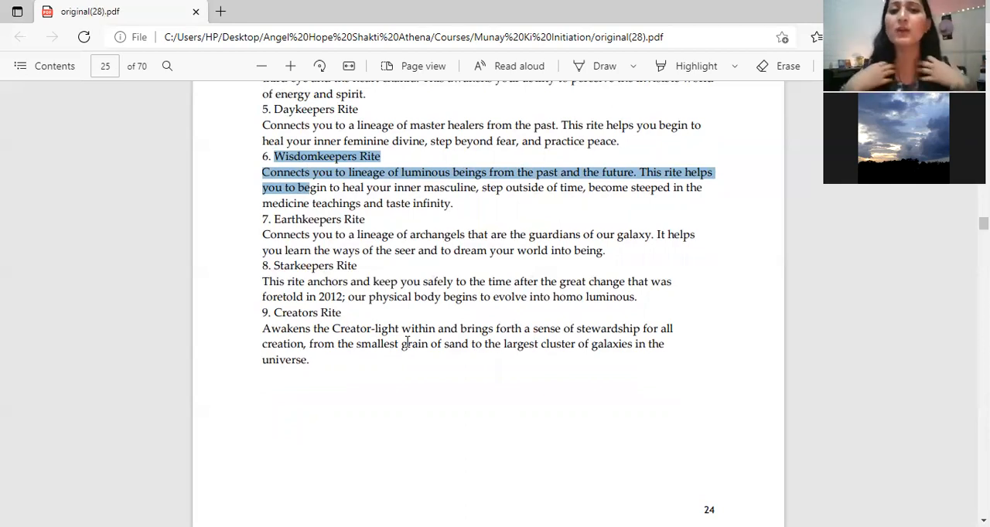
mouse_move(451, 266)
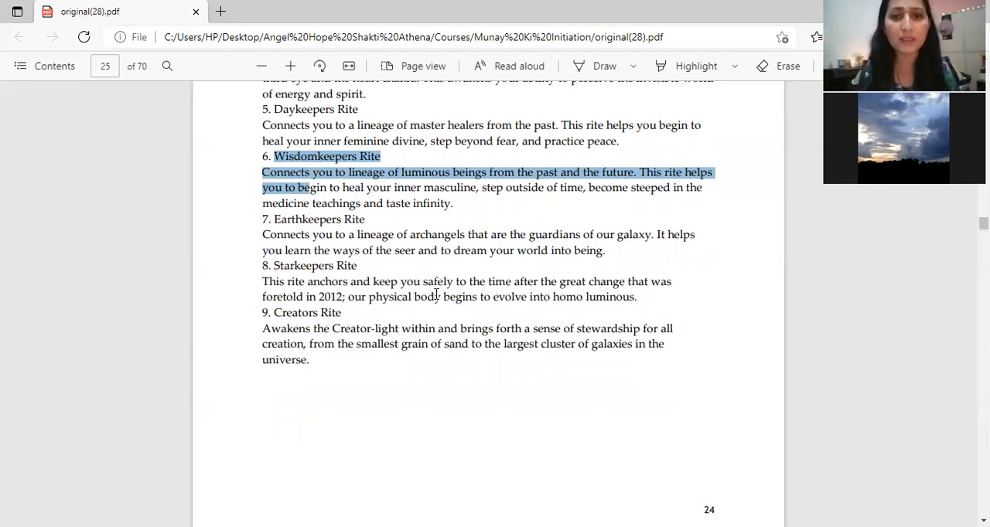
mouse_move(348, 251)
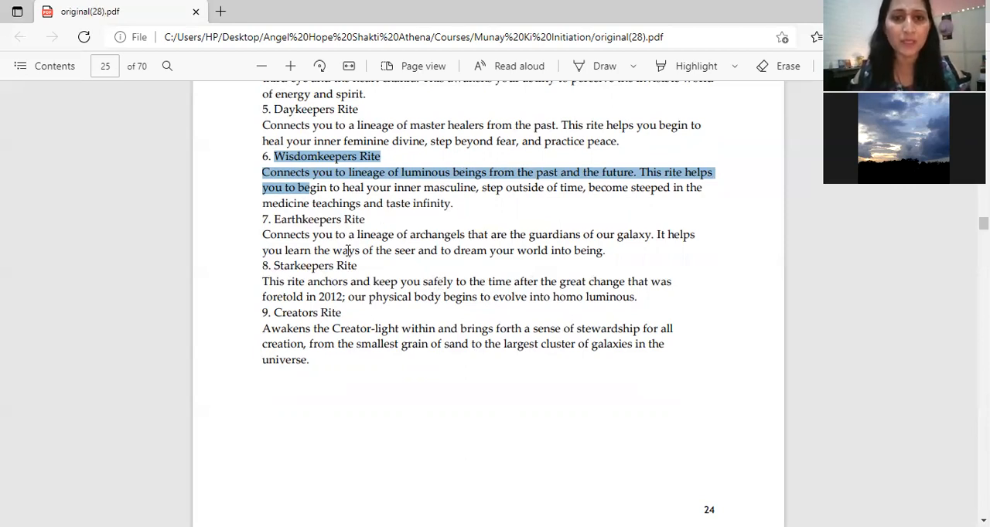
mouse_move(430, 222)
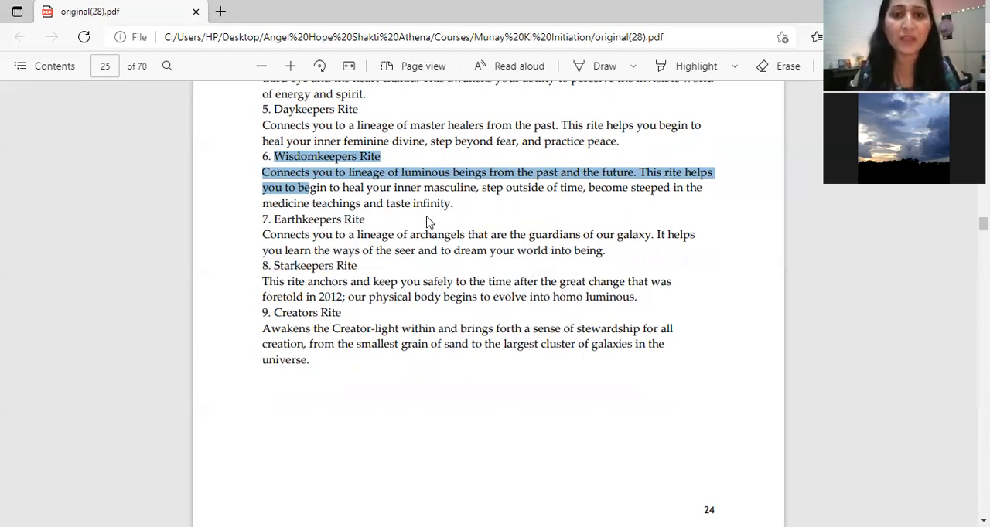
mouse_move(486, 222)
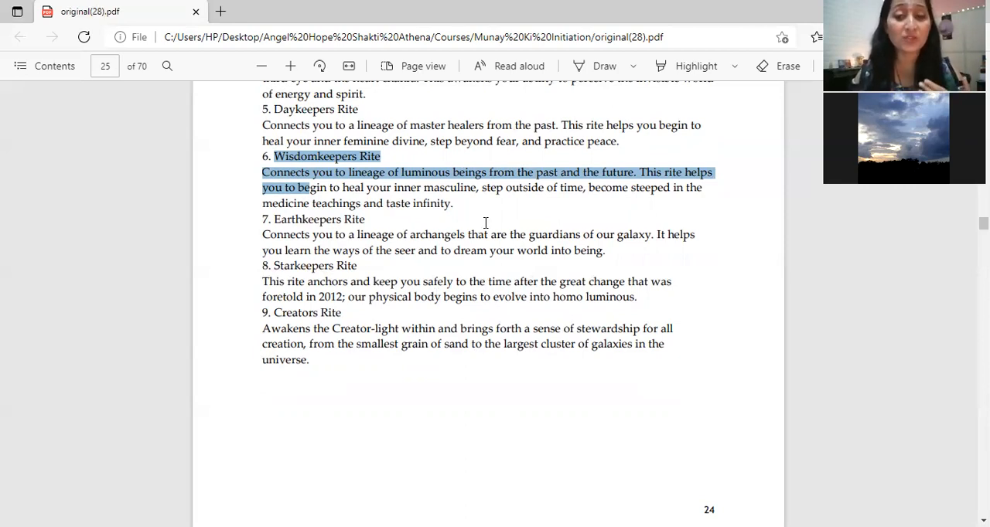
mouse_move(485, 224)
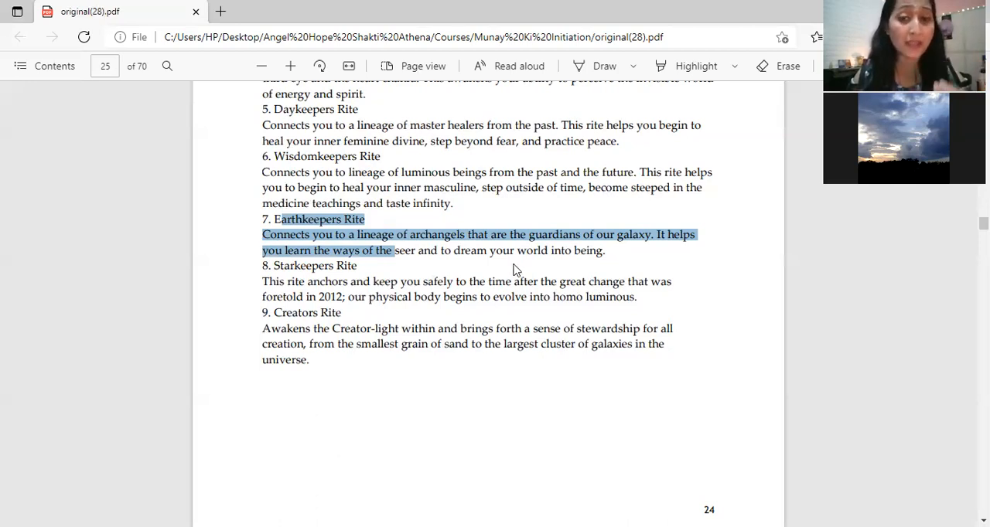
mouse_move(503, 269)
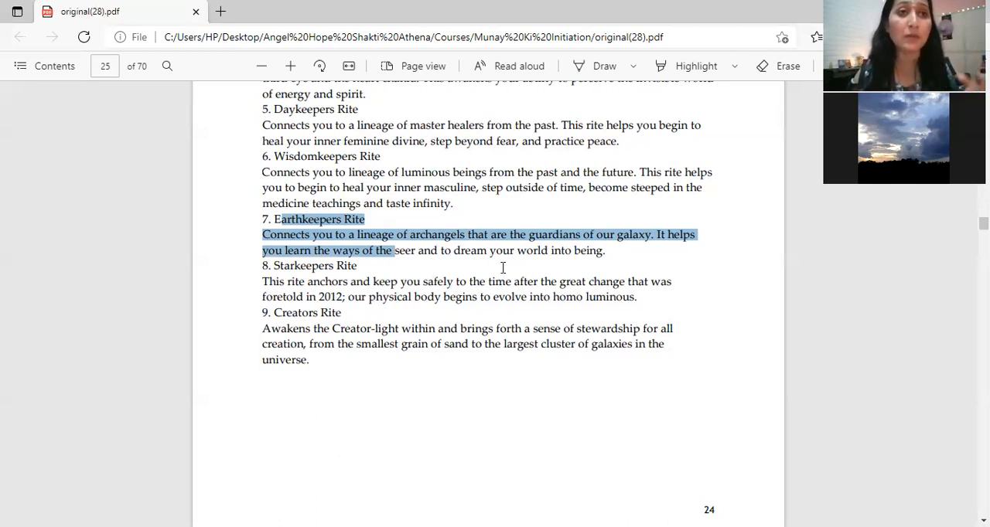
mouse_move(304, 288)
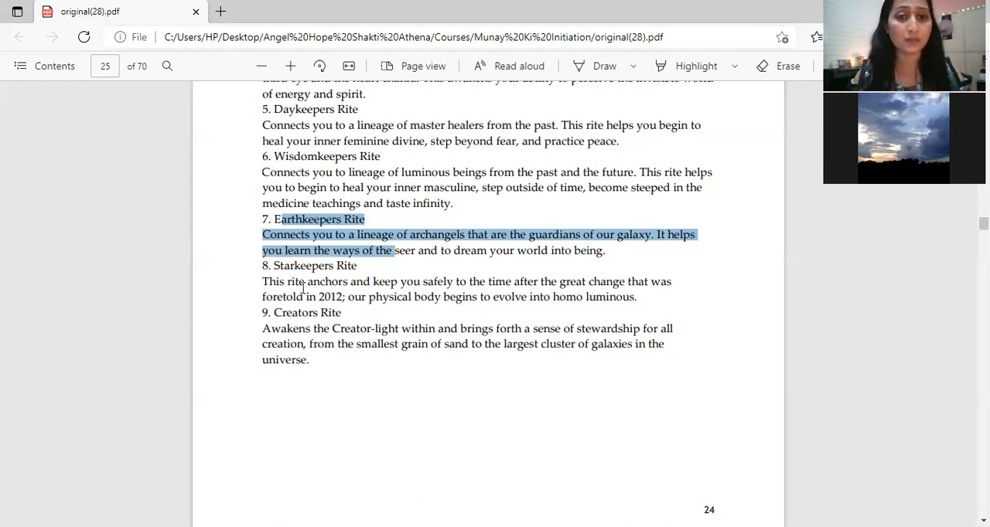
Clear the Earthkeepers marking and highlight the Starkeepers Rite heading and description
click(304, 281)
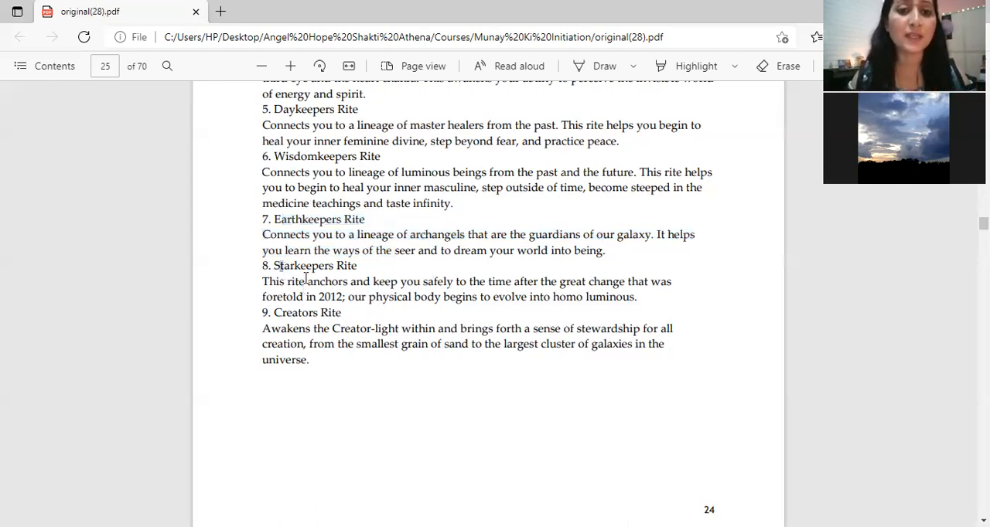
drag(275, 266, 308, 281)
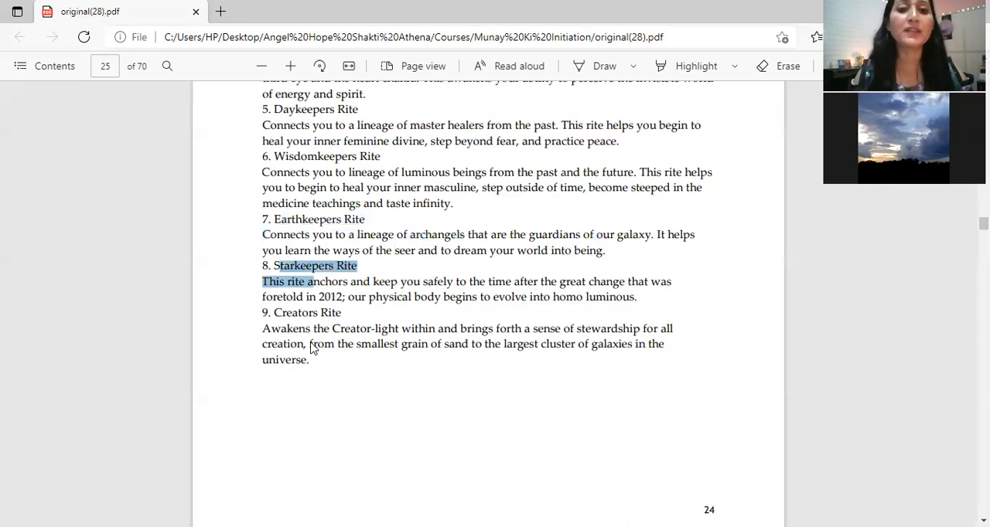
scroll(down, 3)
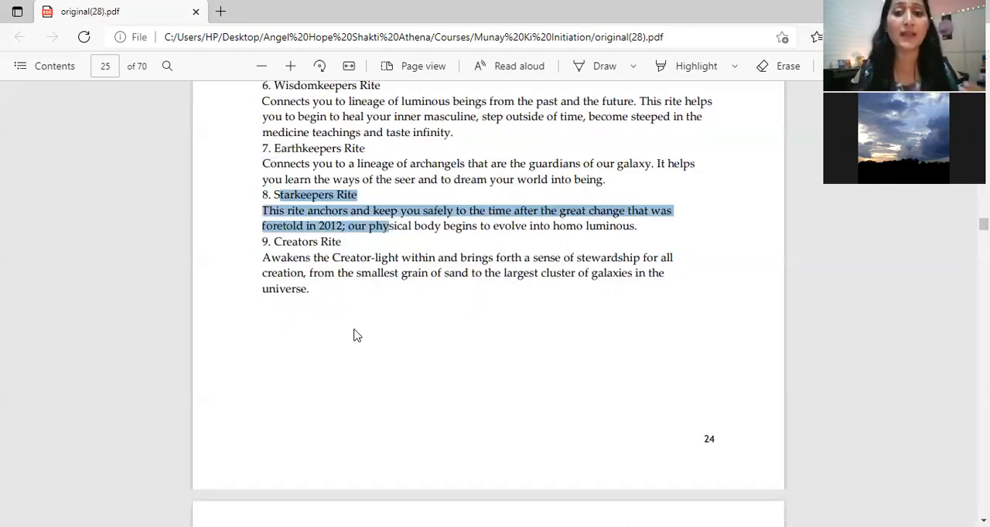
mouse_move(399, 268)
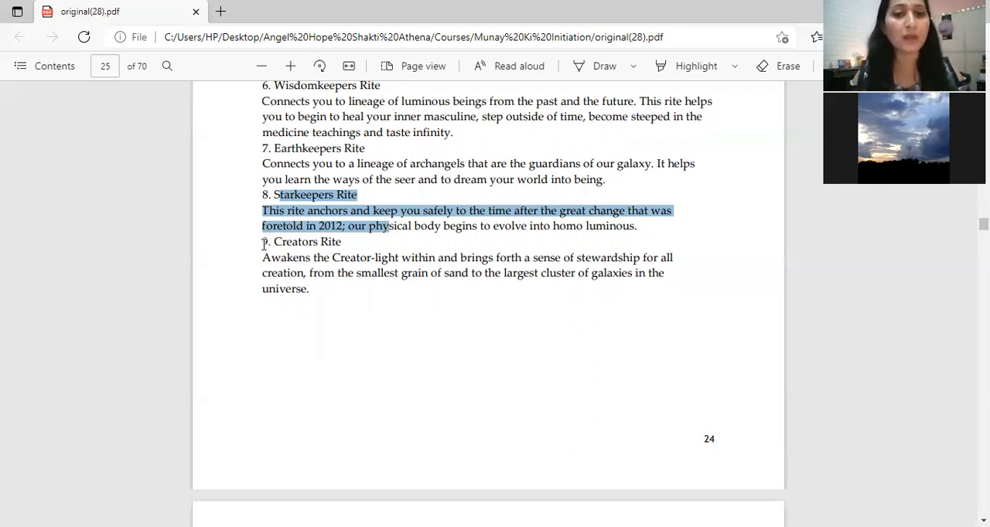
mouse_move(265, 244)
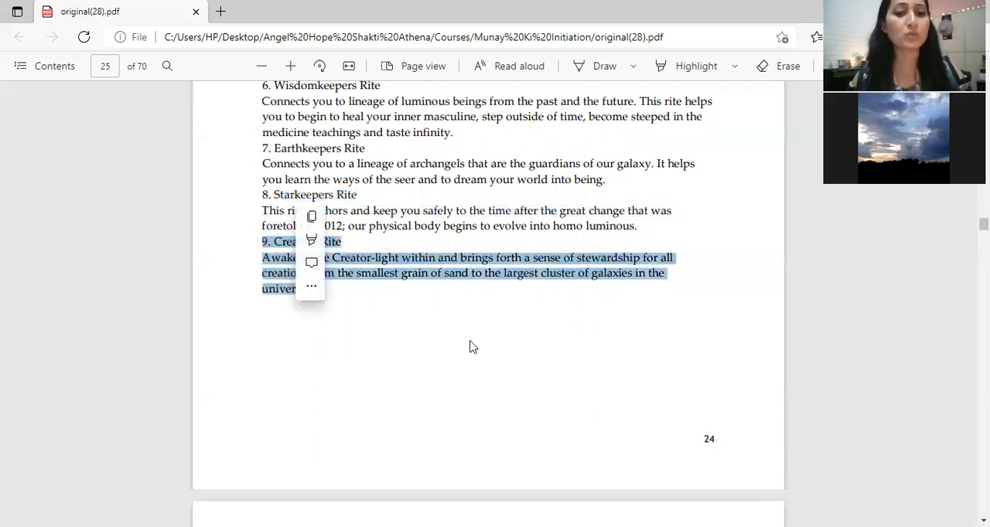
Bring up the context menu on the Creators Rite text, then scroll to page 26 'The Sources of the Rites'
click(310, 285)
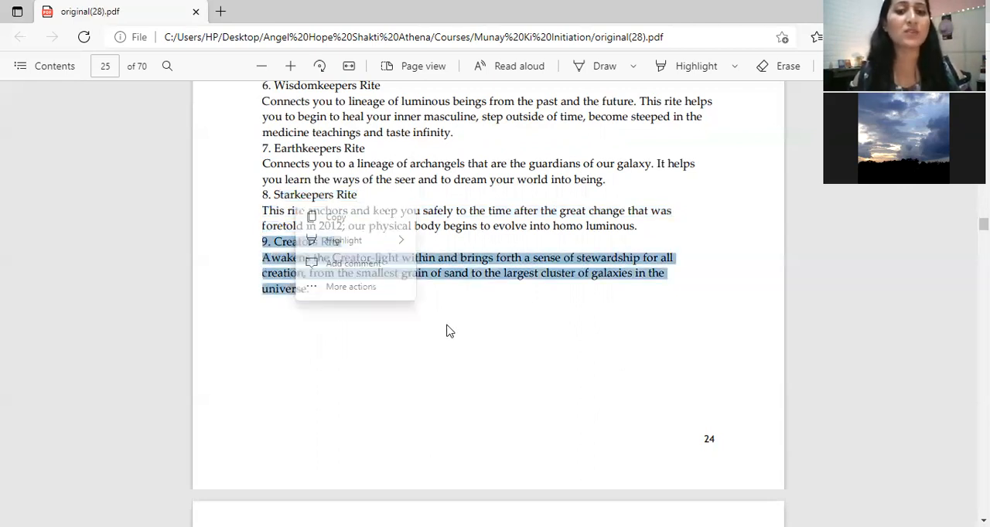
mouse_move(455, 326)
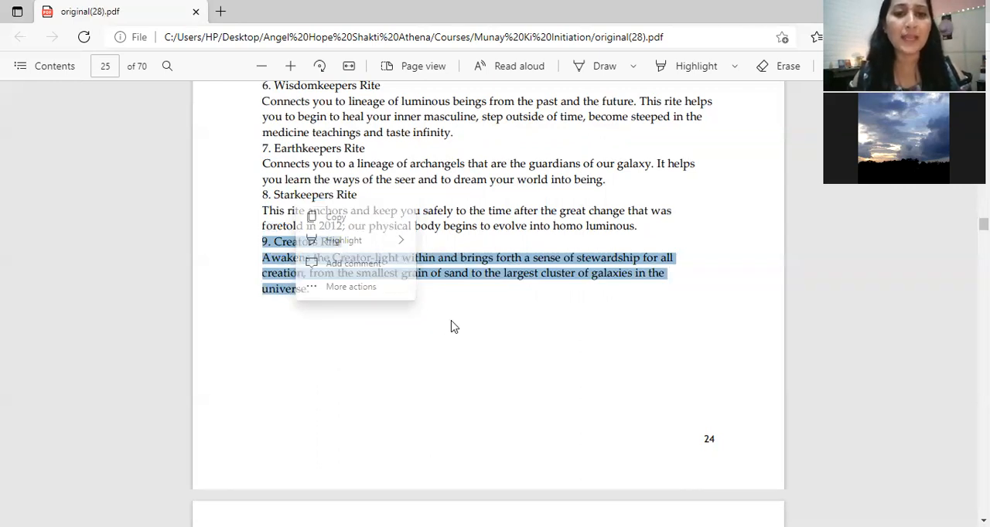
click(455, 326)
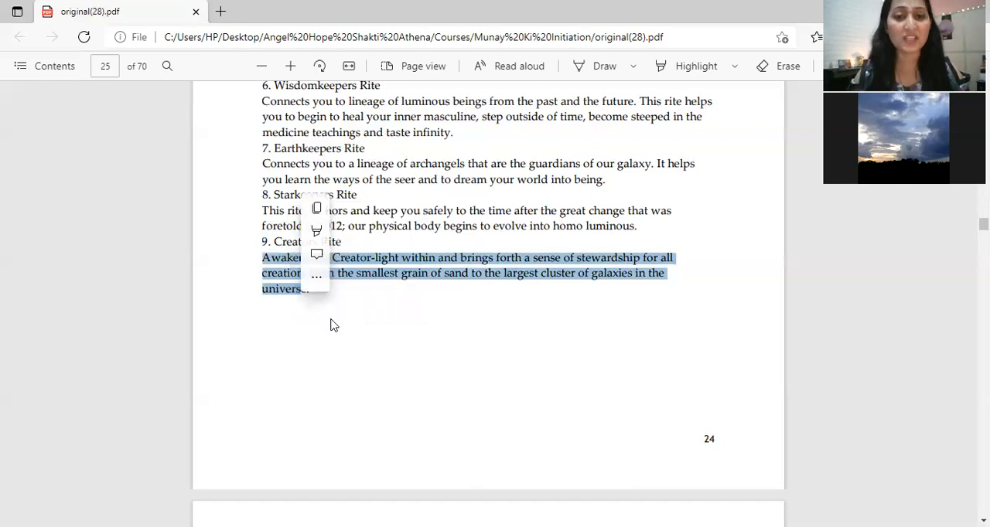
mouse_move(337, 307)
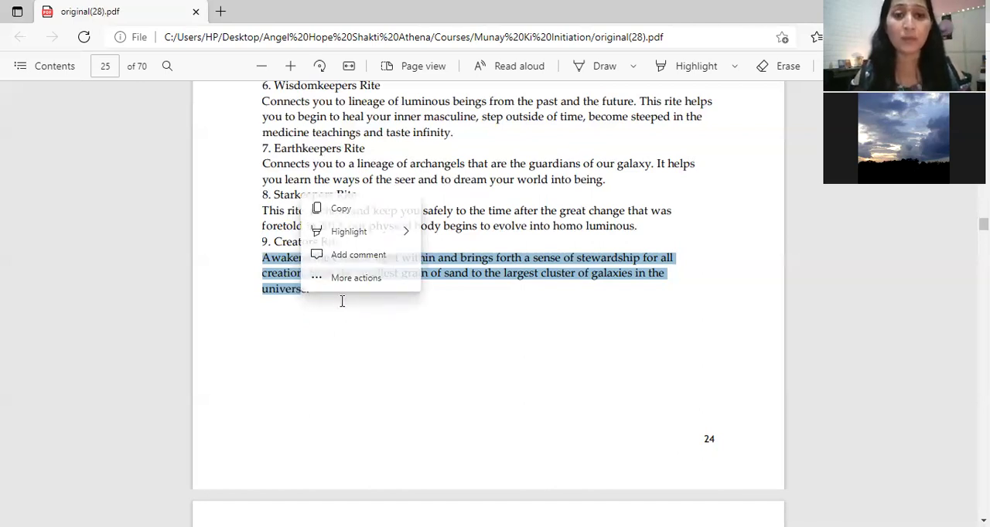
scroll(down, 3)
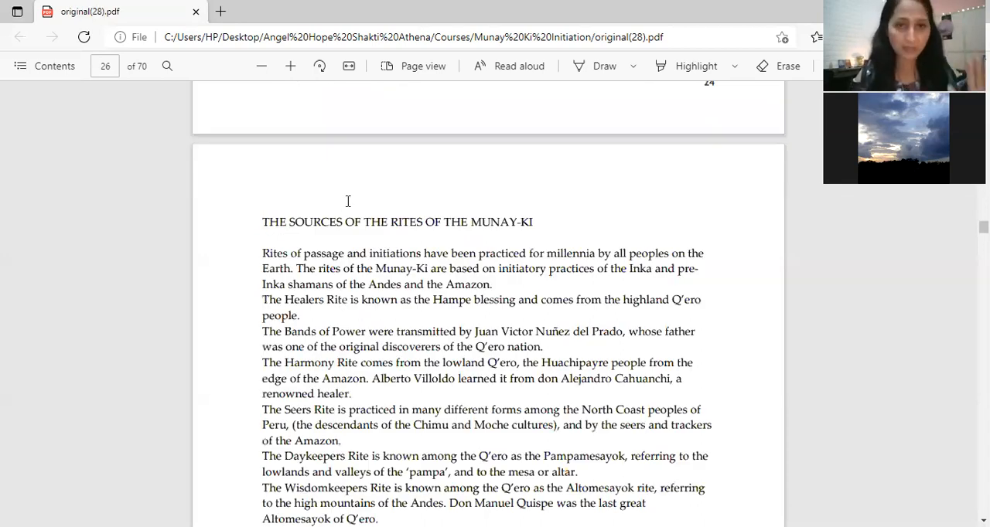
scroll(down, 3)
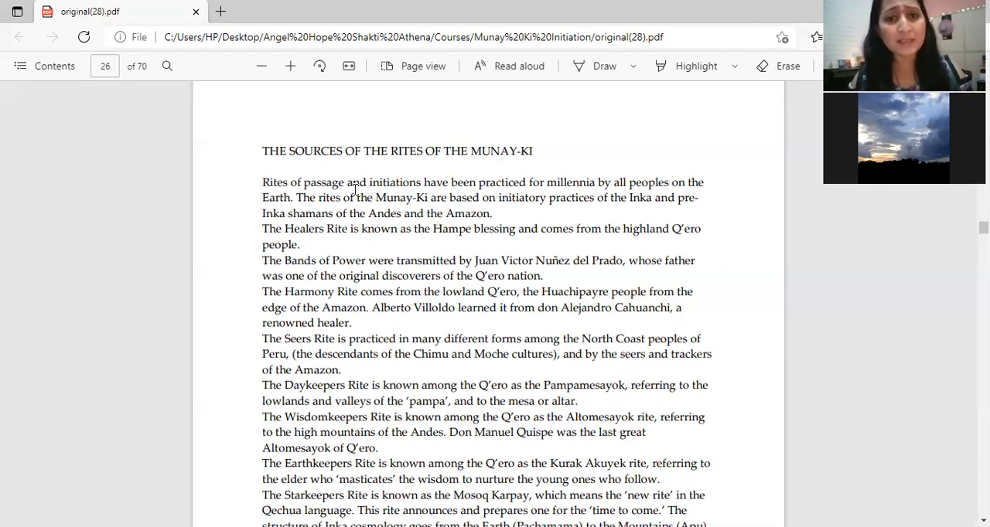
mouse_move(427, 200)
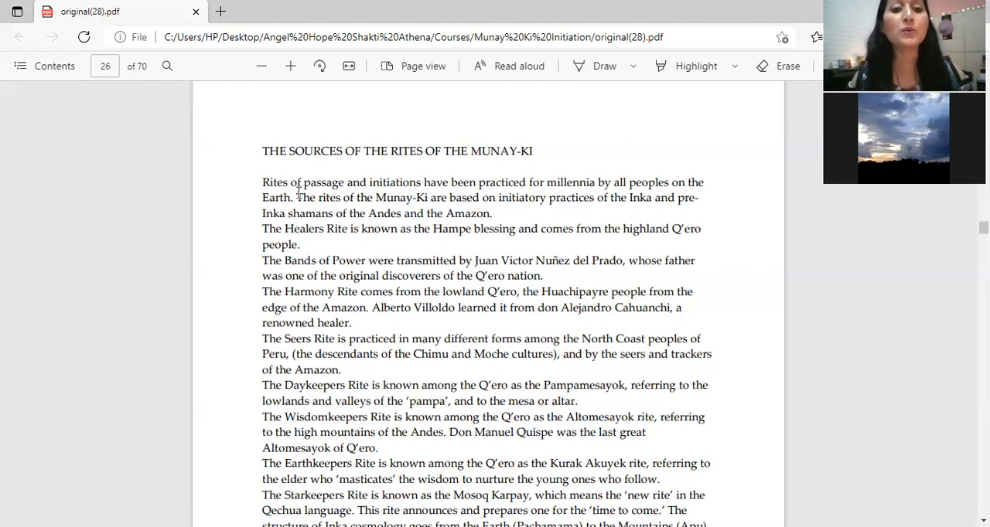
Highlight the Inka and pre-Inka origins sentence, then the Bands of Power transmission sentence
drag(297, 198, 325, 229)
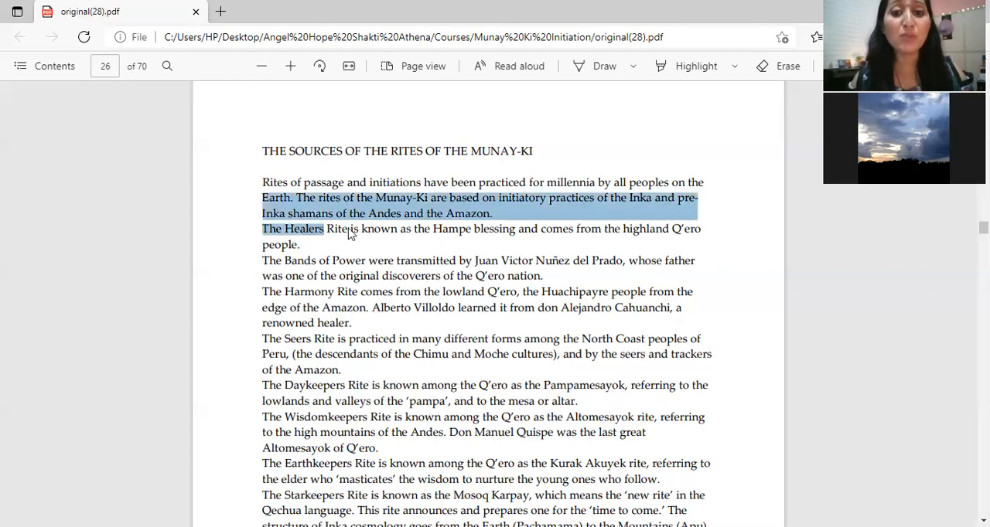
mouse_move(469, 244)
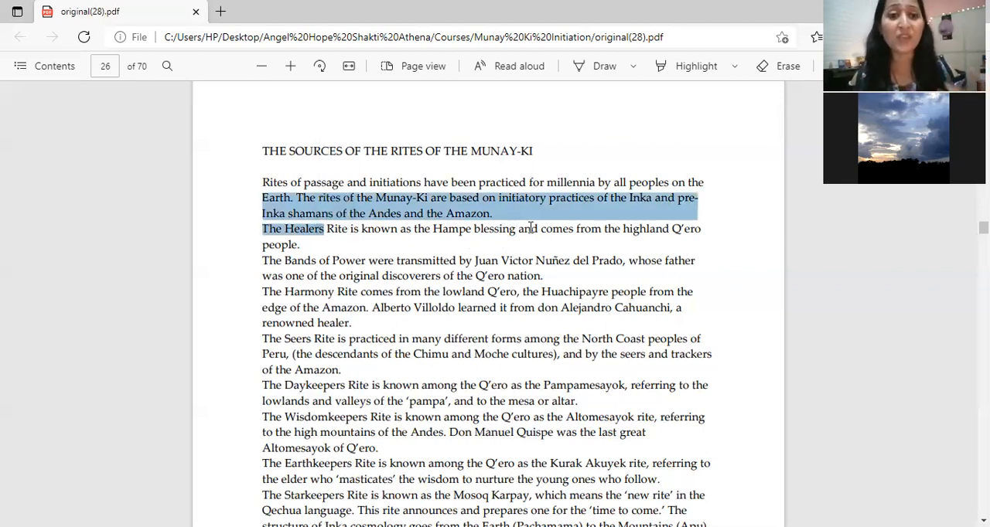
mouse_move(517, 254)
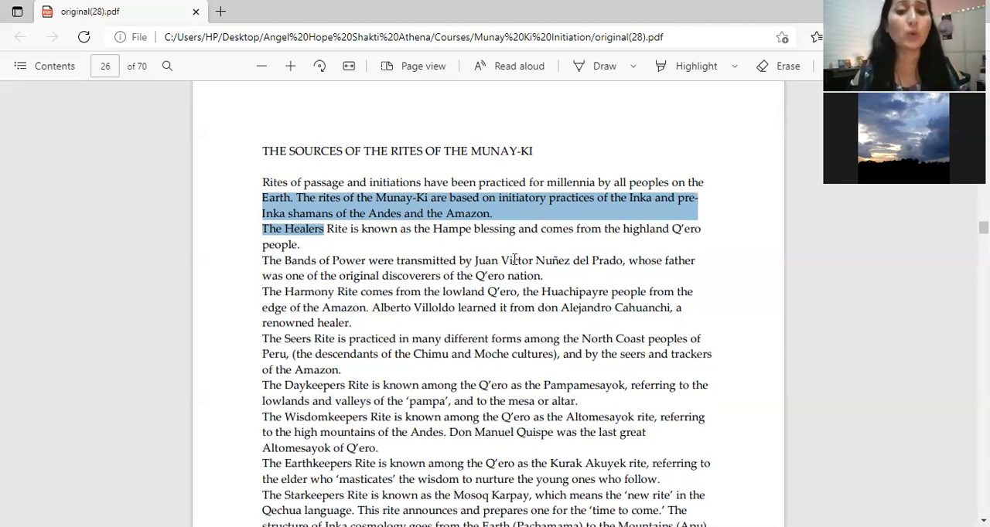
scroll(down, 3)
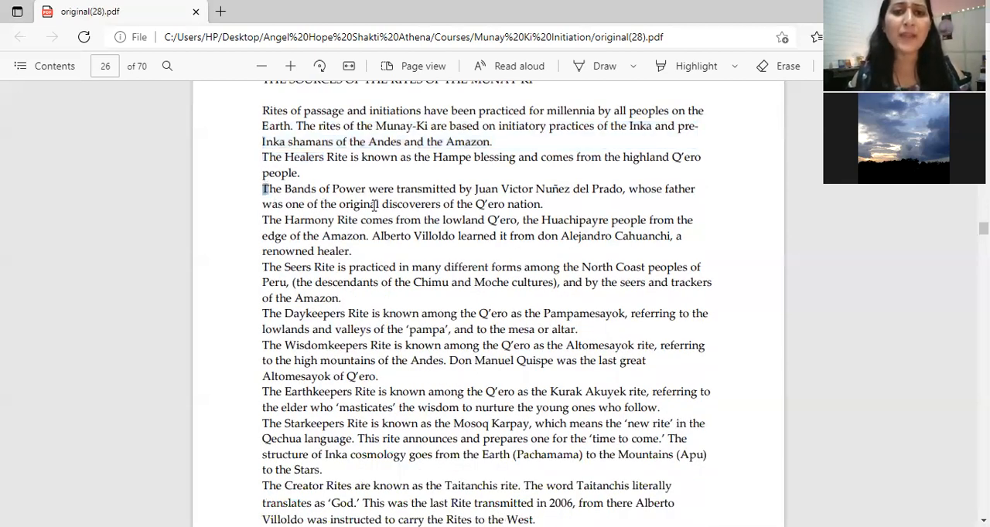
drag(261, 188, 543, 205)
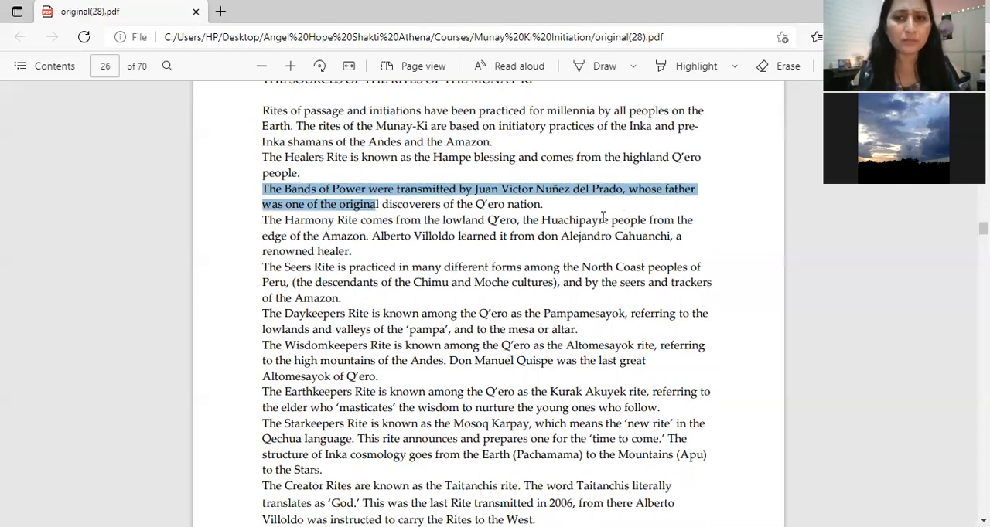
mouse_move(374, 227)
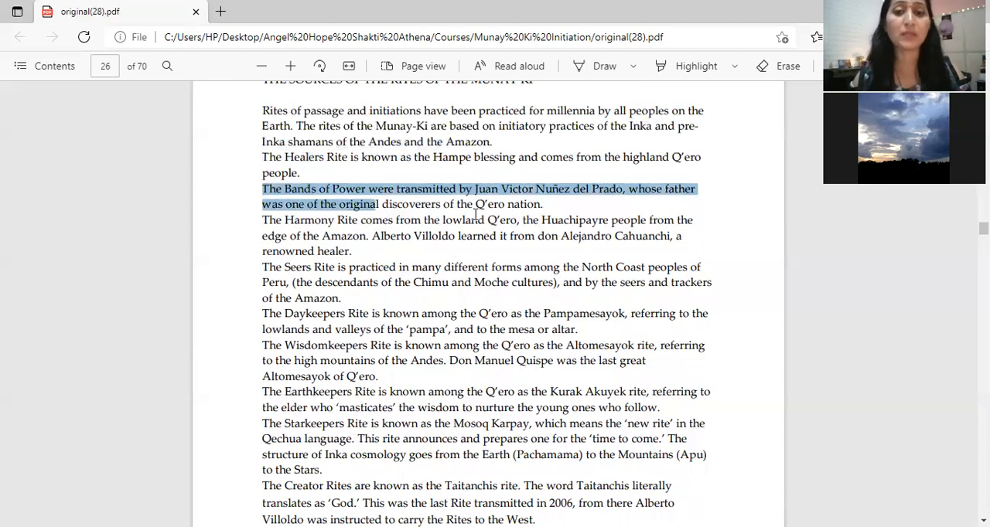
mouse_move(476, 209)
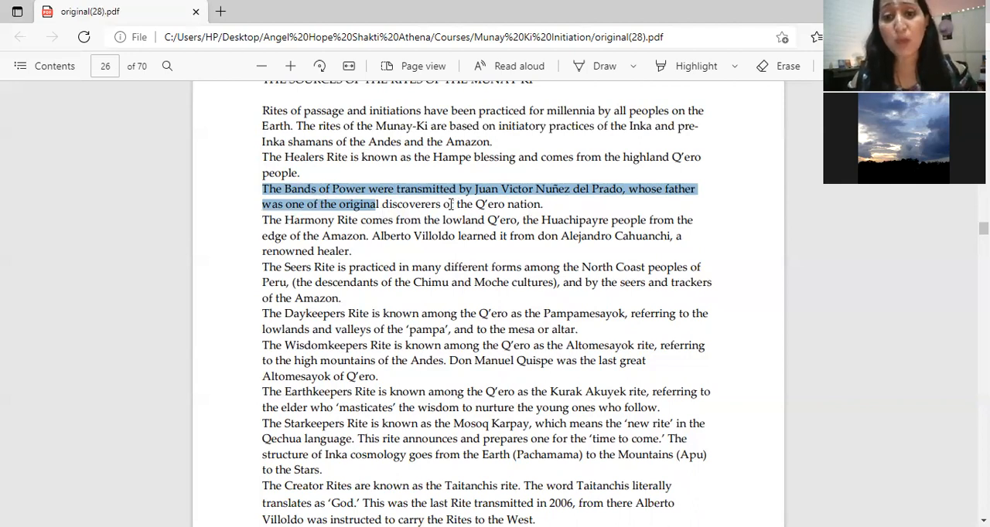
mouse_move(450, 198)
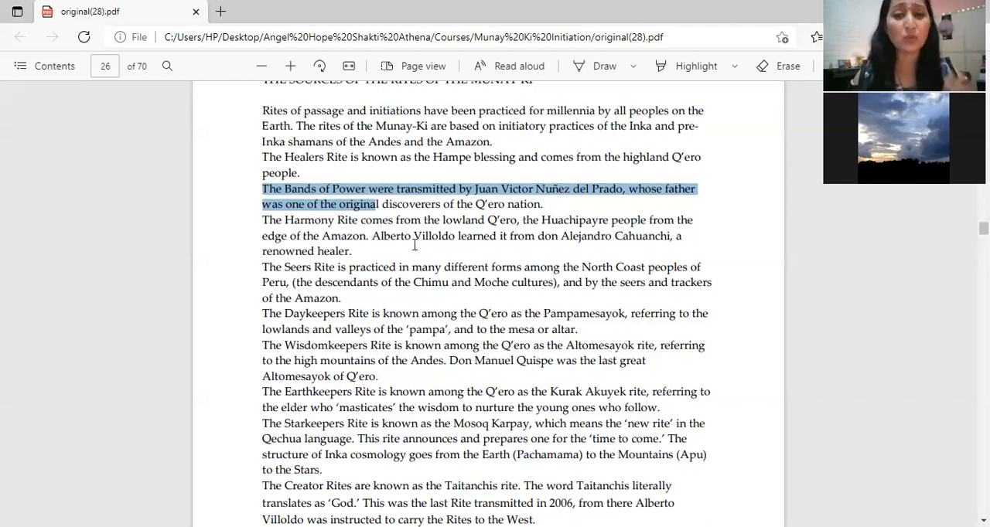
mouse_move(281, 213)
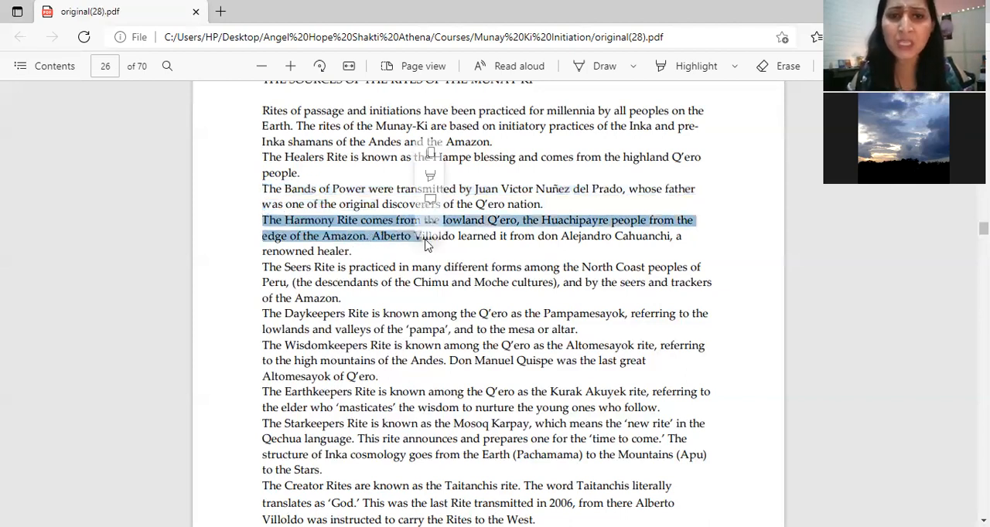
mouse_move(507, 238)
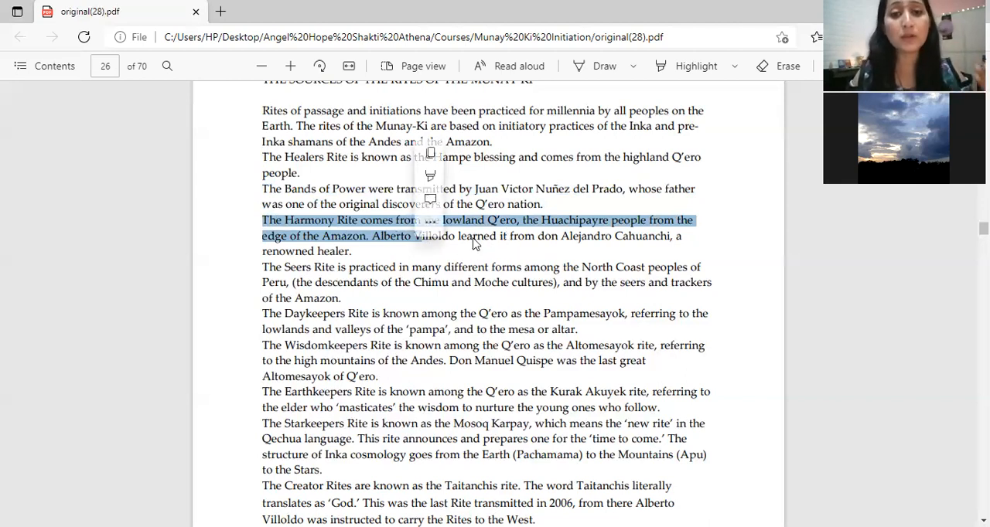
mouse_move(518, 246)
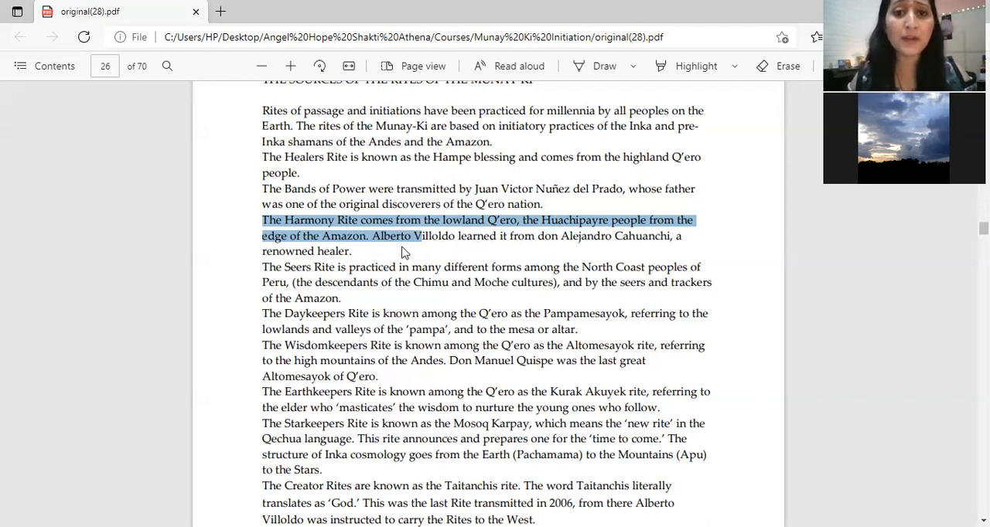
mouse_move(473, 257)
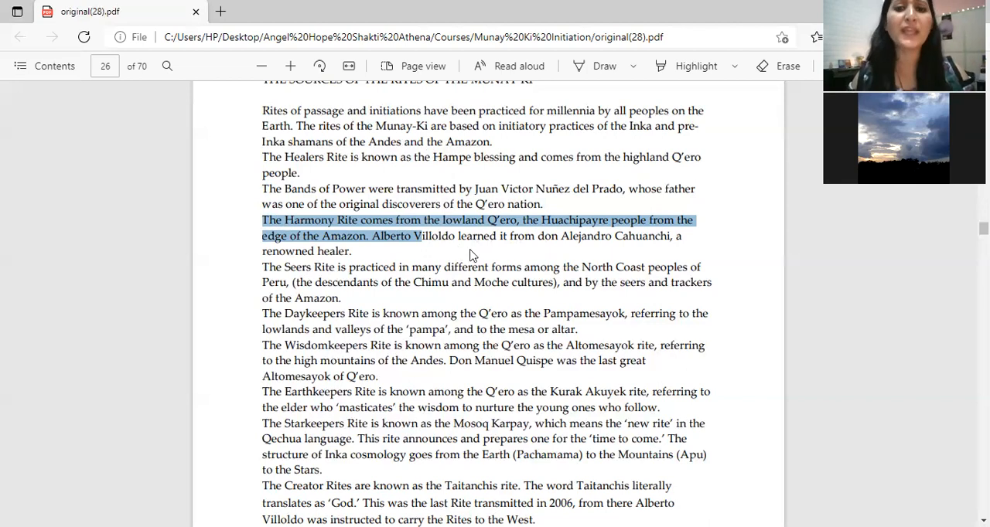
mouse_move(574, 250)
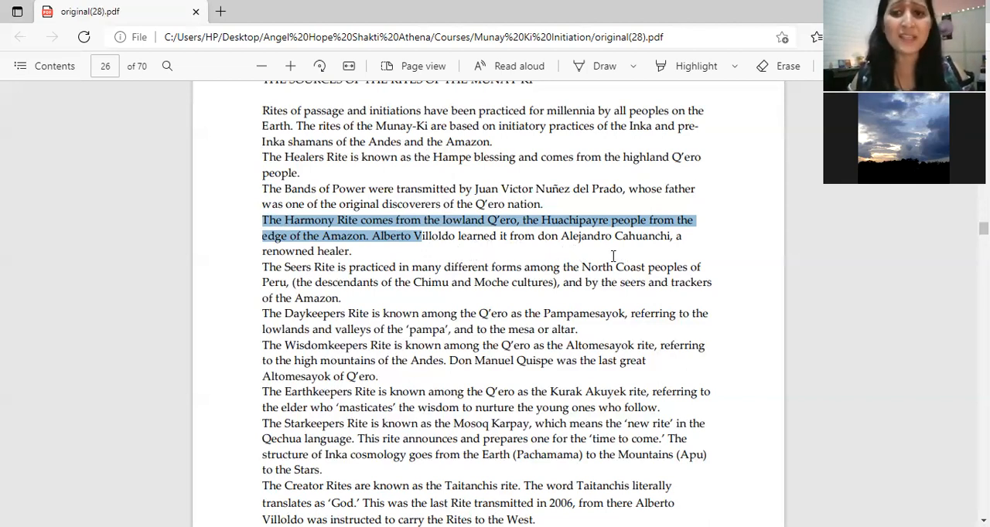
mouse_move(649, 255)
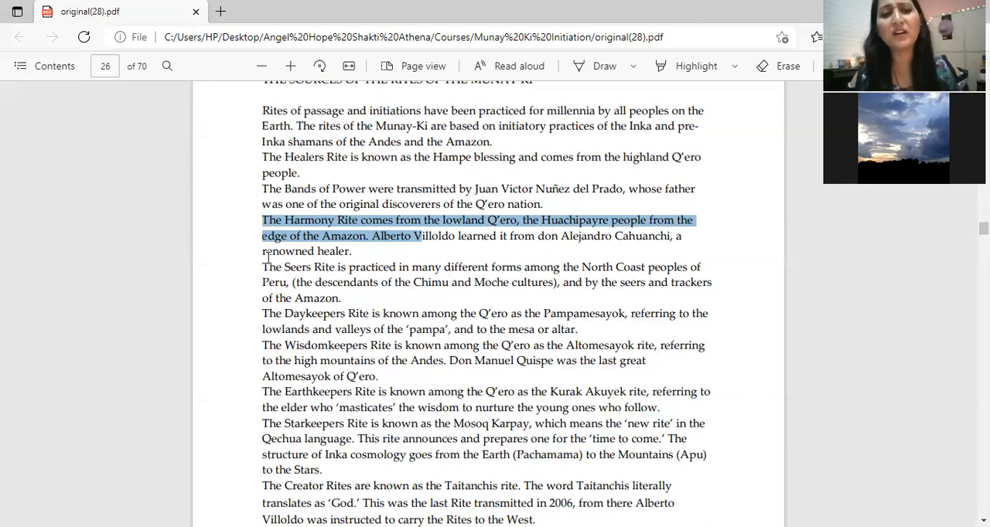
mouse_move(351, 288)
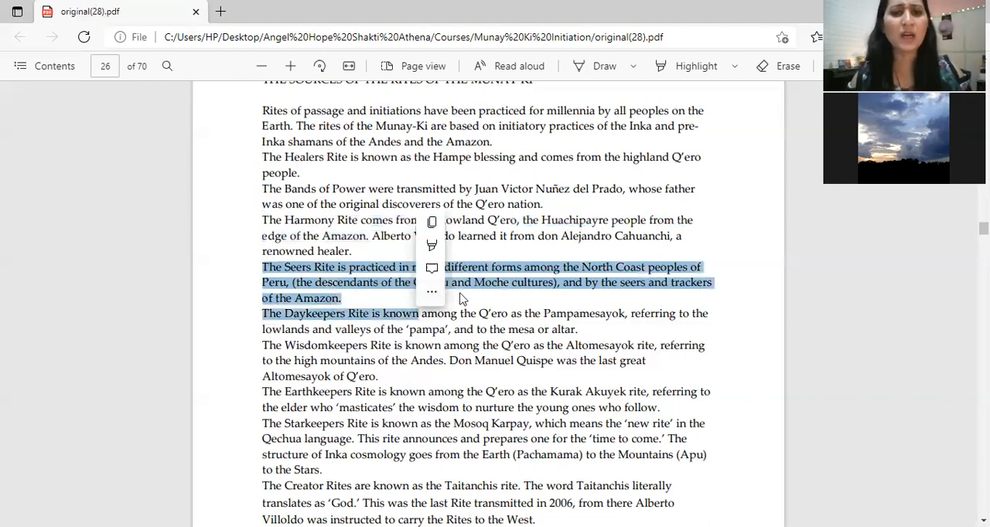
Scroll down page 26 to reveal the italic quote about rites as steps for humanity's evolution
scroll(down, 3)
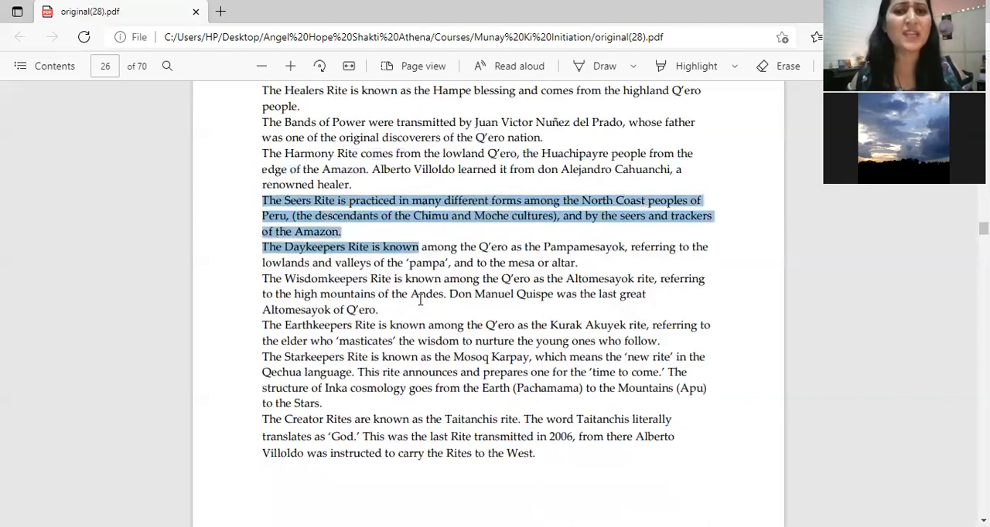
scroll(down, 3)
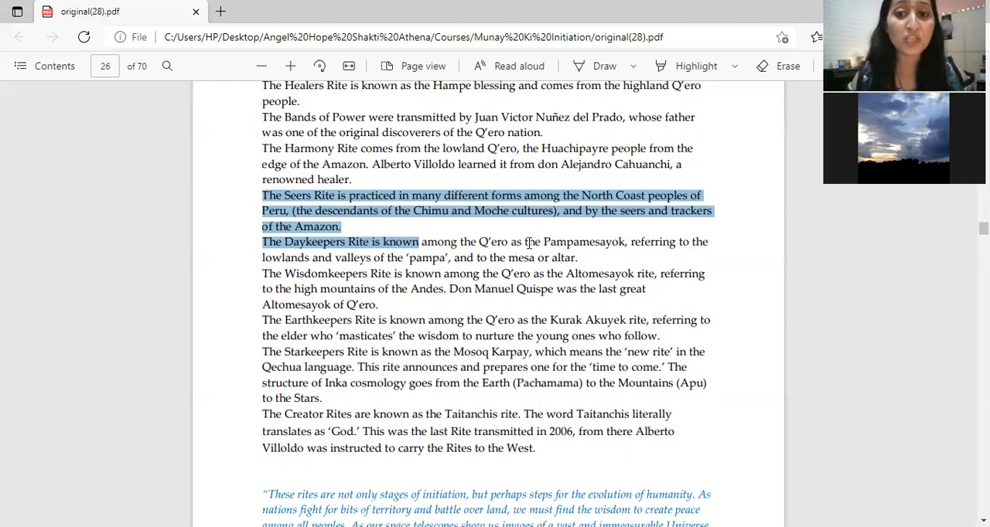
mouse_move(390, 277)
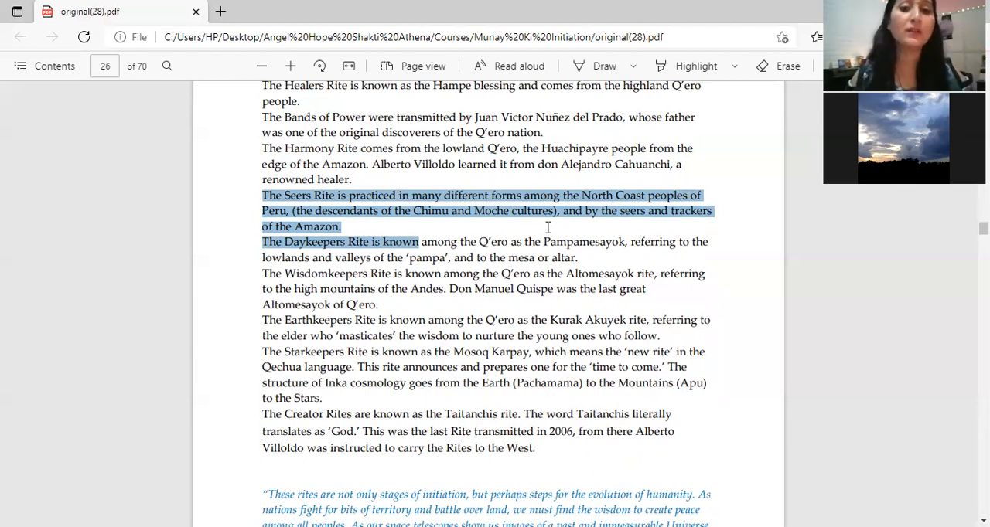
mouse_move(358, 274)
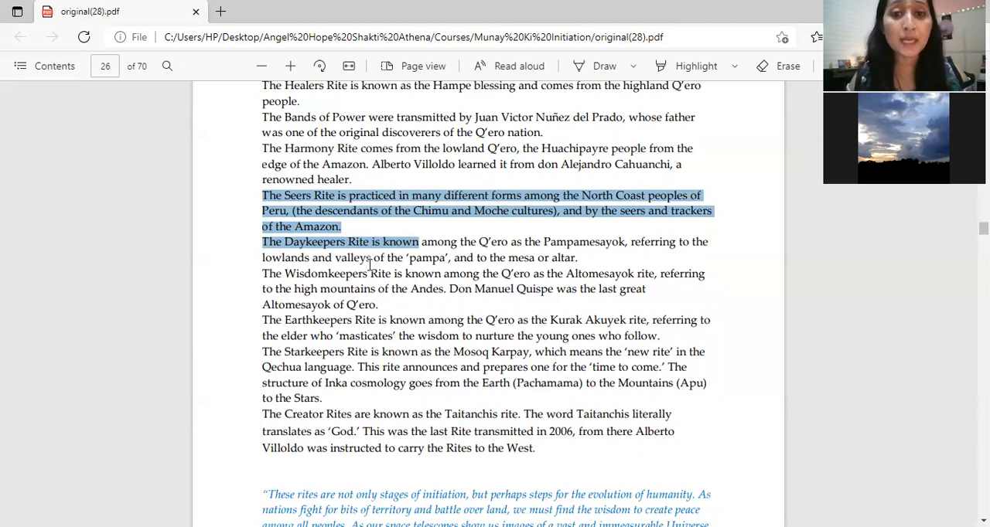
mouse_move(387, 258)
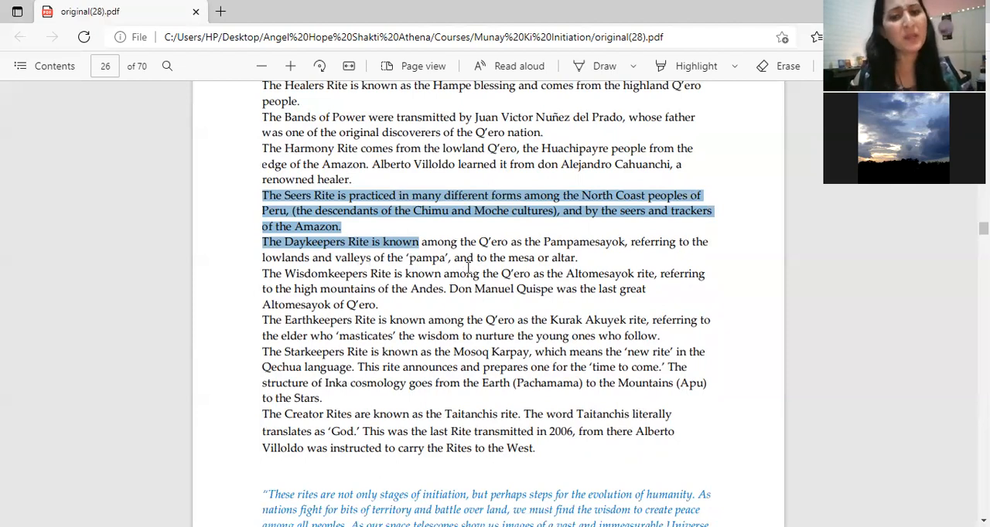
mouse_move(471, 269)
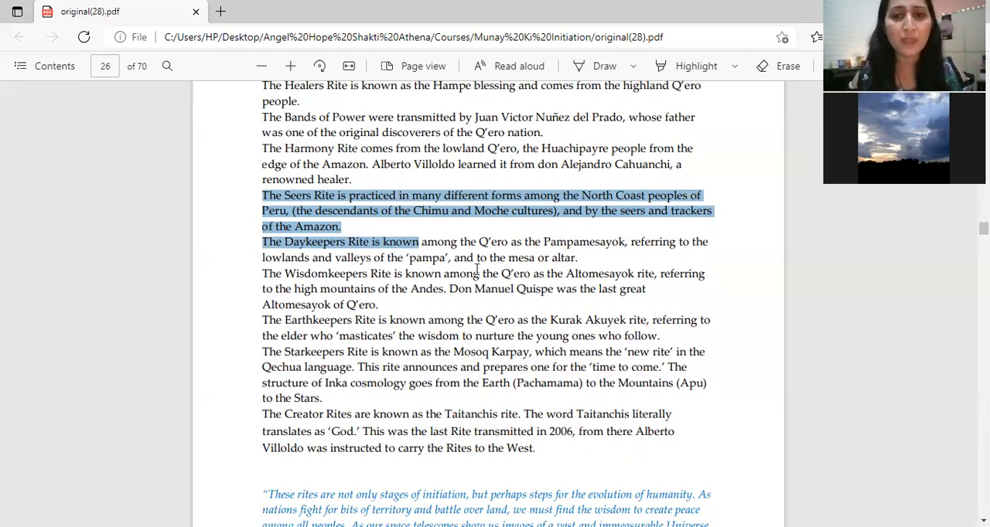
mouse_move(319, 318)
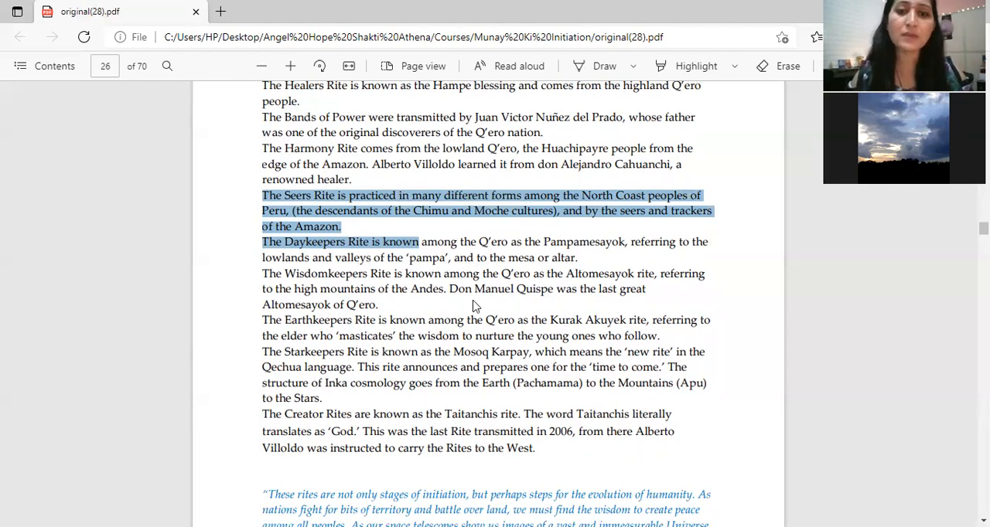
mouse_move(408, 287)
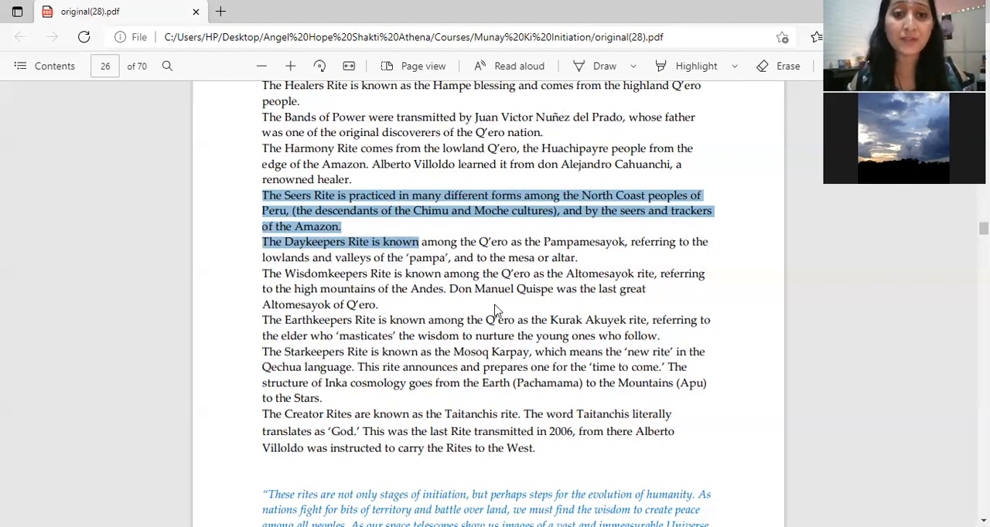
mouse_move(440, 312)
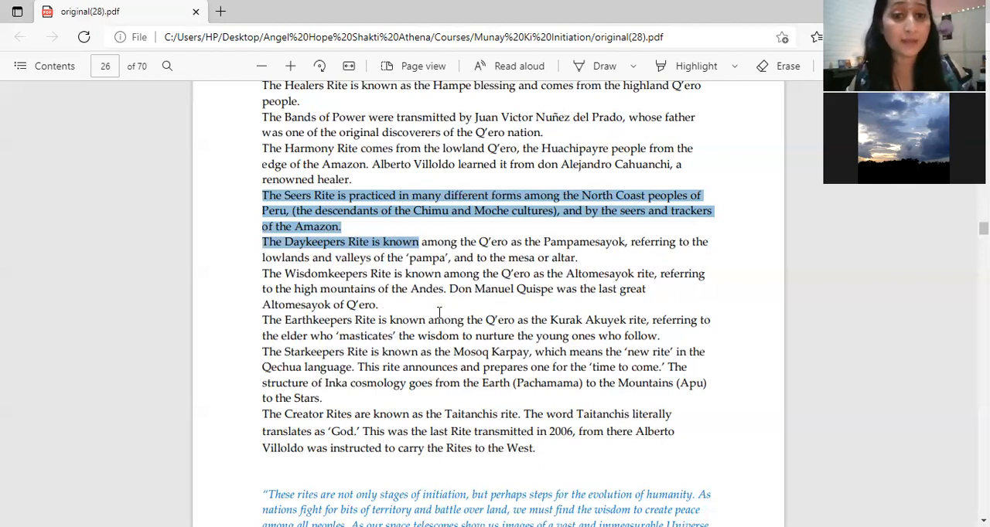
Clear the Seers Rite marking and highlight the Wisdomkeepers Rite sentence about the Altomesayok
click(439, 295)
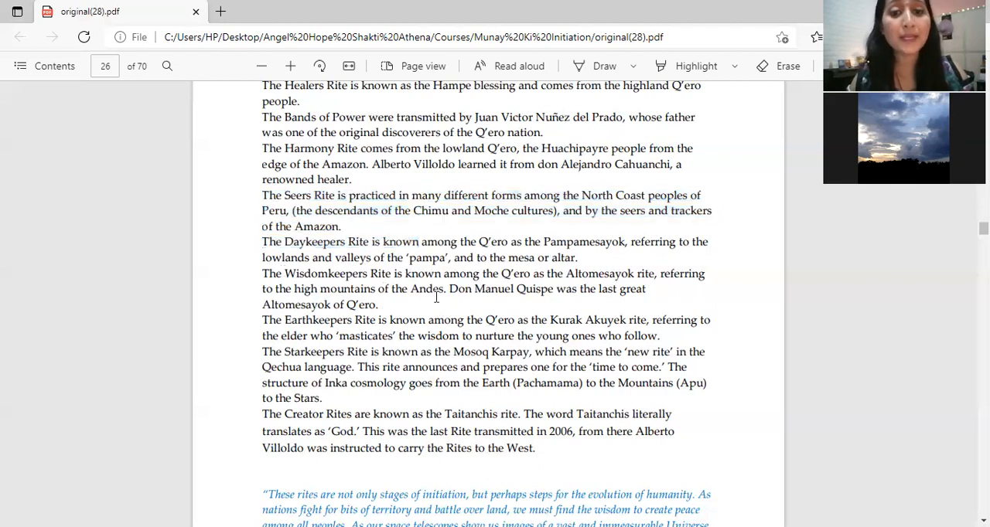
drag(279, 272, 443, 288)
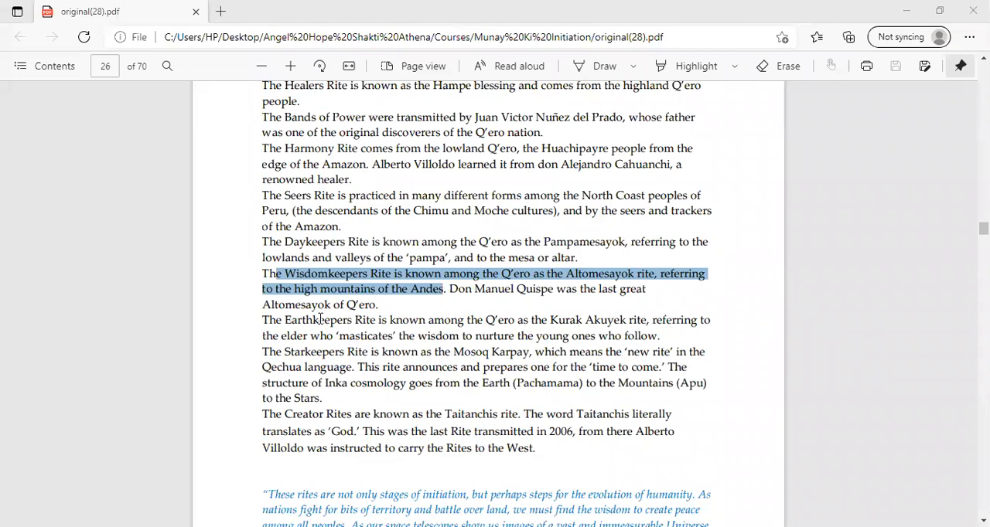
mouse_move(368, 368)
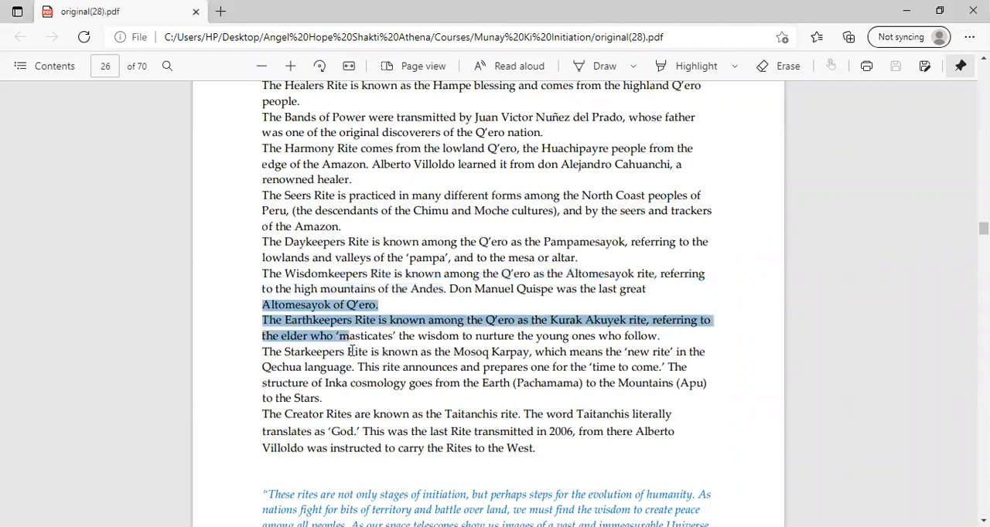
Scroll down to show the Starkeepers and Creator Rites paragraphs and the italic quote beneath
scroll(down, 3)
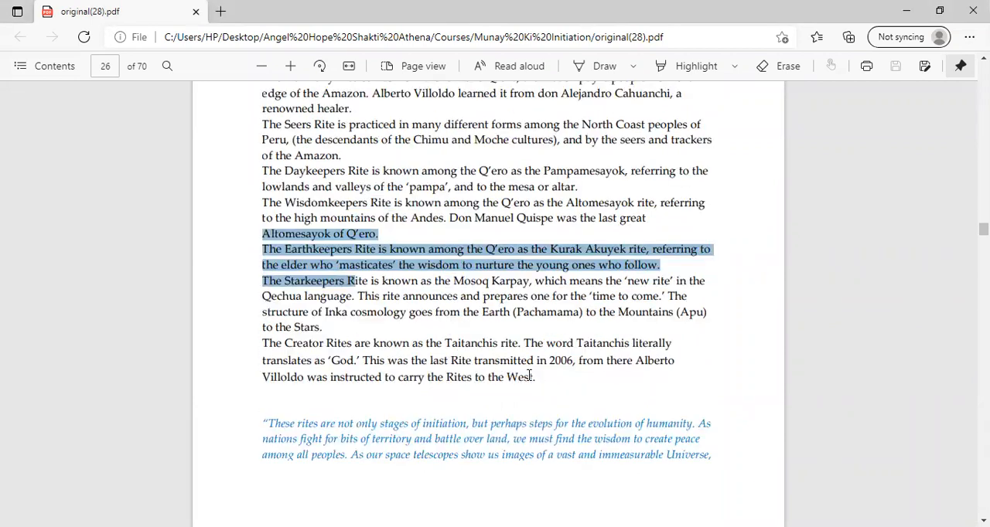
scroll(down, 3)
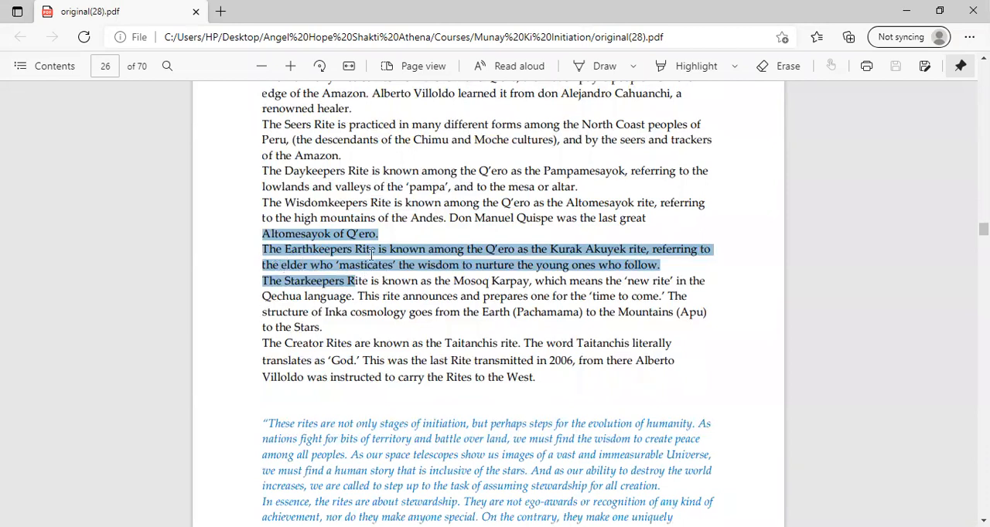
mouse_move(535, 286)
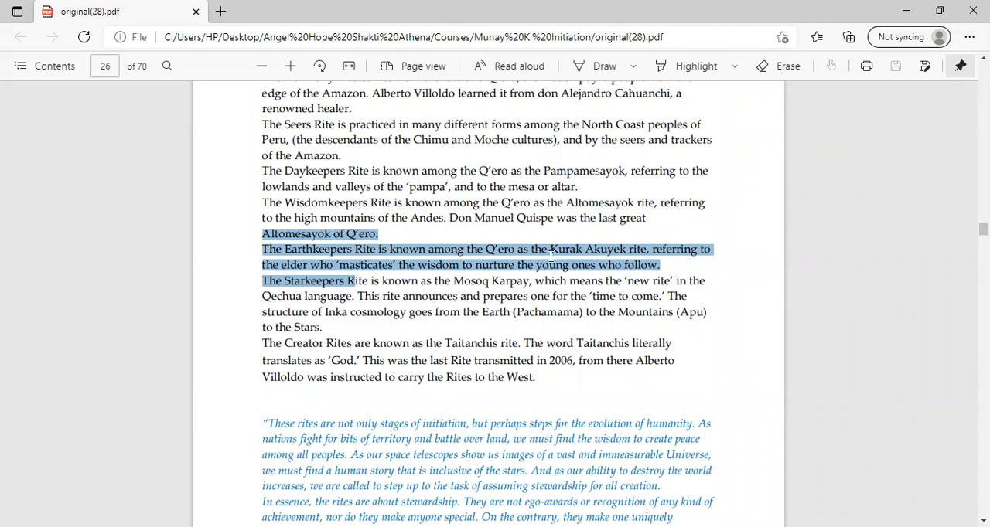
mouse_move(566, 290)
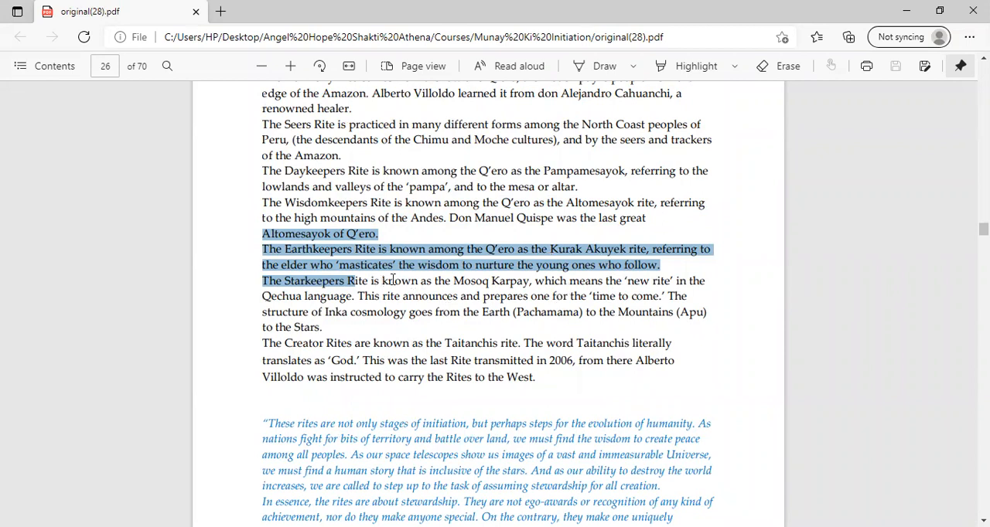
mouse_move(575, 285)
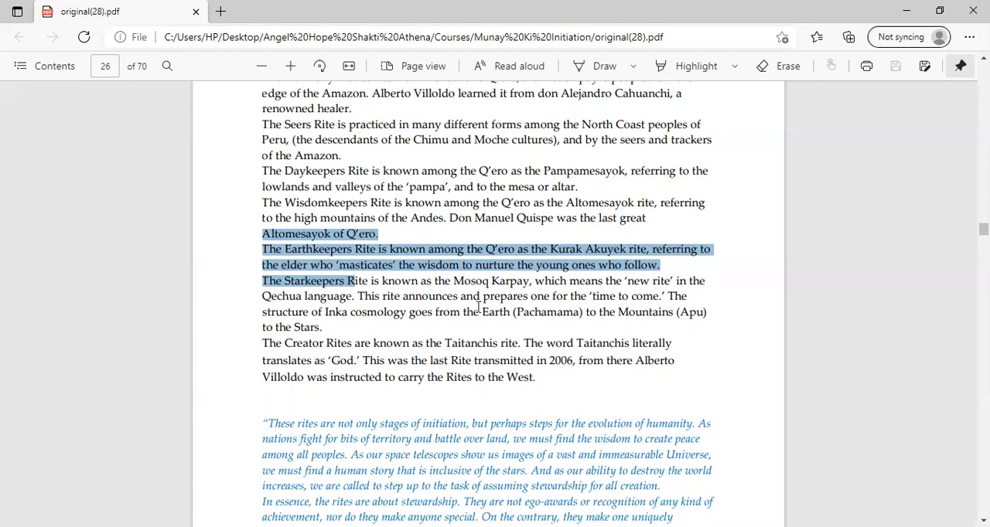
mouse_move(507, 296)
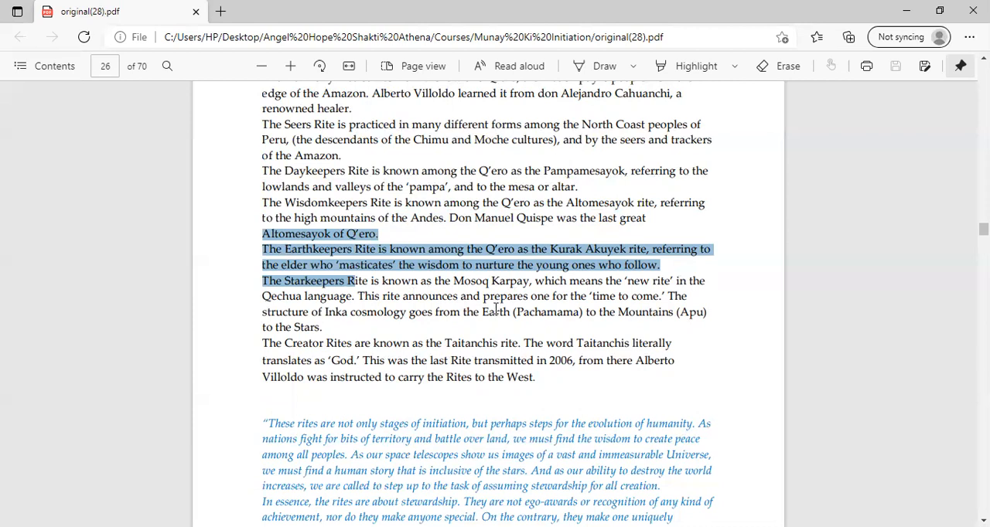
mouse_move(495, 313)
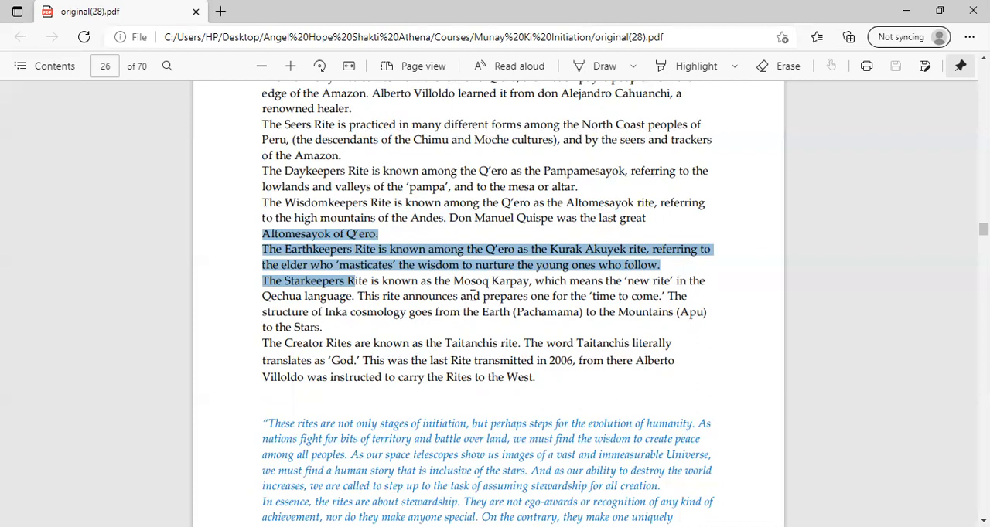
mouse_move(501, 287)
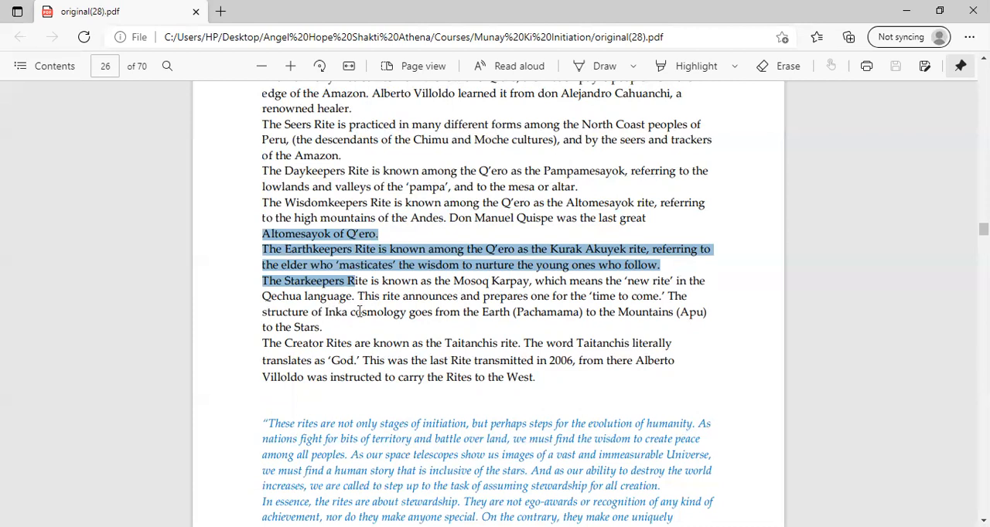
mouse_move(445, 315)
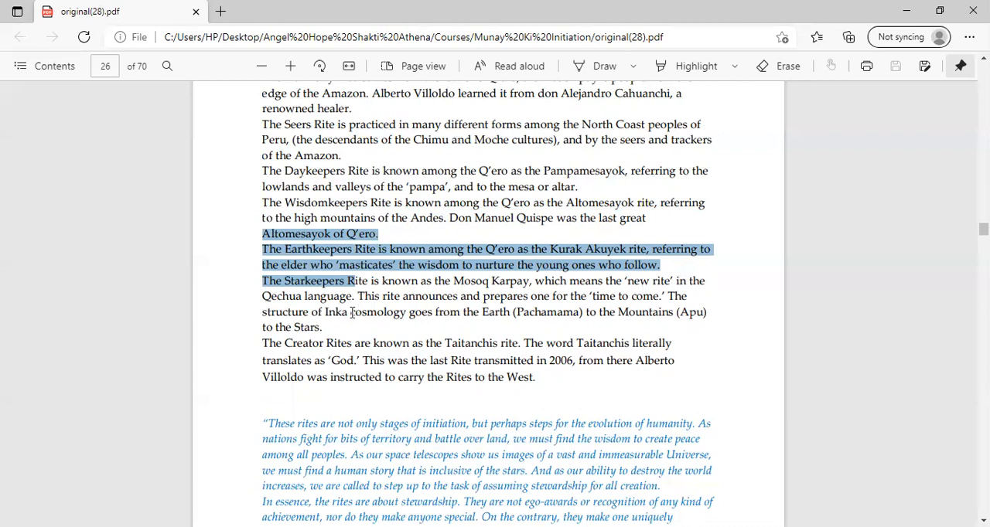
mouse_move(446, 319)
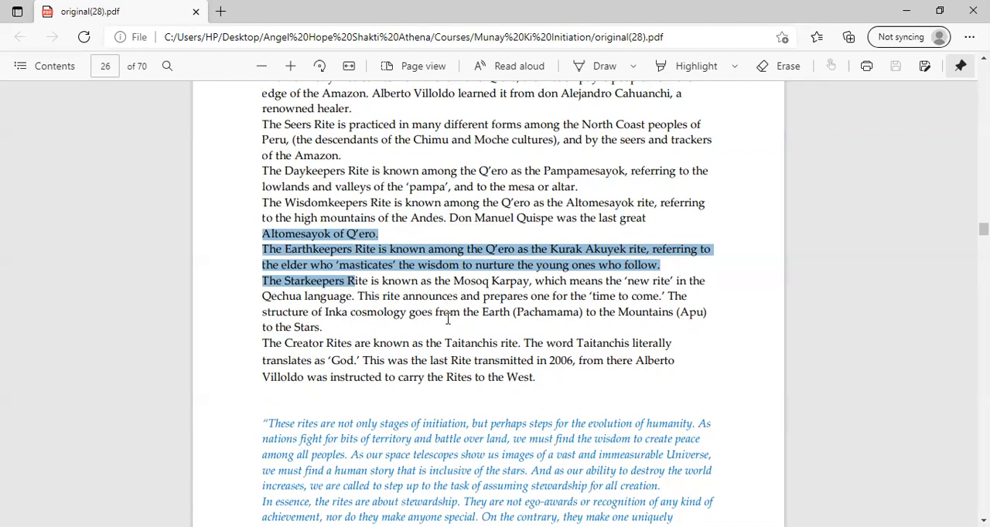
mouse_move(618, 307)
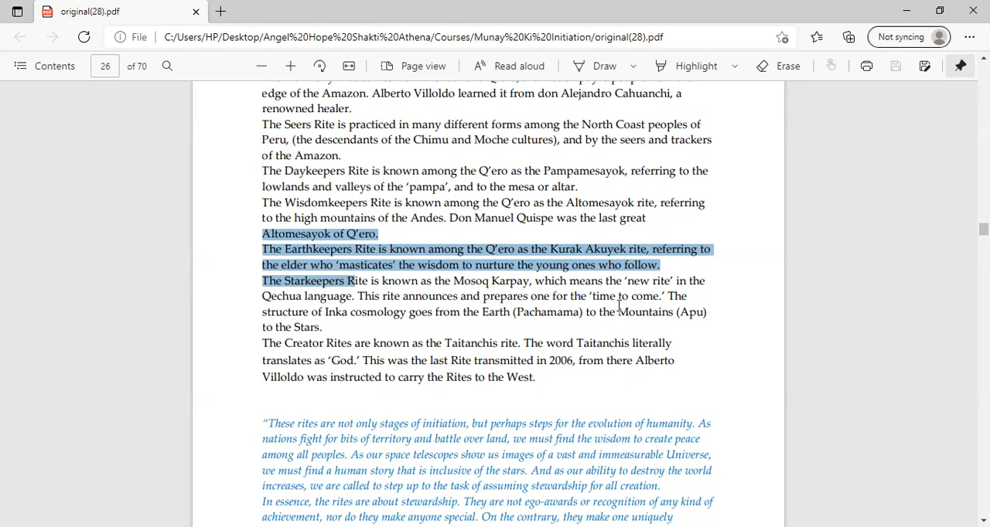
mouse_move(328, 327)
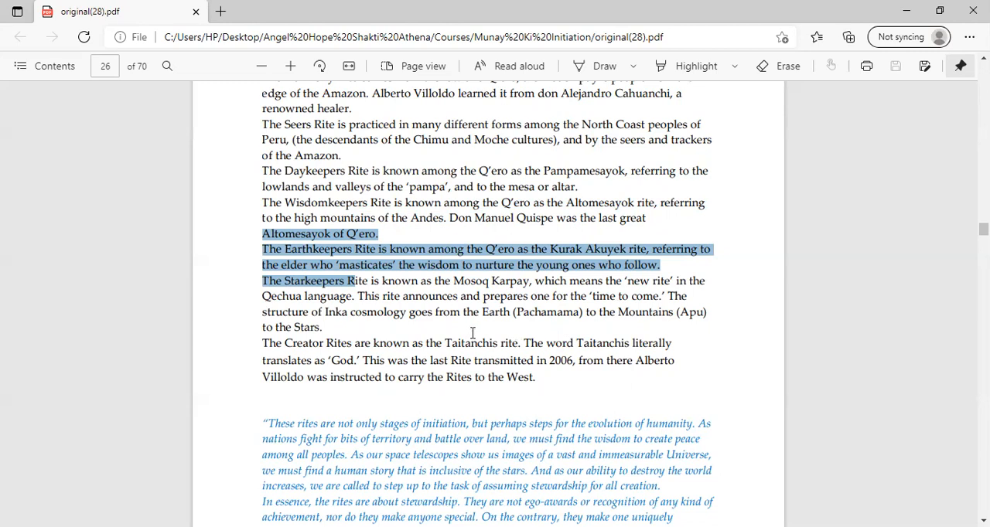
mouse_move(328, 233)
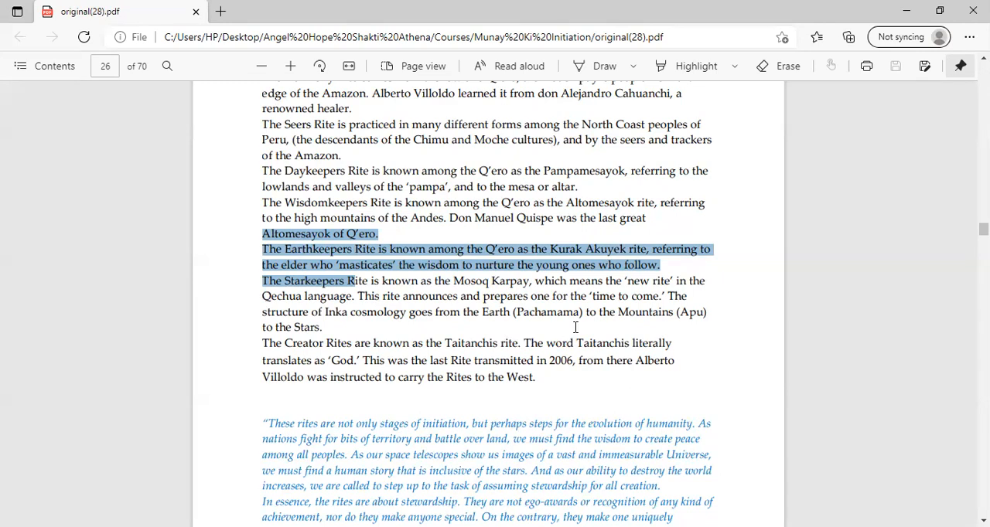
mouse_move(693, 312)
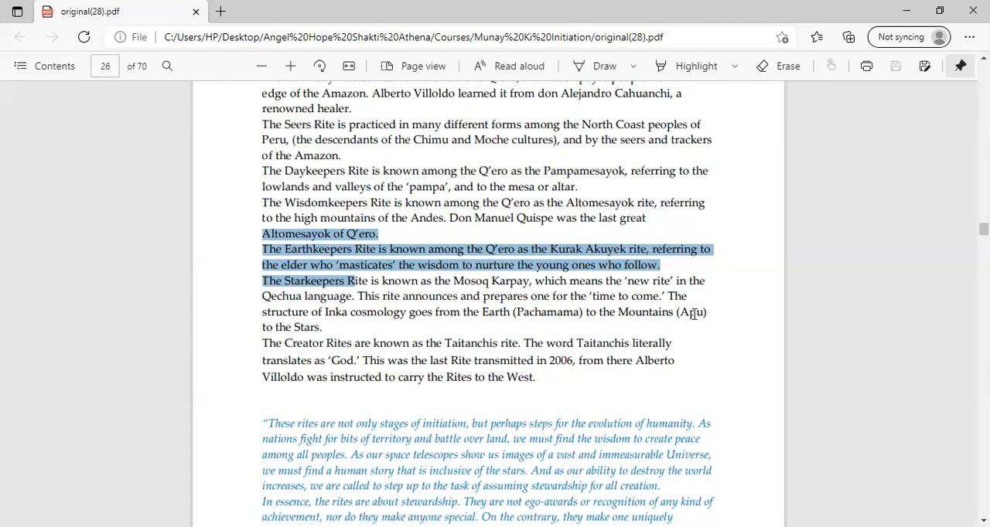
mouse_move(412, 365)
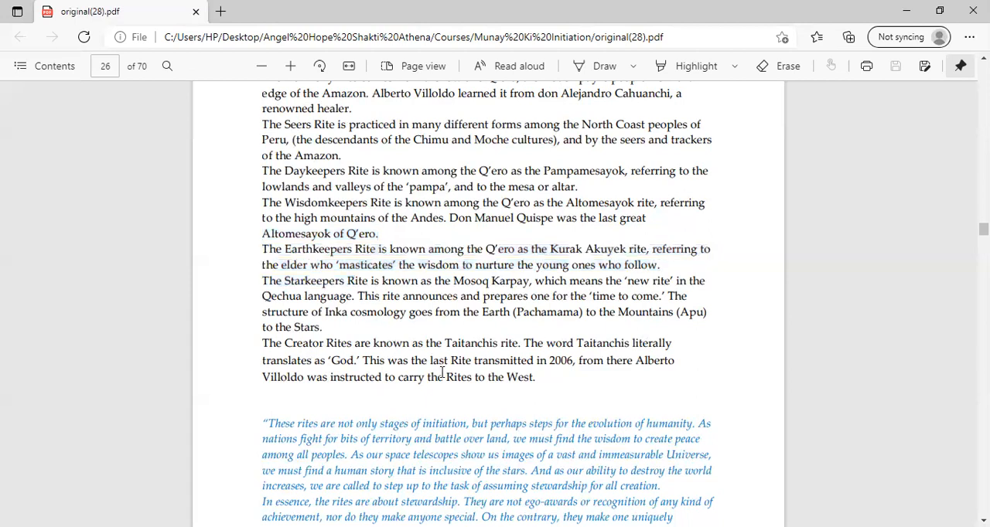
Scroll around the end of the Creator Rites passage and the blue quotation closing the page
scroll(up, 3)
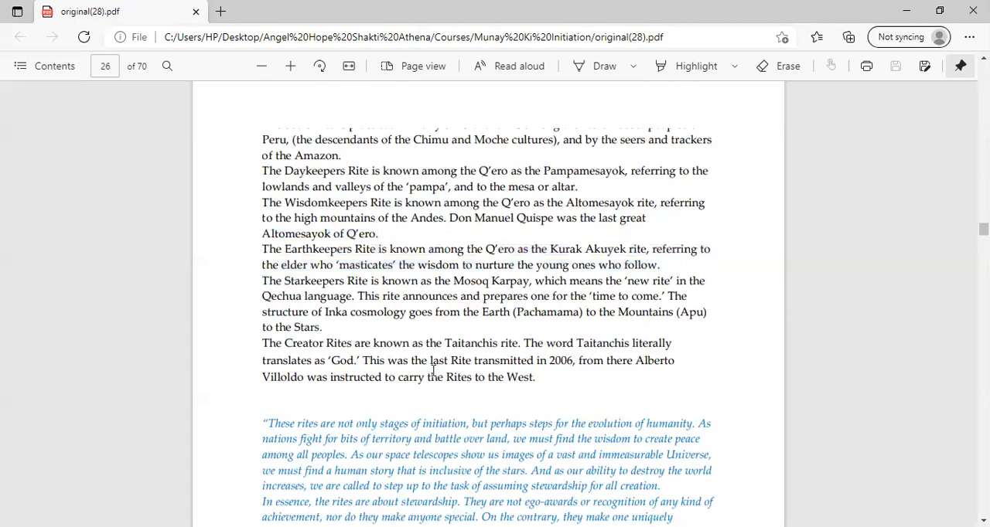
scroll(up, 3)
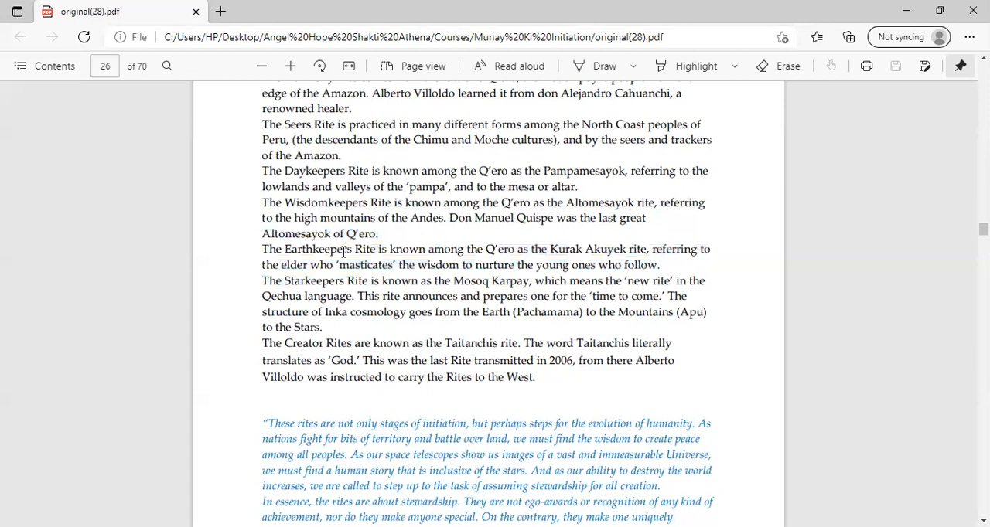
mouse_move(280, 364)
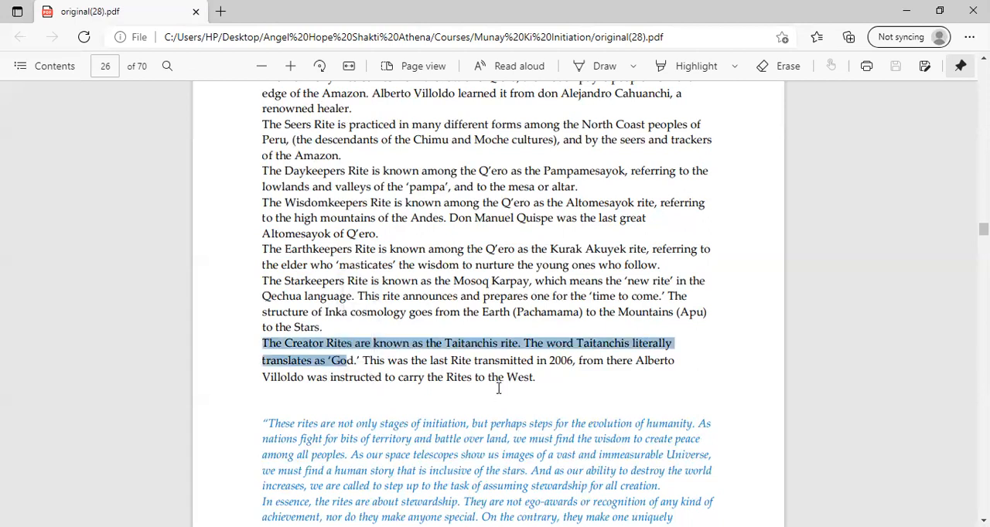
mouse_move(508, 387)
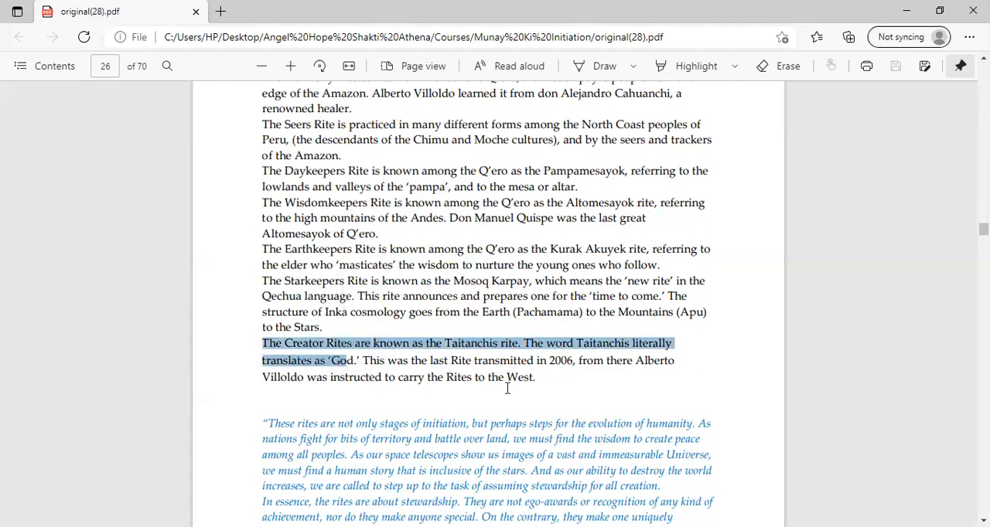
mouse_move(436, 410)
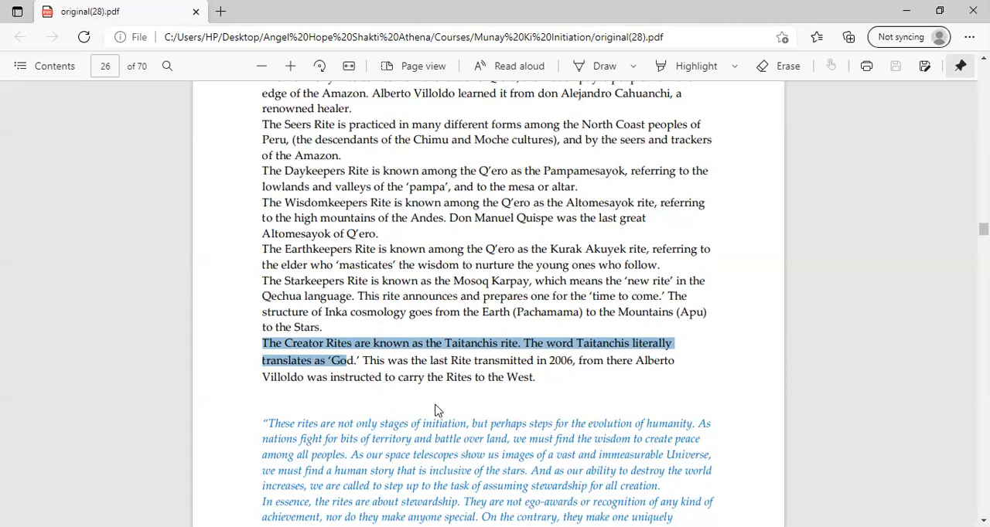
mouse_move(375, 377)
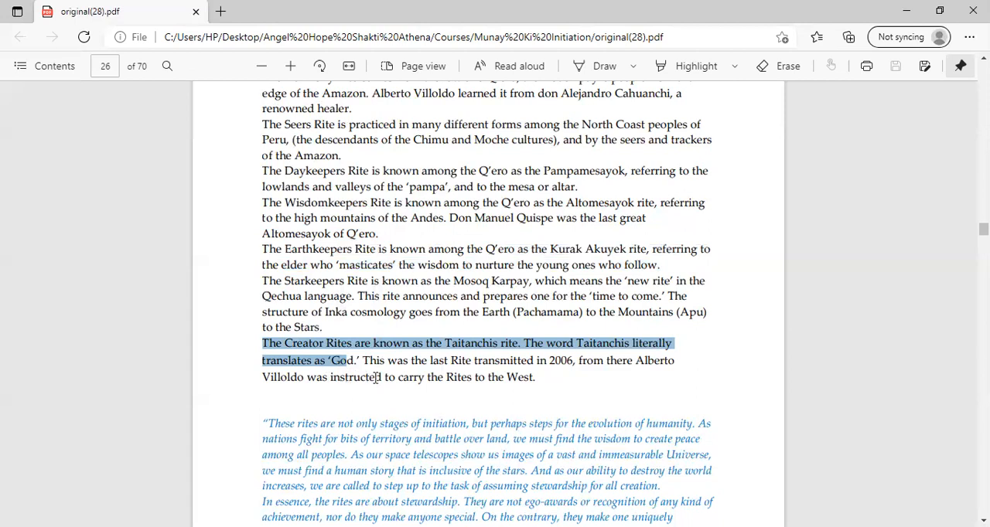
mouse_move(395, 375)
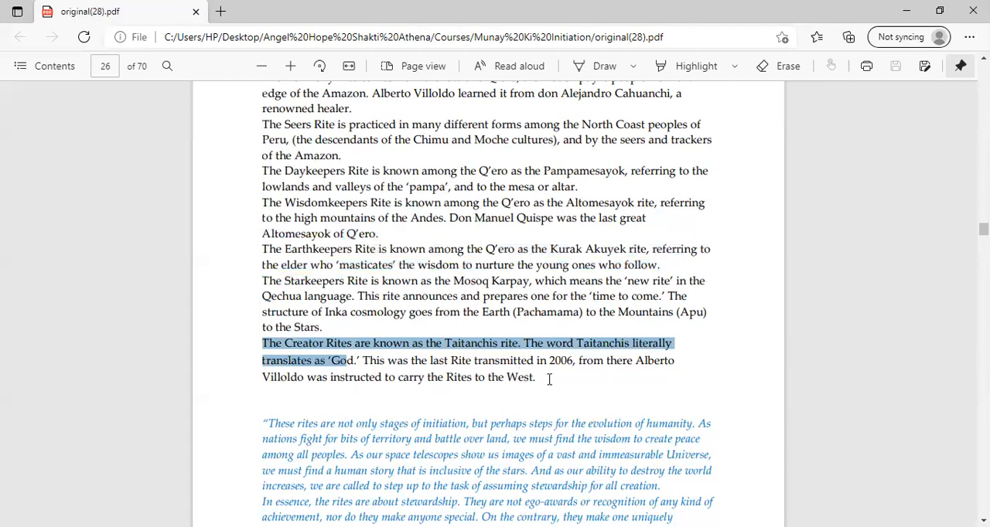
mouse_move(581, 385)
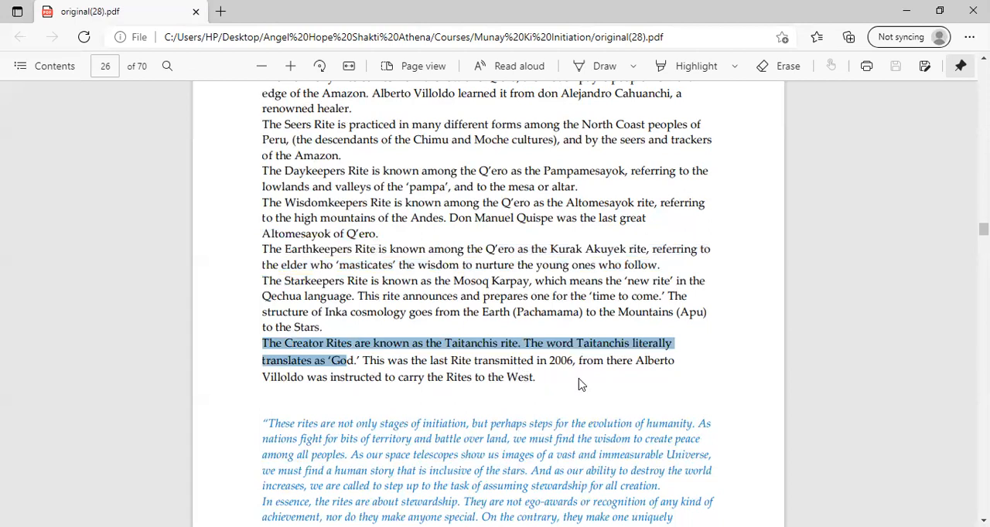
mouse_move(564, 381)
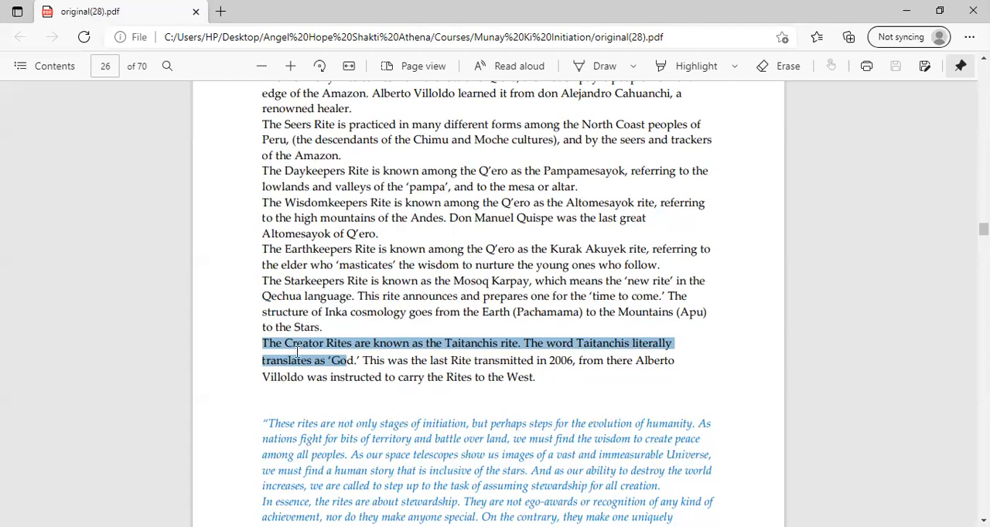
mouse_move(368, 371)
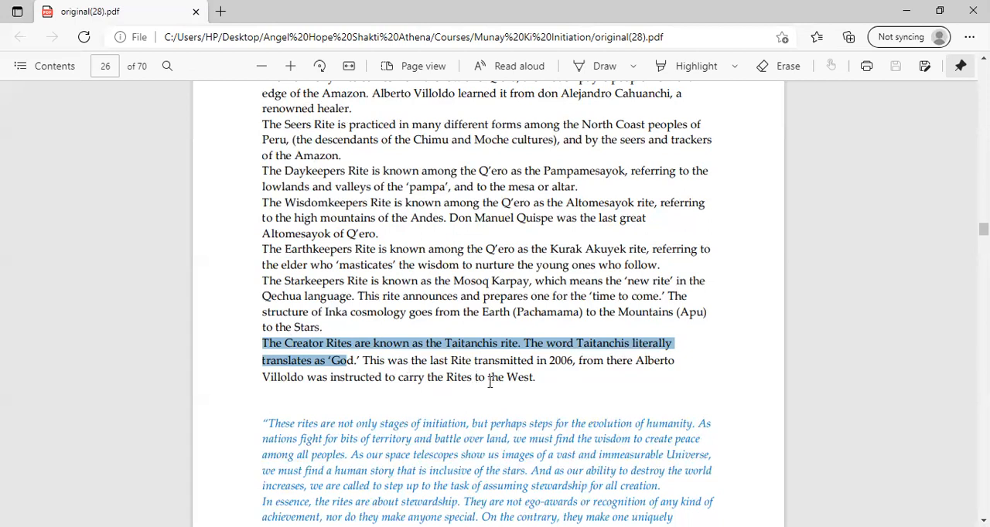
mouse_move(628, 383)
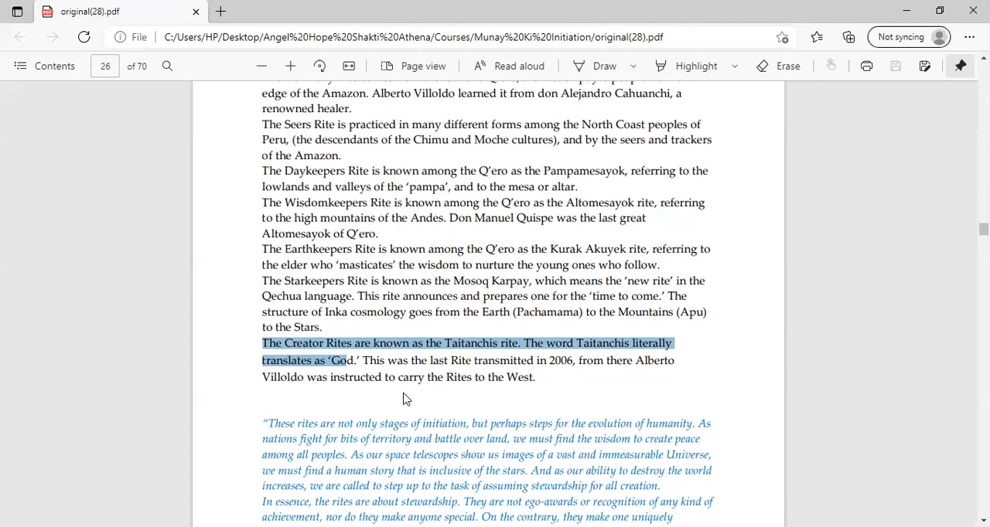
mouse_move(539, 383)
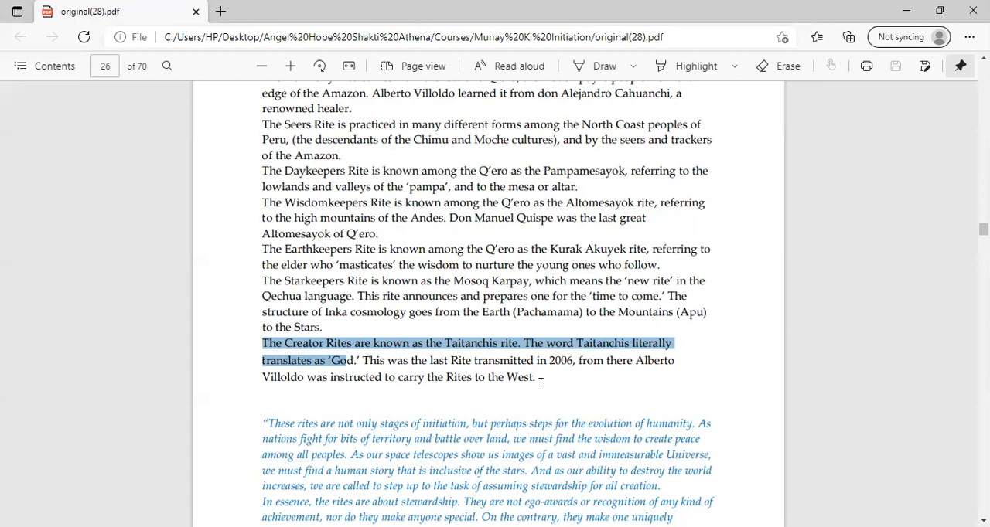
mouse_move(584, 392)
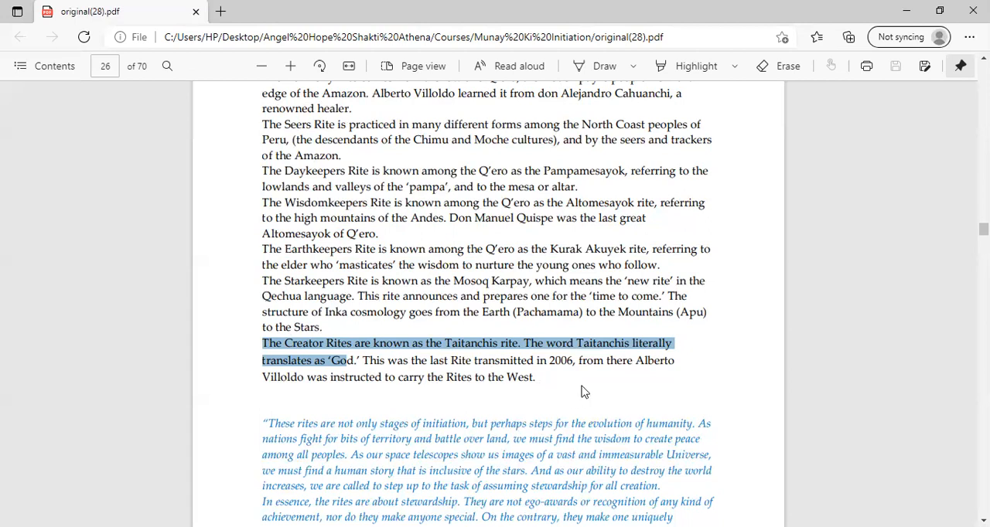
mouse_move(303, 399)
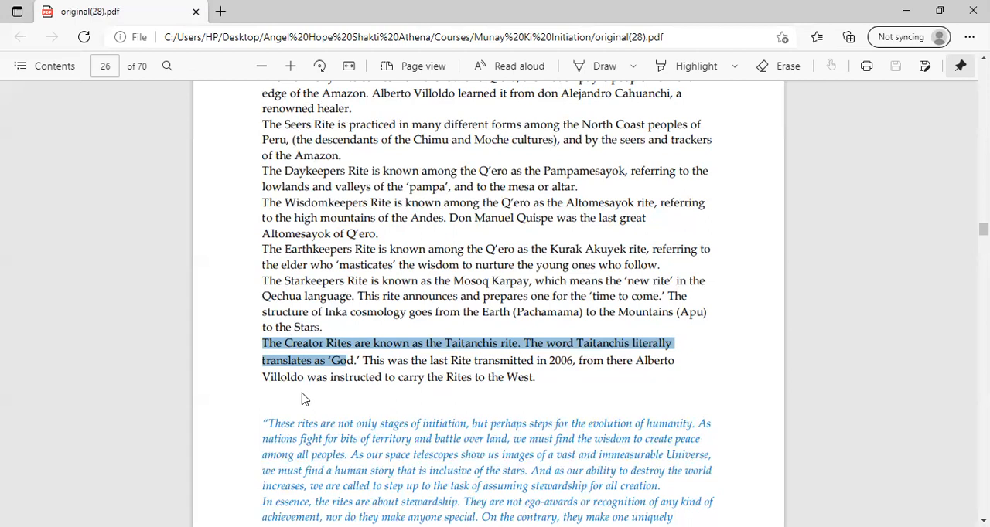
mouse_move(452, 399)
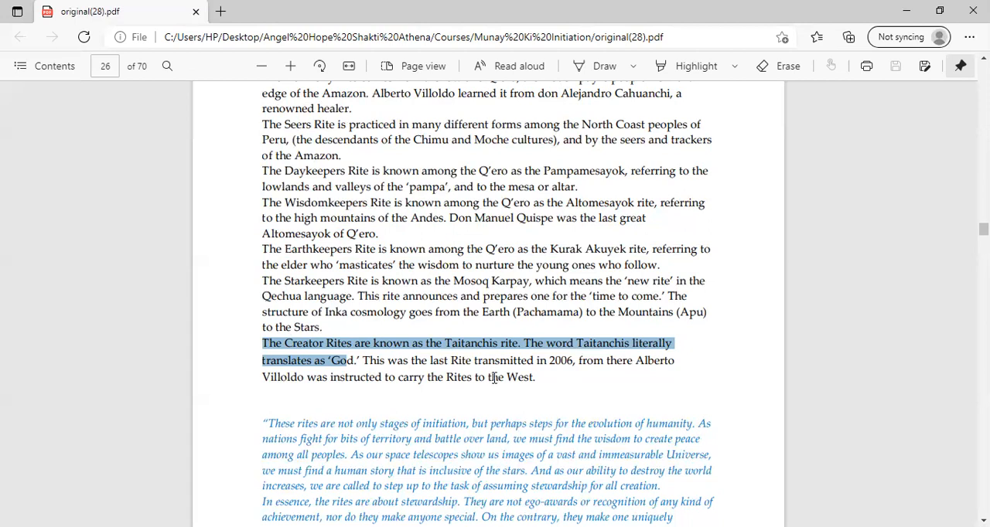
scroll(down, 3)
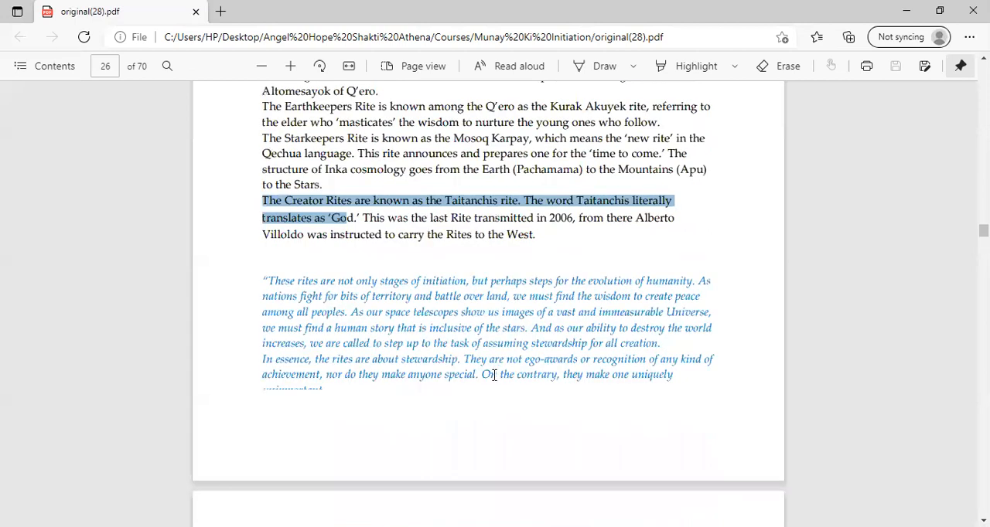
scroll(down, 3)
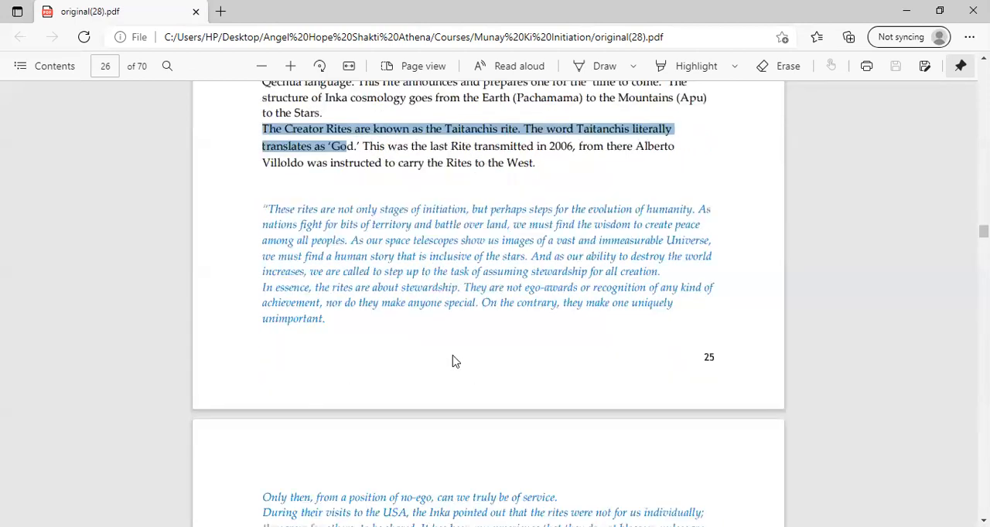
mouse_move(452, 357)
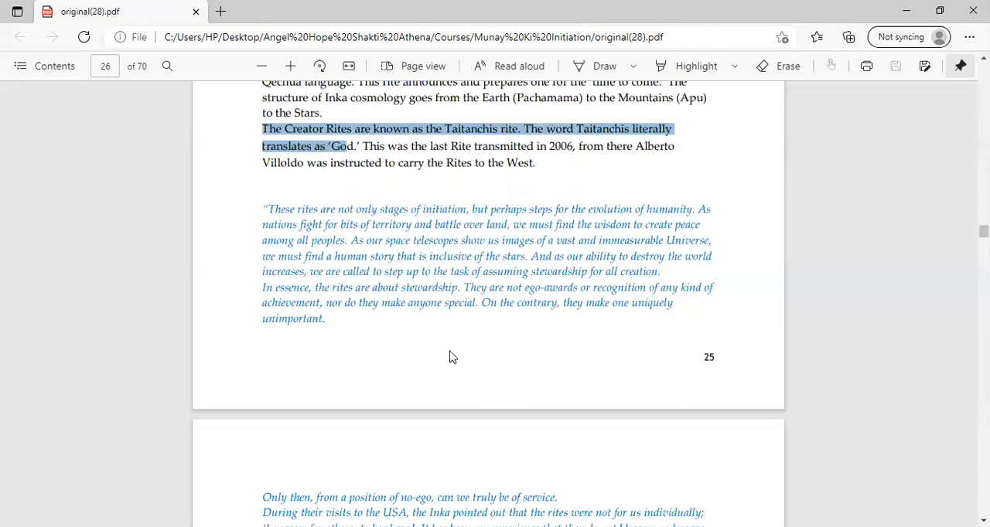
scroll(up, 3)
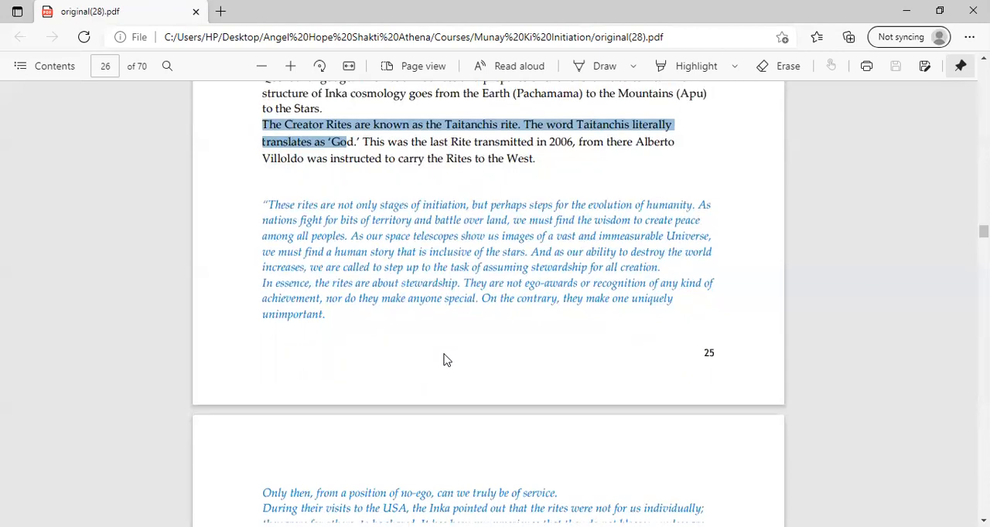
scroll(down, 3)
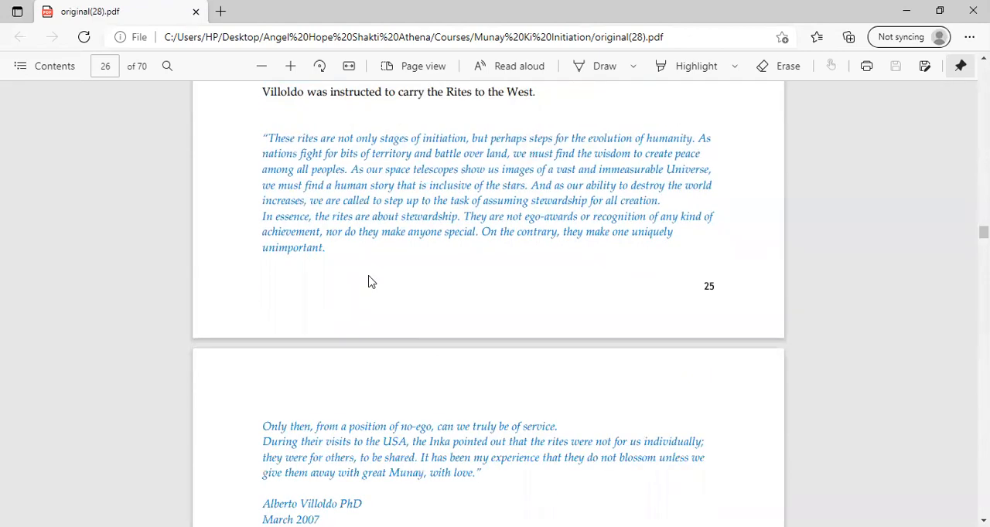
mouse_move(393, 318)
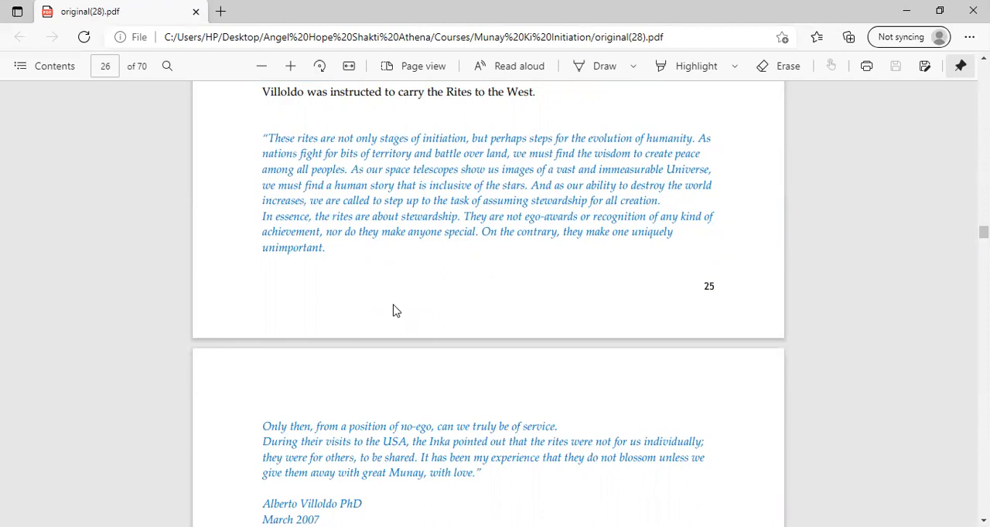
mouse_move(399, 302)
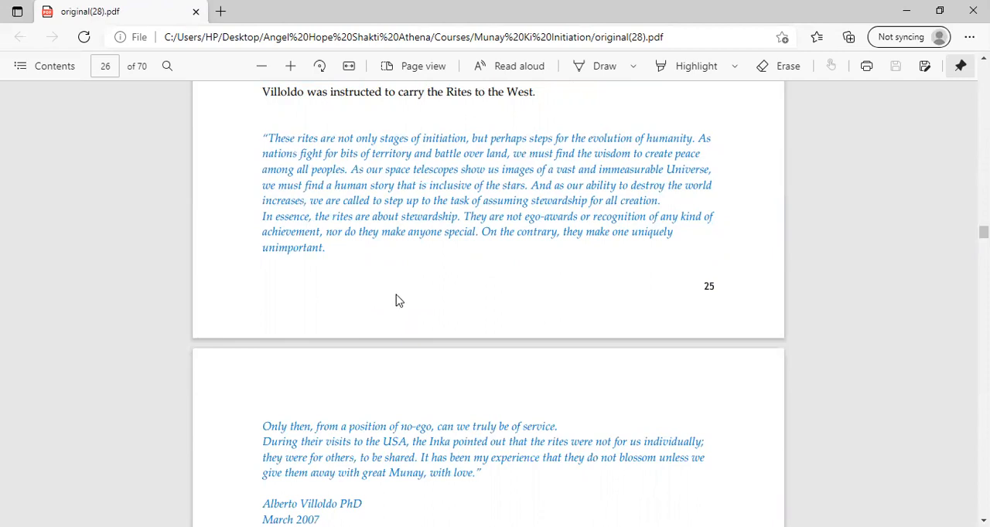
mouse_move(408, 302)
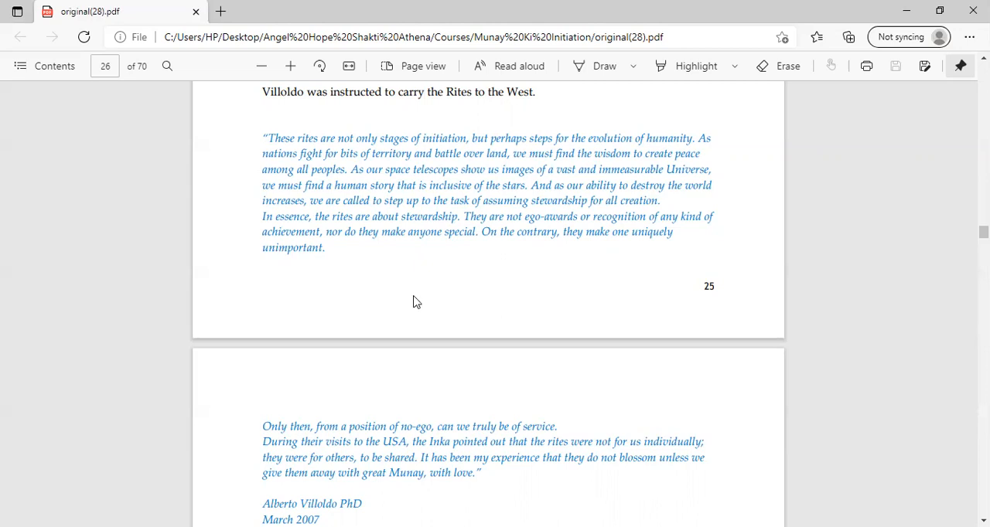
mouse_move(357, 265)
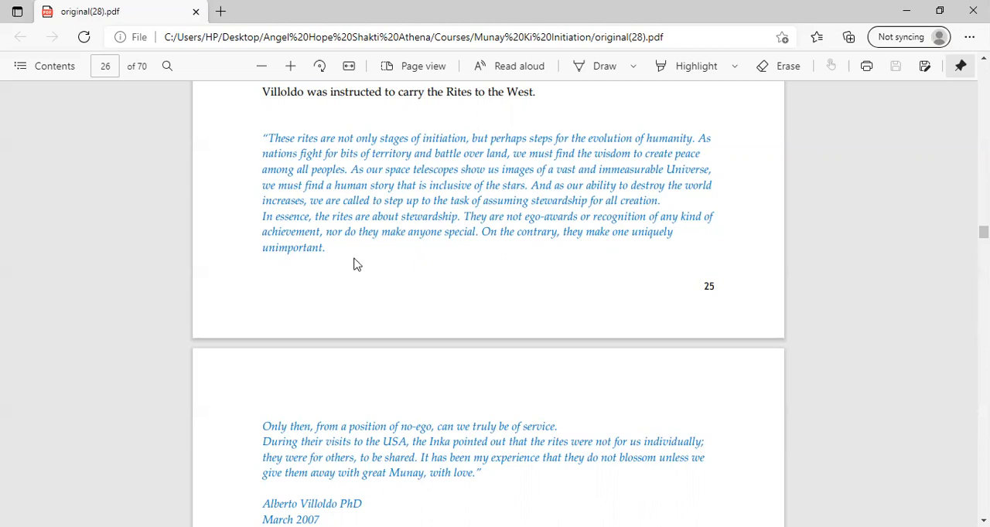
mouse_move(407, 336)
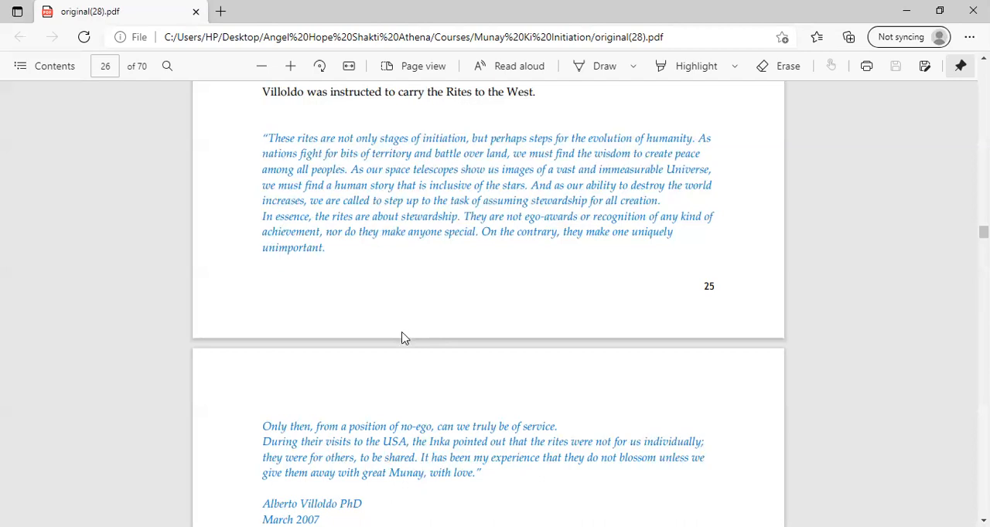
Scroll page 26 down past the quotation to the 'What can I expect' and 'Gifting the Rites to others?' sections
scroll(down, 3)
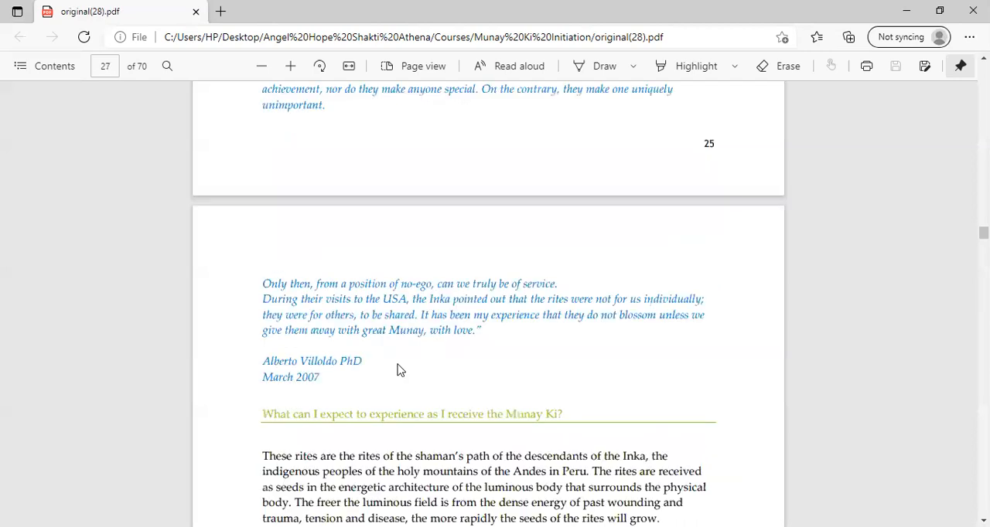
scroll(down, 3)
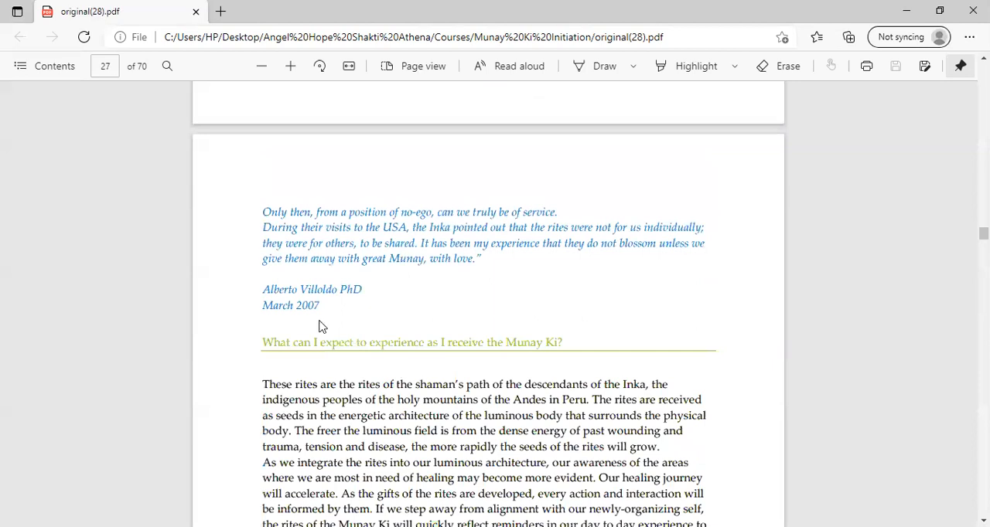
mouse_move(344, 334)
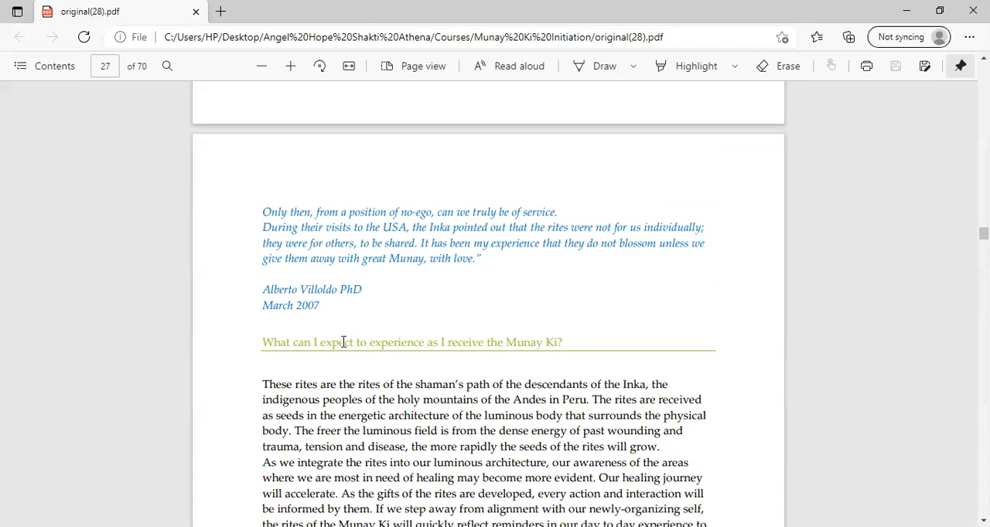
mouse_move(325, 396)
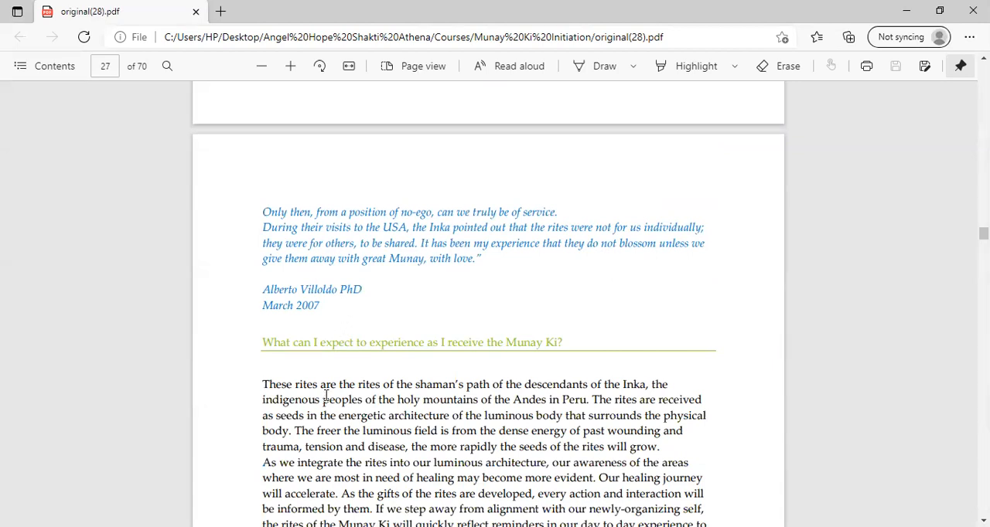
scroll(down, 3)
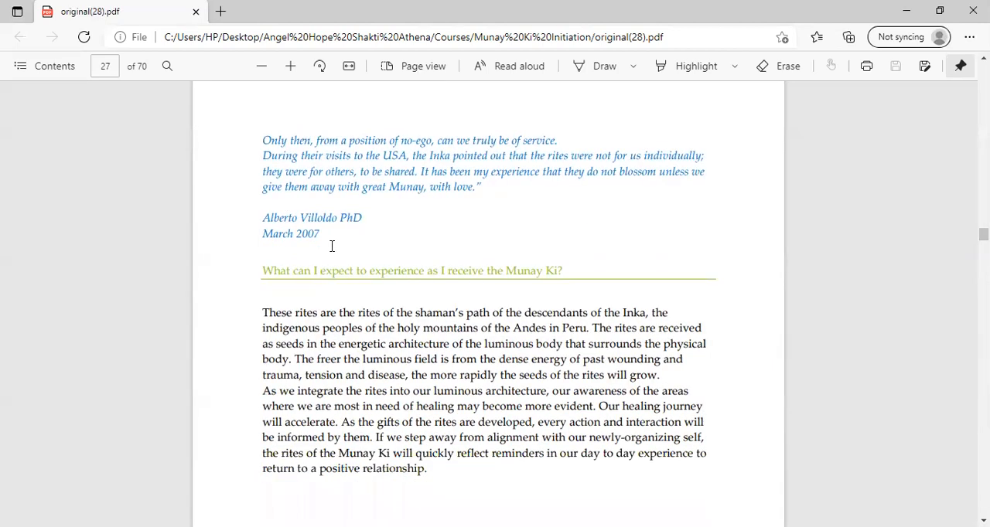
mouse_move(356, 266)
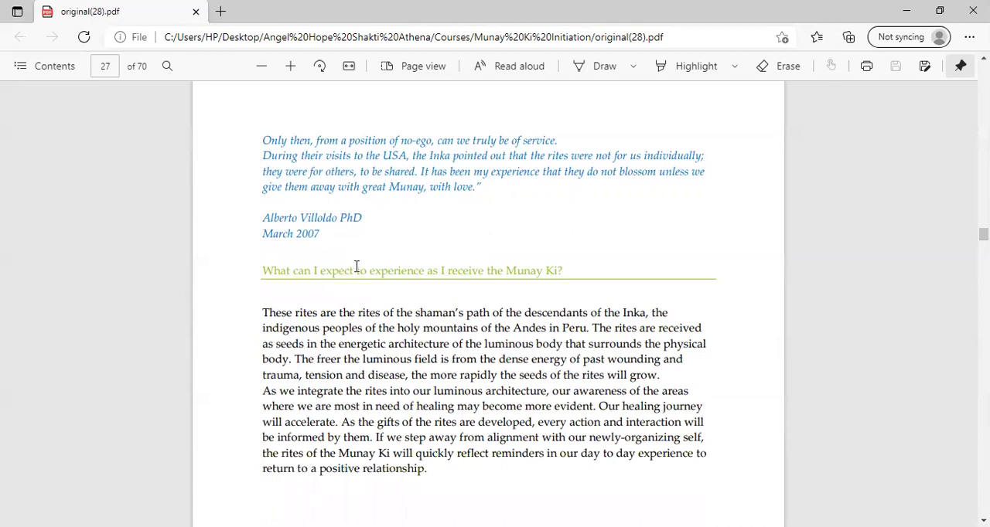
scroll(down, 3)
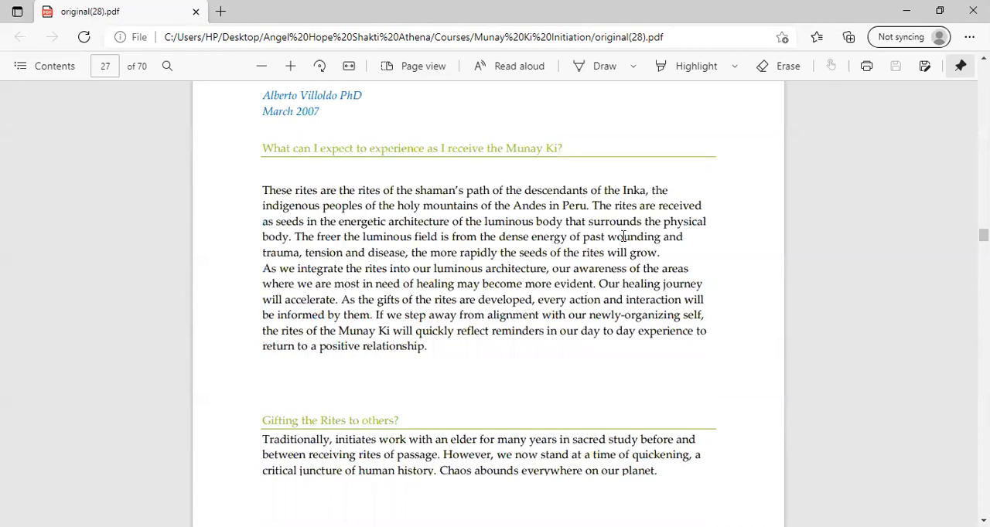
scroll(down, 3)
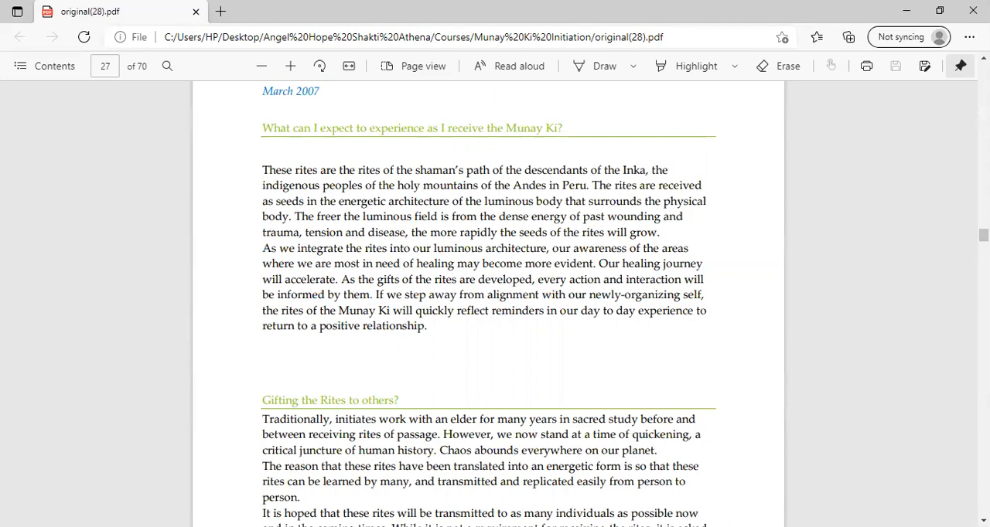
mouse_move(375, 230)
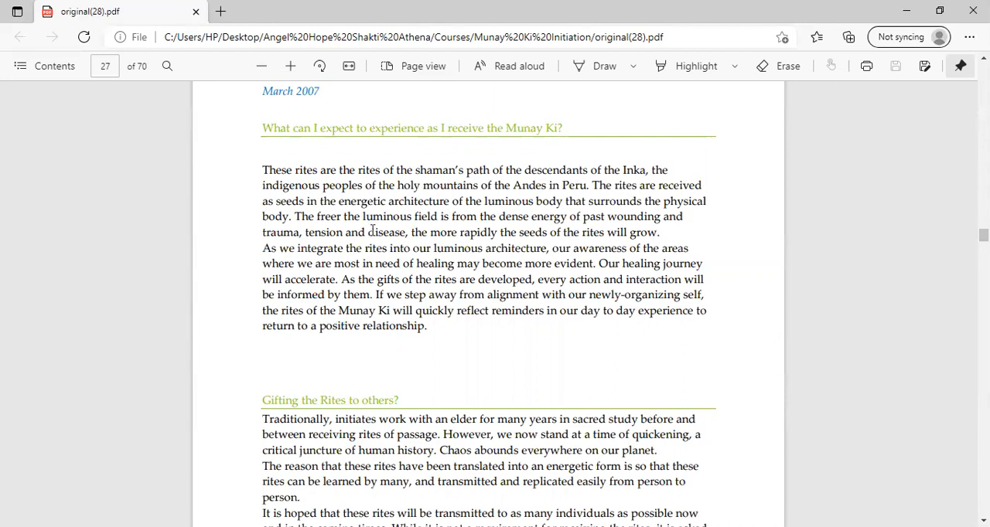
scroll(down, 3)
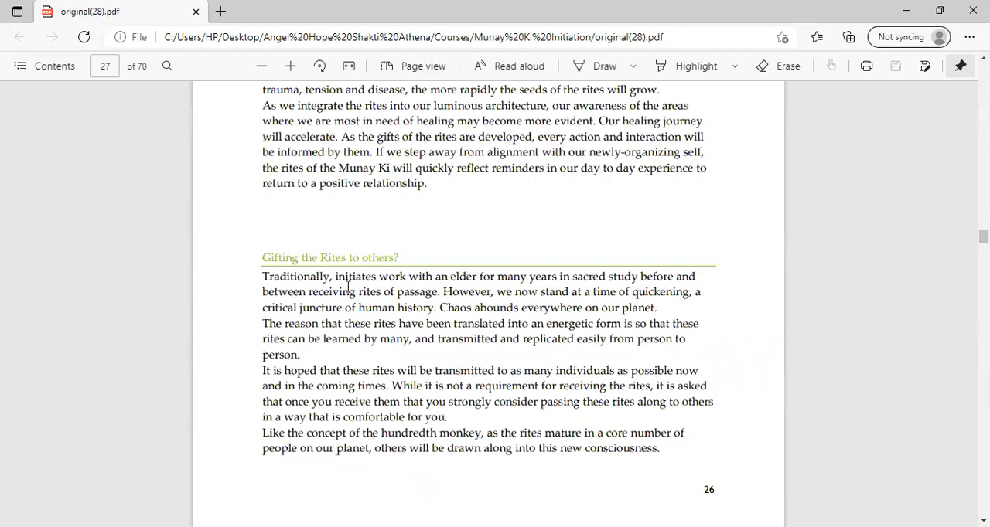
Scroll down then back up to settle on the 'Receiving and later passing on the Rites' heading
scroll(down, 3)
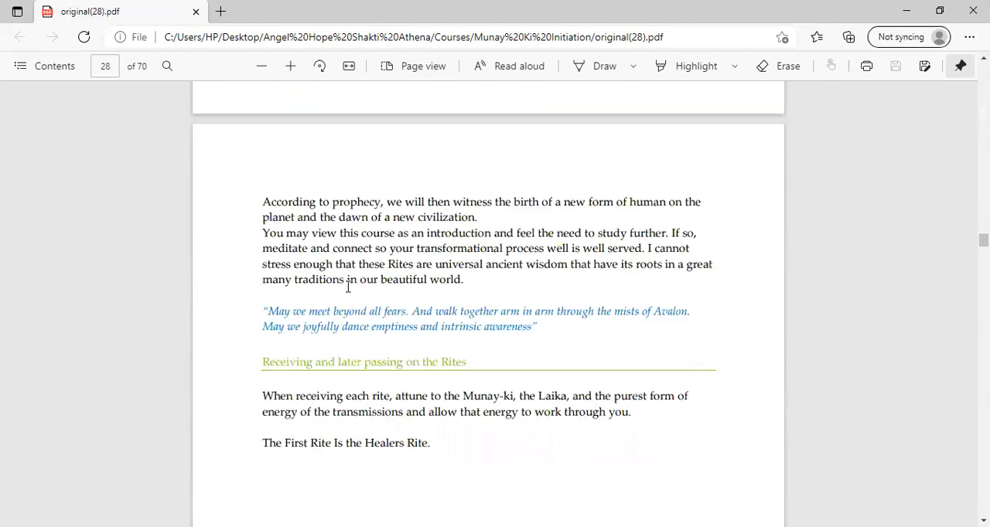
scroll(down, 3)
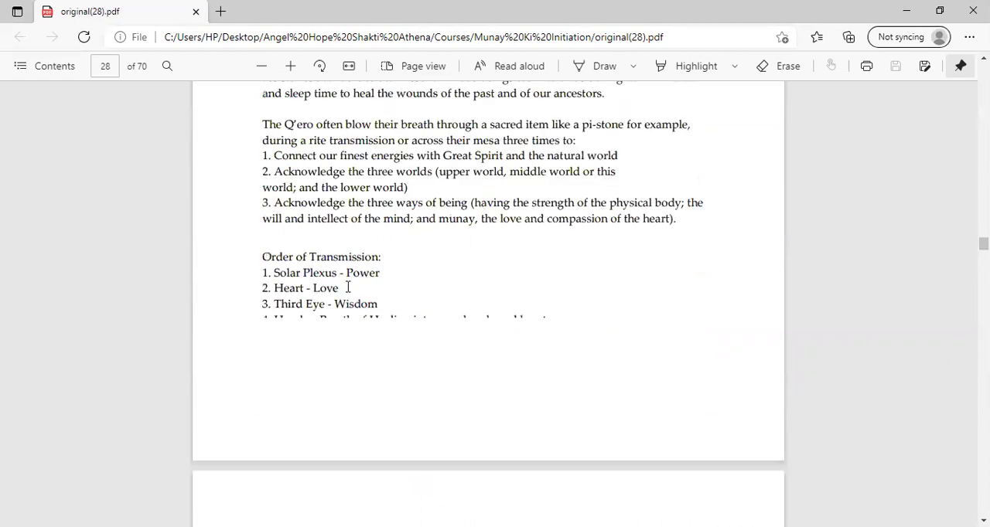
scroll(down, 3)
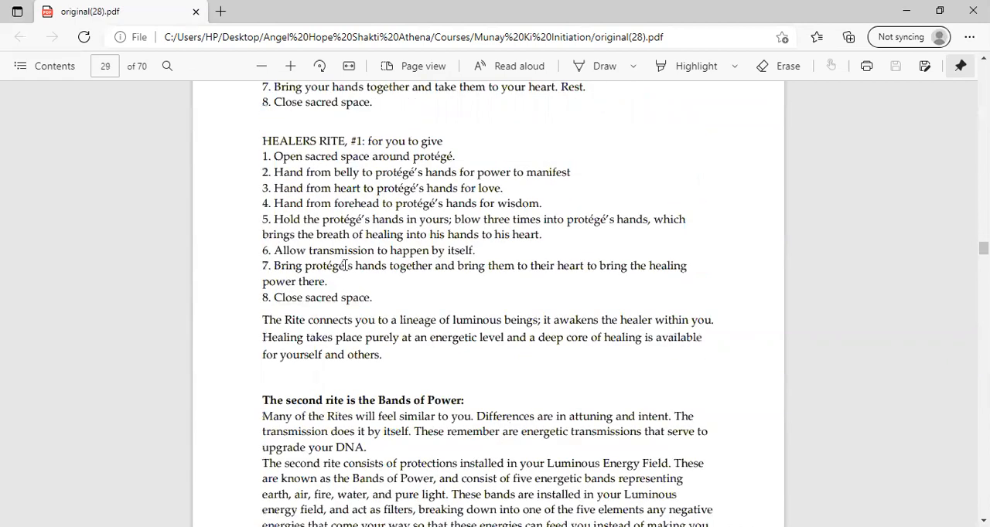
scroll(up, 3)
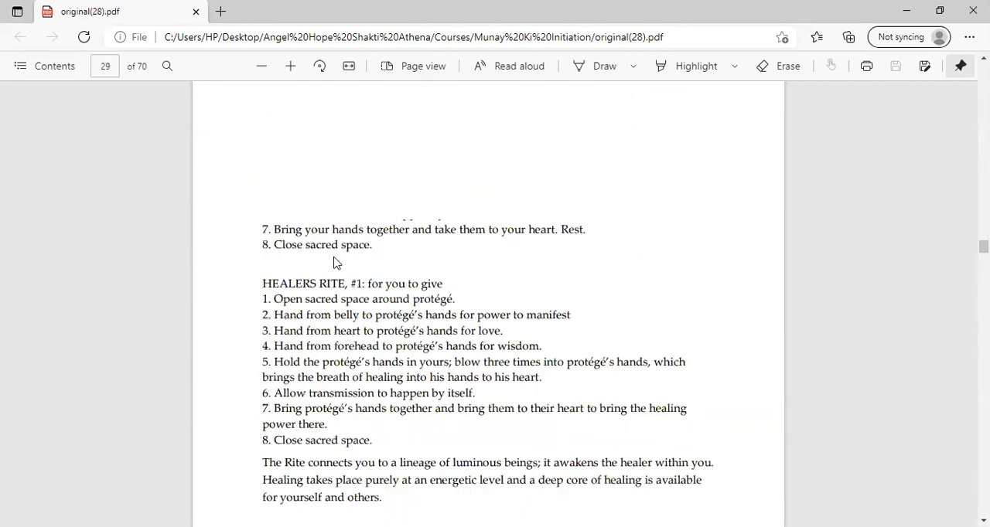
scroll(up, 3)
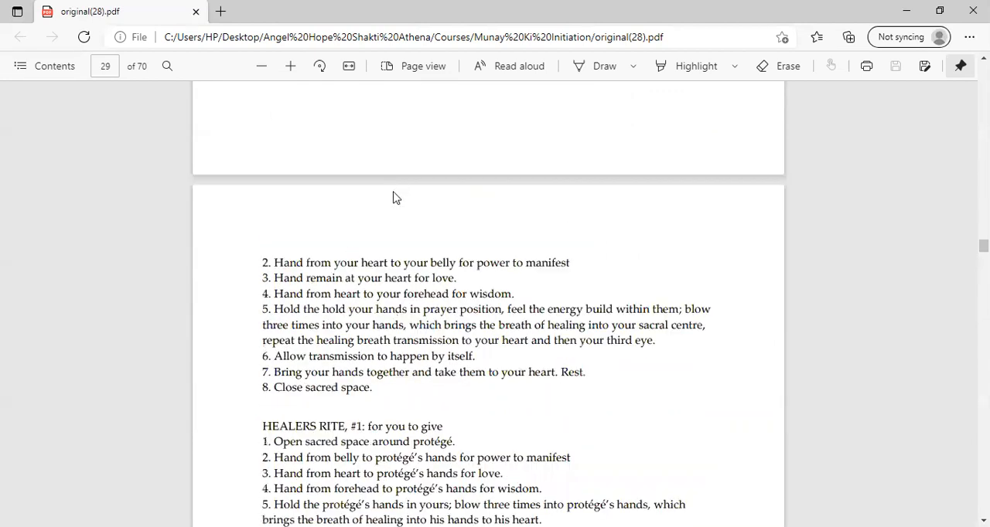
scroll(up, 3)
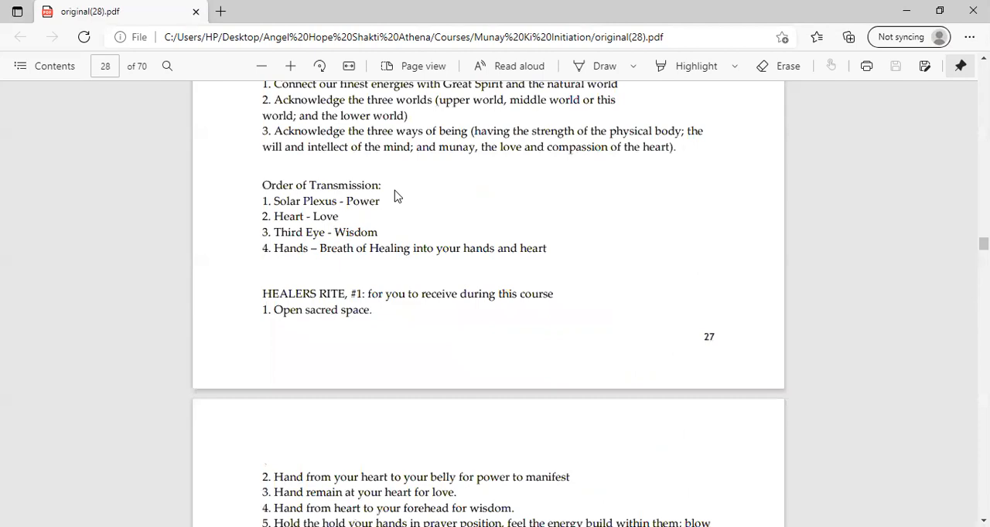
scroll(up, 3)
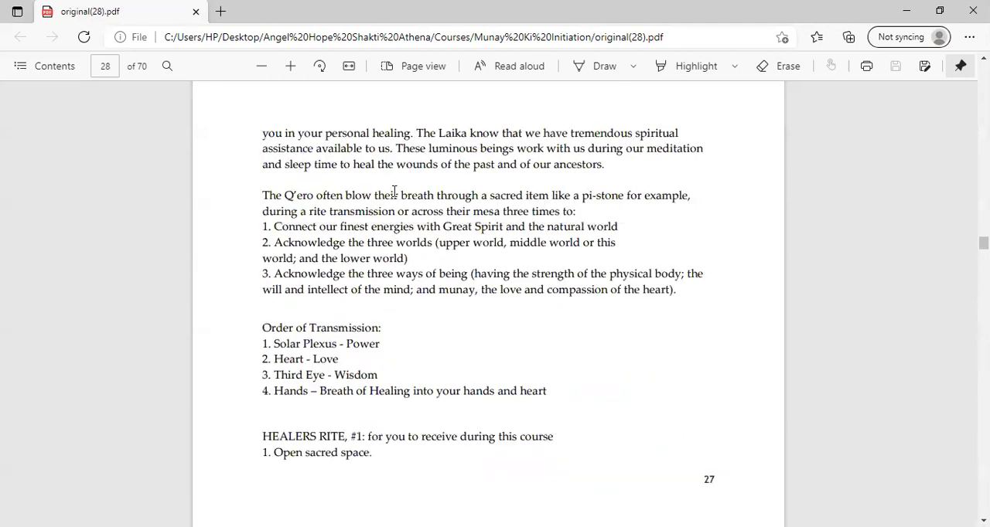
scroll(up, 3)
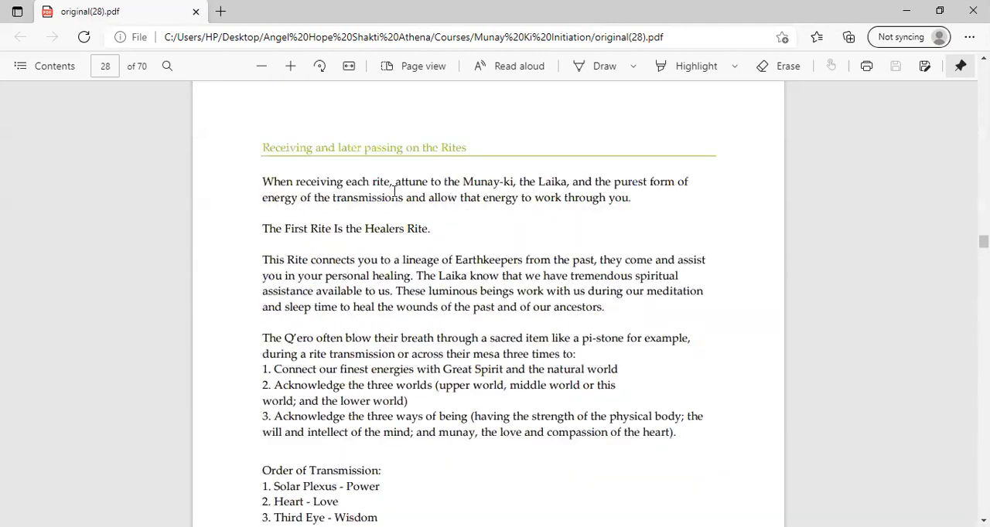
scroll(up, 3)
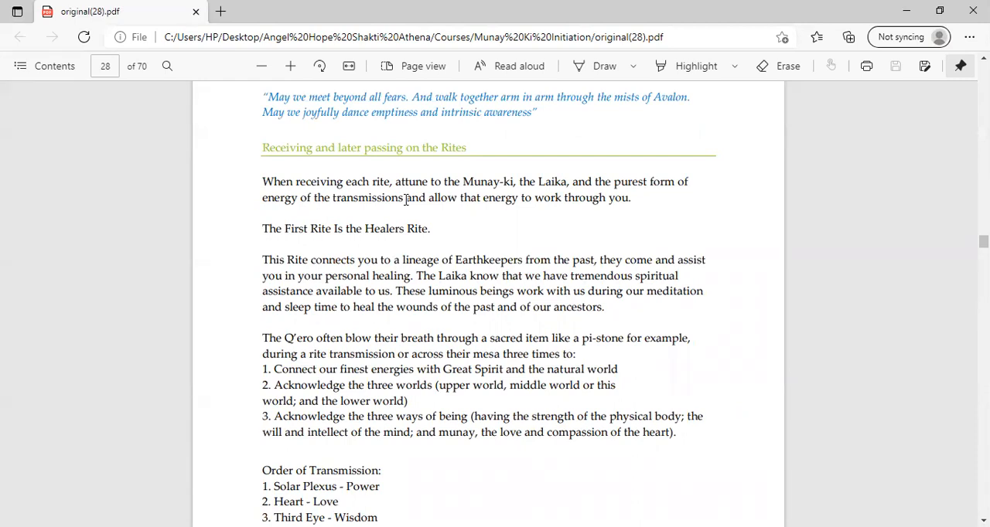
Scroll past the Q'ero paragraph to the Order of Transmission list and Healers Rite #1 opening
scroll(down, 3)
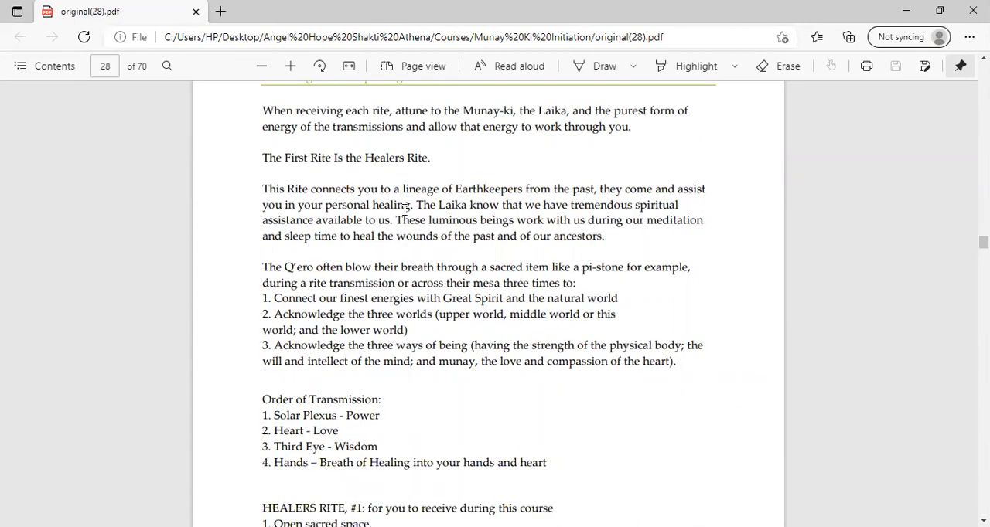
mouse_move(371, 223)
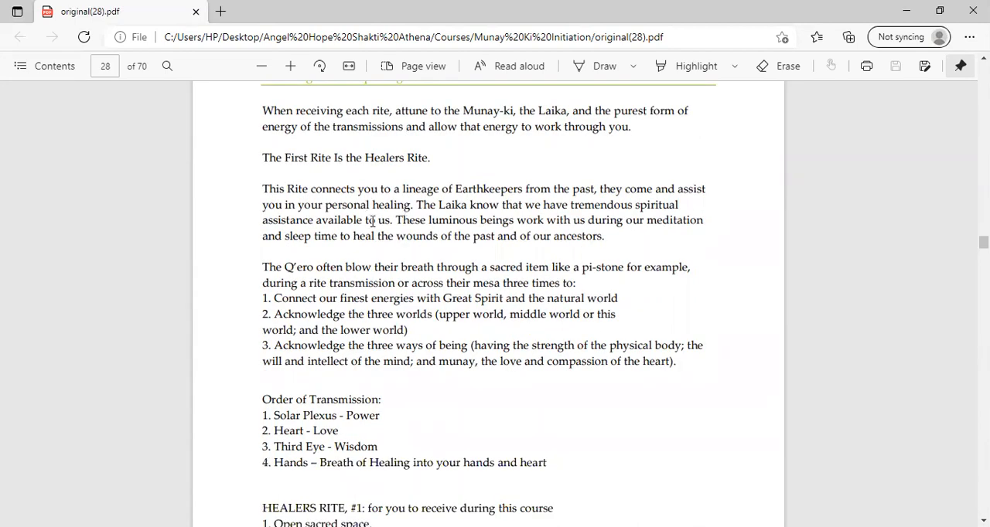
scroll(down, 3)
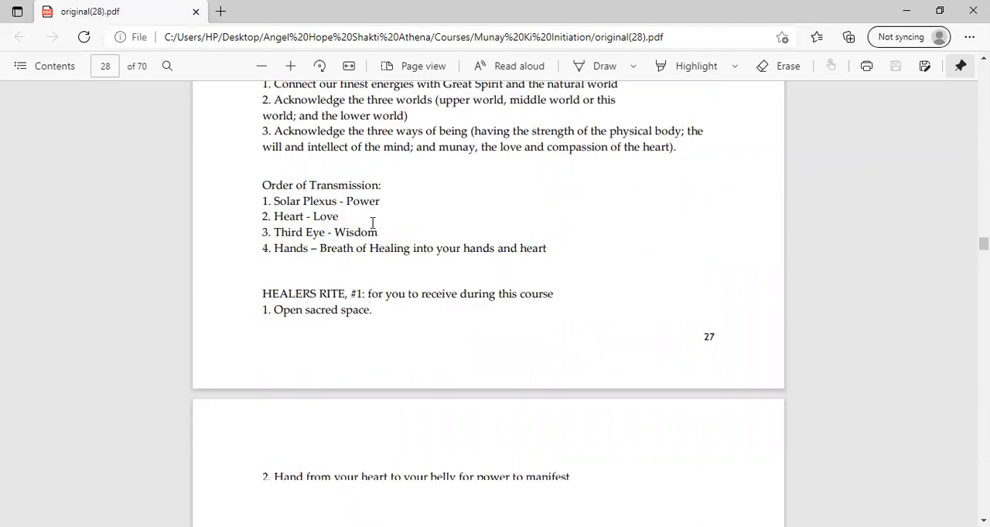
scroll(down, 3)
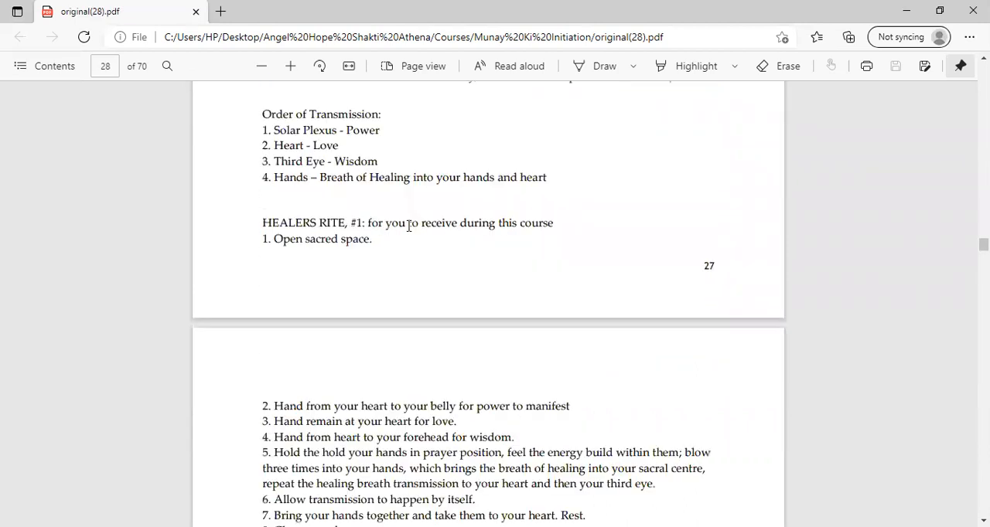
mouse_move(433, 239)
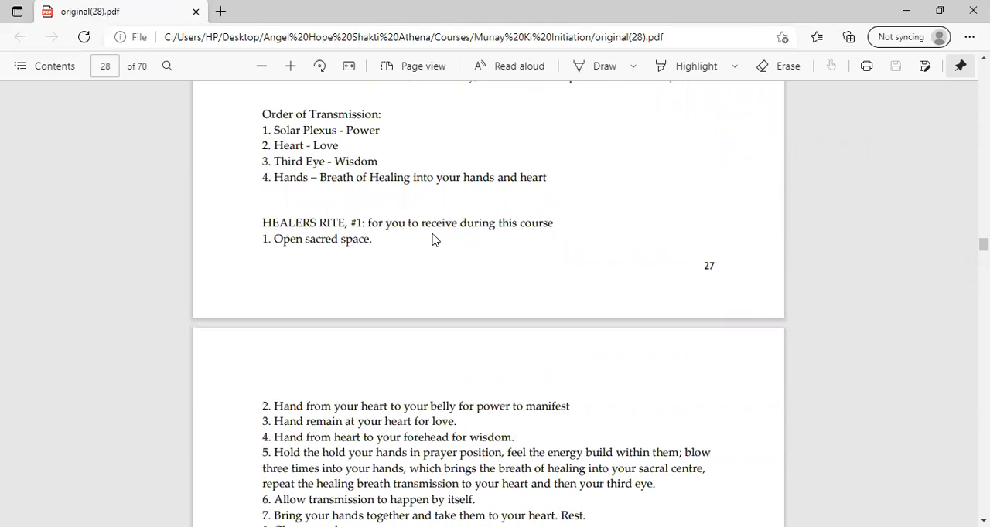
mouse_move(365, 68)
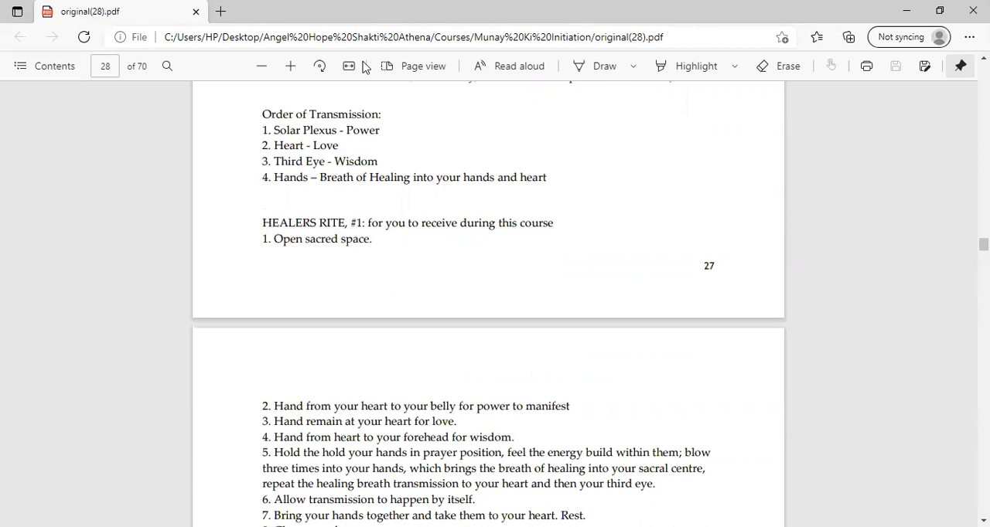
mouse_move(442, 178)
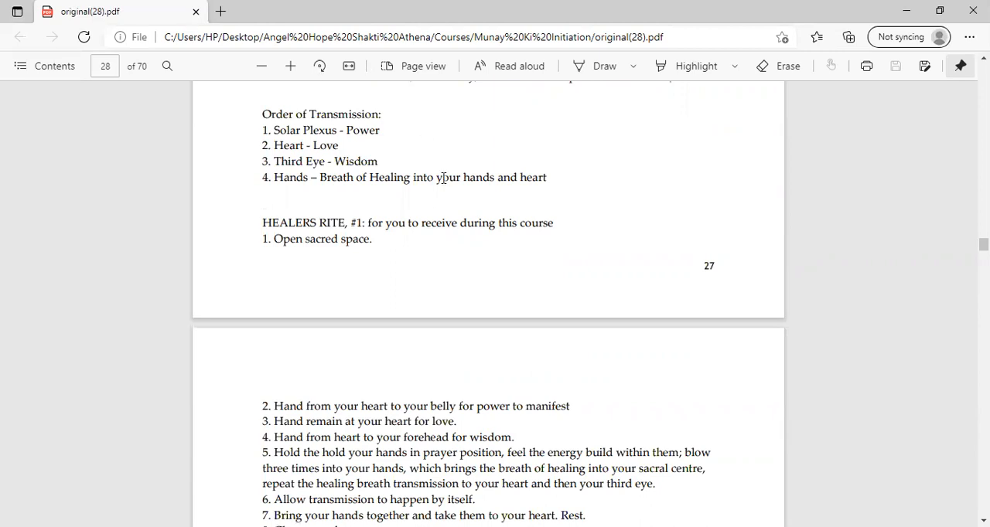
mouse_move(464, 207)
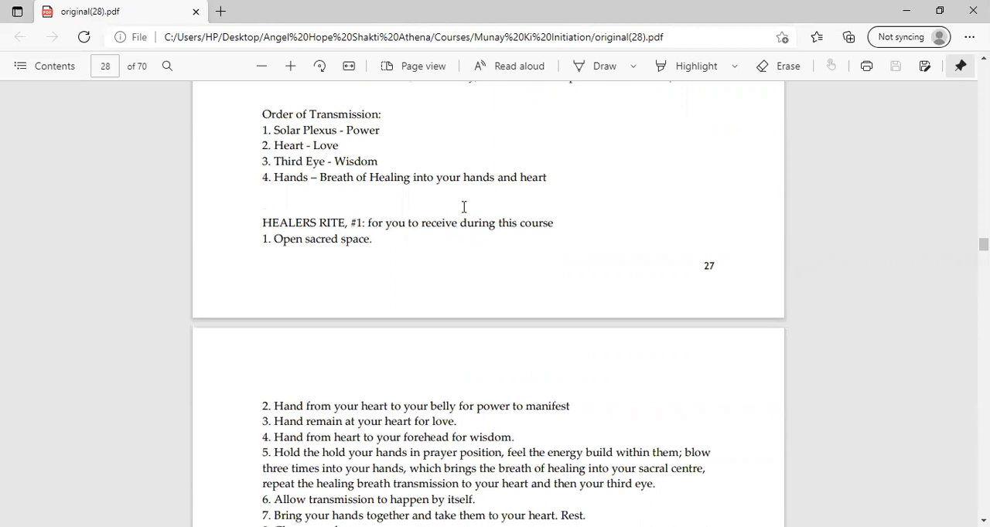
mouse_move(498, 302)
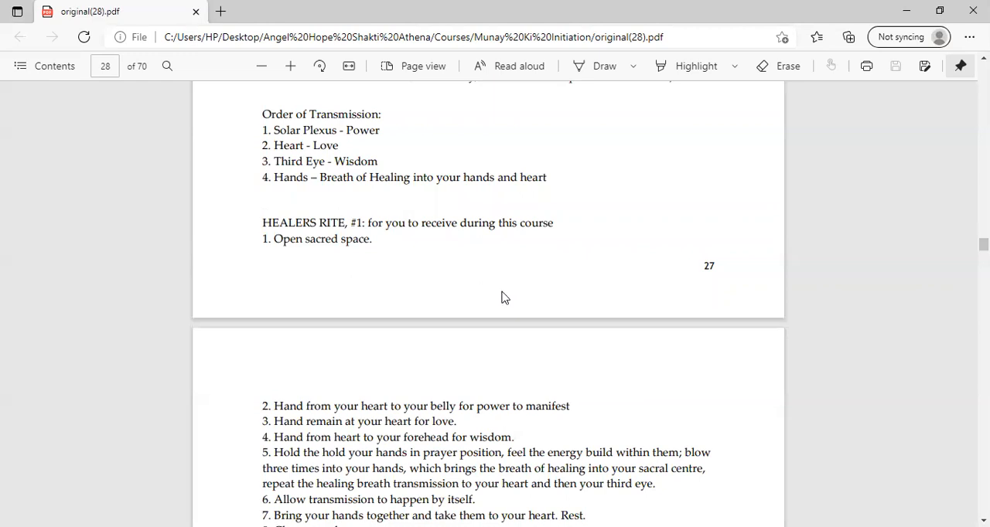
mouse_move(507, 286)
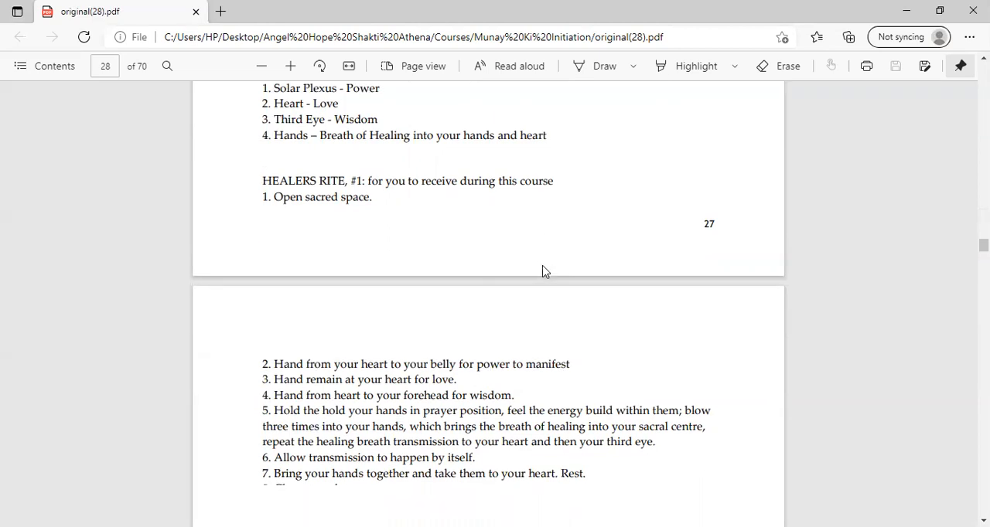
scroll(down, 3)
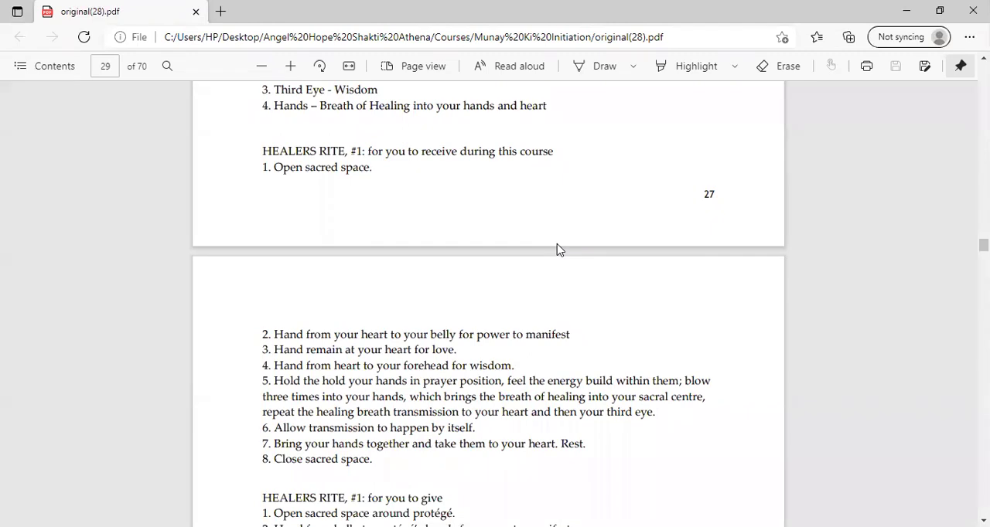
scroll(up, 3)
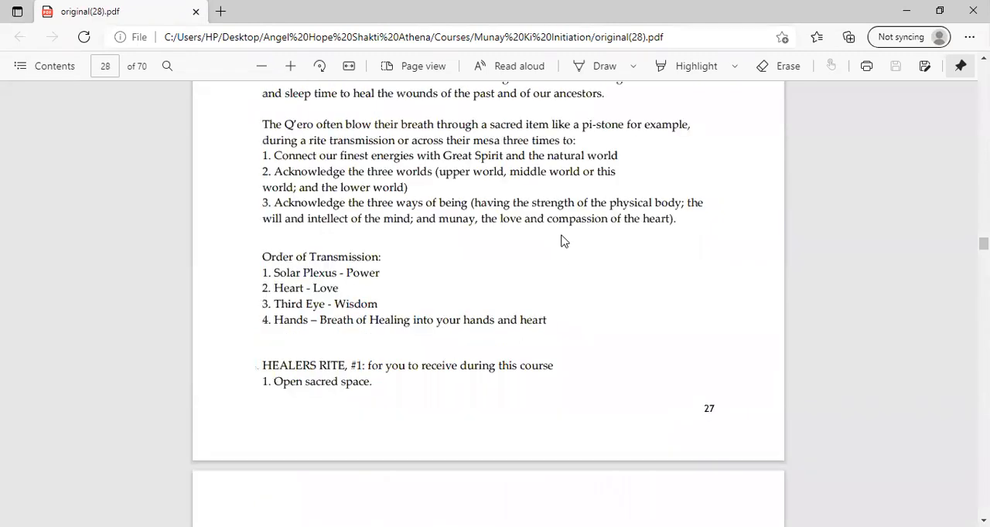
mouse_move(555, 260)
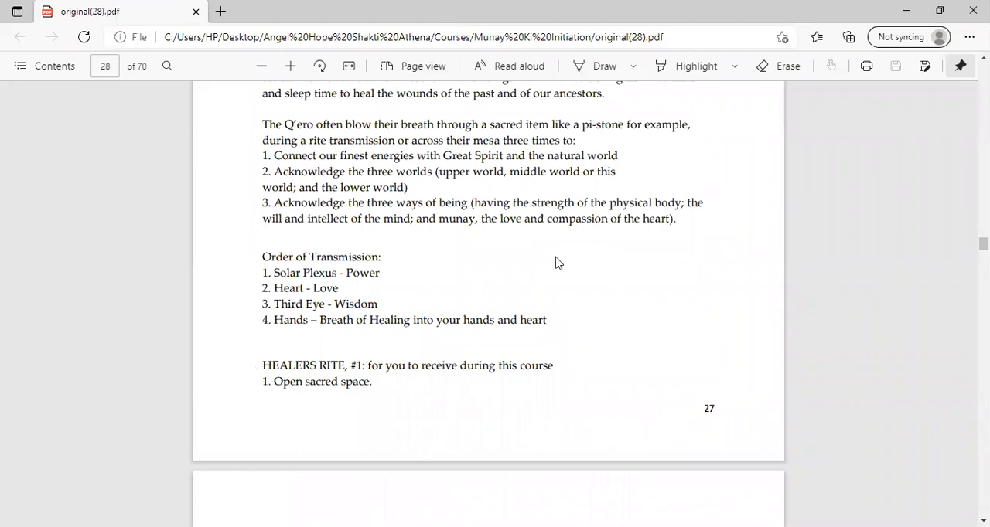
mouse_move(547, 257)
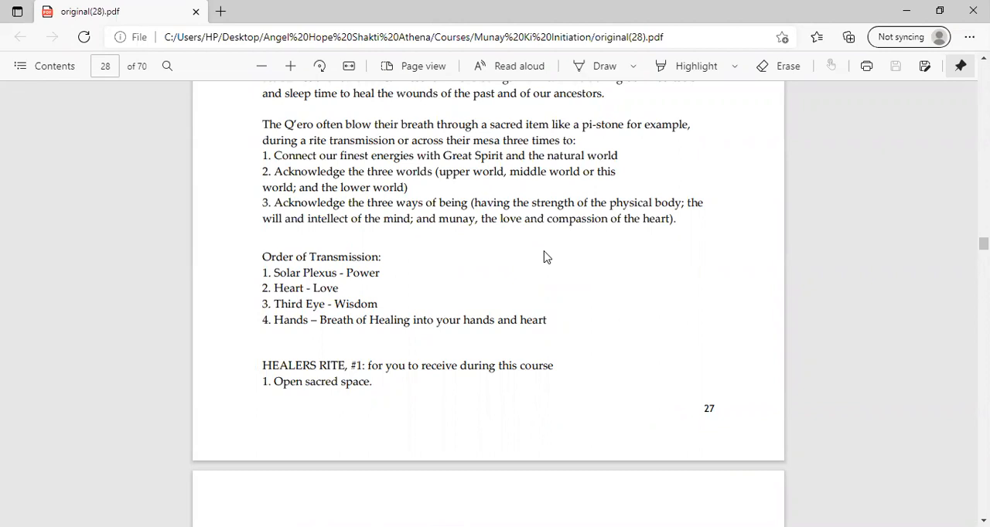
mouse_move(576, 261)
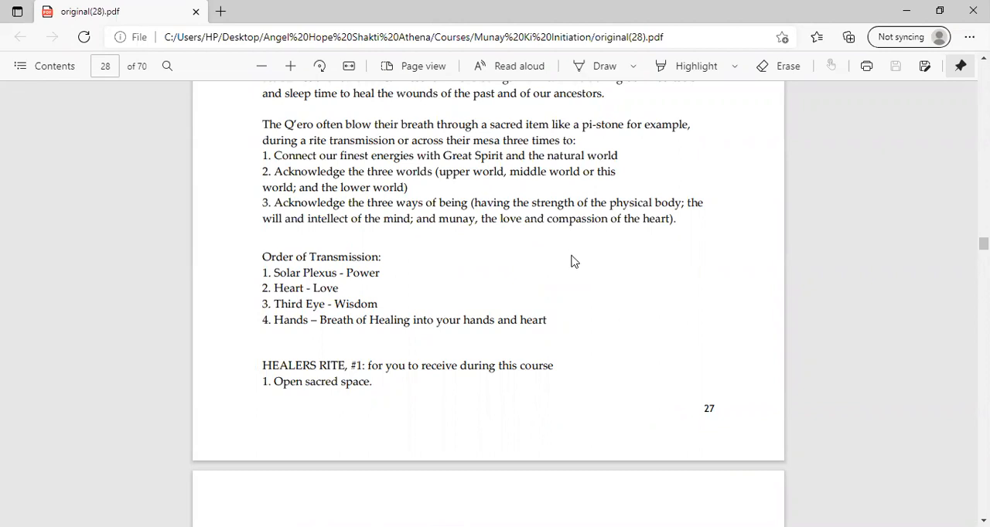
Scroll across the page break to show receiving steps 1–8, Open sacred space through Close sacred space
scroll(down, 3)
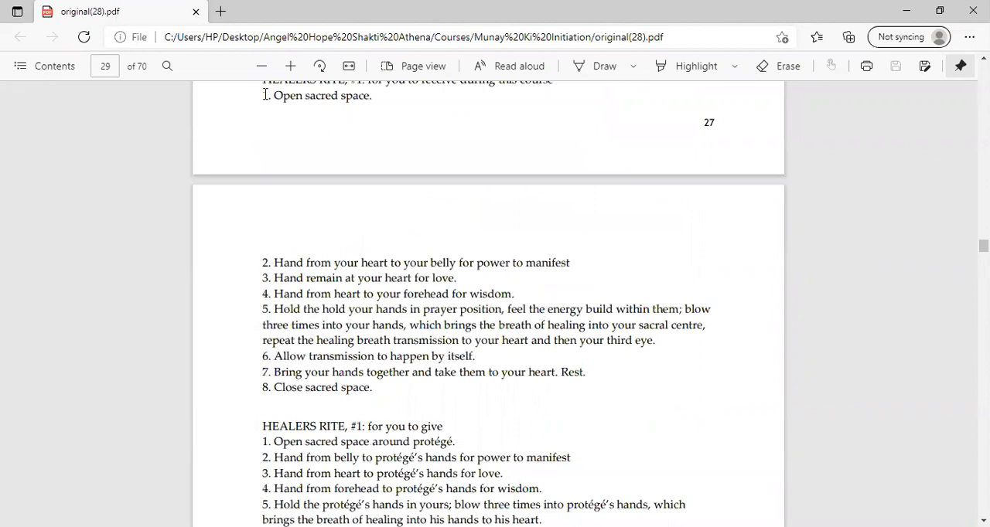
mouse_move(298, 107)
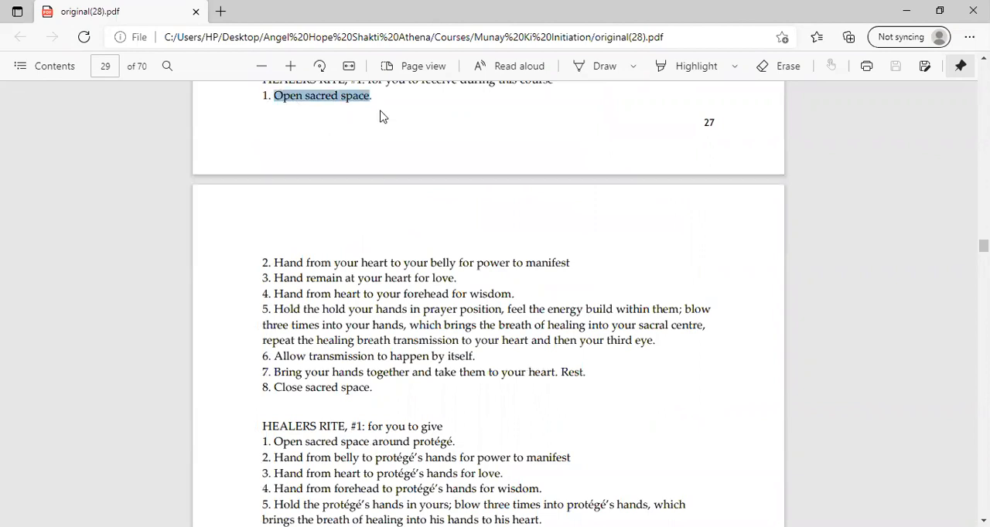
scroll(down, 3)
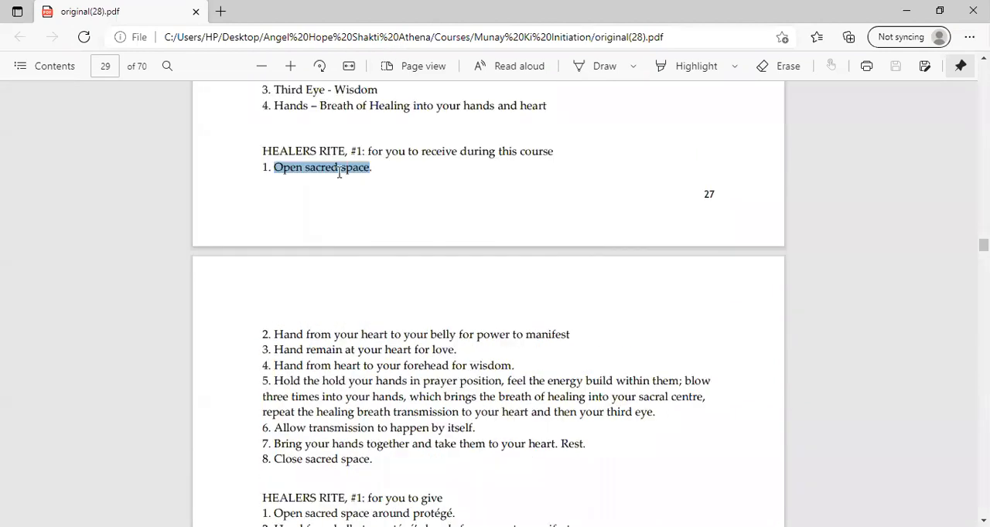
mouse_move(380, 112)
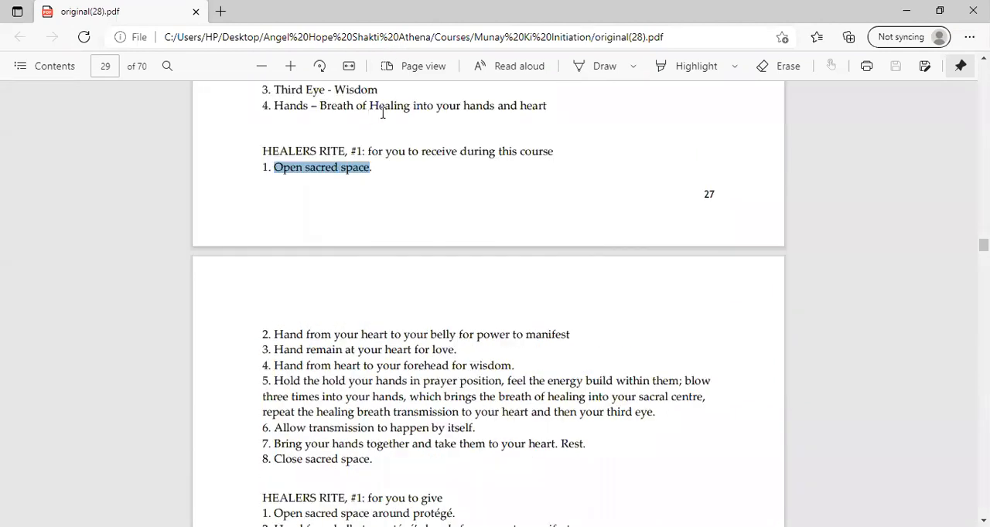
mouse_move(350, 235)
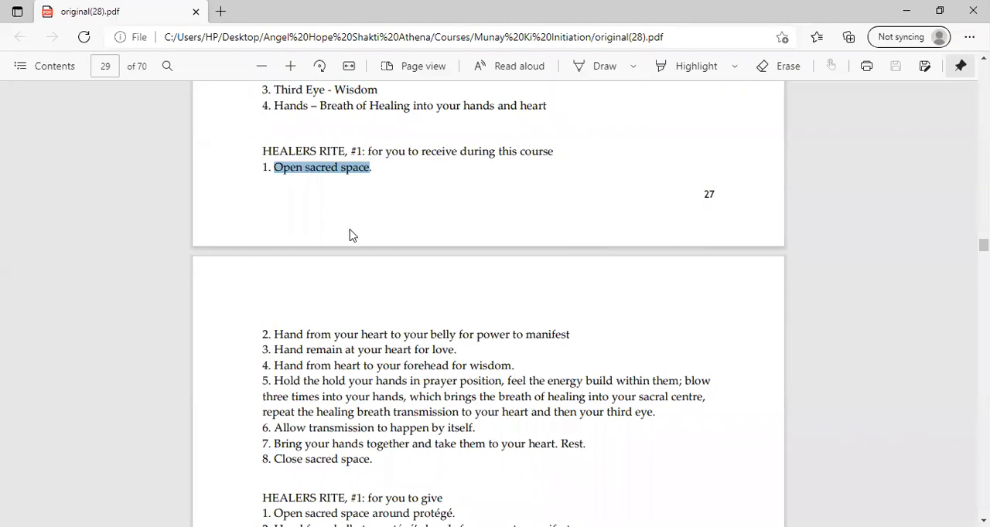
scroll(down, 3)
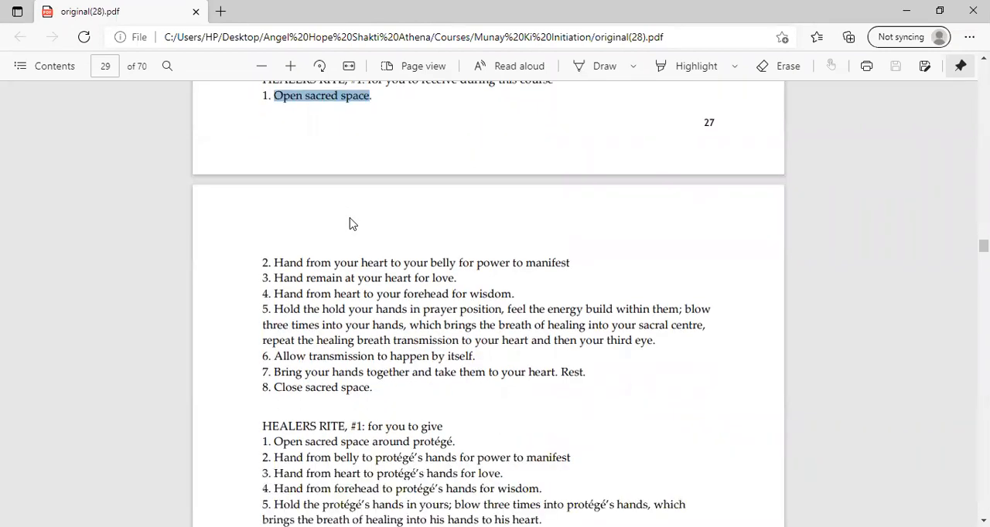
scroll(up, 3)
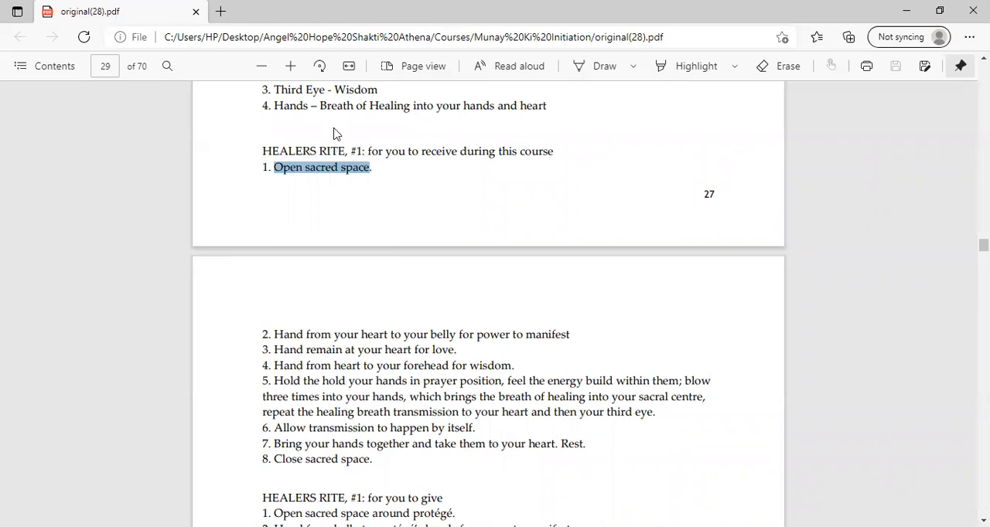
mouse_move(322, 200)
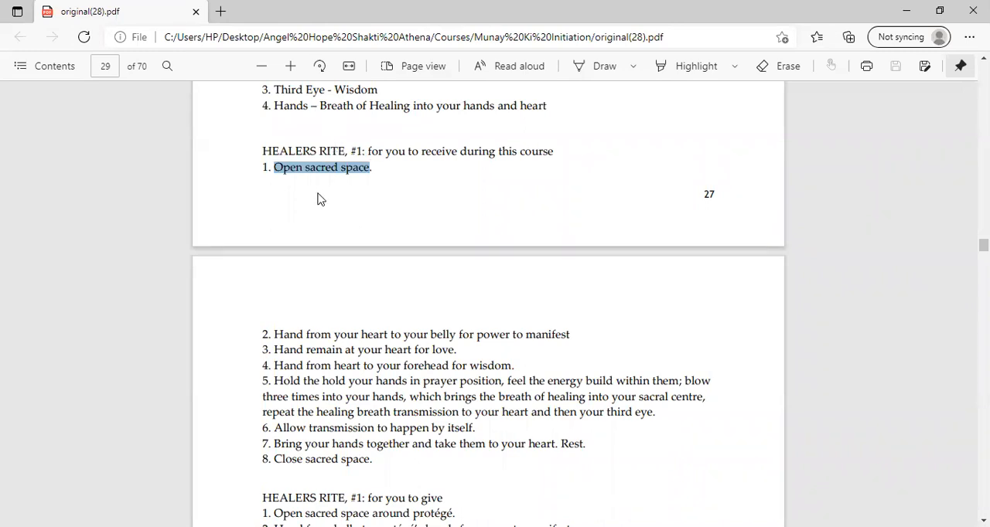
mouse_move(349, 192)
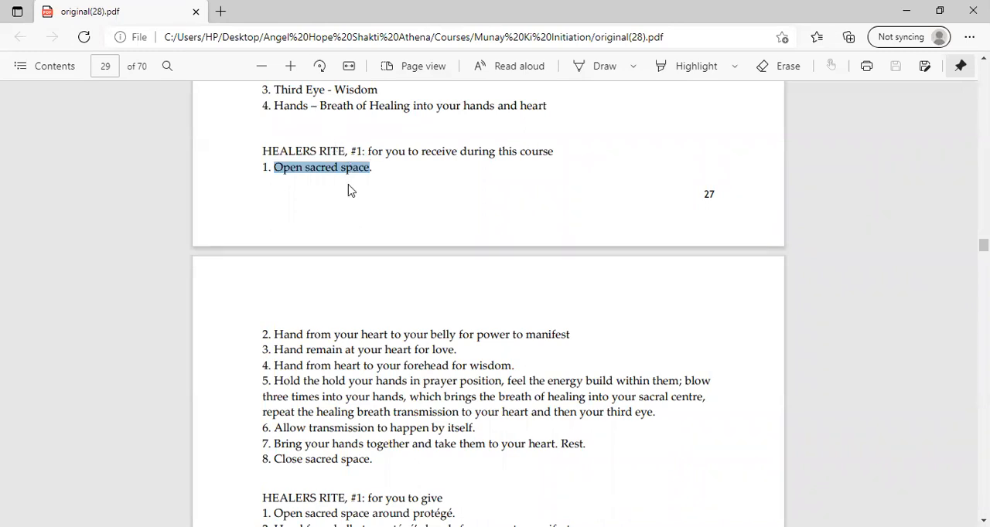
mouse_move(402, 204)
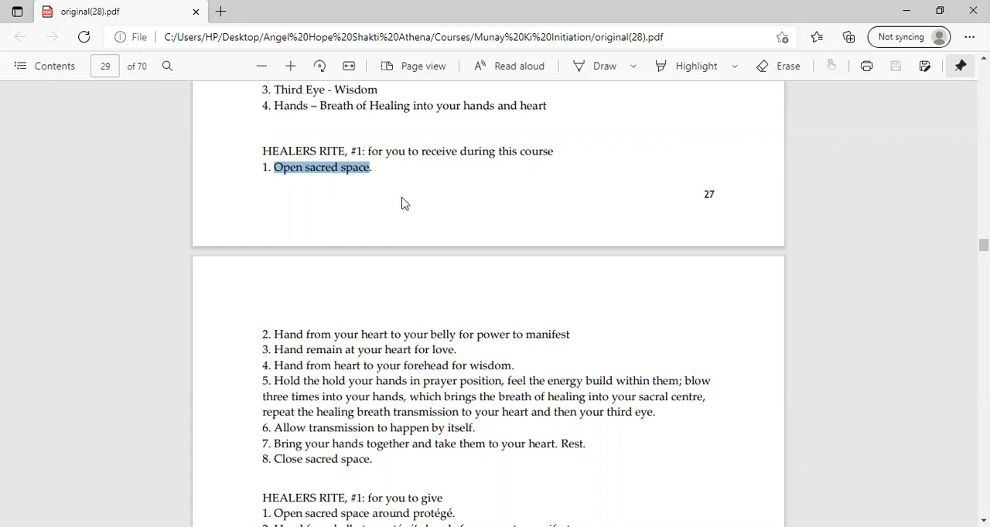
mouse_move(373, 238)
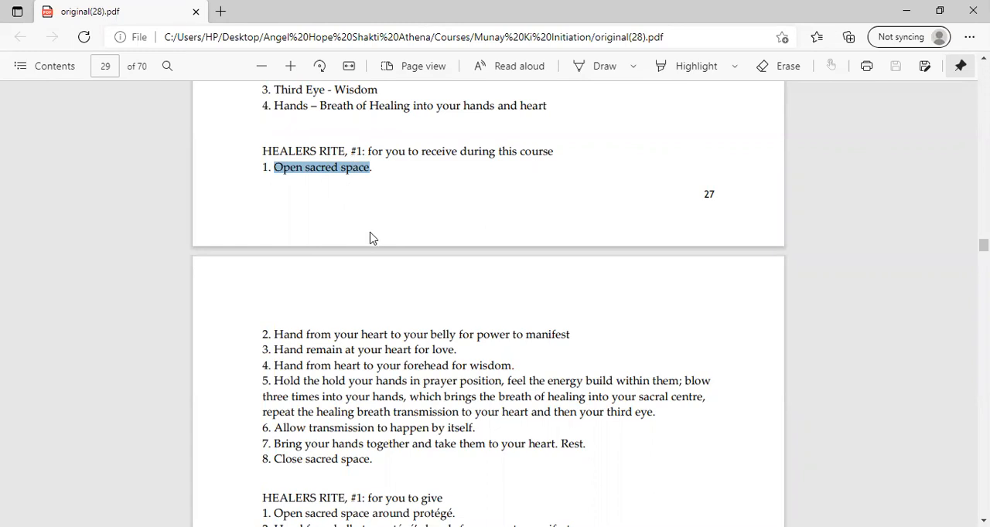
Select steps 3 and 4, love at the heart and heart to forehead, on page 29
scroll(down, 3)
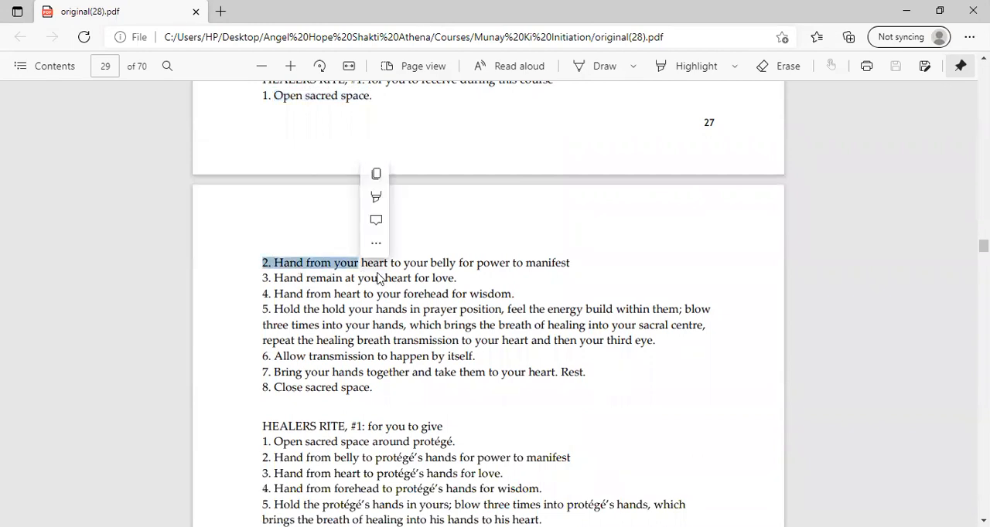
mouse_move(529, 298)
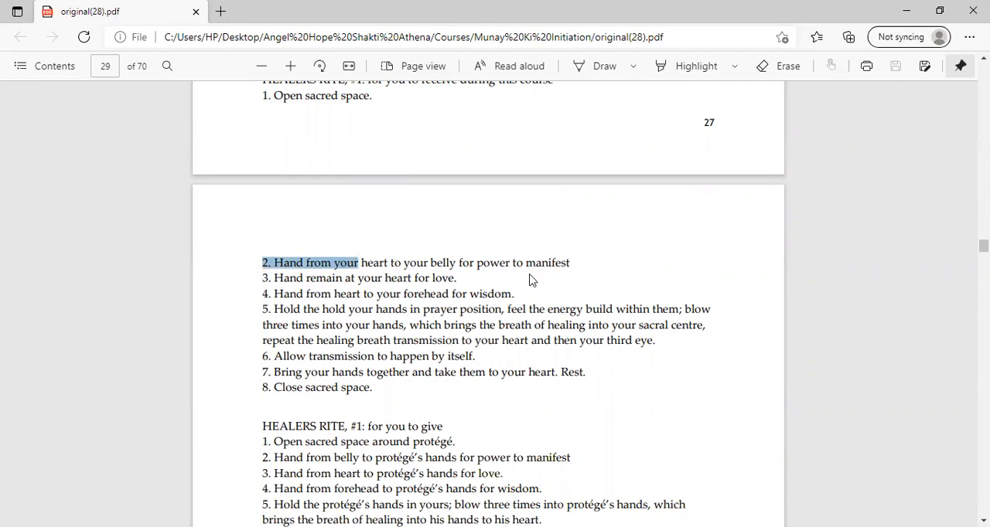
mouse_move(508, 263)
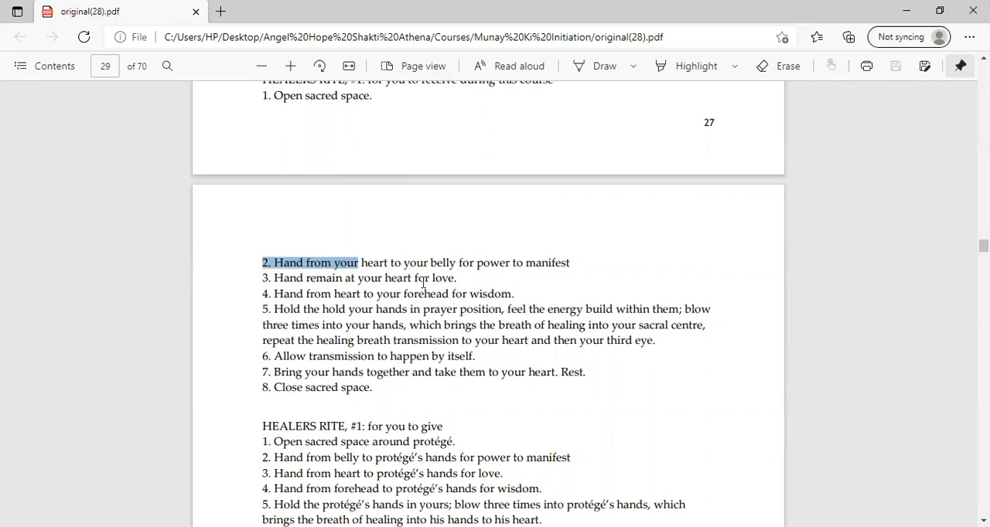
mouse_move(427, 213)
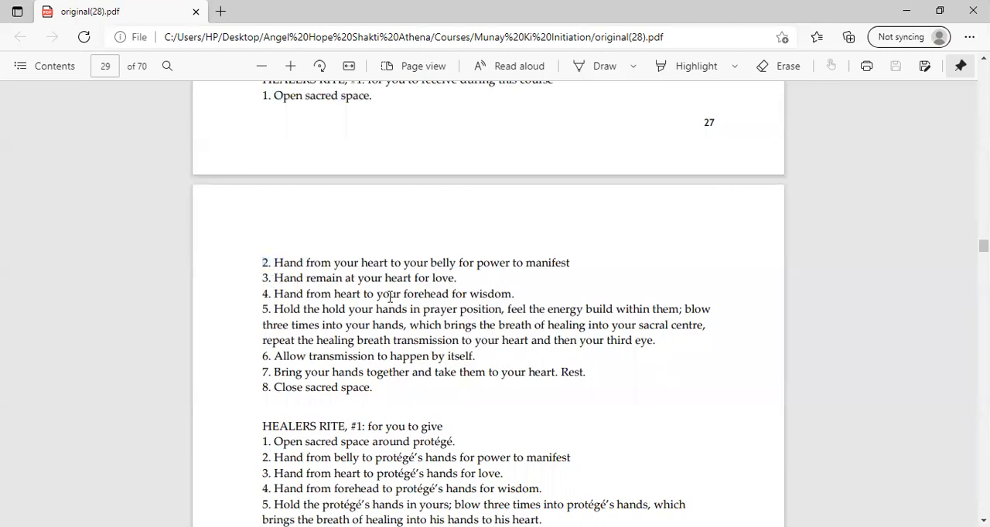
drag(275, 278, 446, 294)
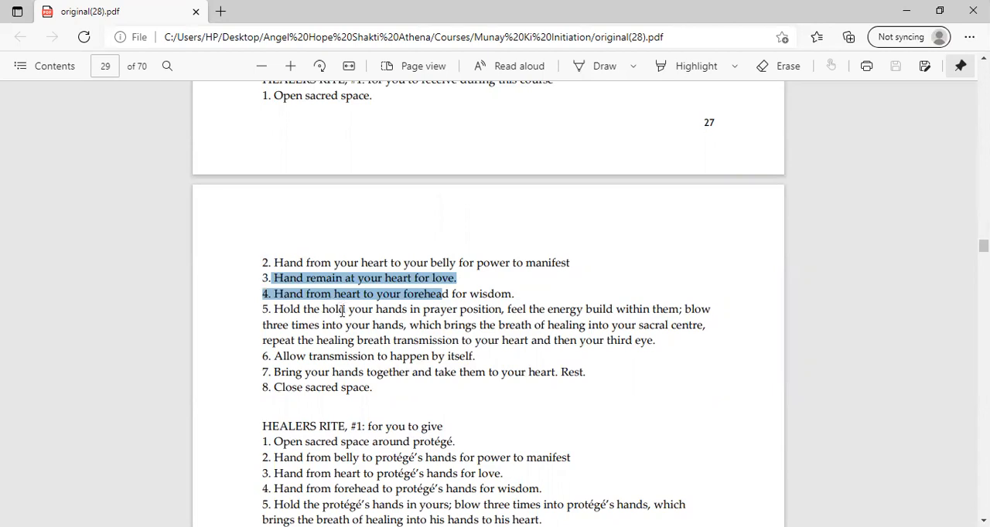
mouse_move(277, 293)
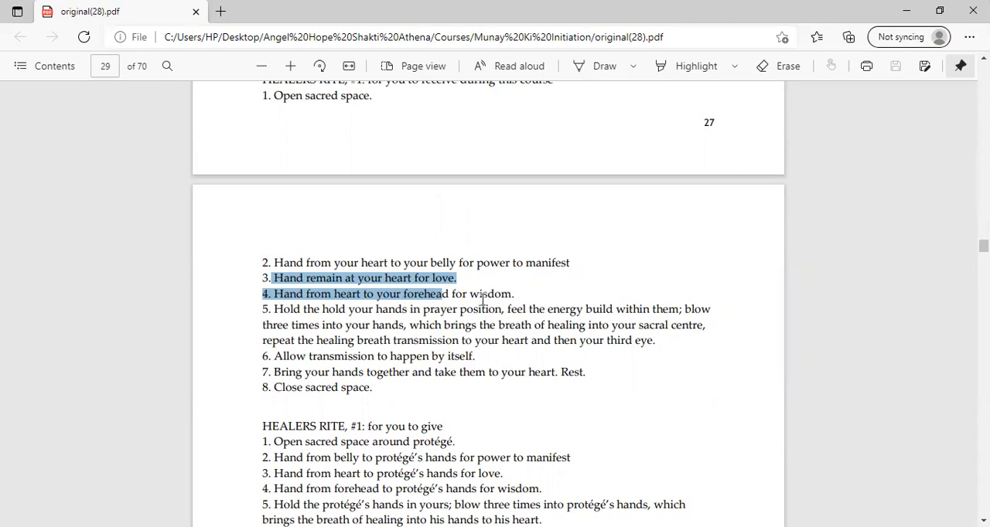
mouse_move(467, 315)
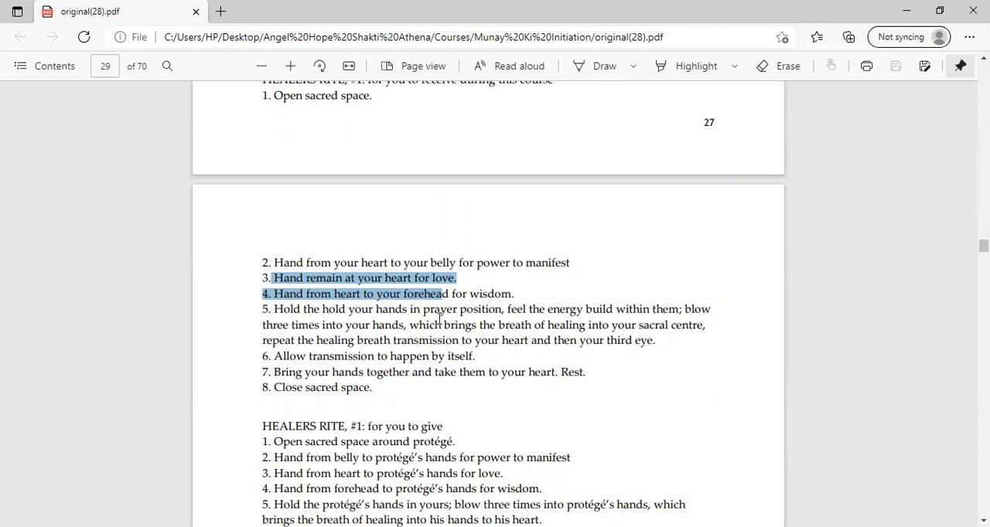
mouse_move(273, 310)
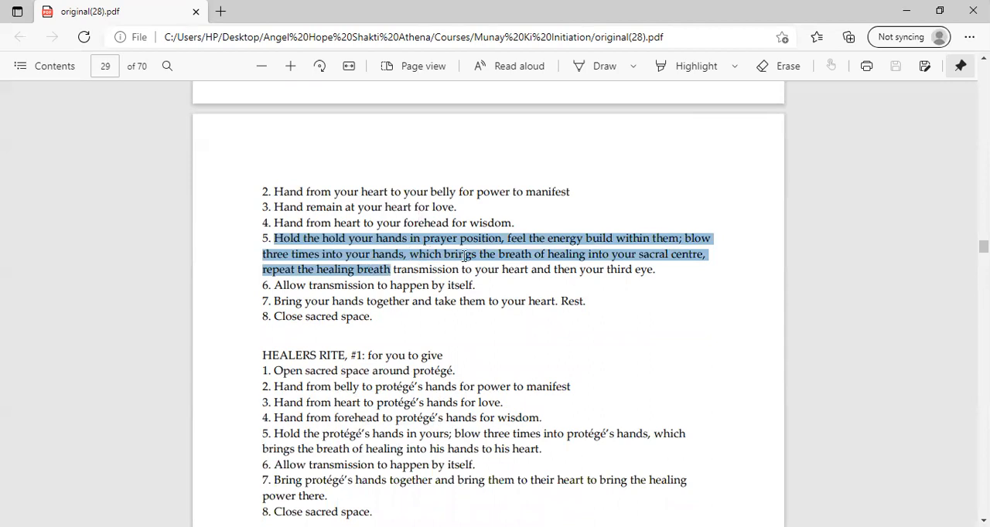
mouse_move(540, 246)
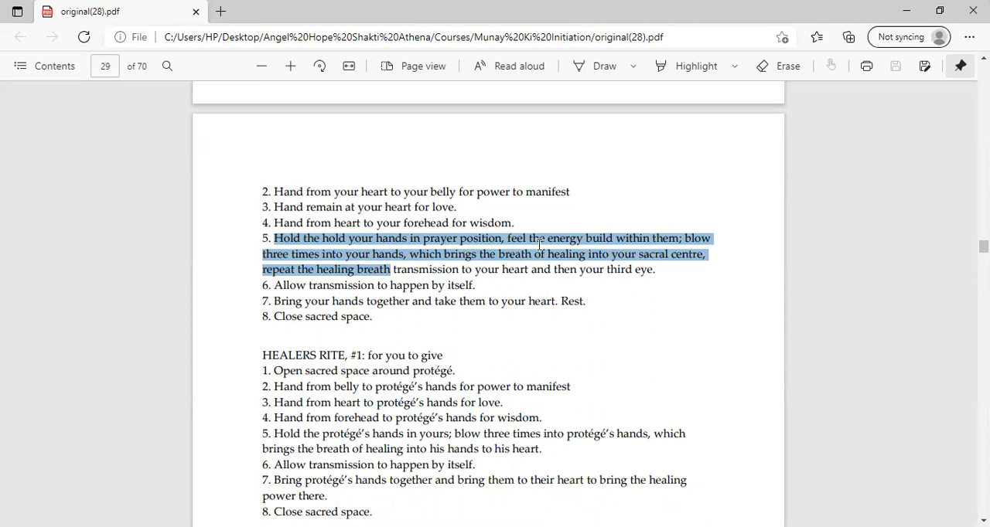
mouse_move(606, 263)
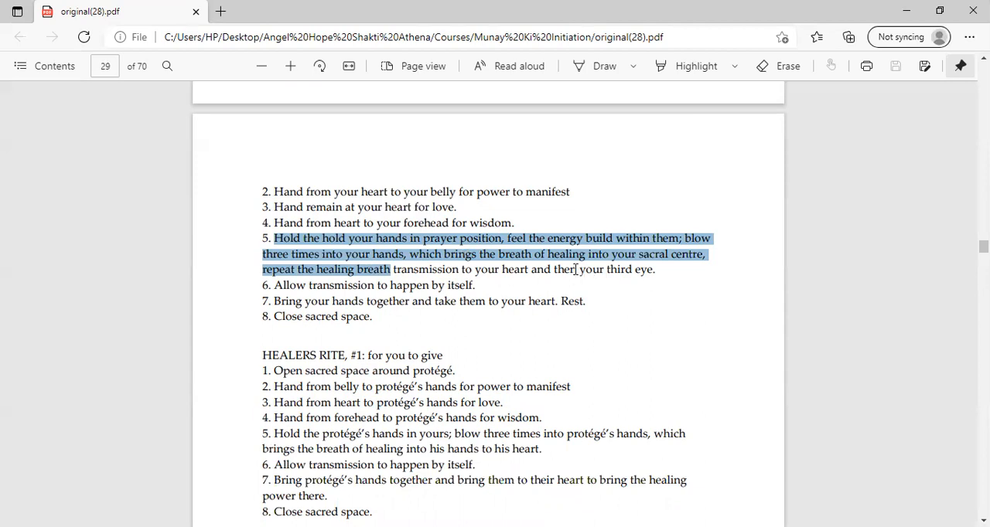
mouse_move(581, 253)
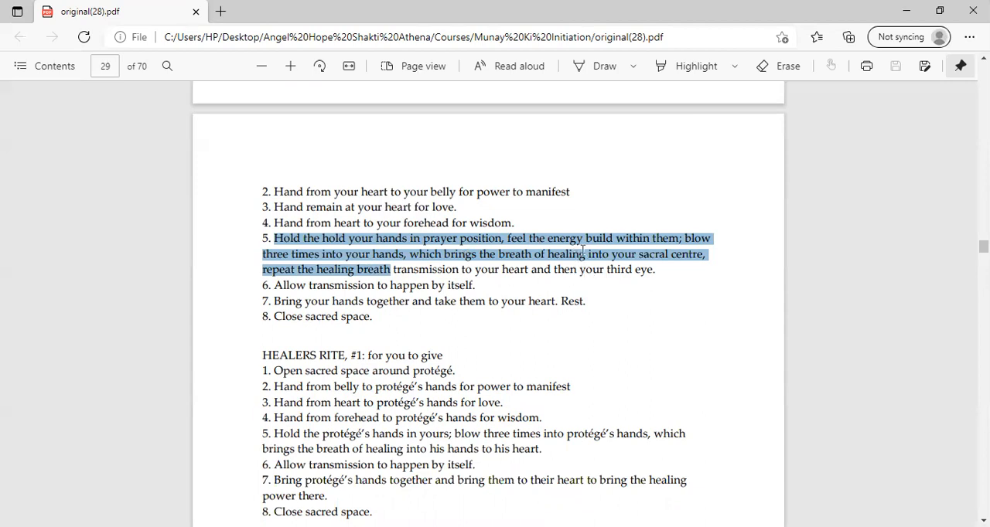
mouse_move(578, 223)
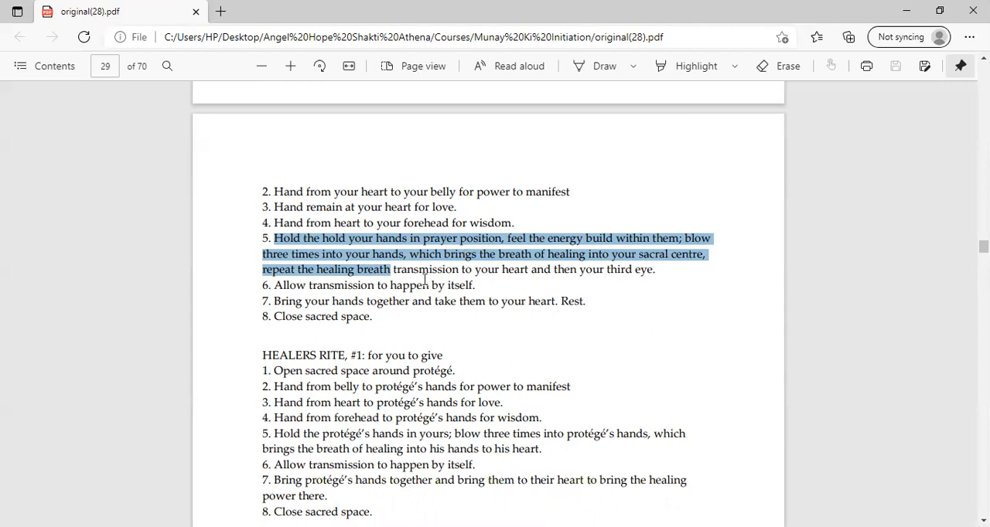
mouse_move(501, 254)
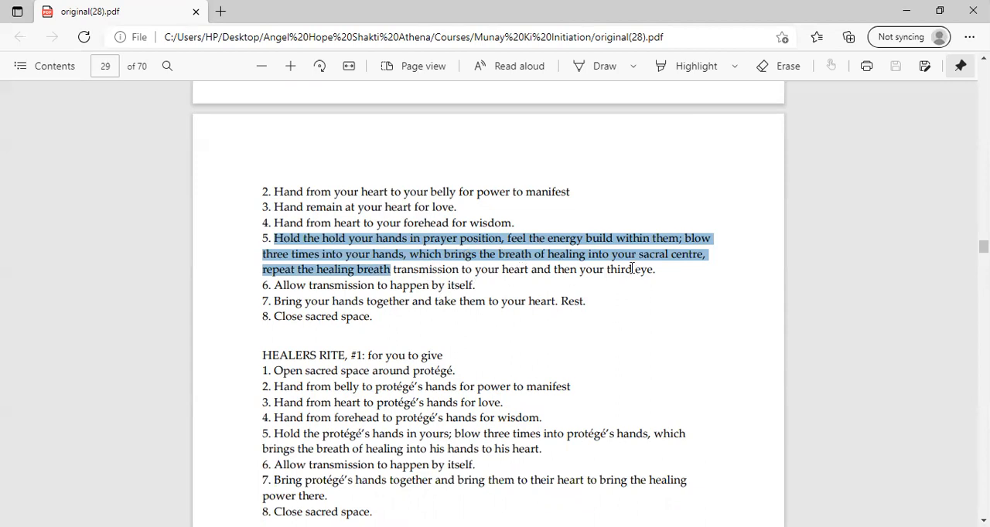
mouse_move(677, 277)
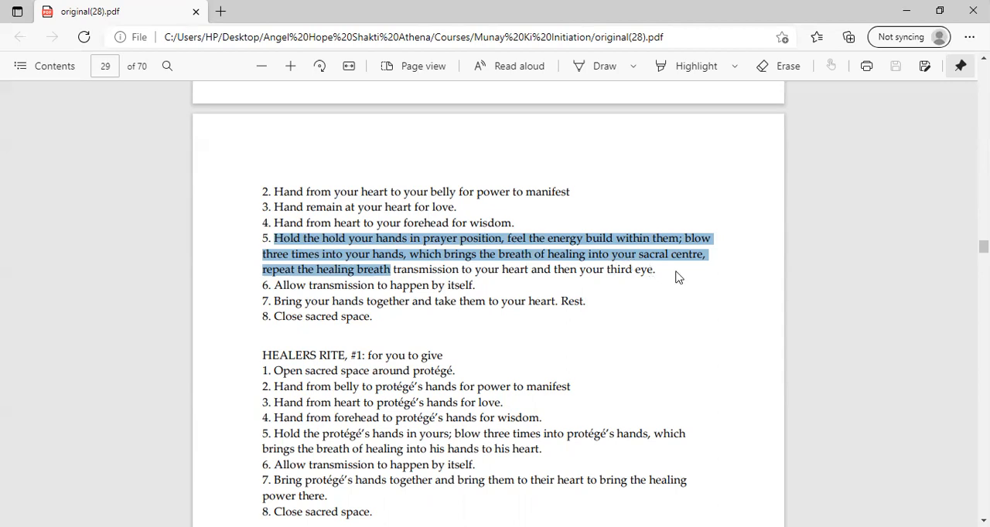
mouse_move(292, 285)
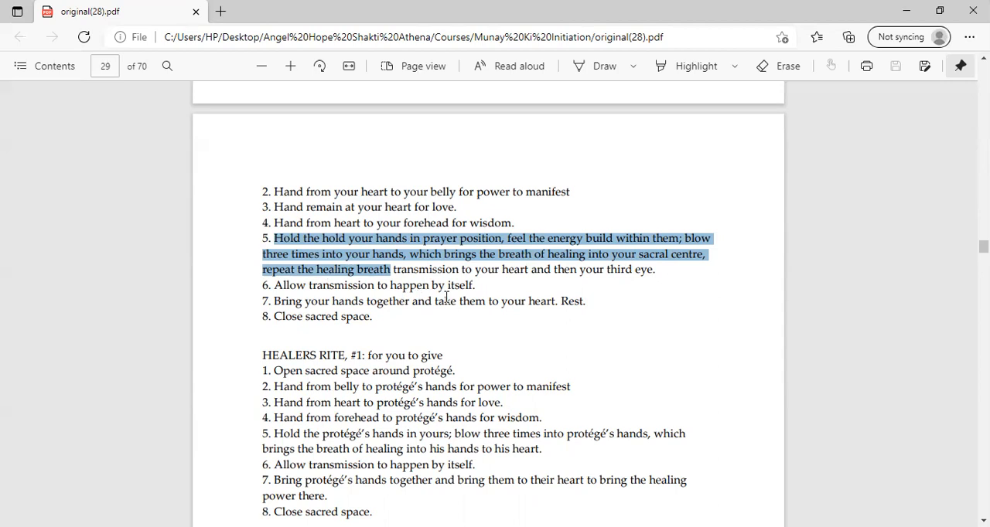
mouse_move(445, 299)
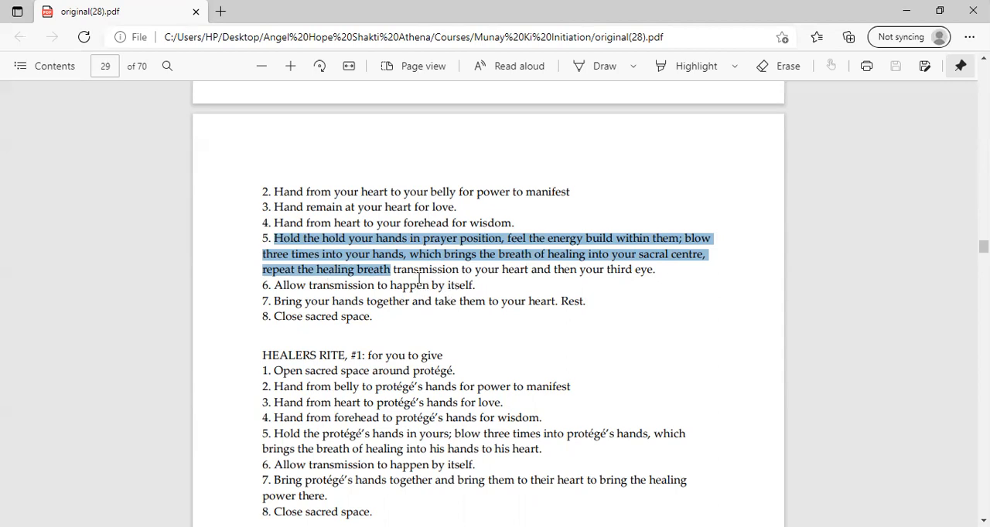
mouse_move(526, 276)
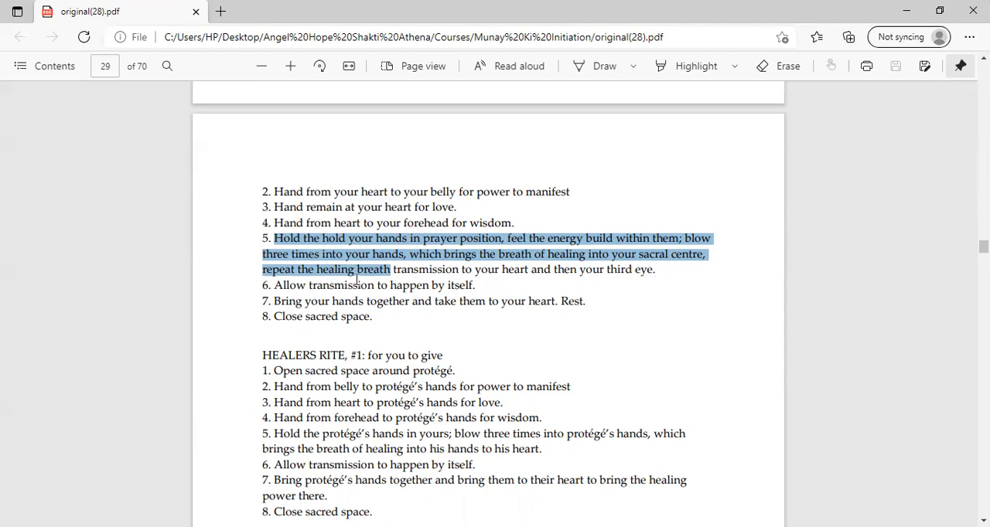
mouse_move(275, 285)
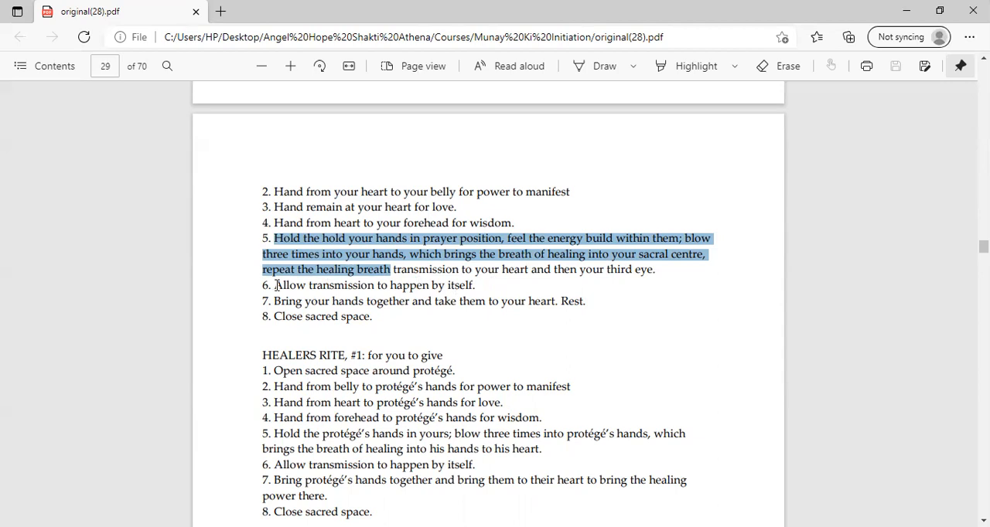
mouse_move(293, 242)
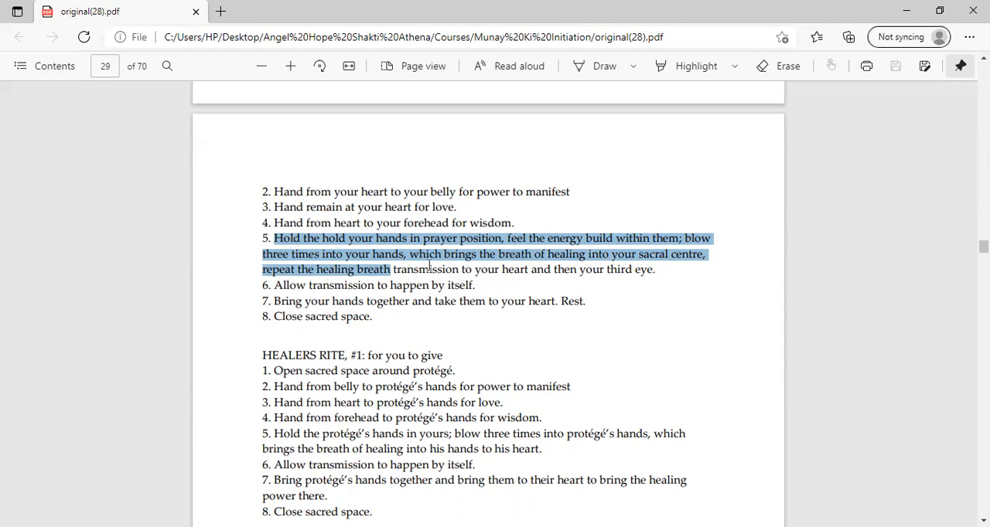
mouse_move(275, 302)
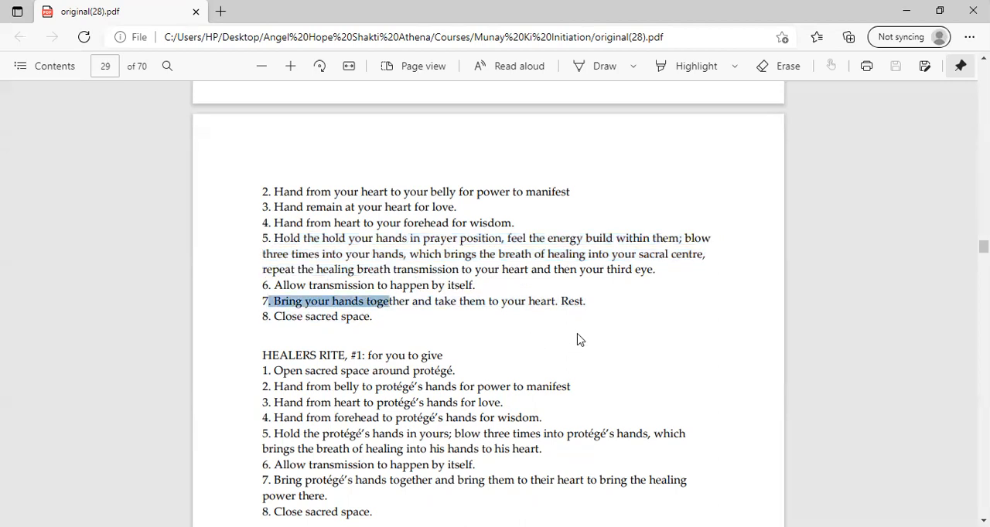
mouse_move(582, 327)
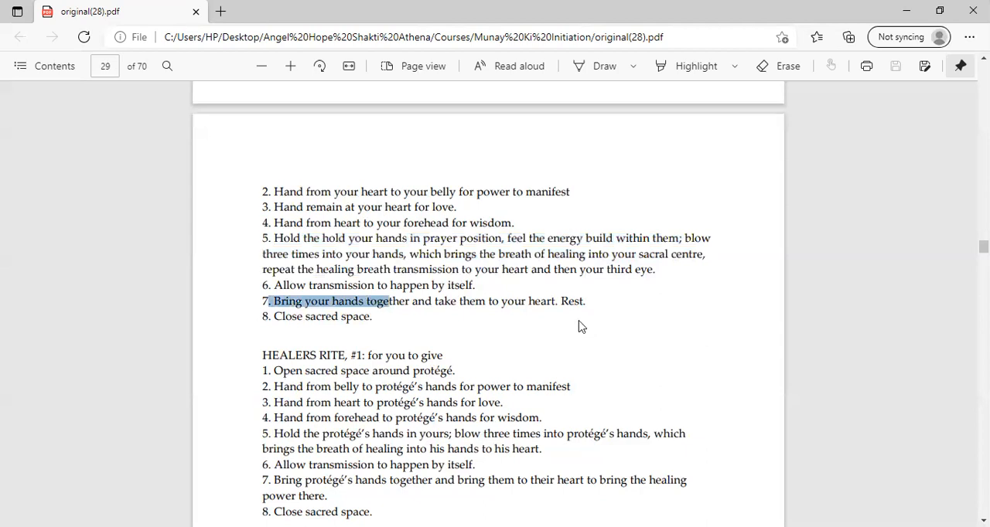
mouse_move(334, 334)
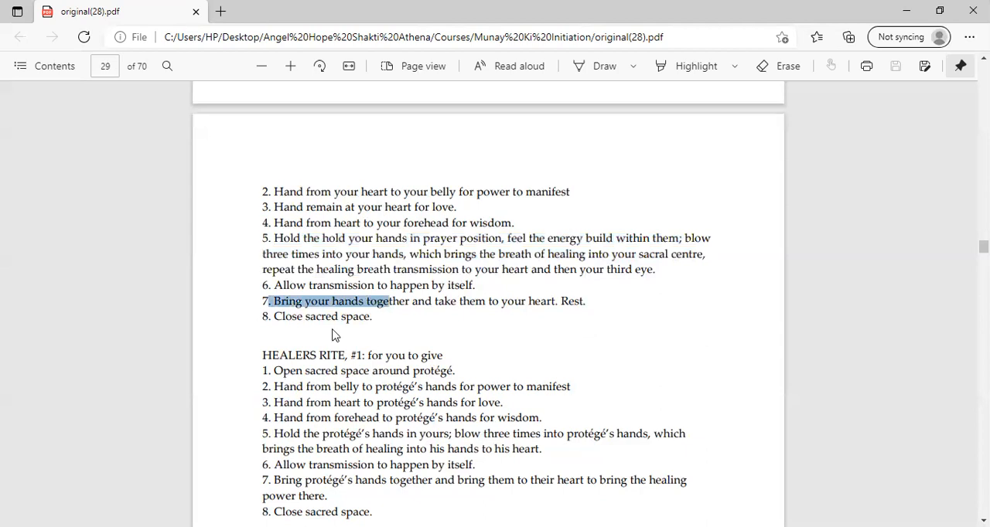
mouse_move(610, 429)
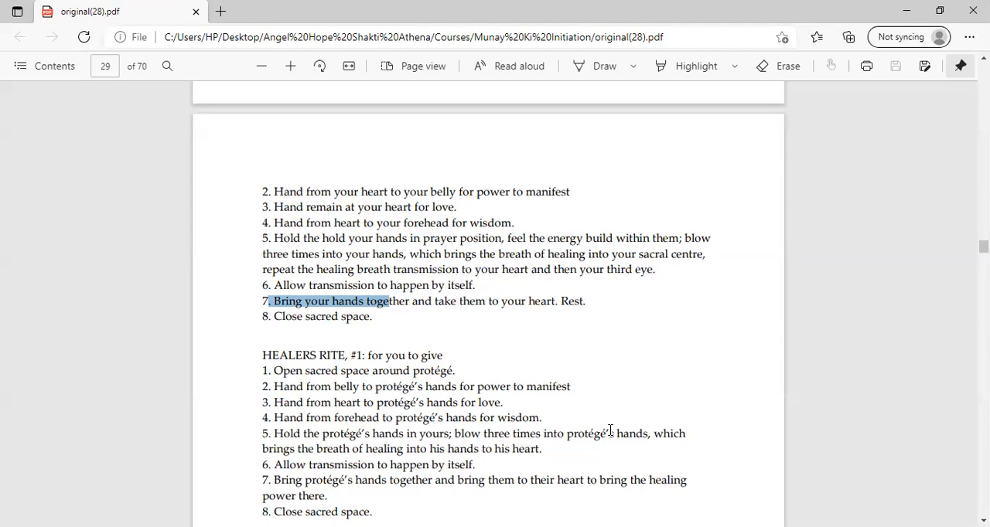
mouse_move(256, 320)
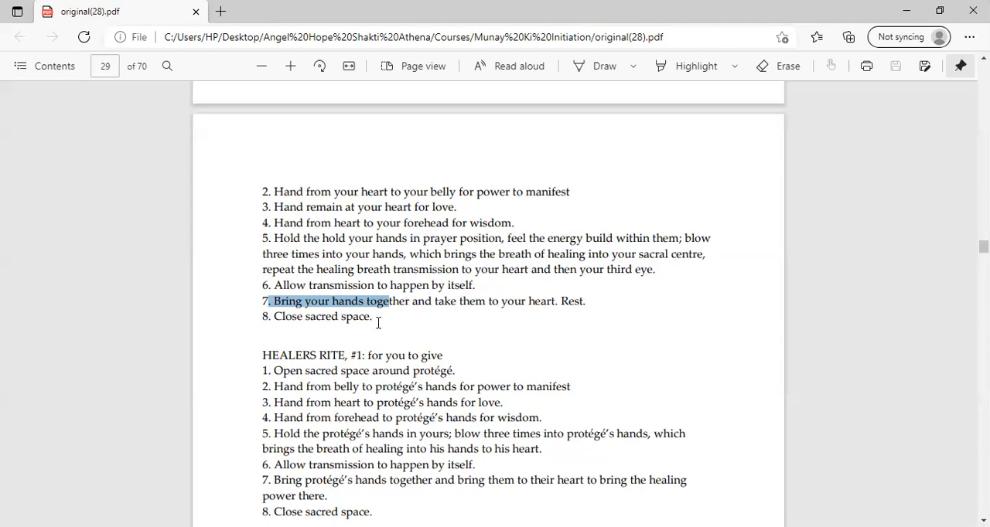
mouse_move(272, 329)
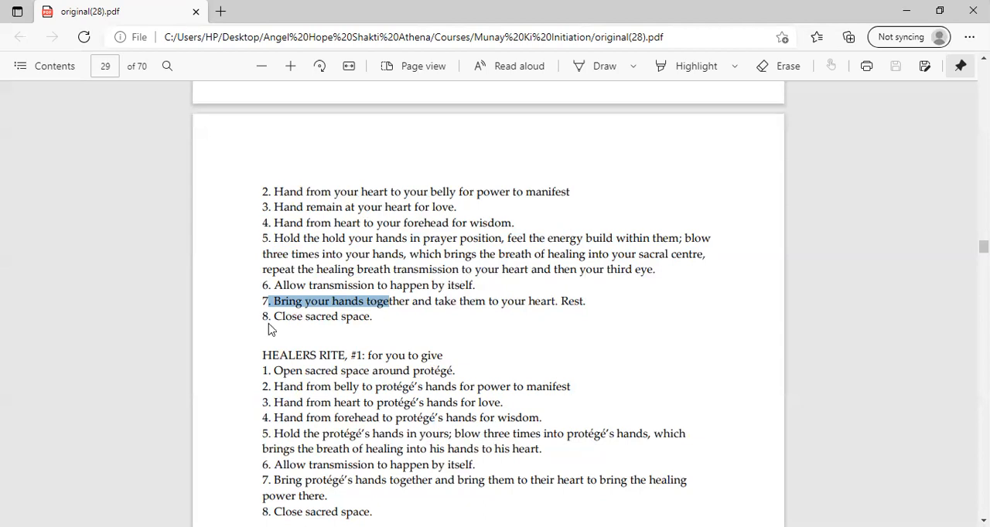
mouse_move(467, 308)
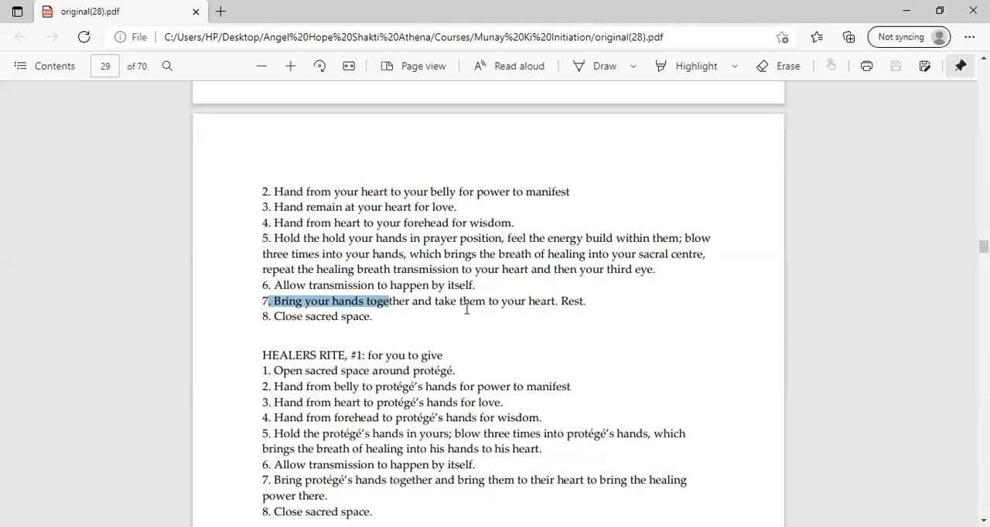
Scroll to the luminous beings passage and 'The second rite is the Bands of Power' heading
scroll(down, 3)
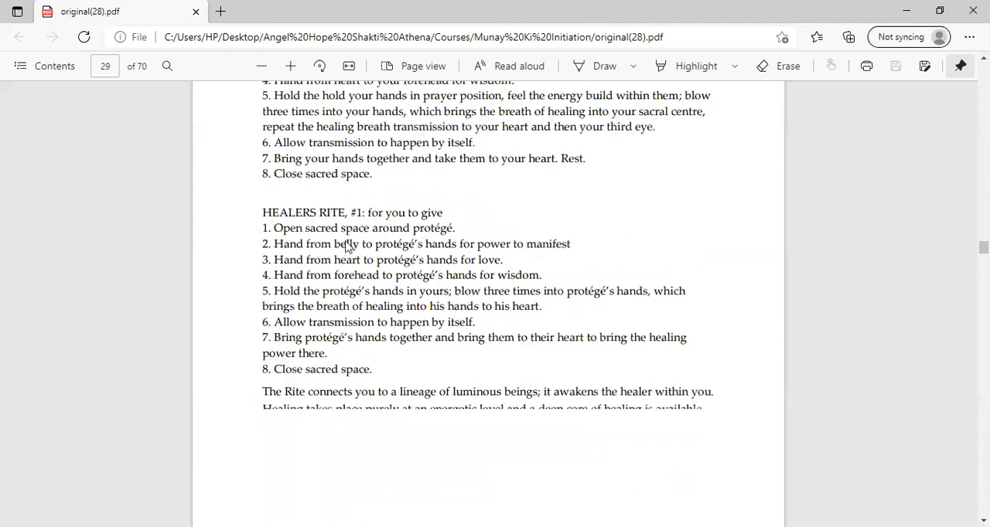
scroll(down, 3)
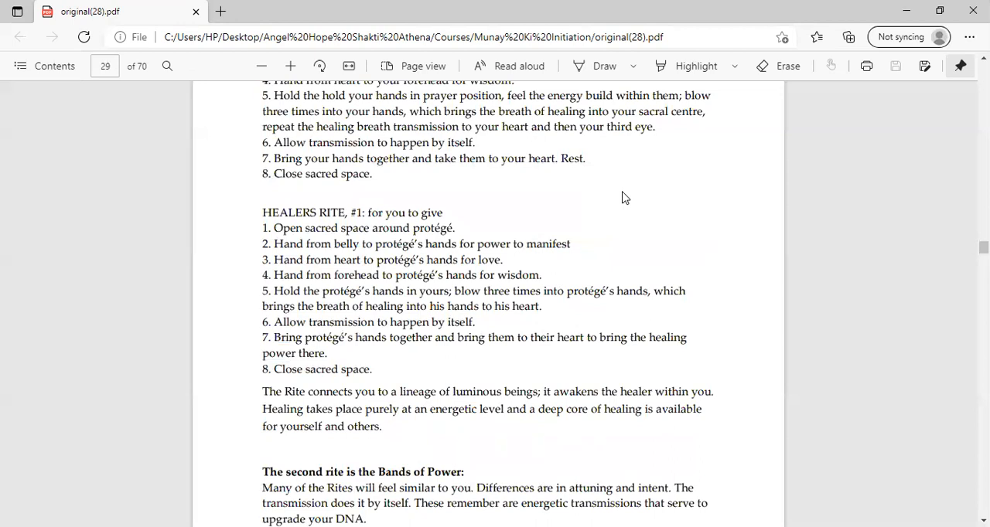
mouse_move(458, 87)
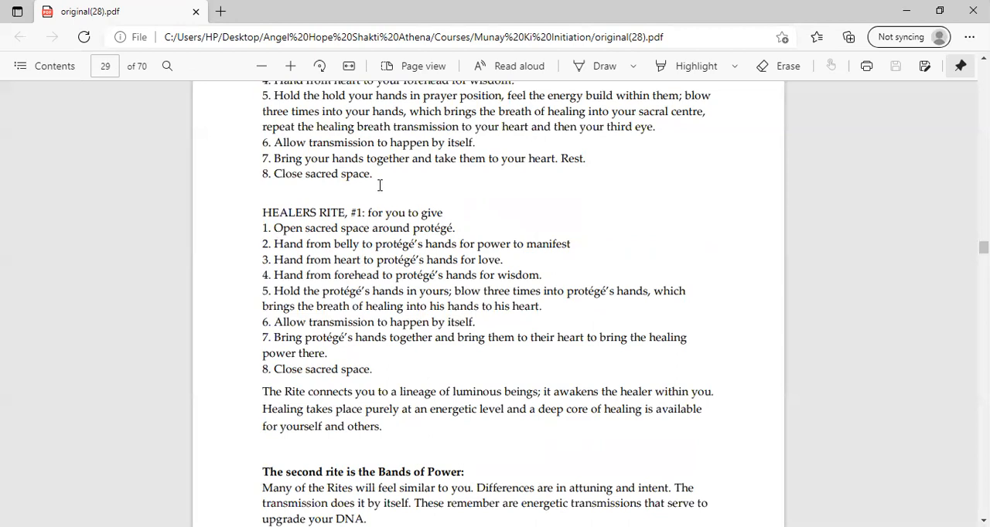
mouse_move(334, 235)
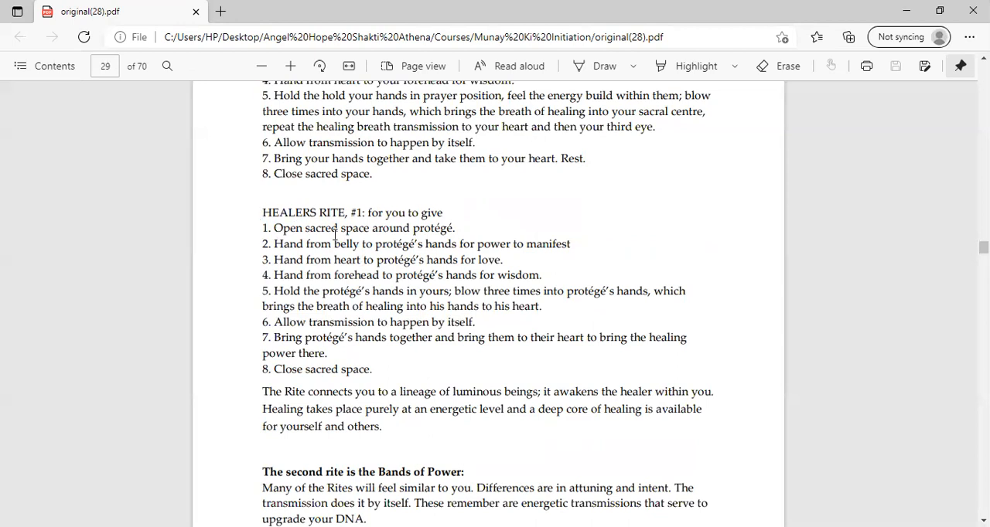
mouse_move(654, 342)
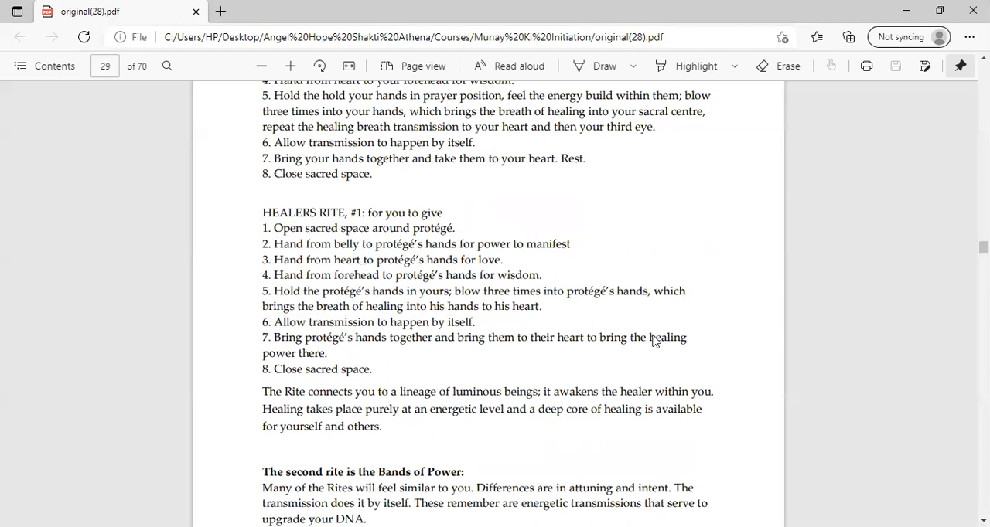
mouse_move(494, 359)
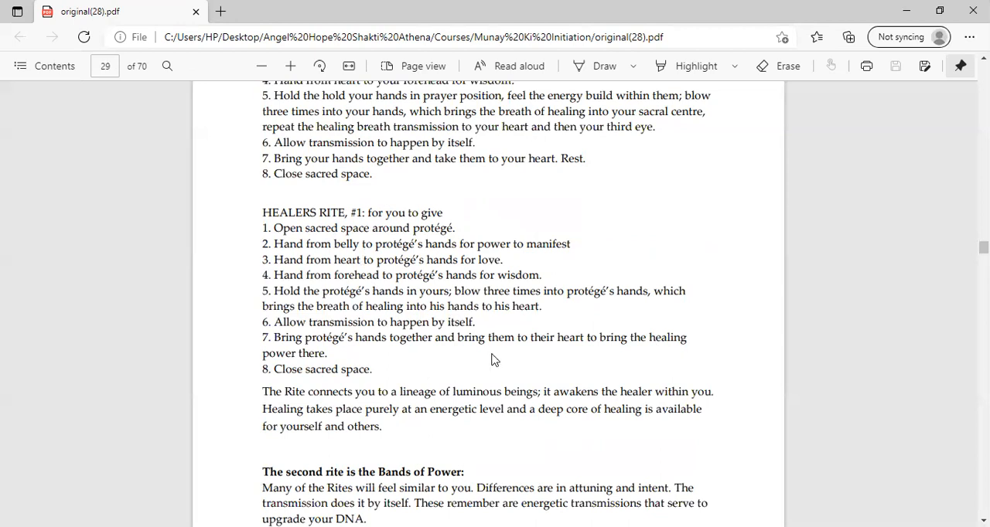
mouse_move(601, 204)
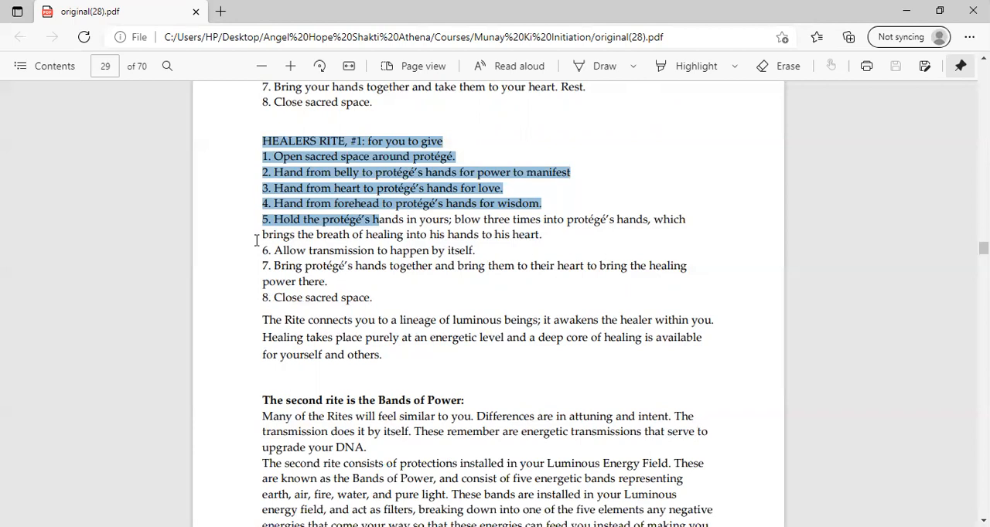
mouse_move(383, 60)
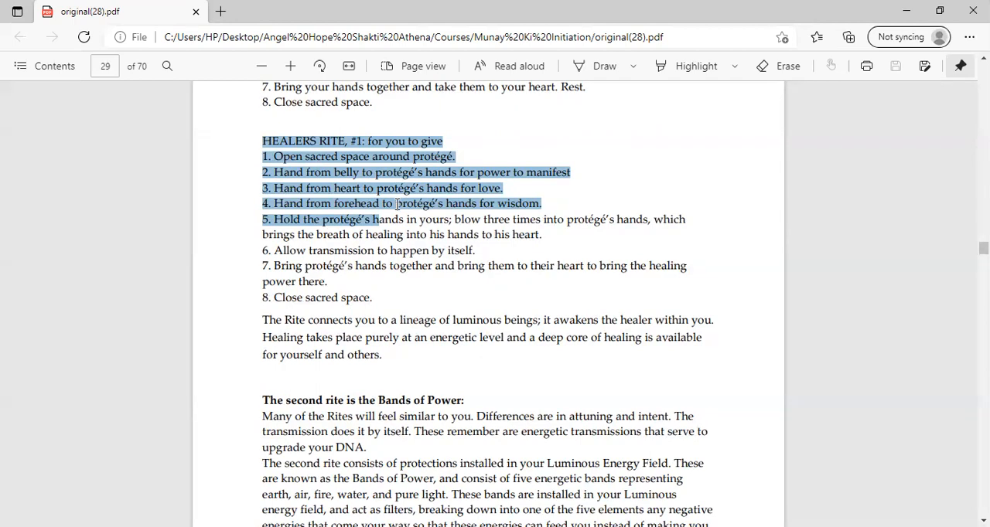
mouse_move(315, 213)
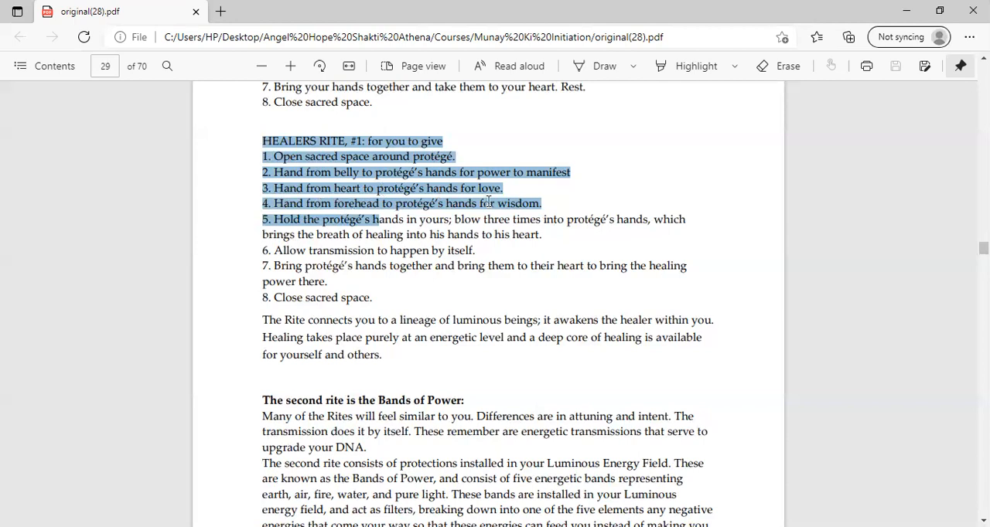
mouse_move(551, 198)
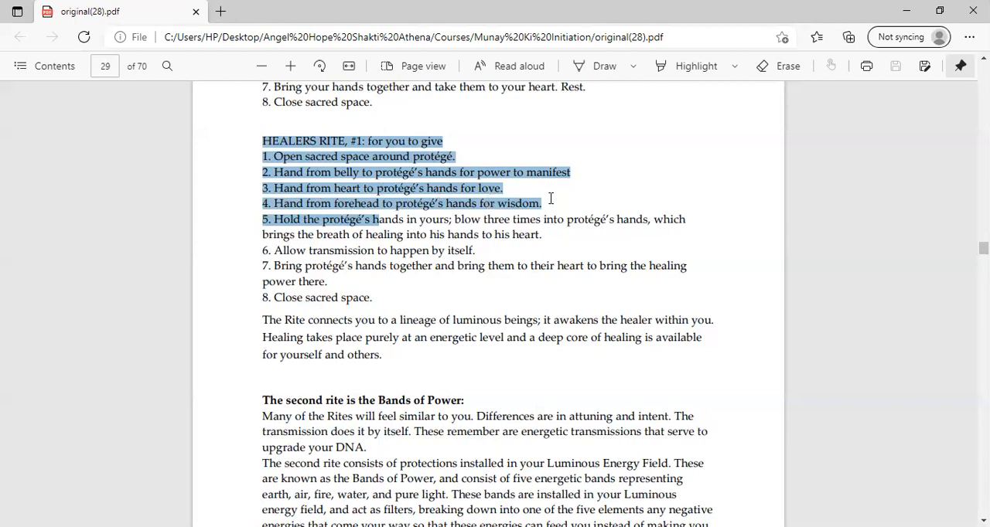
mouse_move(615, 210)
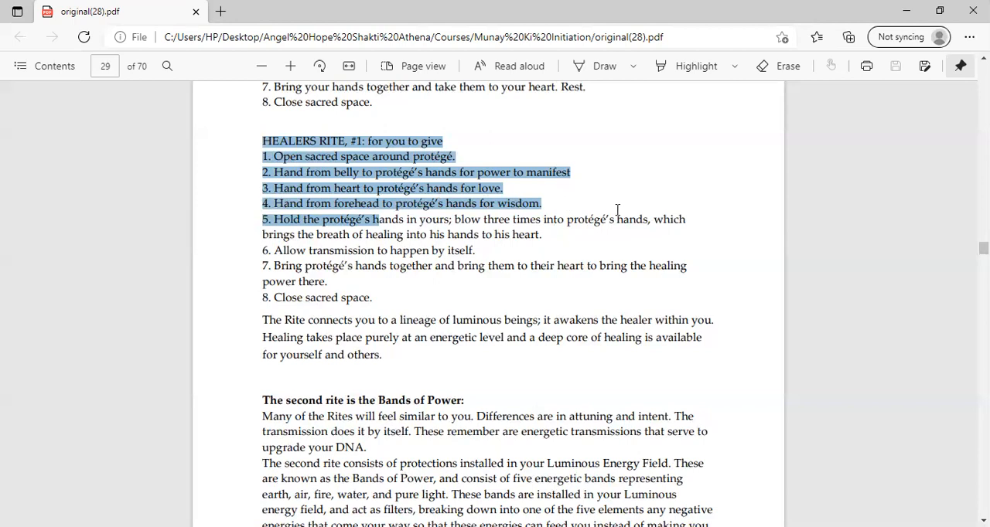
mouse_move(618, 209)
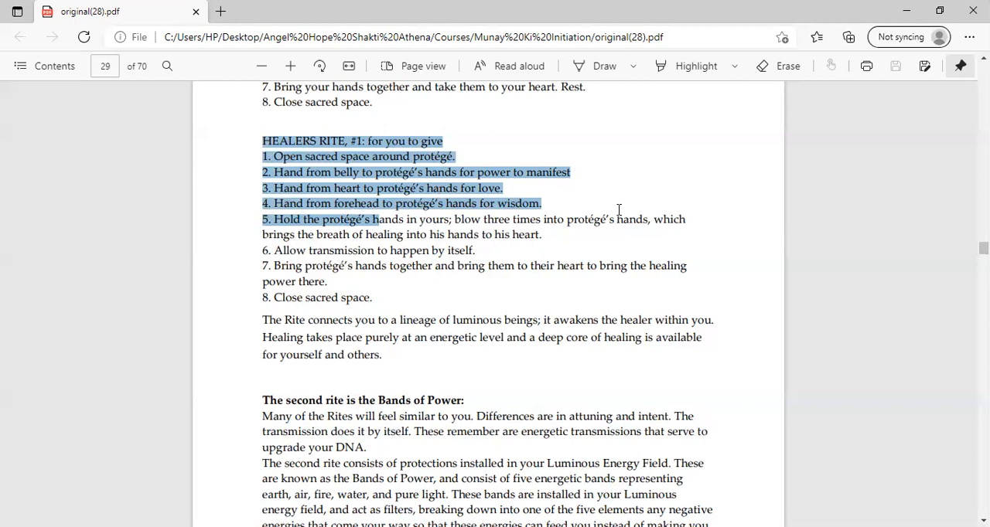
mouse_move(322, 208)
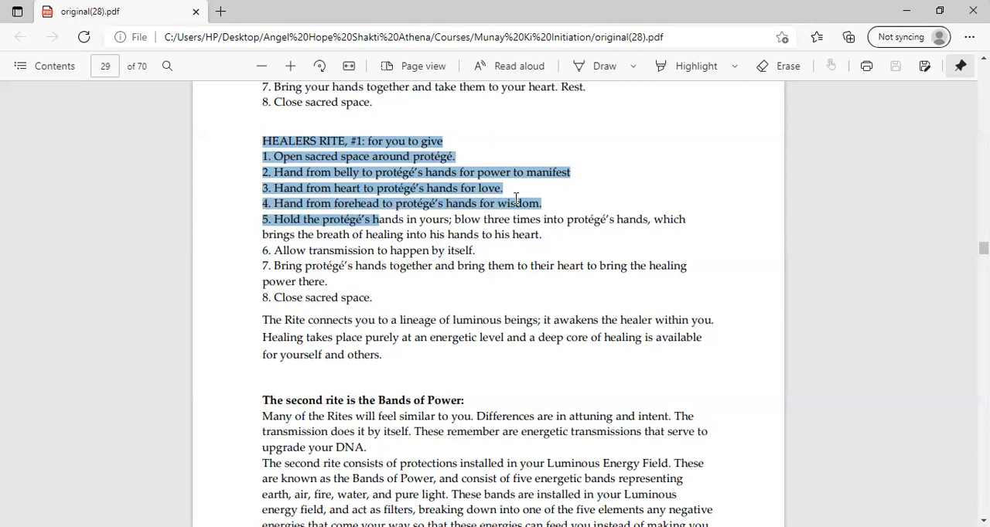
mouse_move(294, 217)
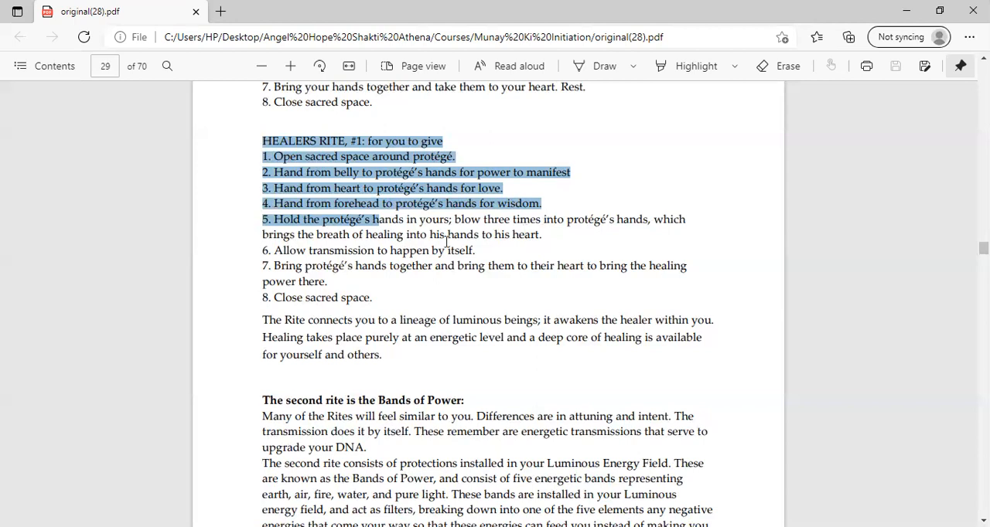
mouse_move(293, 224)
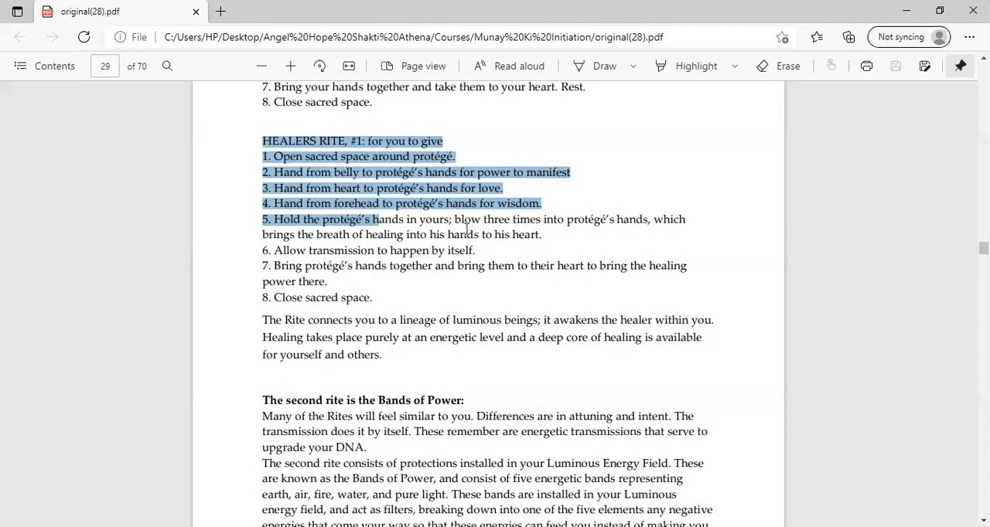
mouse_move(432, 273)
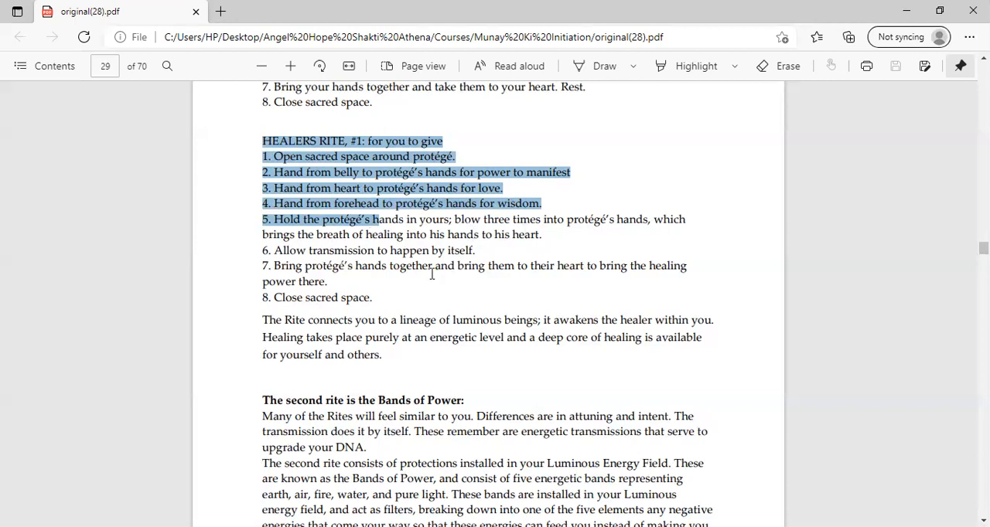
mouse_move(509, 272)
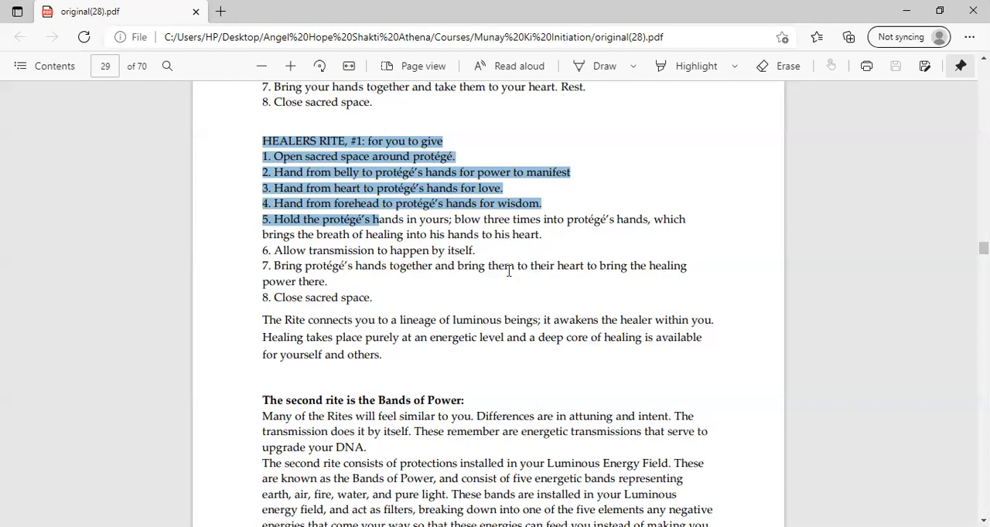
mouse_move(645, 248)
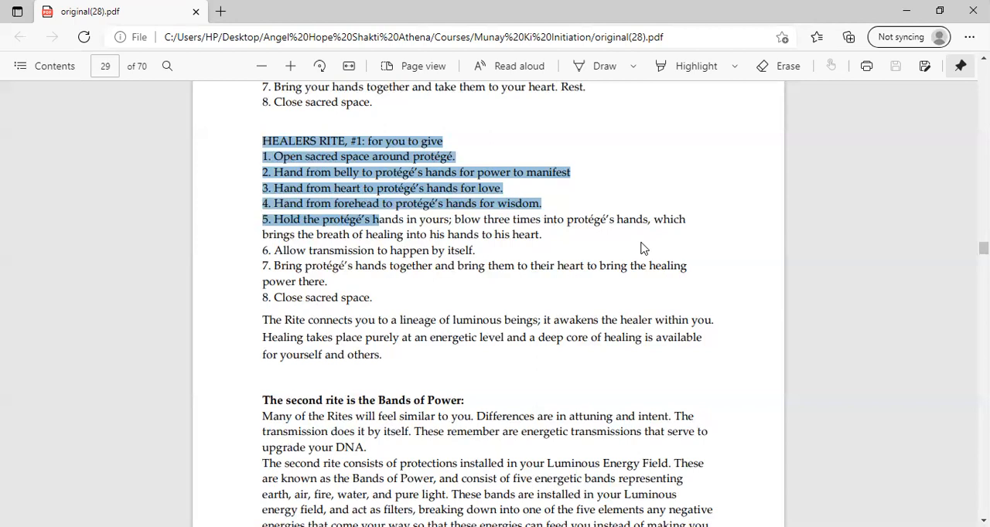
mouse_move(496, 254)
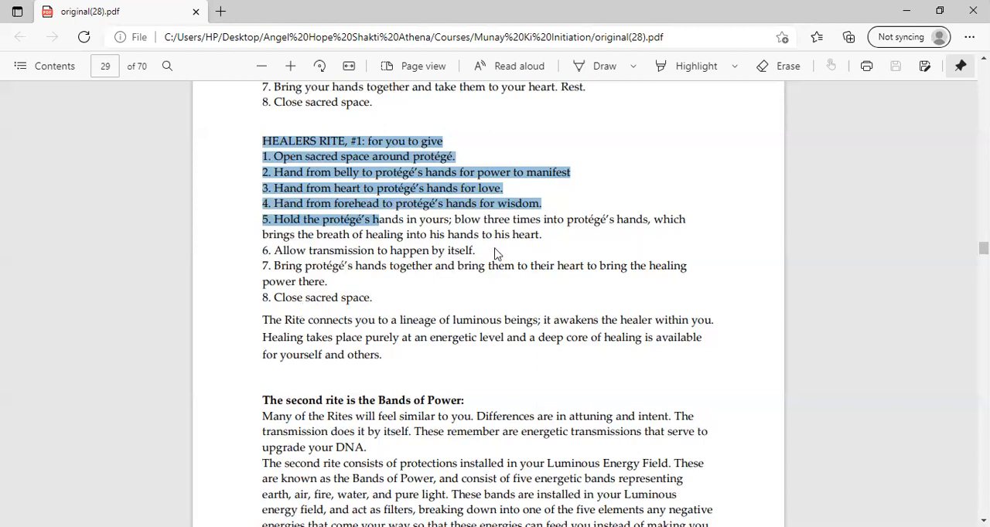
mouse_move(415, 266)
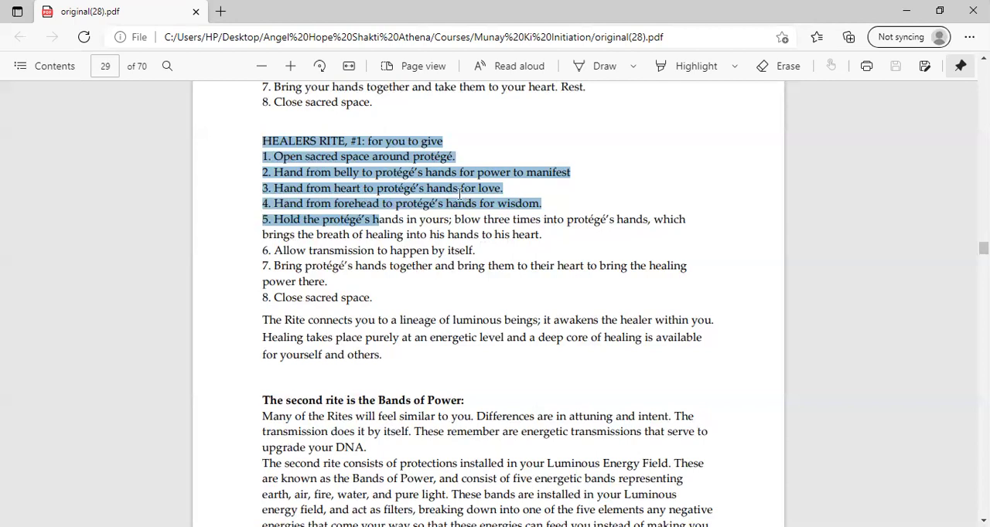
mouse_move(399, 266)
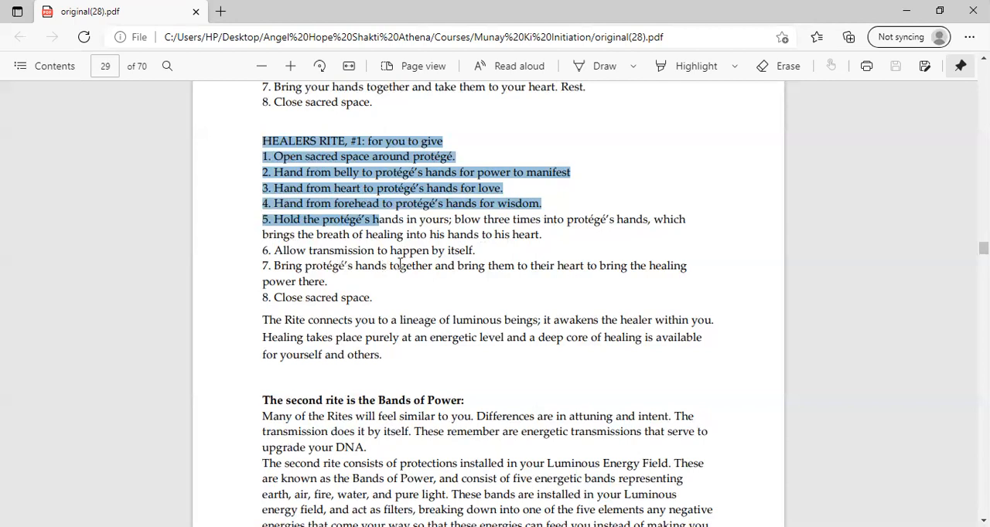
mouse_move(464, 236)
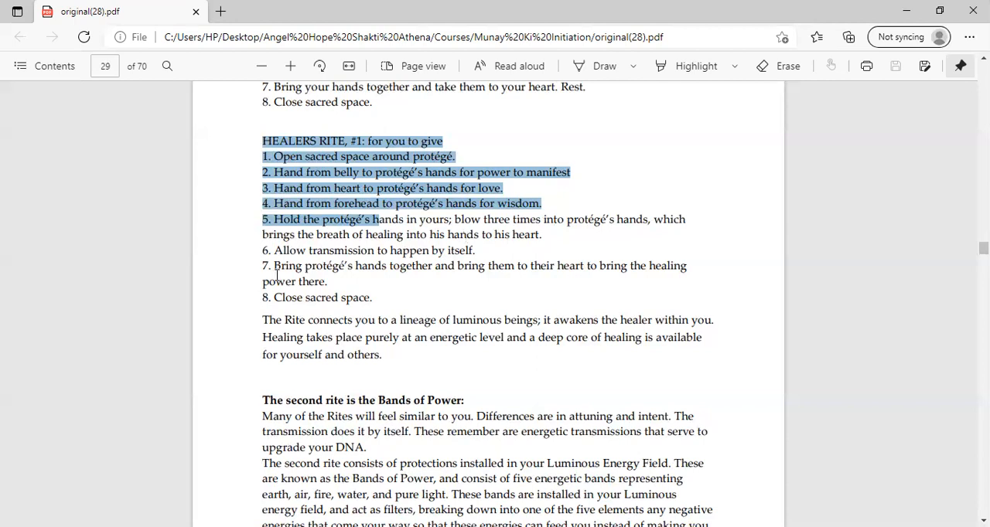
mouse_move(411, 288)
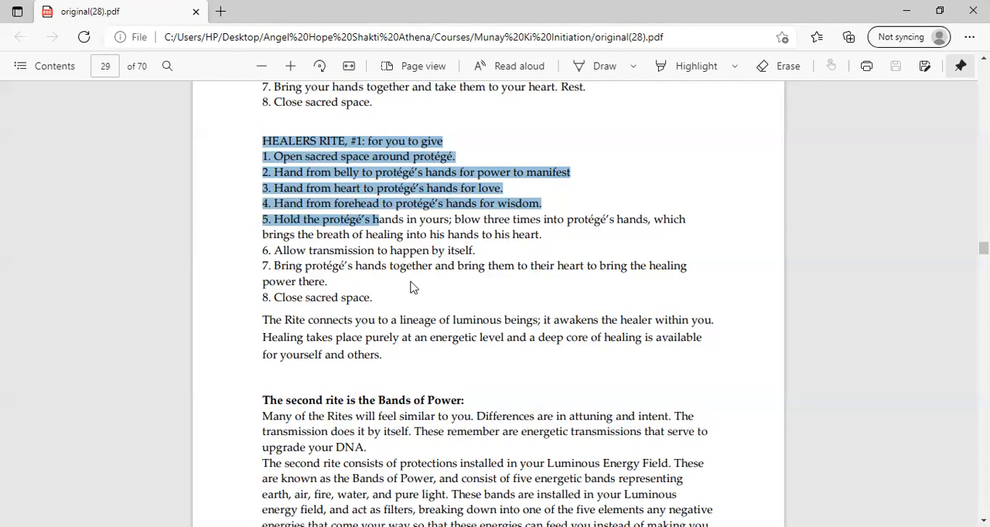
mouse_move(590, 283)
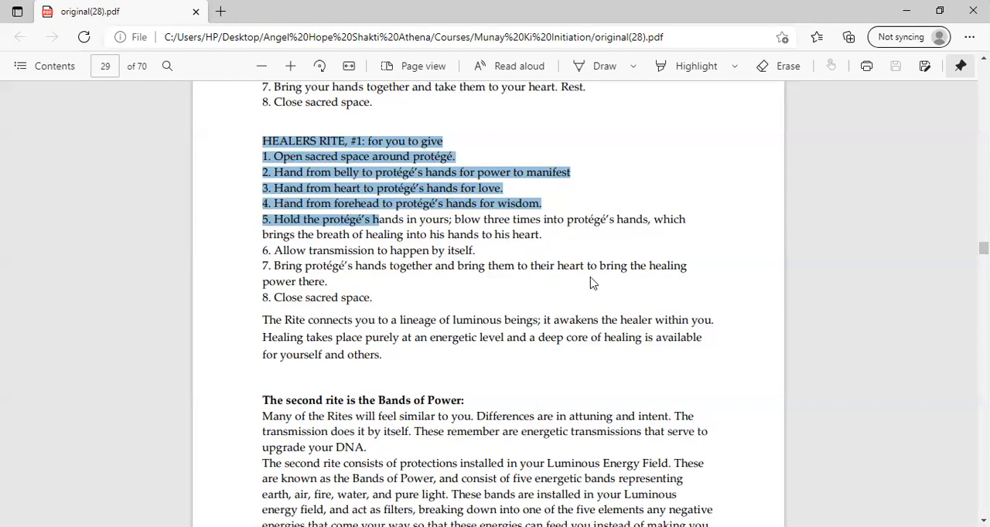
mouse_move(515, 308)
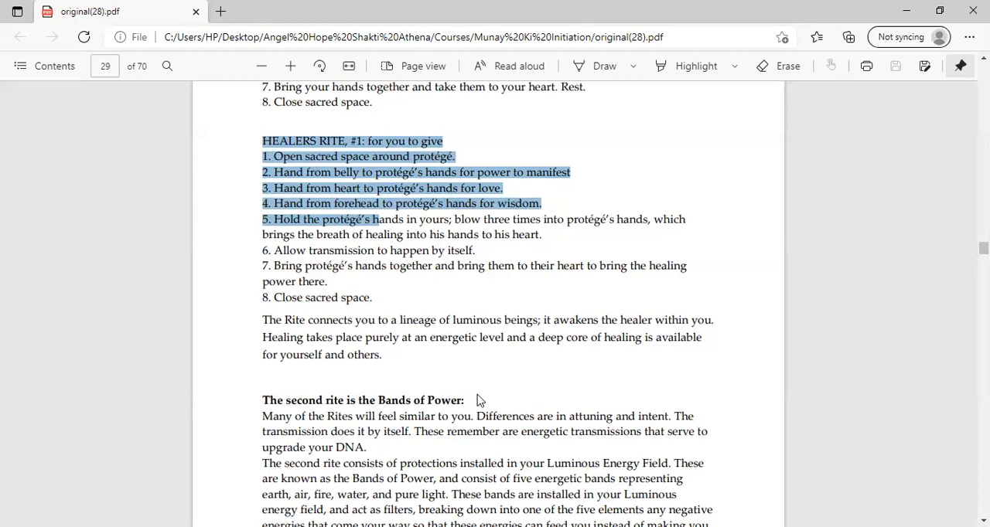
mouse_move(374, 356)
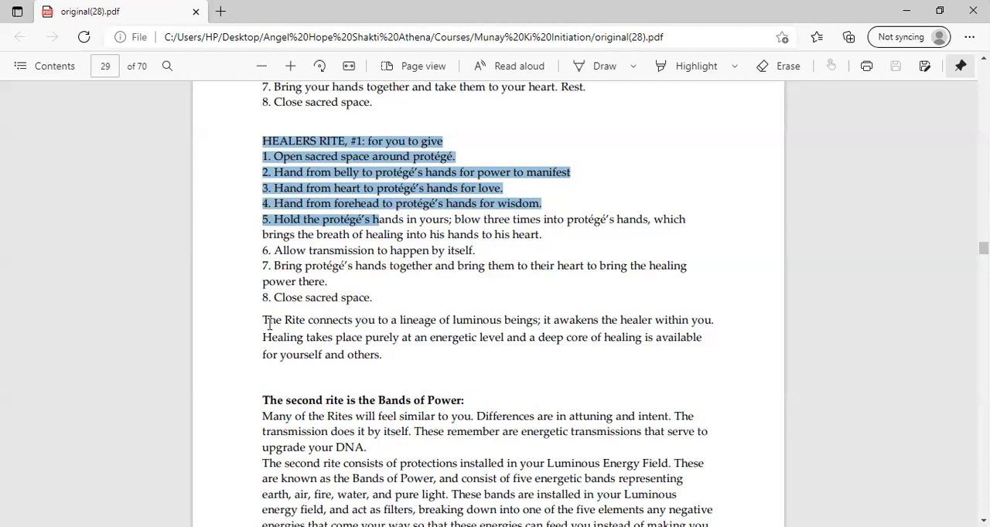
mouse_move(520, 399)
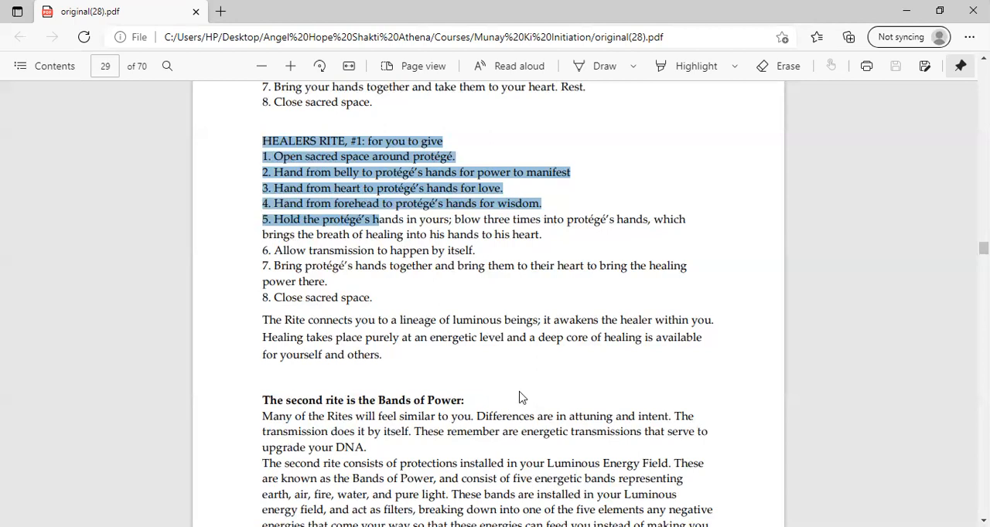
Scroll onto page 30 through the Bands of Power introduction to the band colours by chakra
scroll(down, 3)
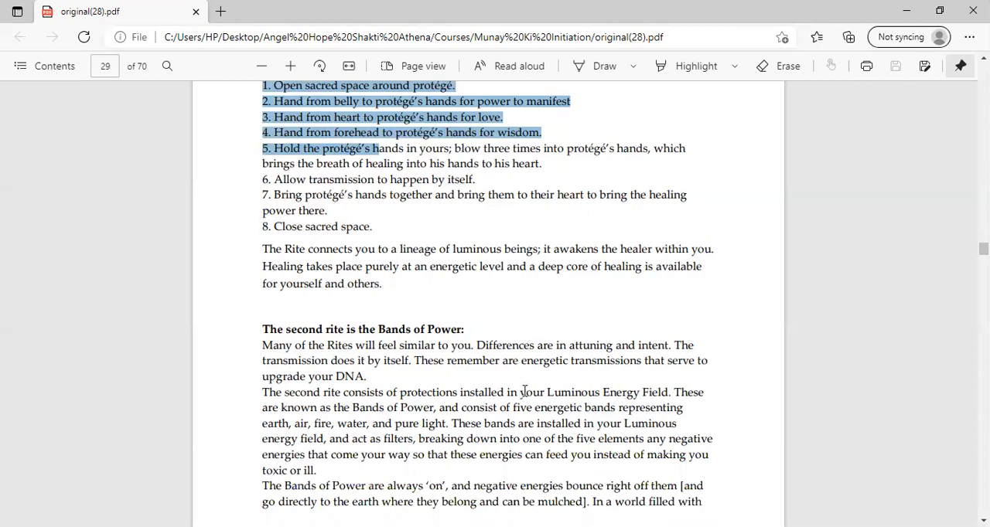
mouse_move(557, 393)
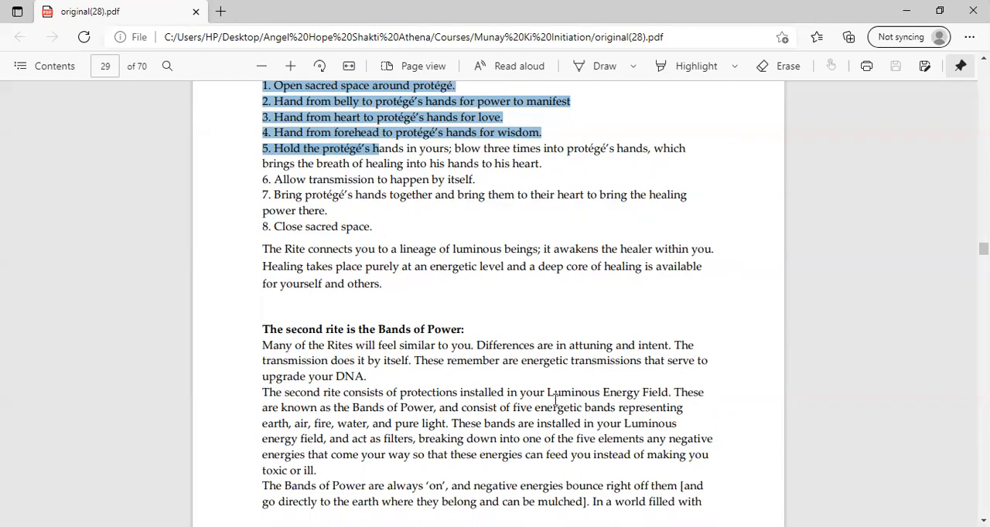
scroll(down, 3)
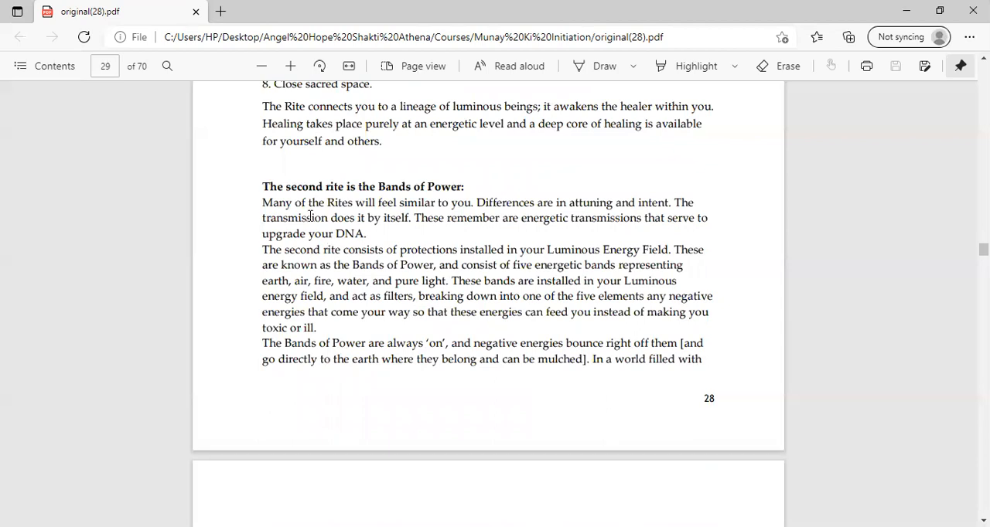
mouse_move(251, 215)
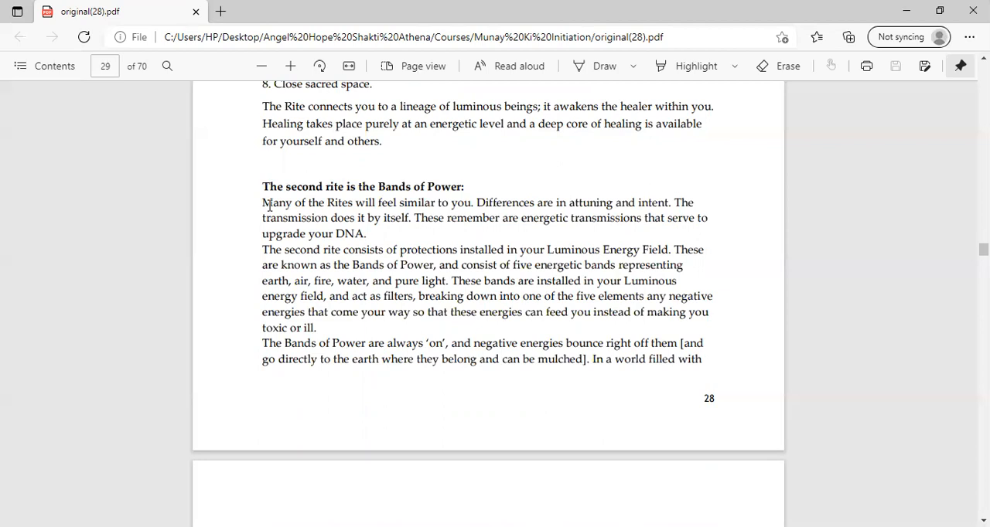
mouse_move(288, 218)
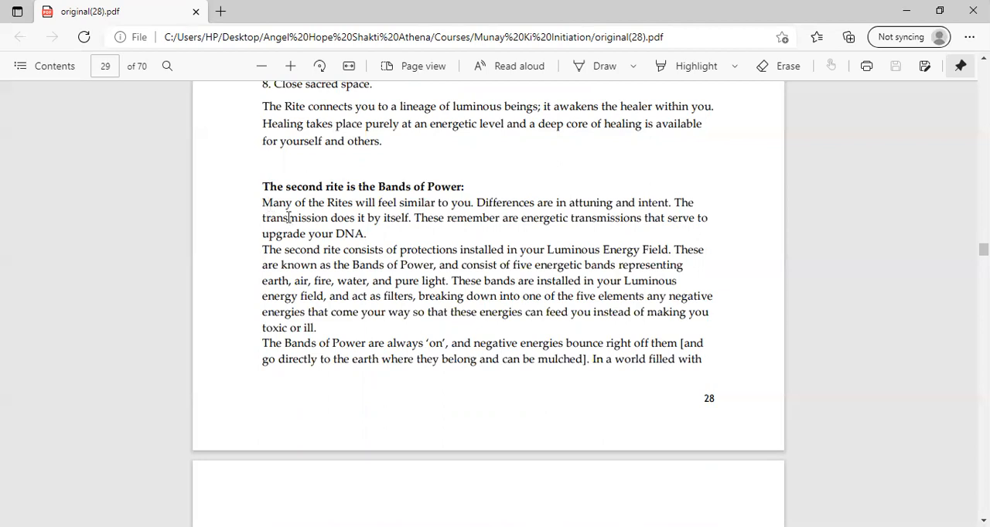
mouse_move(315, 266)
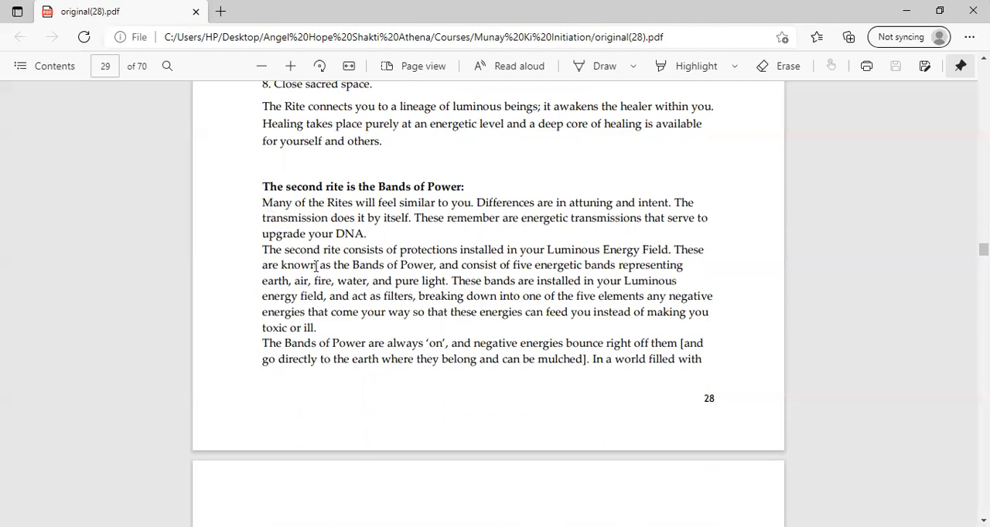
scroll(down, 3)
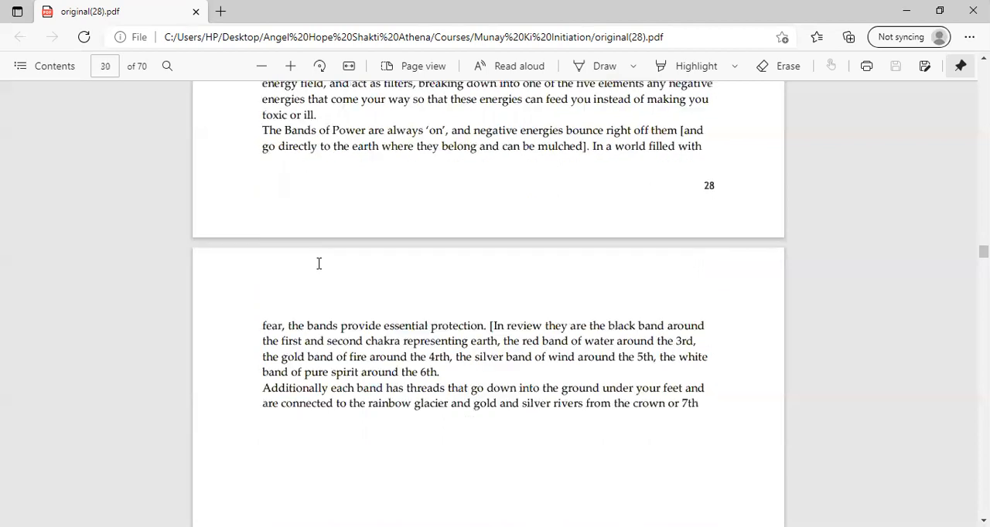
scroll(down, 3)
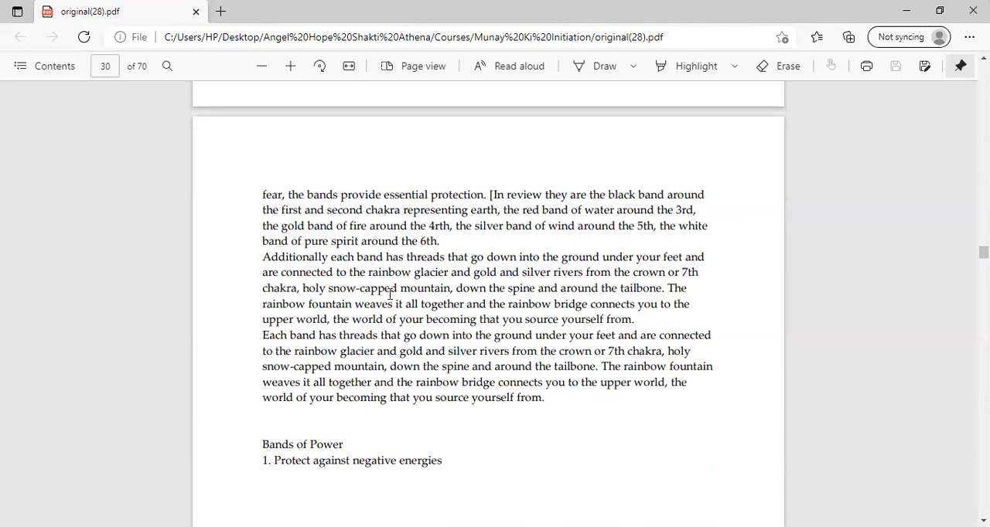
Scroll page 30 to the four Bands of Power purposes, band colours and bi-polar notes
scroll(down, 3)
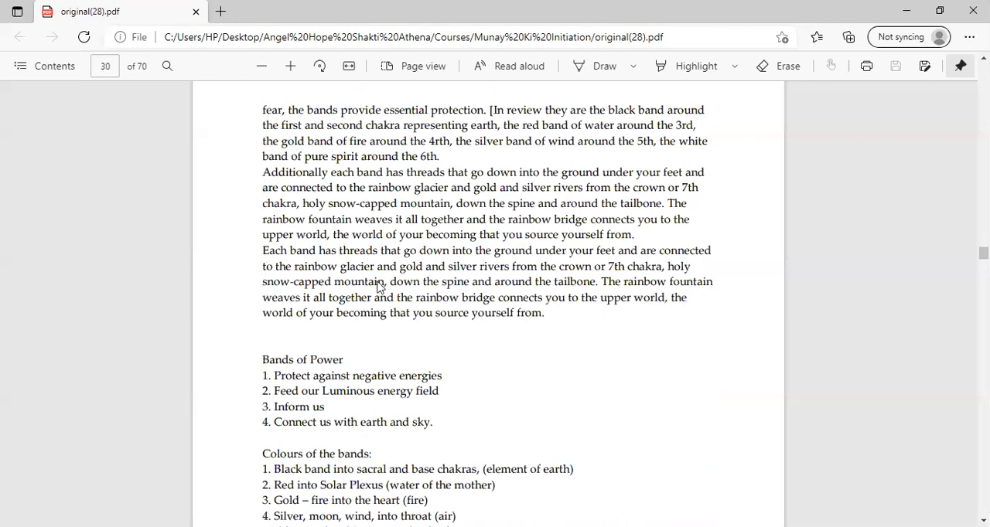
scroll(down, 3)
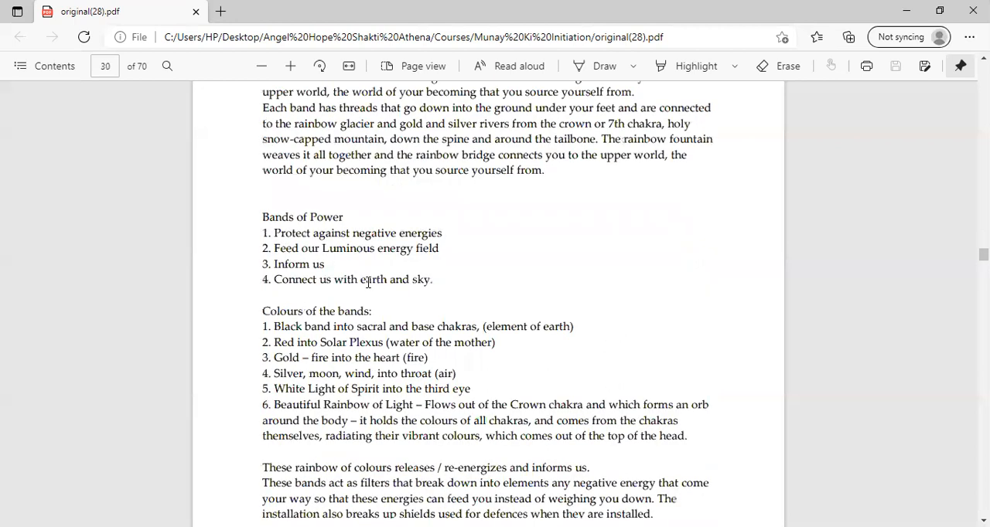
scroll(down, 3)
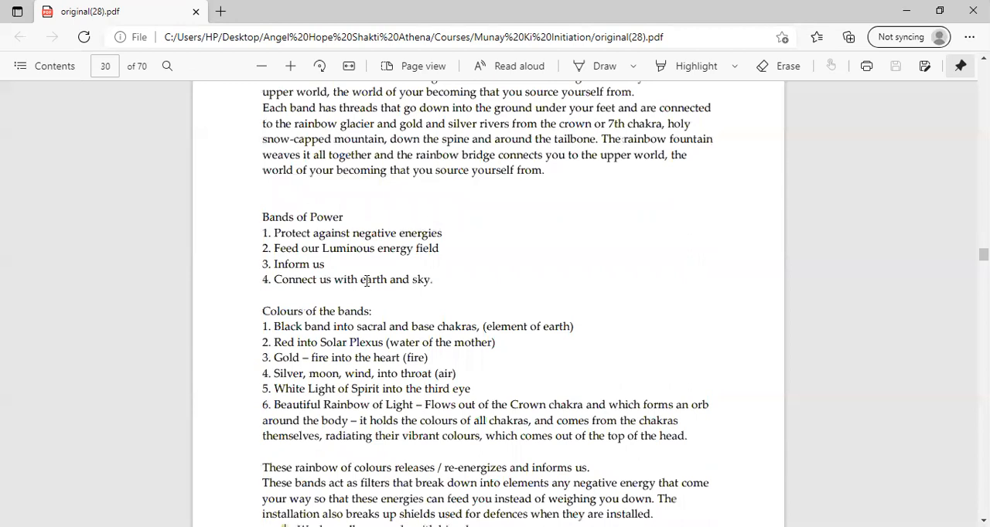
scroll(down, 3)
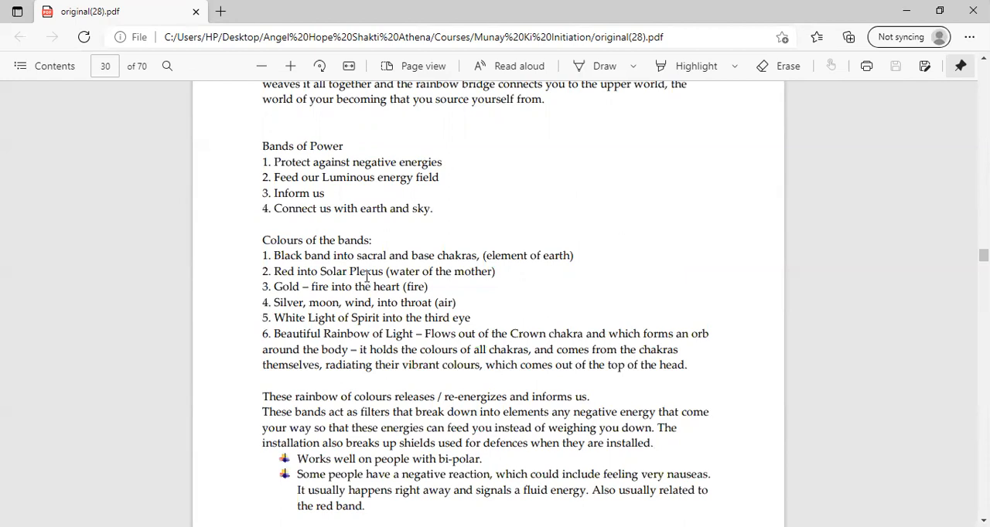
mouse_move(292, 187)
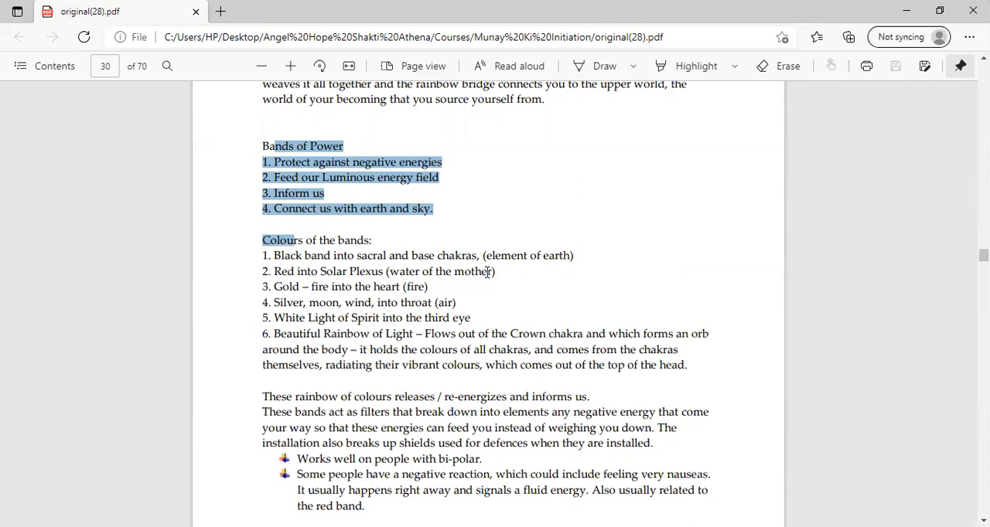
mouse_move(489, 259)
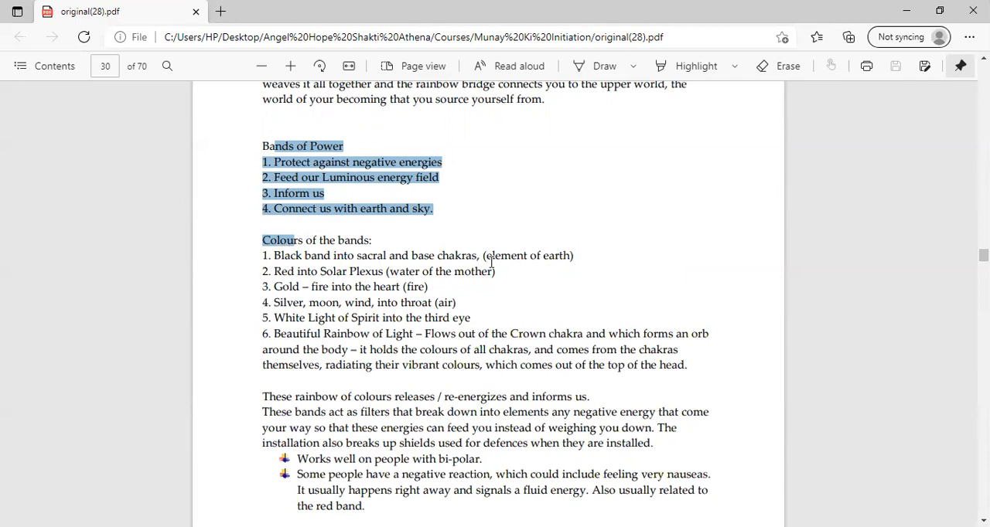
scroll(down, 3)
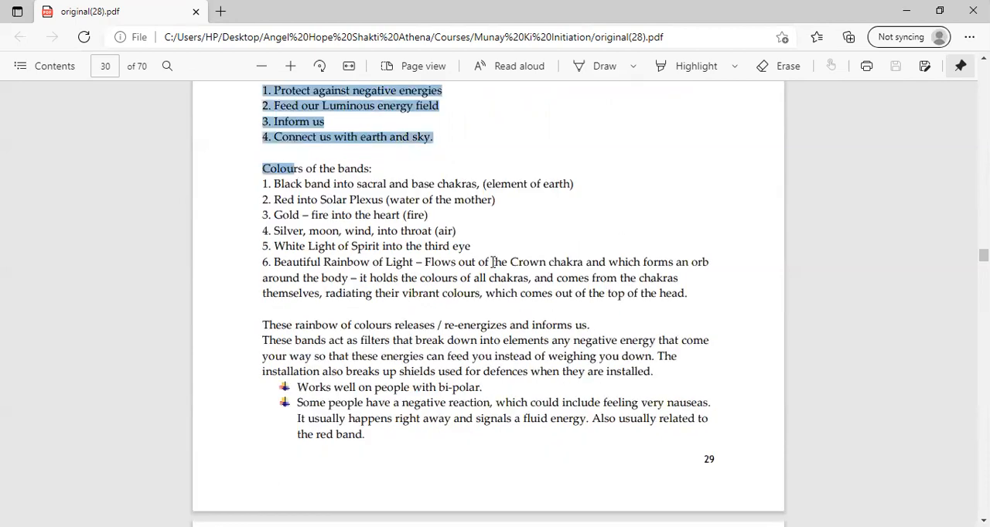
scroll(down, 3)
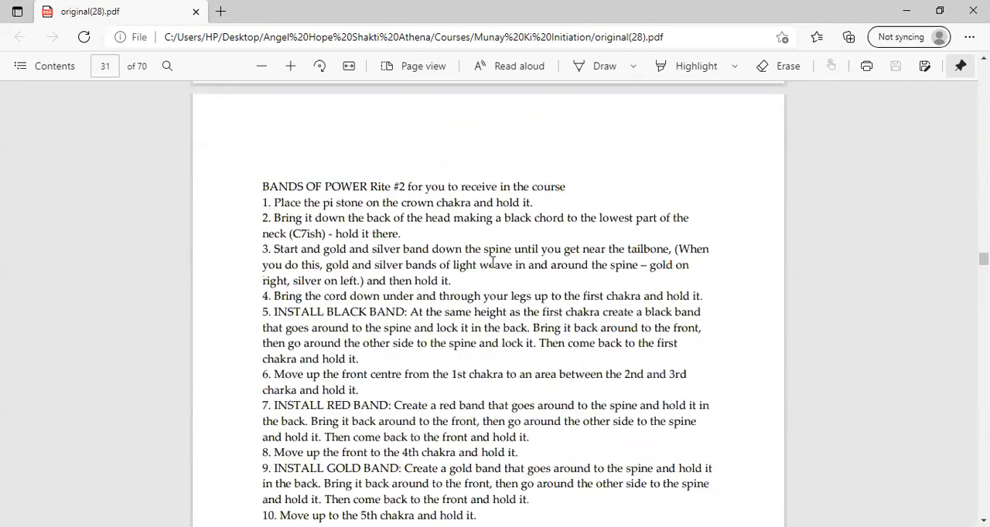
scroll(down, 3)
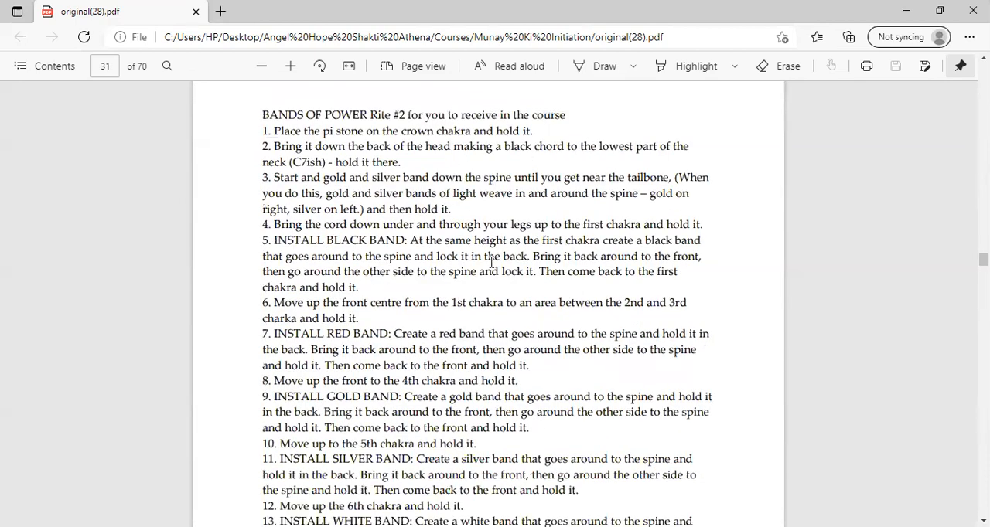
mouse_move(464, 150)
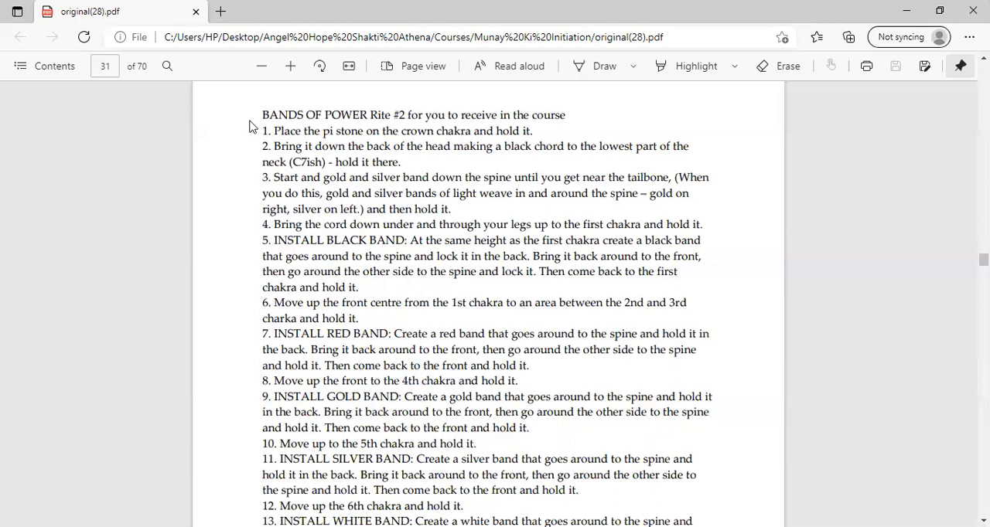
mouse_move(260, 116)
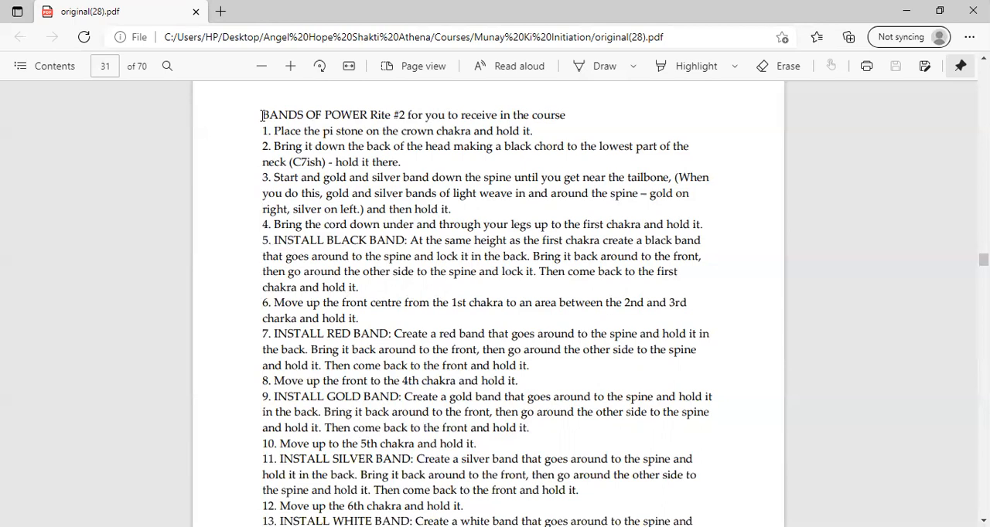
mouse_move(331, 124)
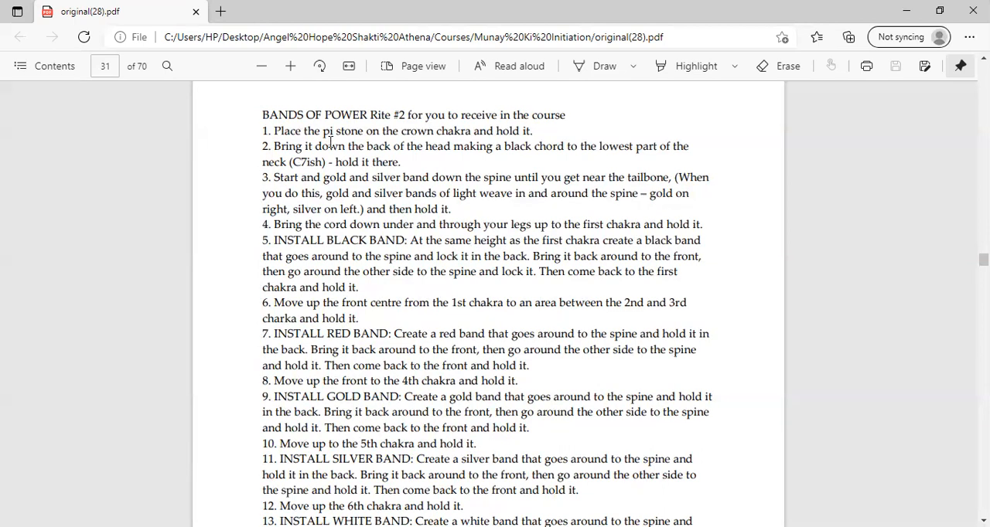
mouse_move(389, 154)
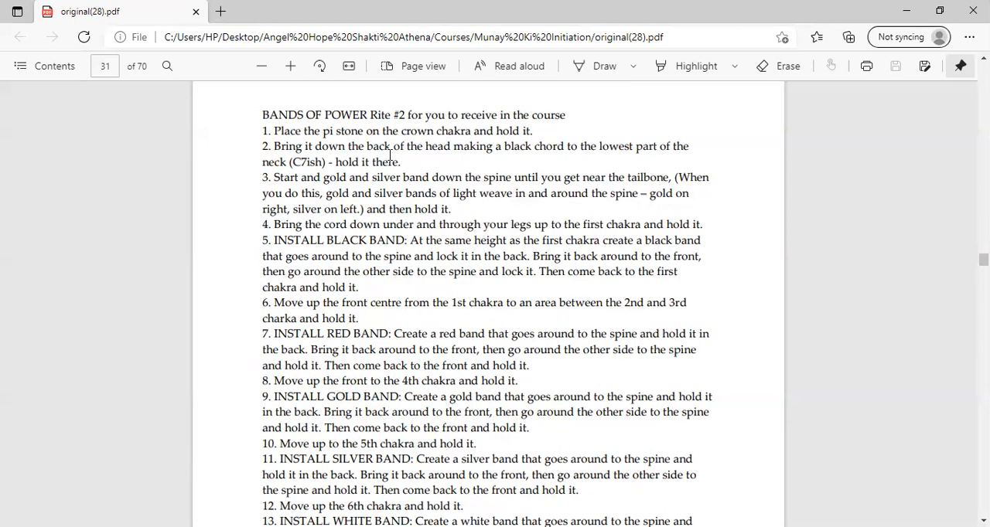
mouse_move(265, 163)
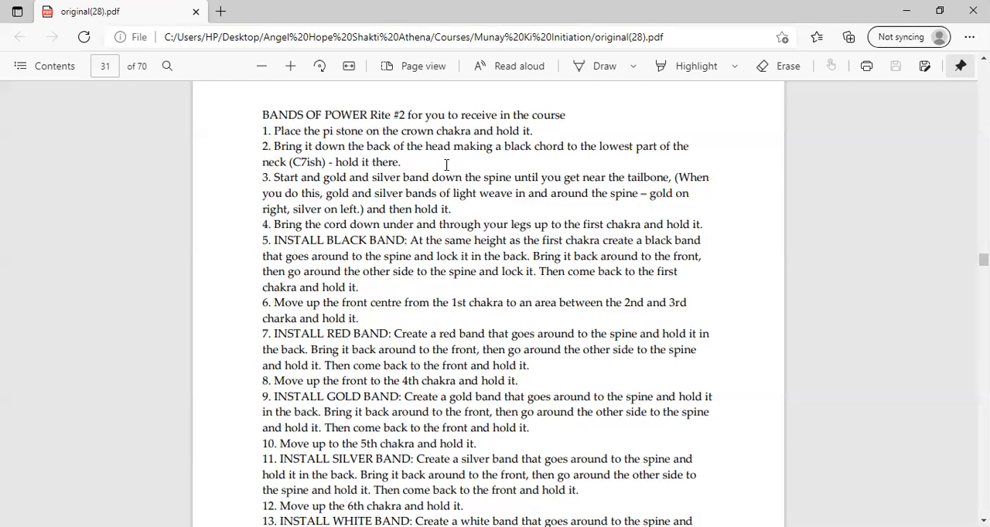
mouse_move(518, 164)
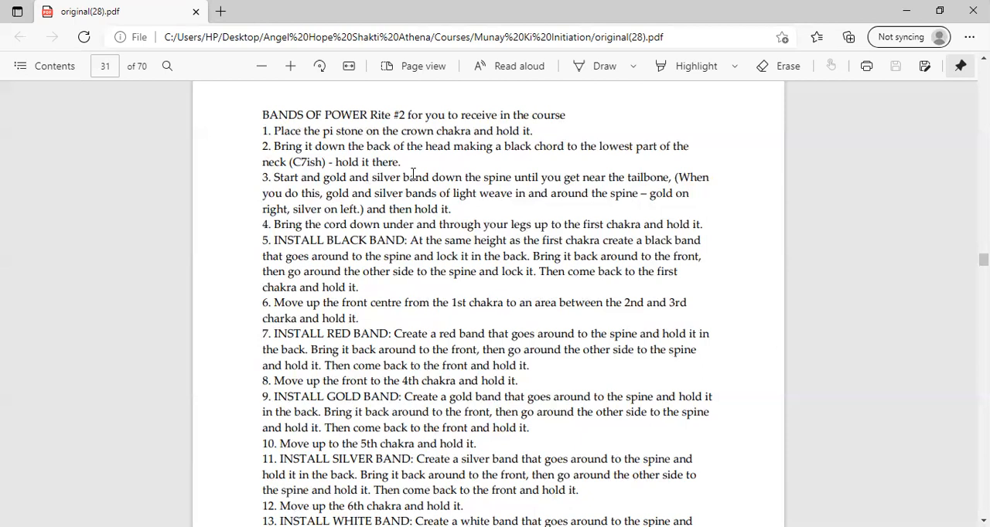
mouse_move(343, 210)
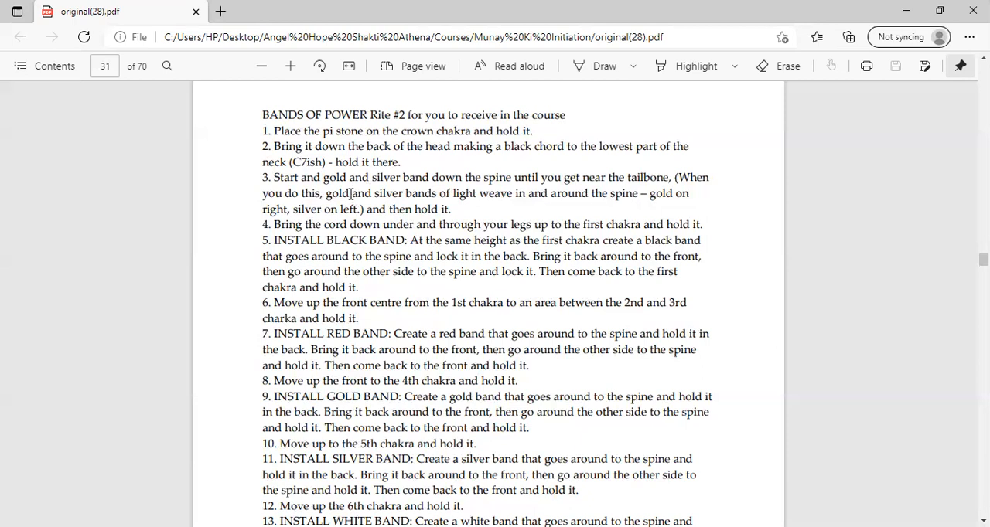
mouse_move(294, 193)
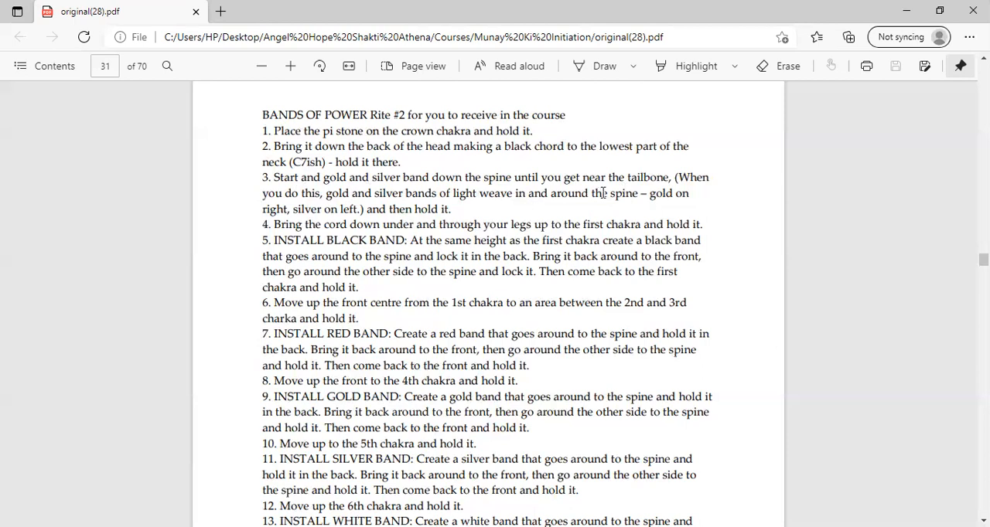
mouse_move(696, 198)
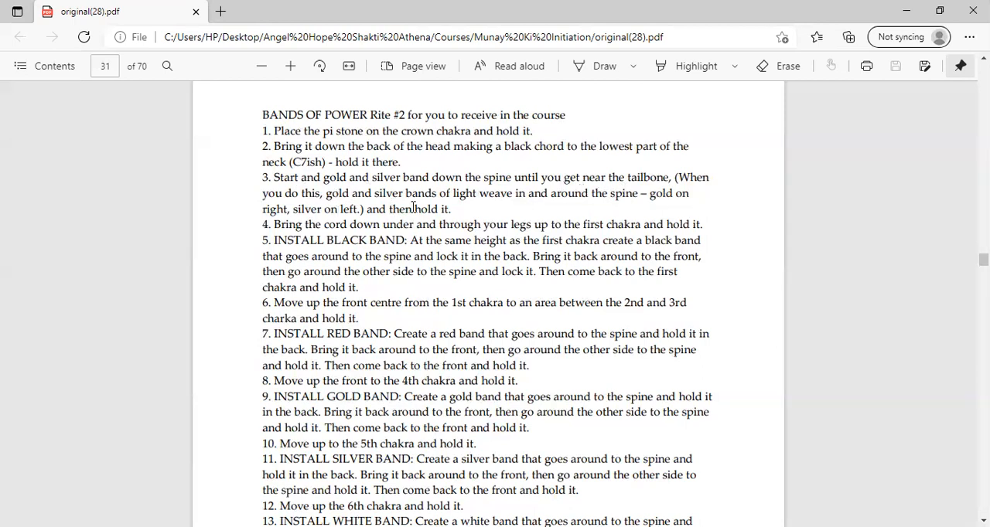
mouse_move(679, 212)
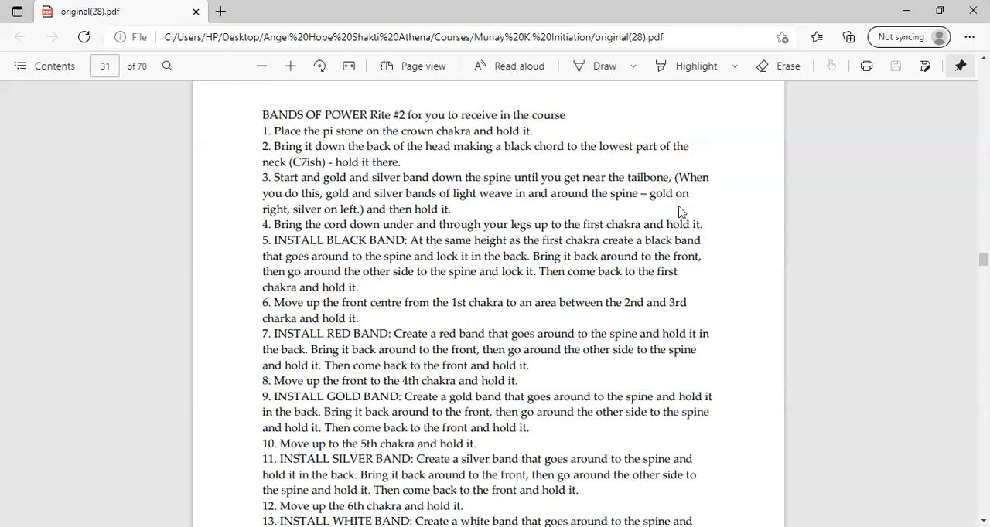
mouse_move(436, 223)
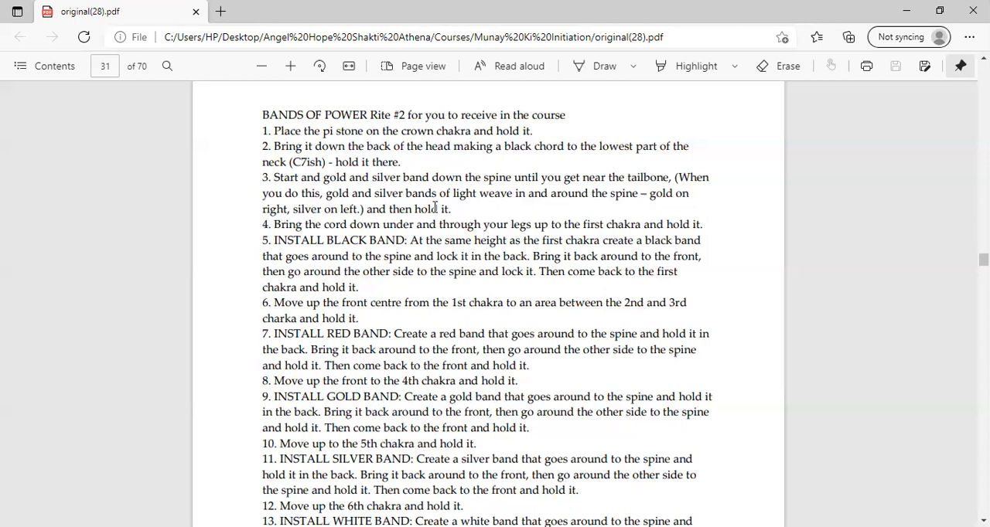
mouse_move(304, 225)
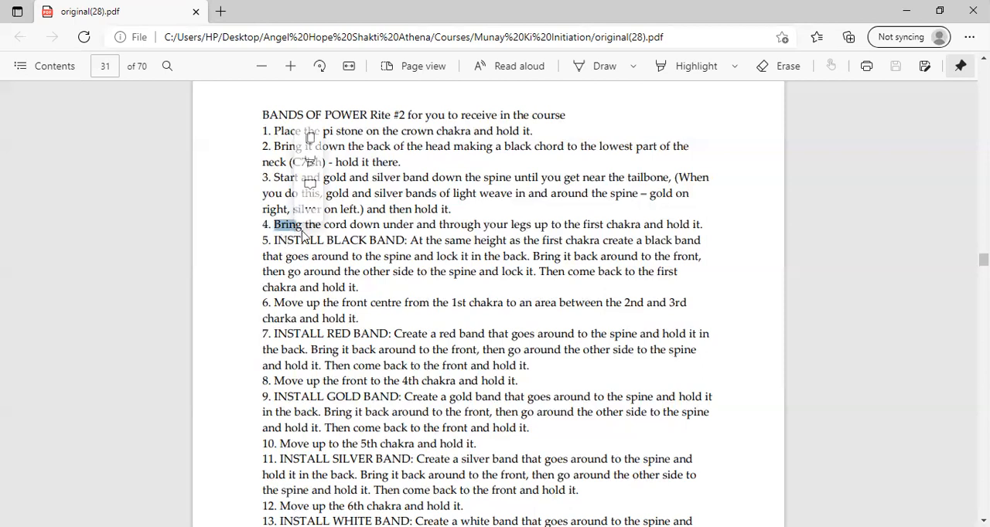
mouse_move(451, 230)
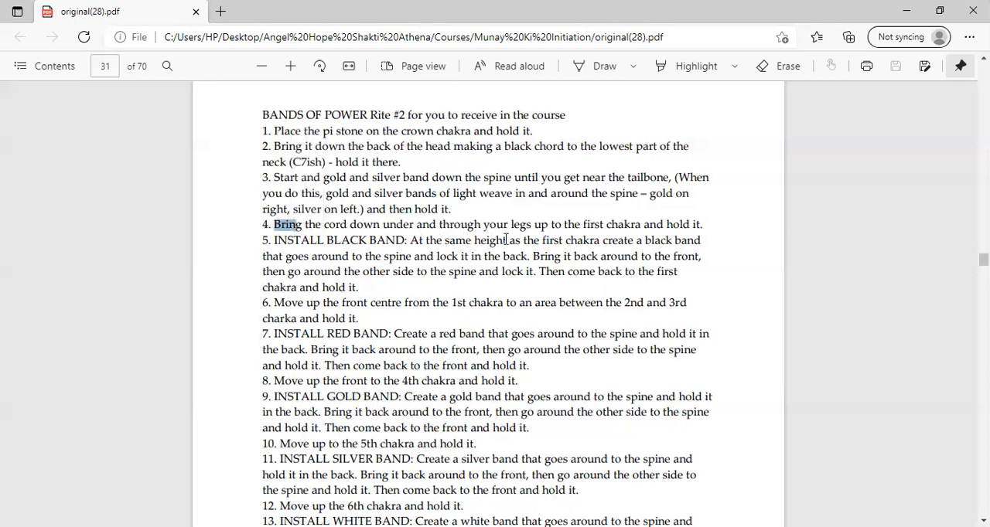
mouse_move(282, 260)
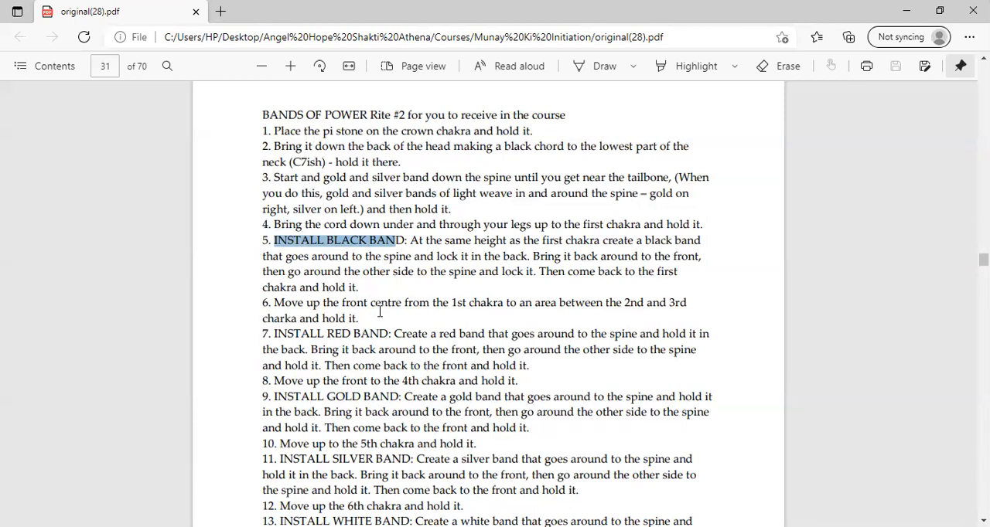
mouse_move(502, 269)
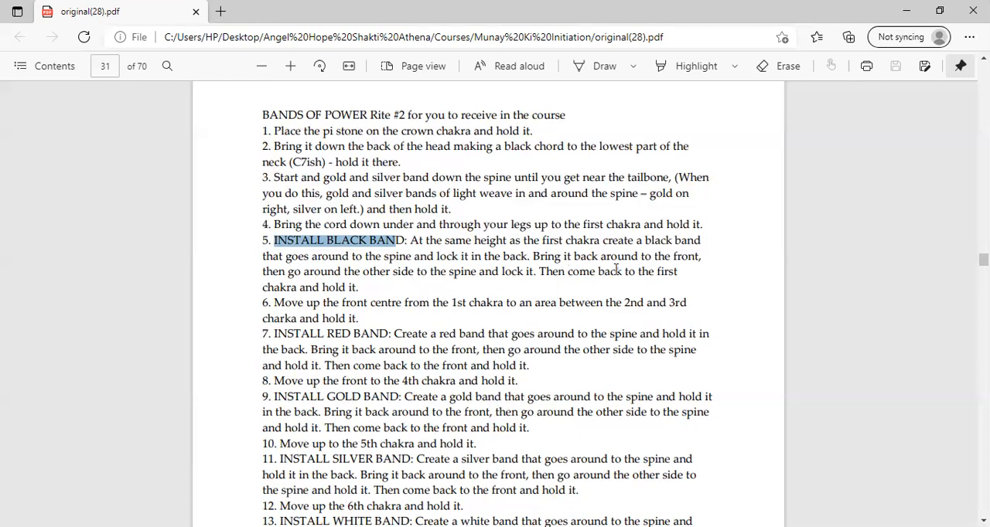
mouse_move(430, 287)
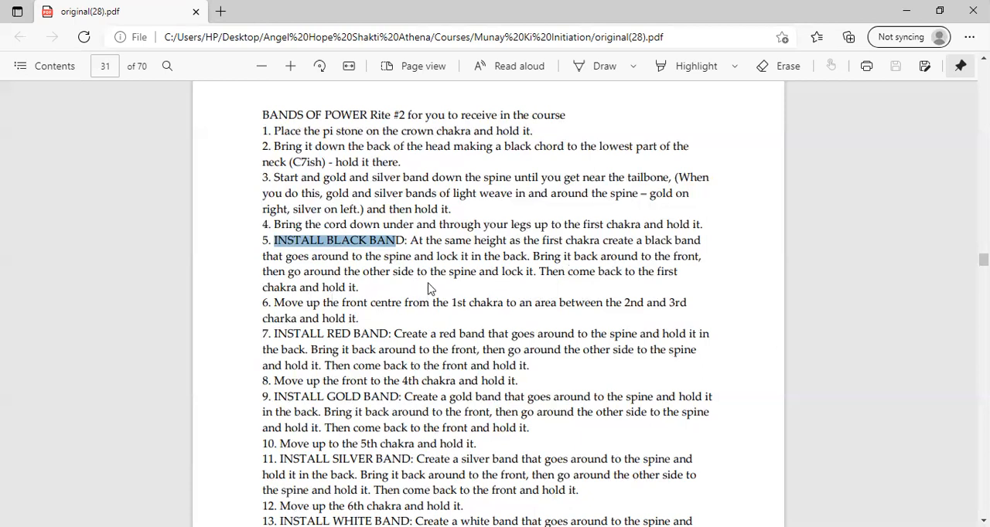
mouse_move(580, 288)
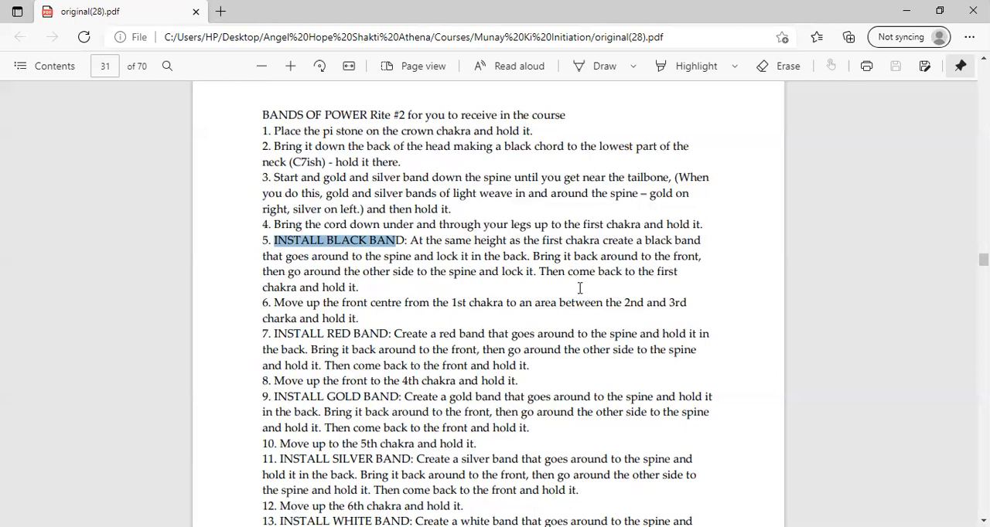
mouse_move(359, 300)
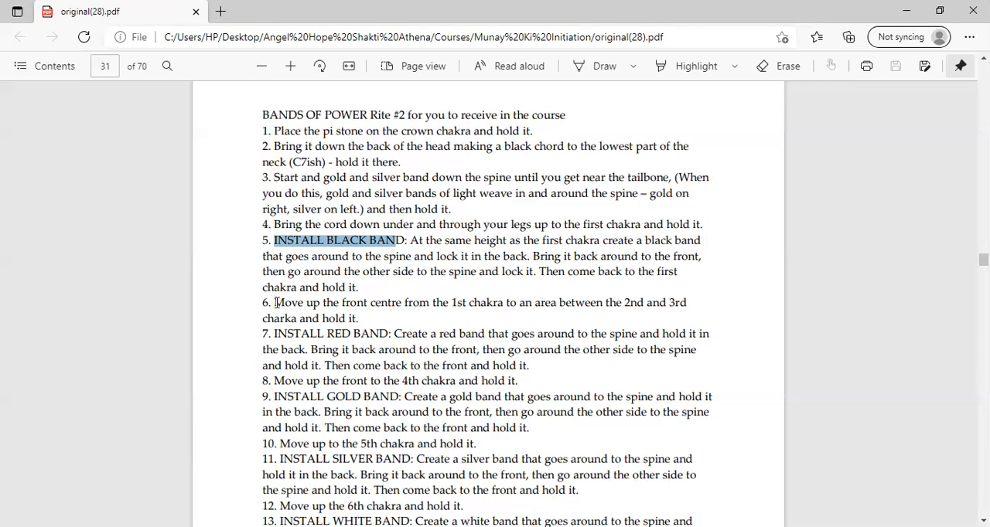
mouse_move(385, 312)
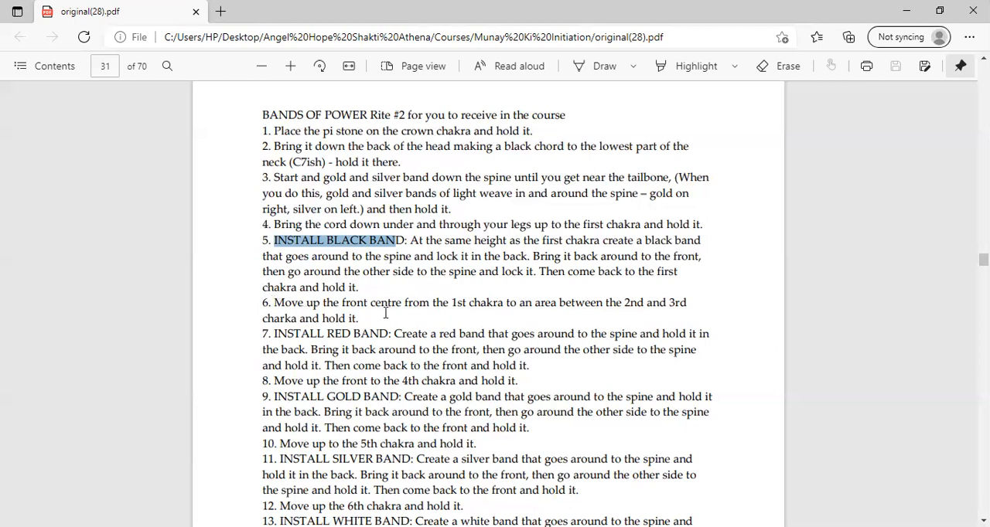
mouse_move(401, 317)
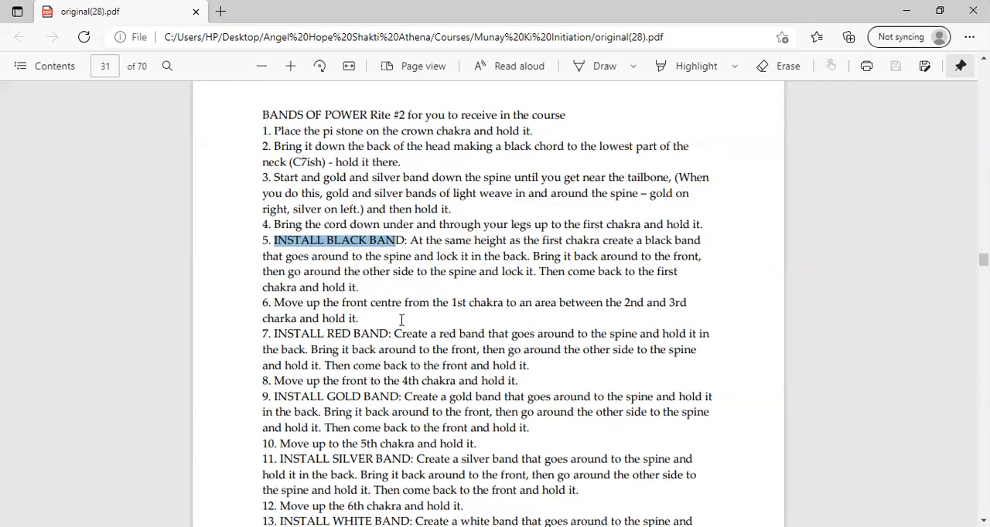
mouse_move(399, 290)
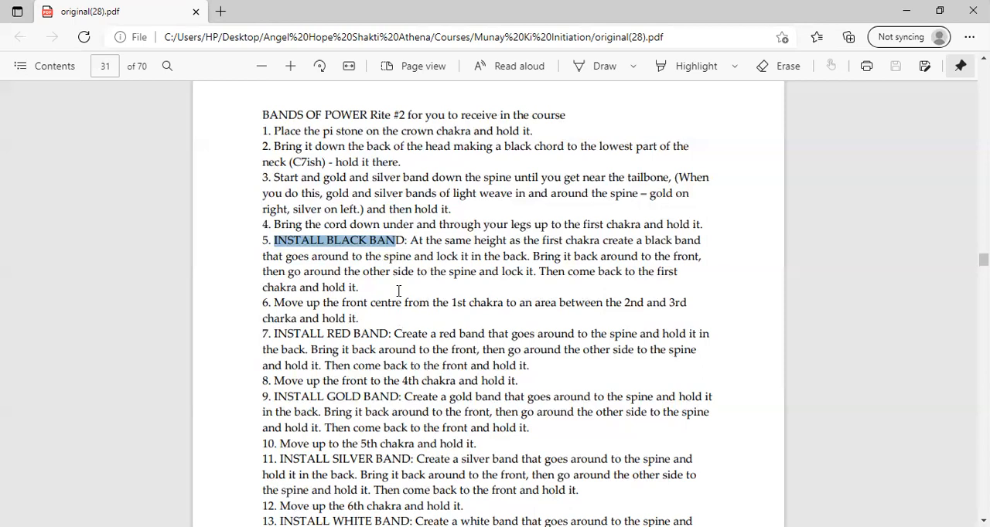
mouse_move(317, 310)
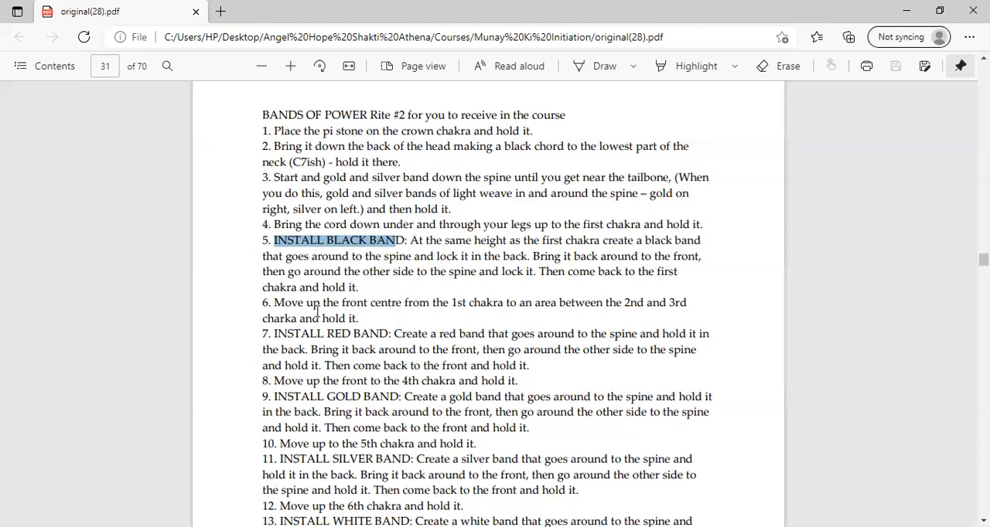
Scroll to band steps 5–16 and the 'when you gift to others' Rite #2 heading on page 31
scroll(down, 3)
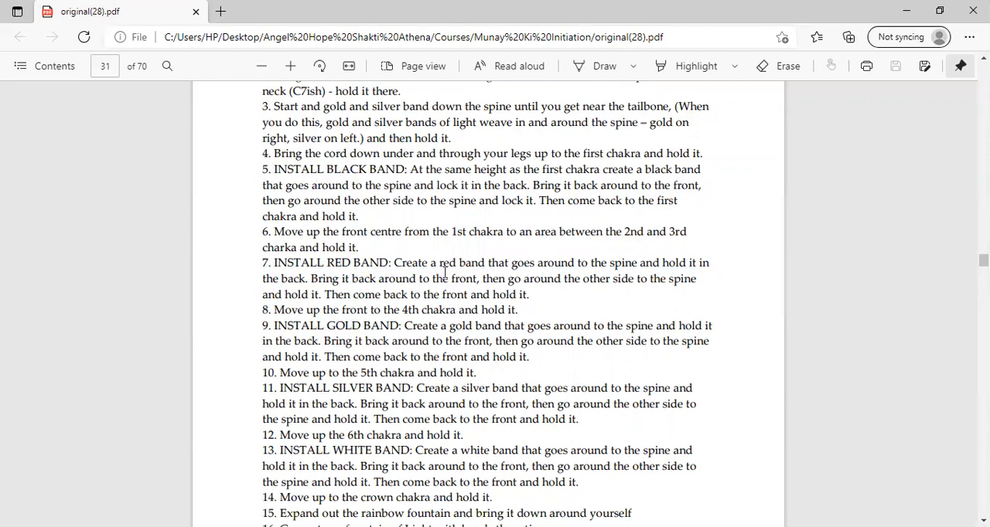
mouse_move(473, 289)
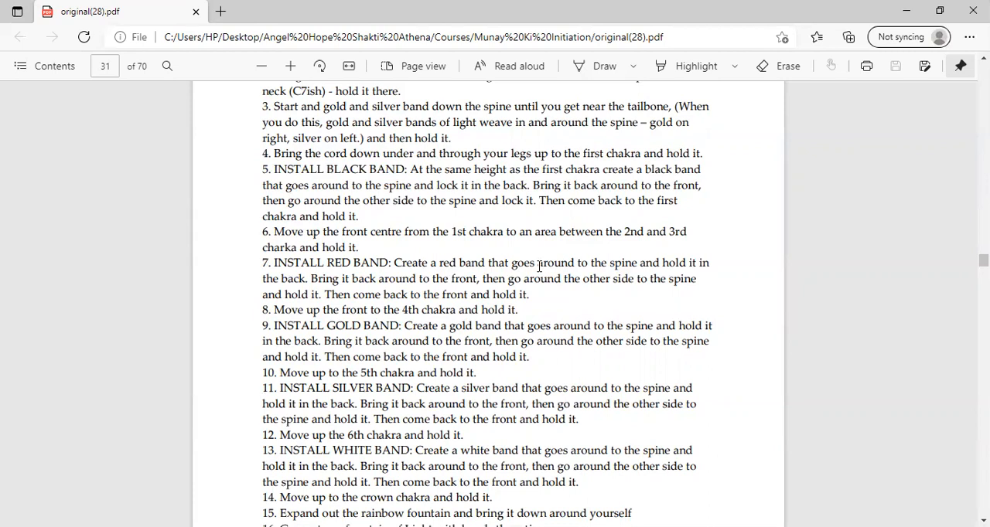
mouse_move(504, 198)
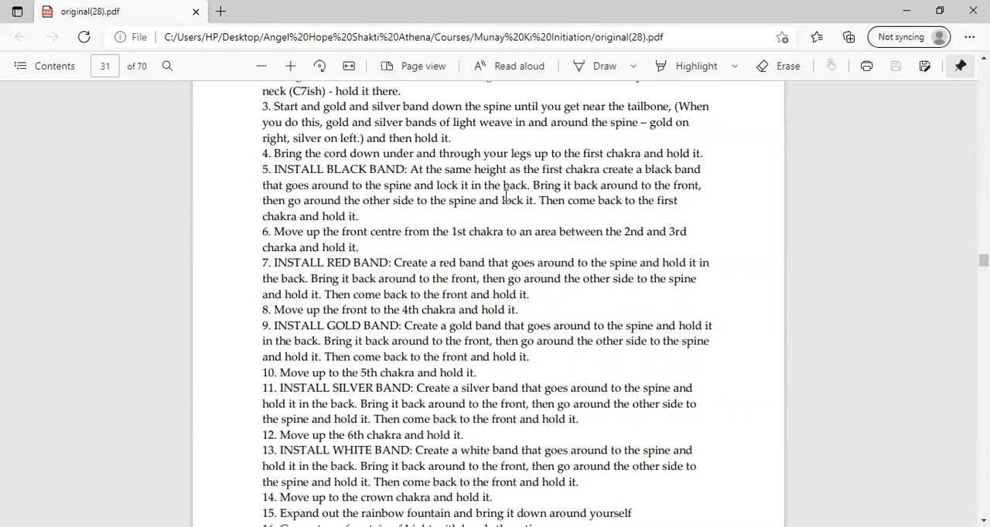
scroll(down, 3)
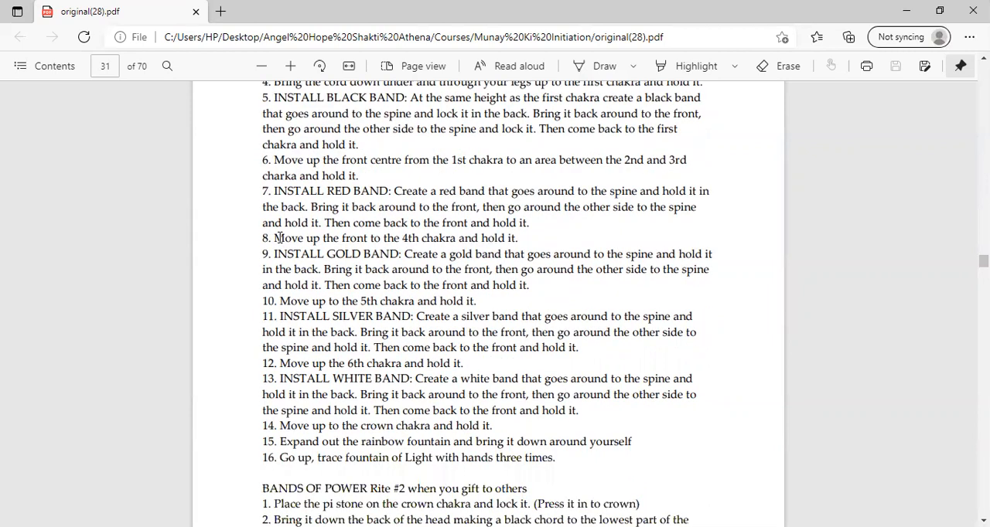
mouse_move(495, 260)
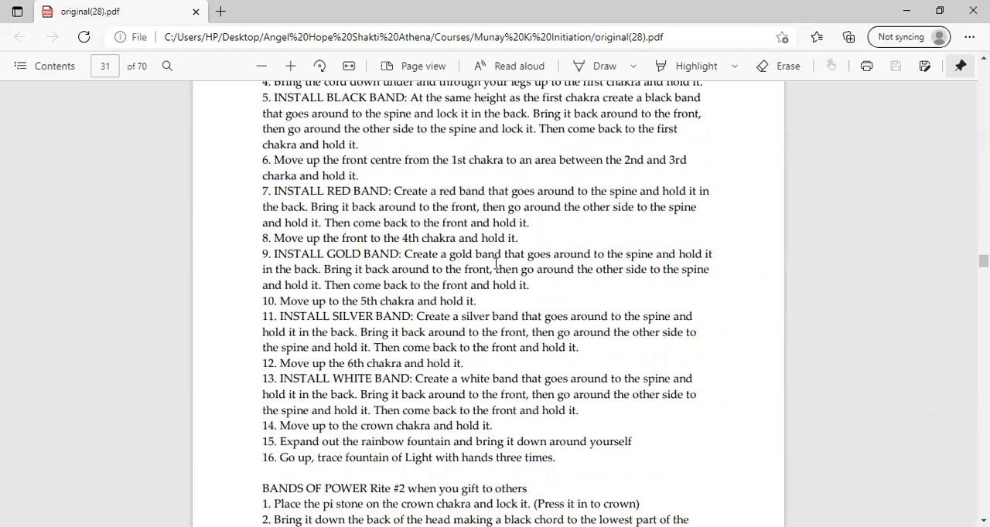
mouse_move(424, 261)
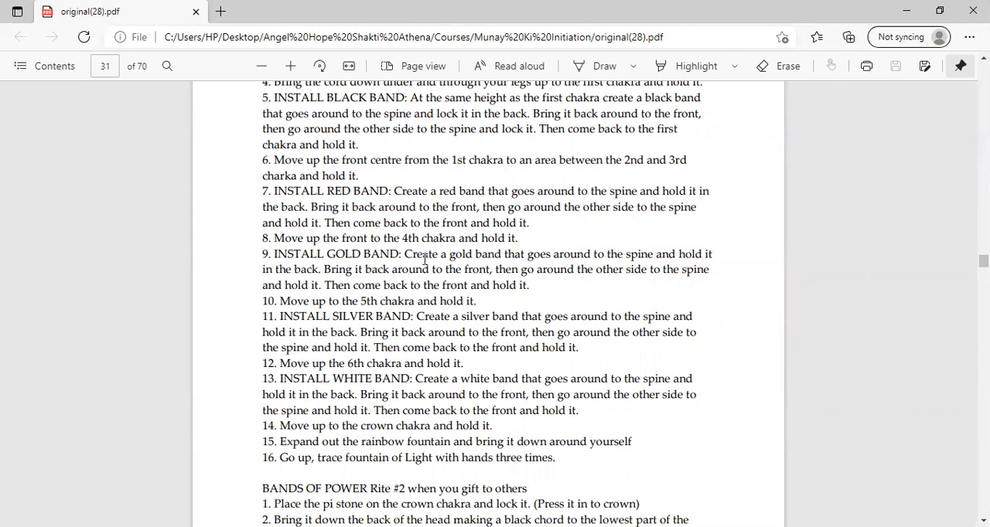
mouse_move(371, 280)
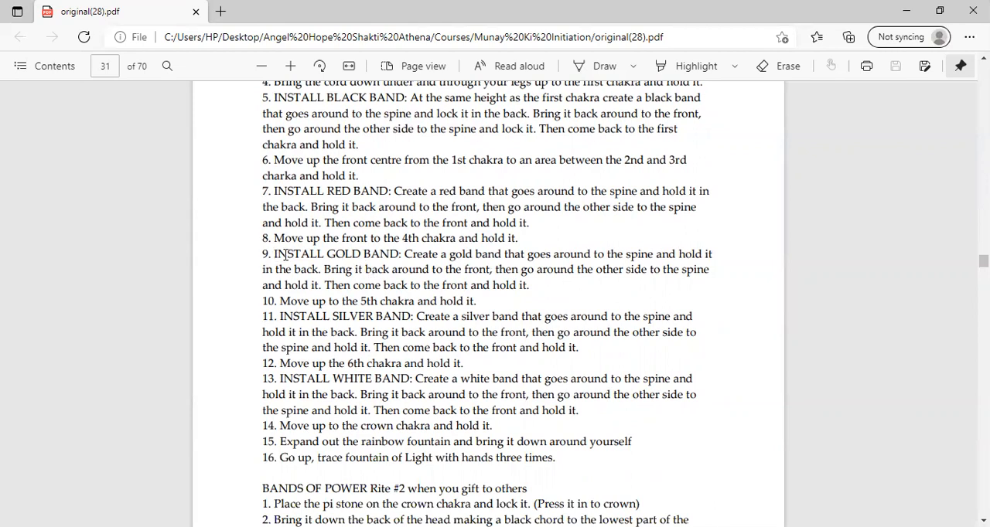
Select the opening of the INSTALL GOLD BAND step and reveal the gifting rite's step 2
drag(274, 254, 390, 269)
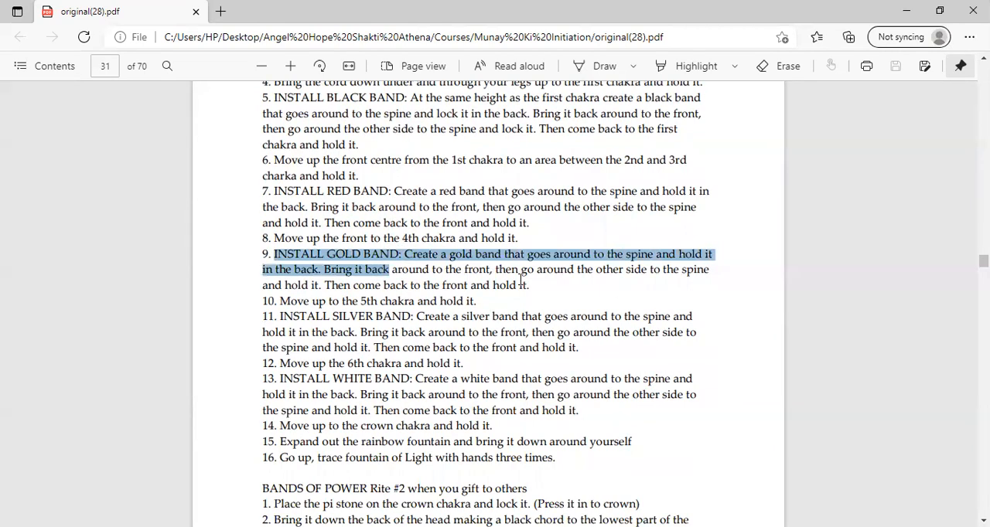
mouse_move(514, 280)
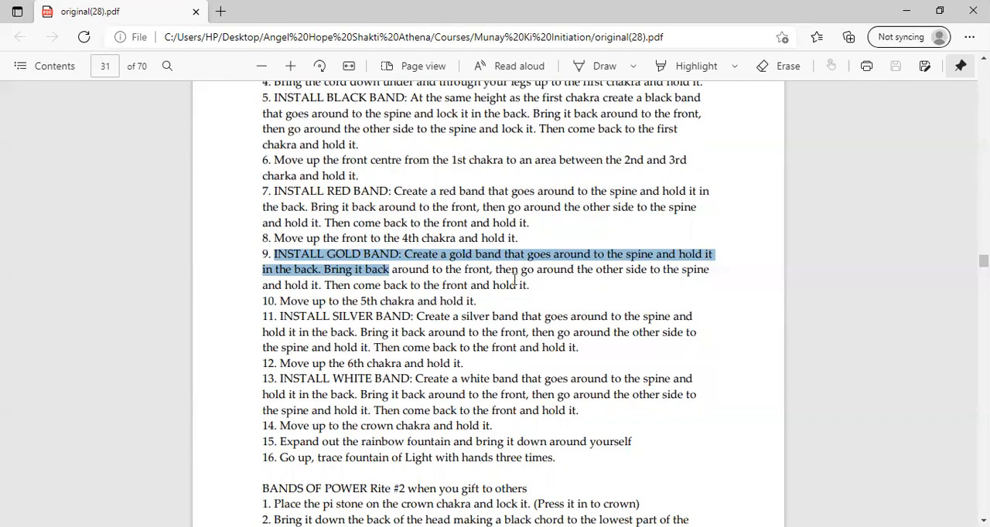
mouse_move(641, 295)
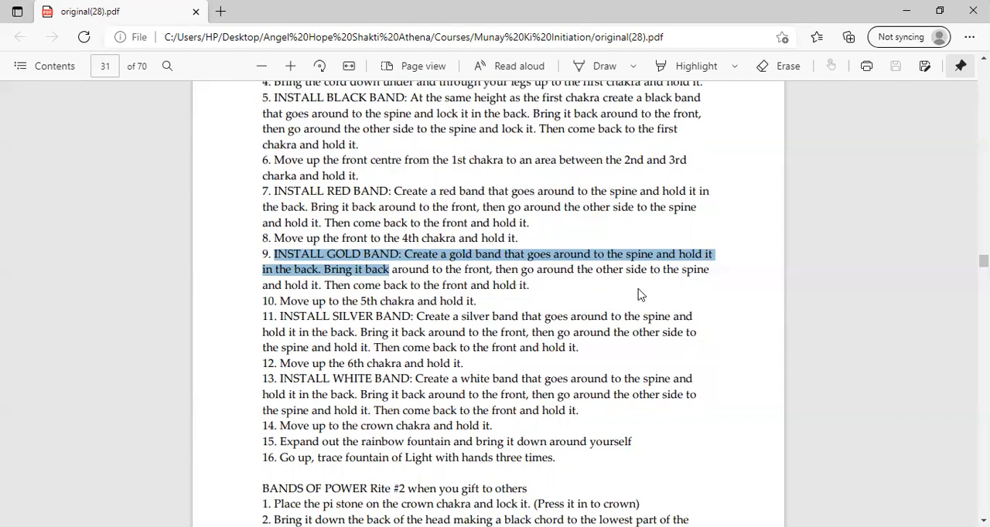
mouse_move(343, 301)
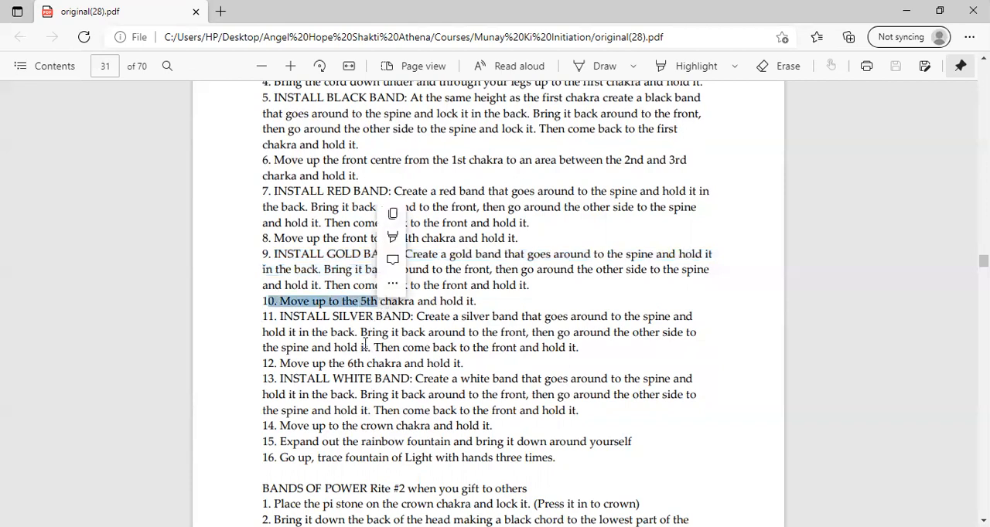
scroll(down, 3)
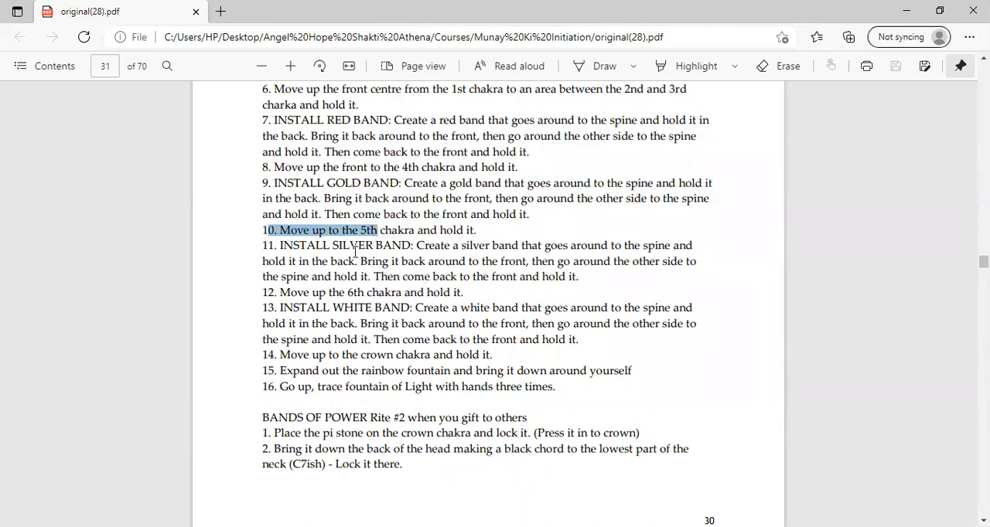
mouse_move(479, 278)
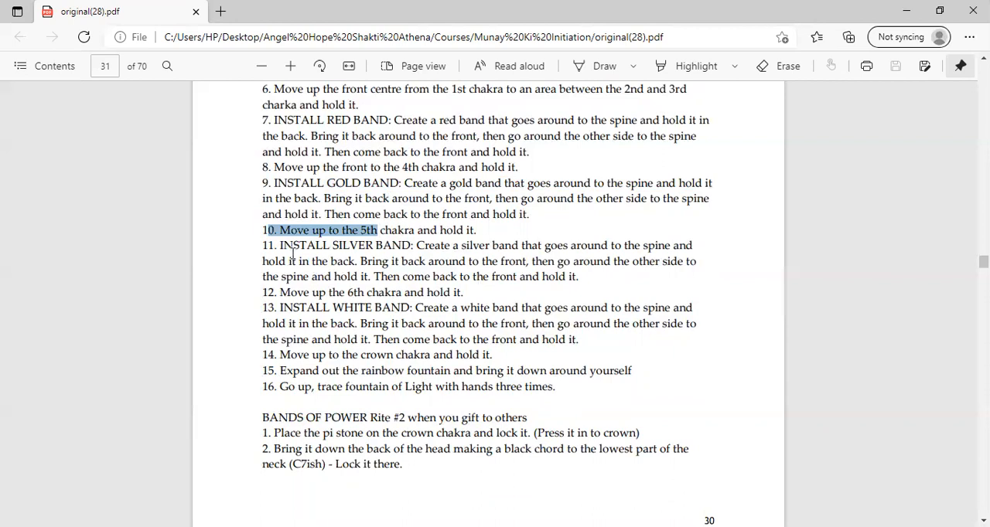
mouse_move(417, 261)
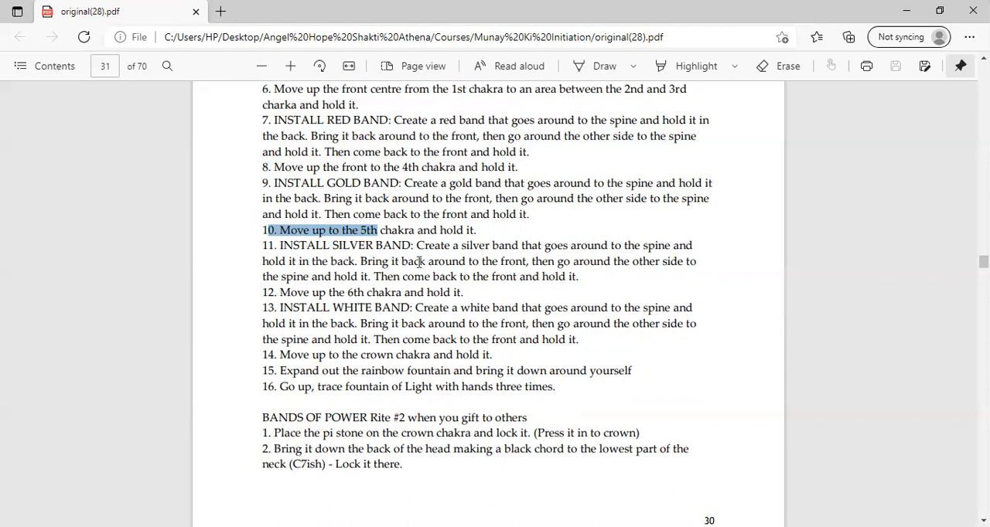
mouse_move(342, 315)
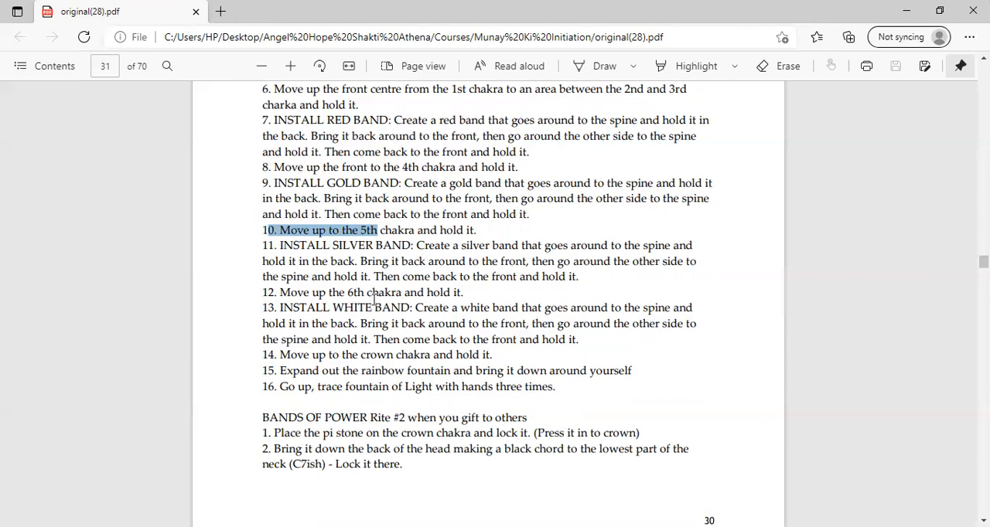
mouse_move(343, 316)
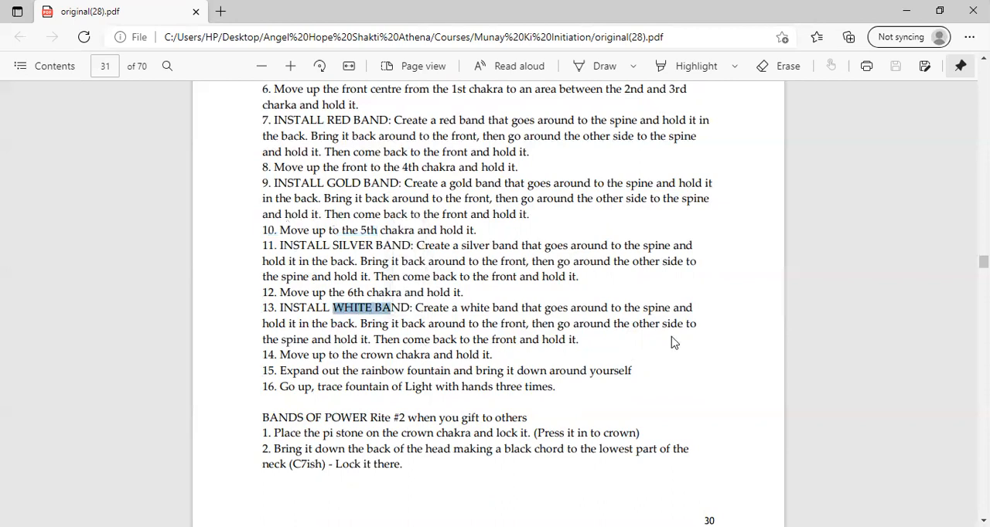
mouse_move(667, 323)
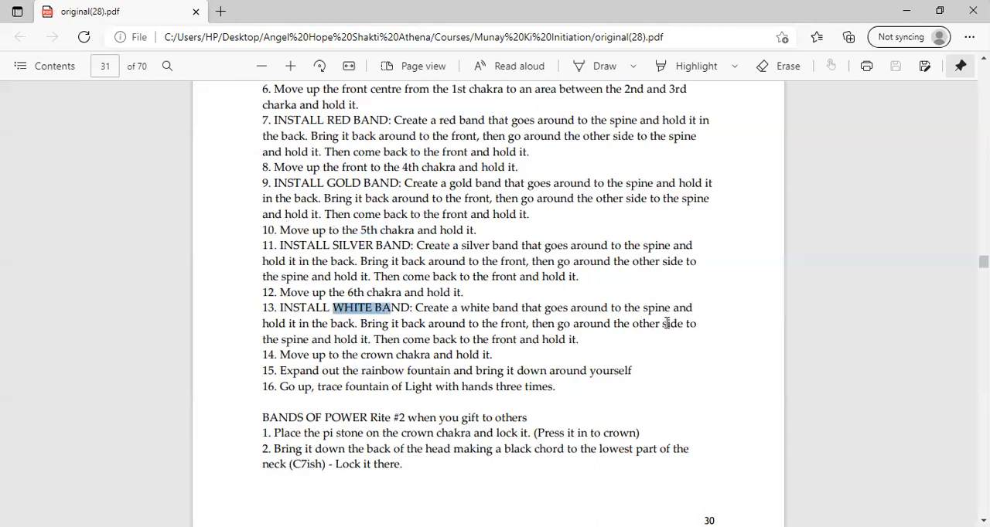
mouse_move(284, 375)
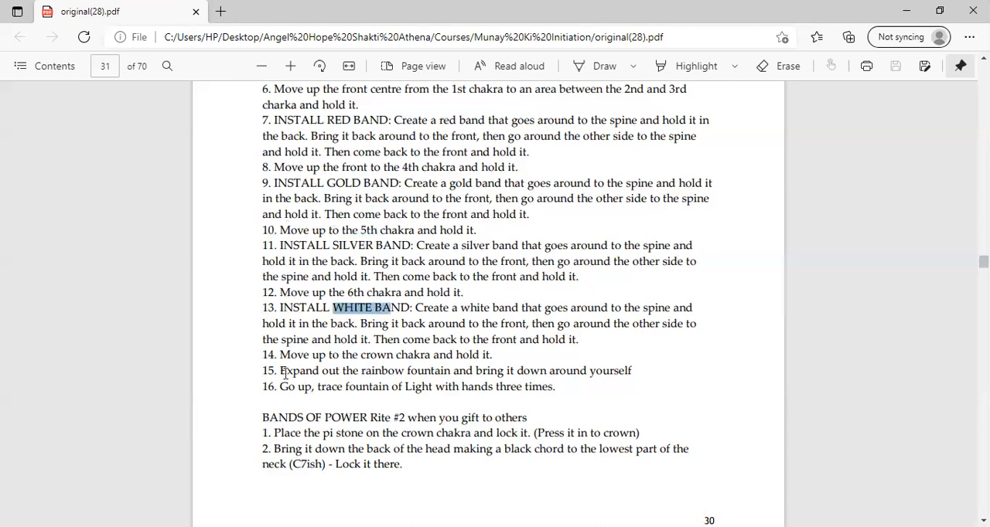
double_click(302, 354)
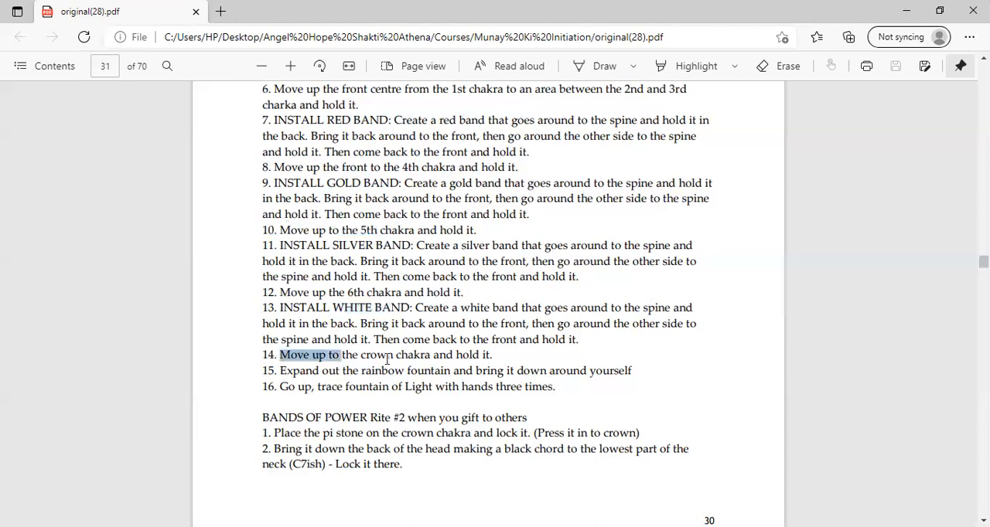
drag(328, 354, 390, 354)
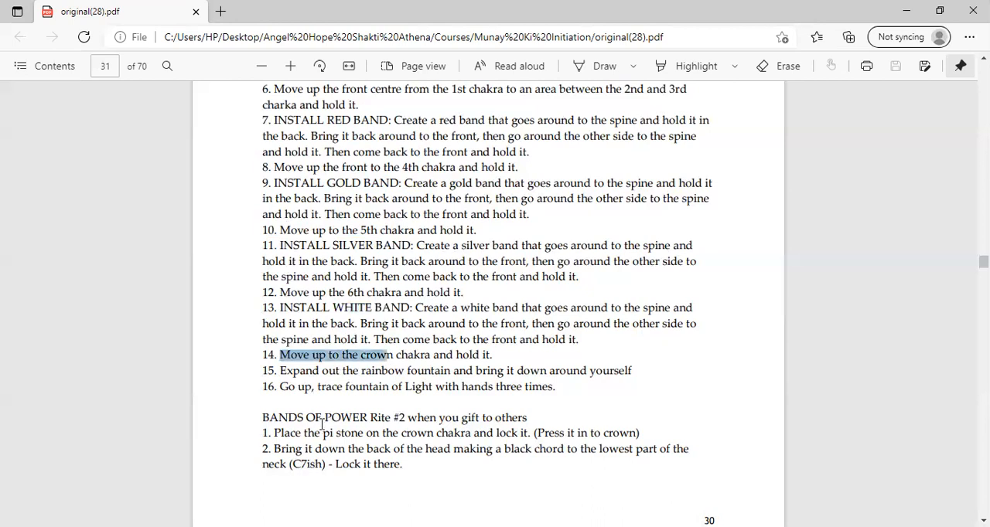
scroll(down, 3)
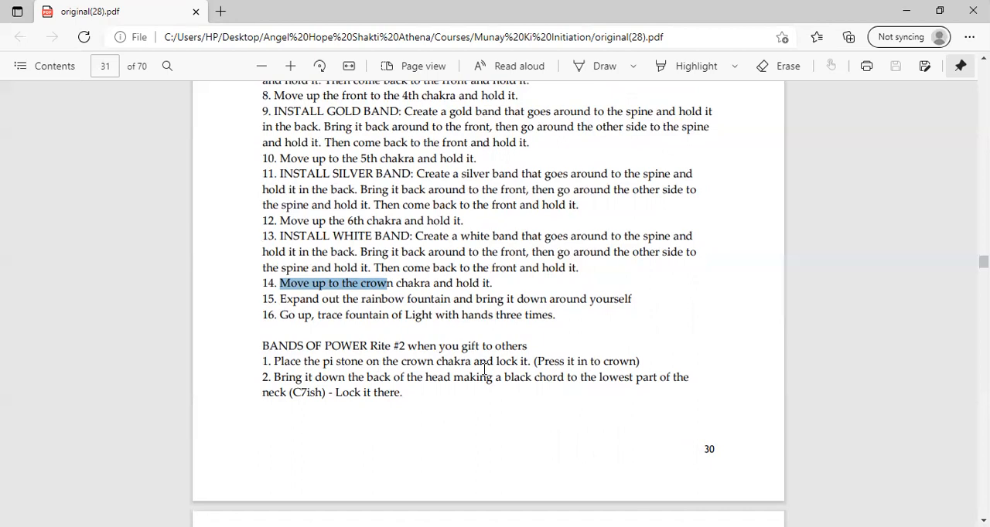
mouse_move(433, 427)
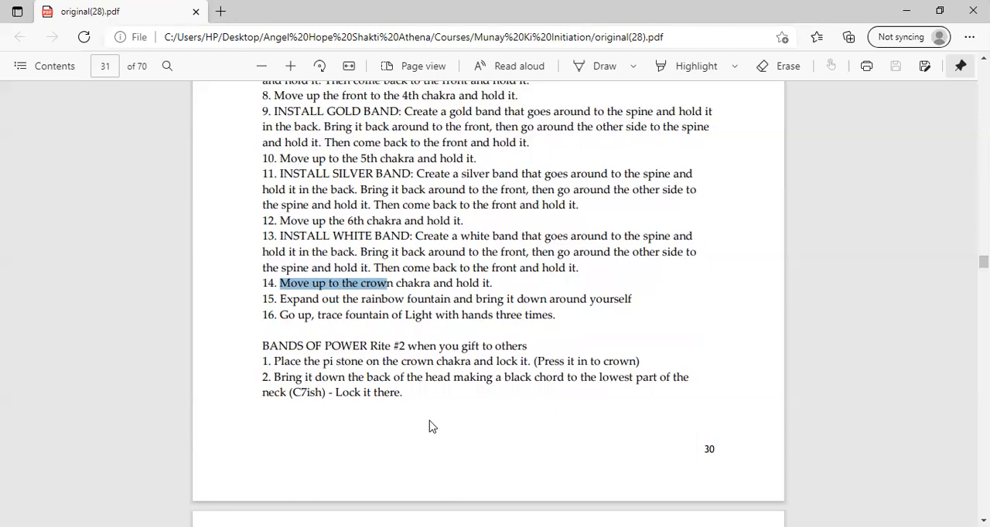
mouse_move(309, 420)
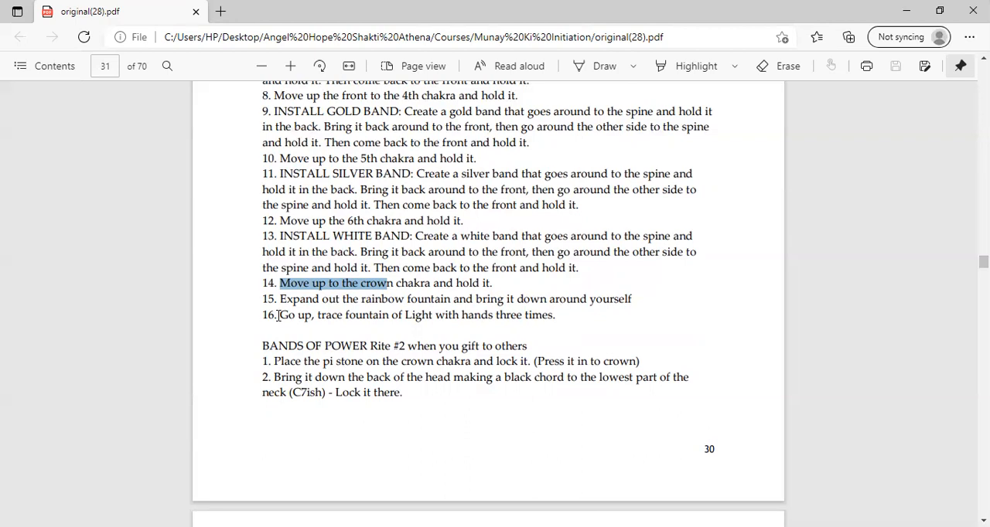
mouse_move(417, 337)
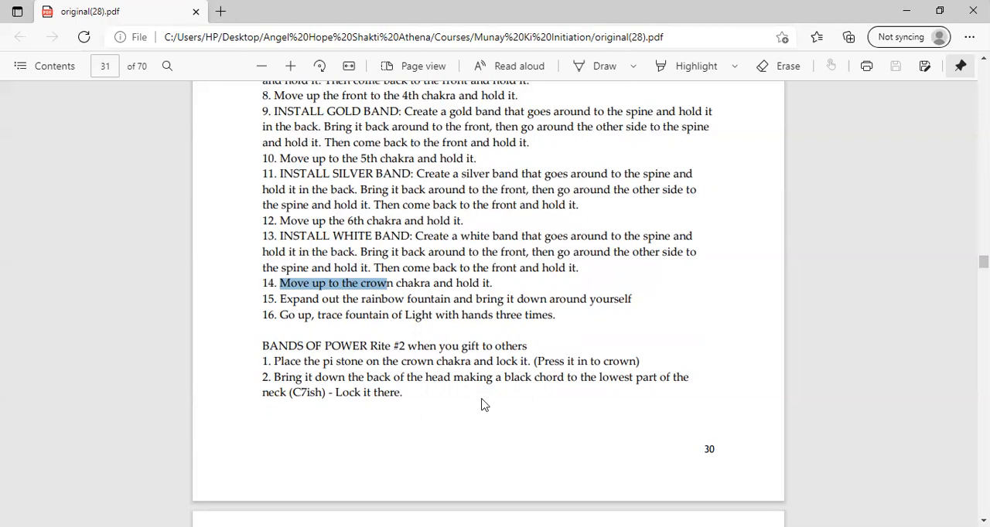
mouse_move(503, 344)
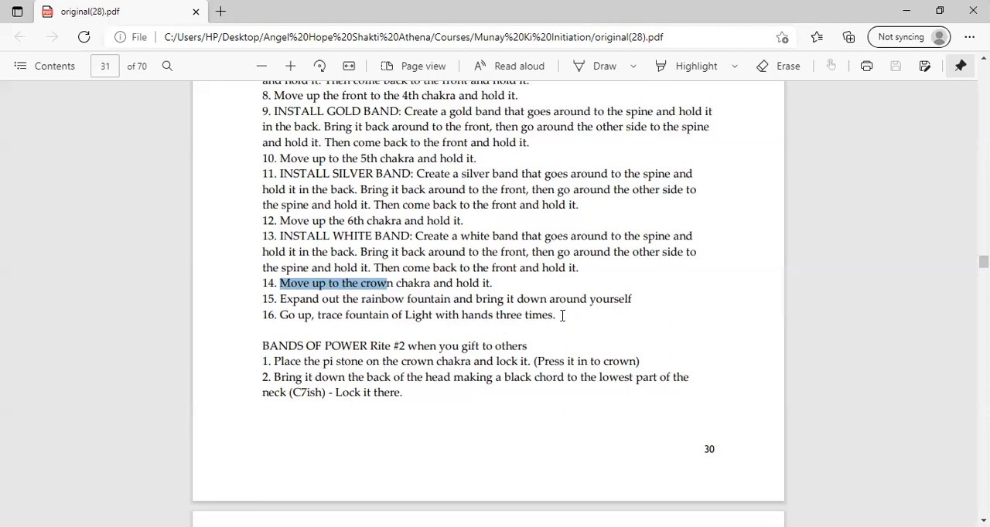
scroll(down, 3)
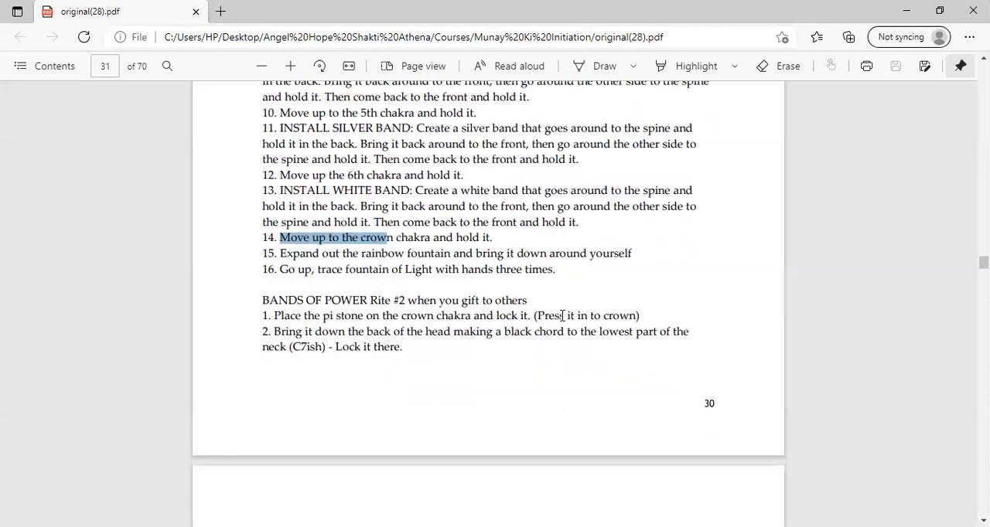
scroll(down, 3)
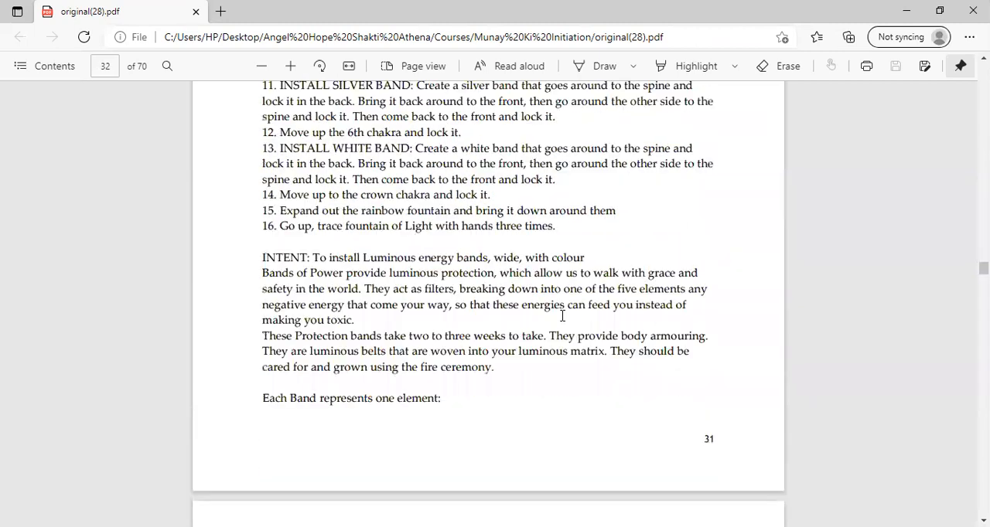
scroll(down, 3)
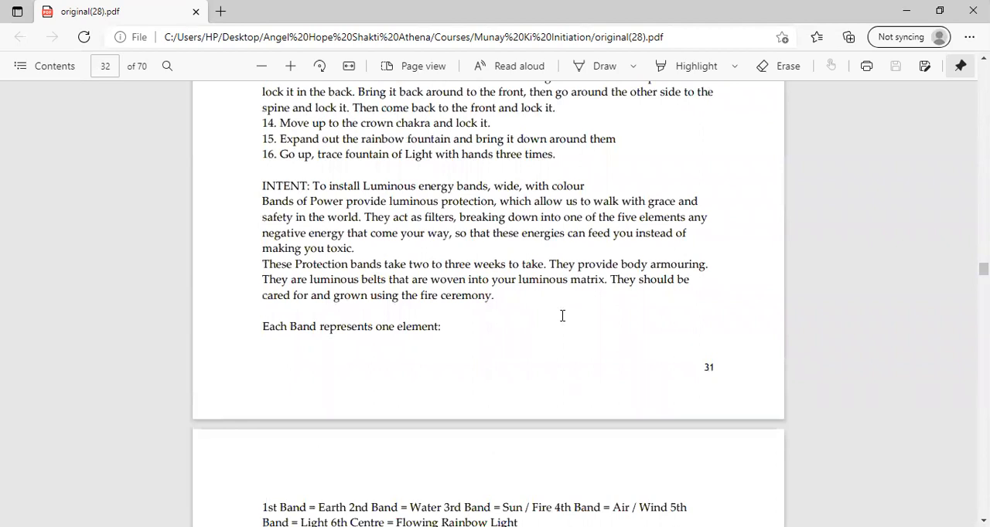
scroll(up, 3)
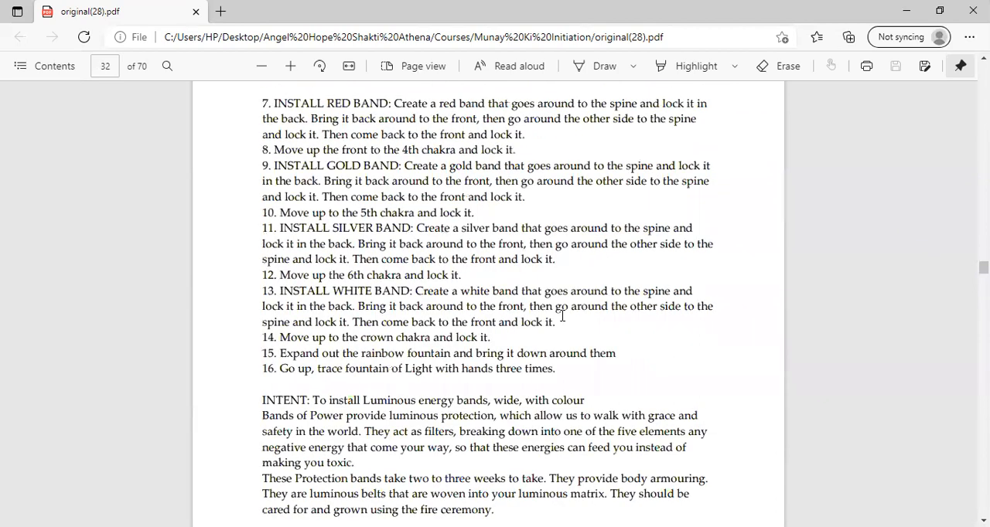
scroll(up, 3)
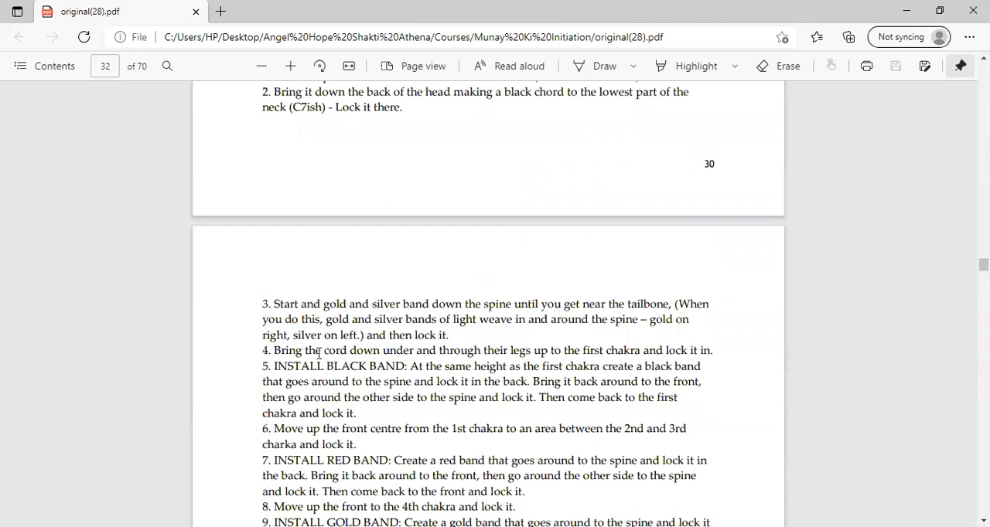
scroll(up, 3)
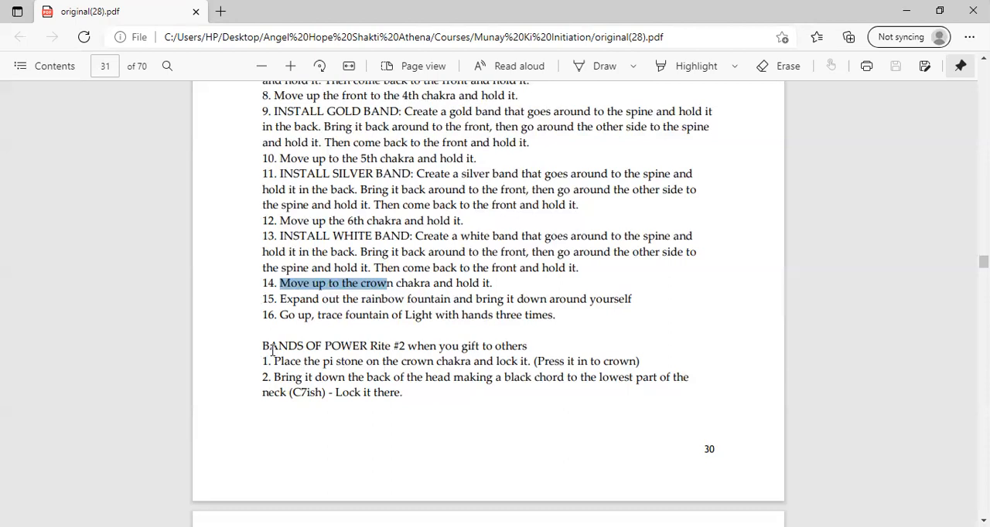
Scroll down to the Luminous Bands intent text and 'Each Band represents one element'
scroll(down, 3)
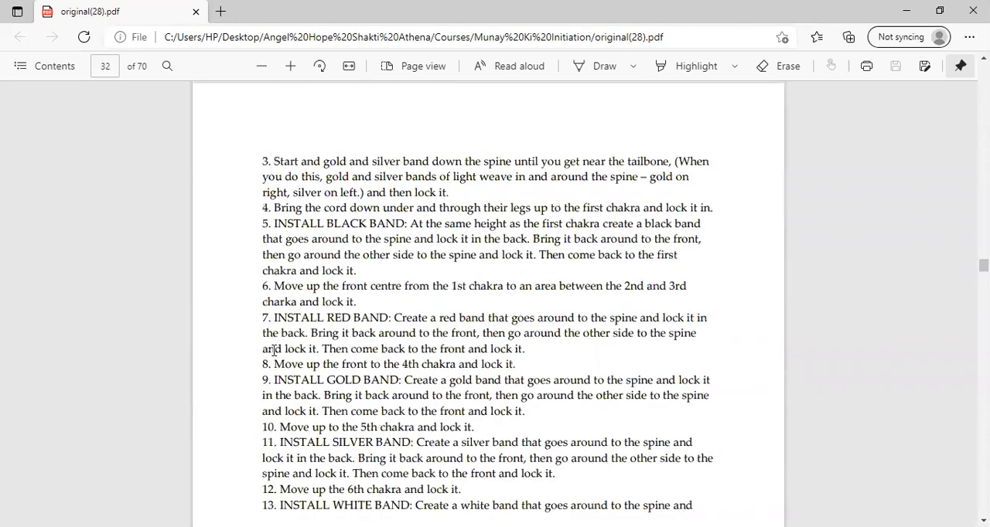
scroll(down, 3)
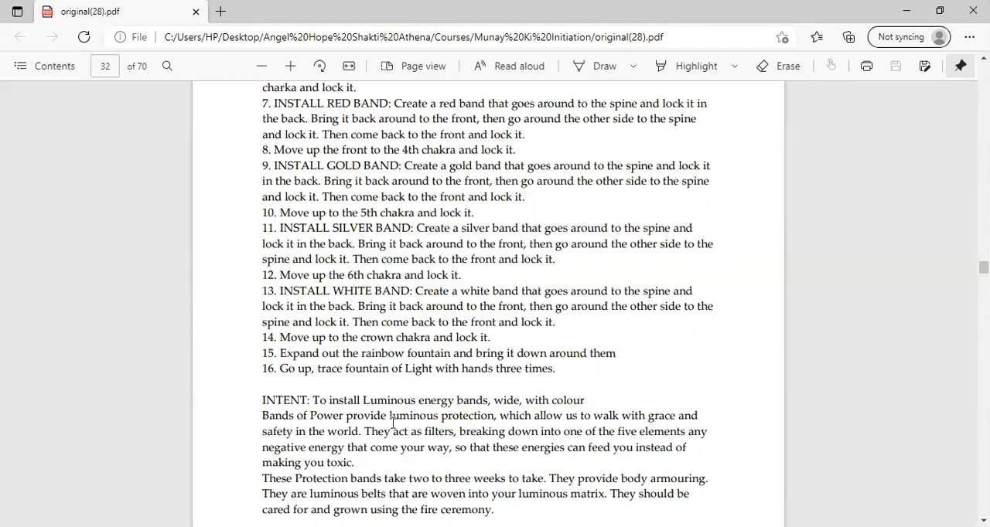
scroll(down, 3)
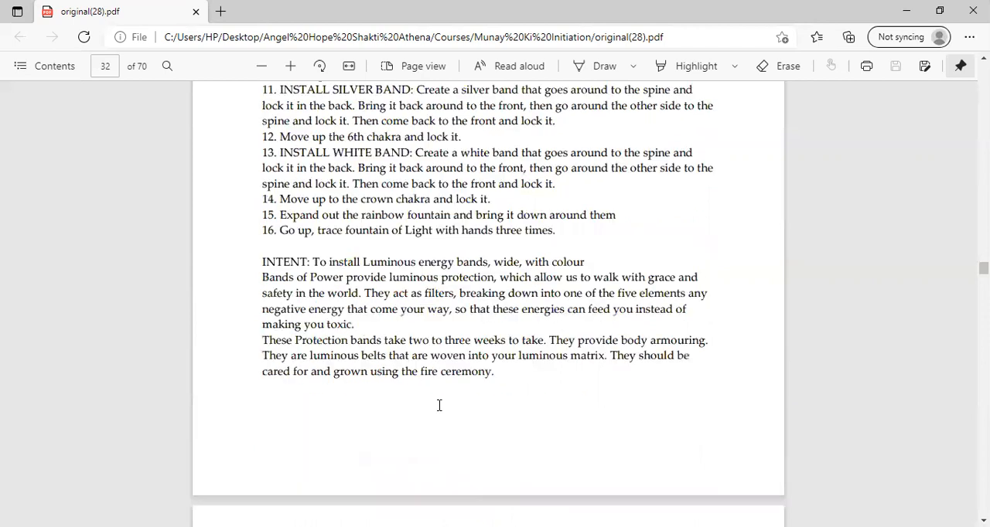
scroll(down, 3)
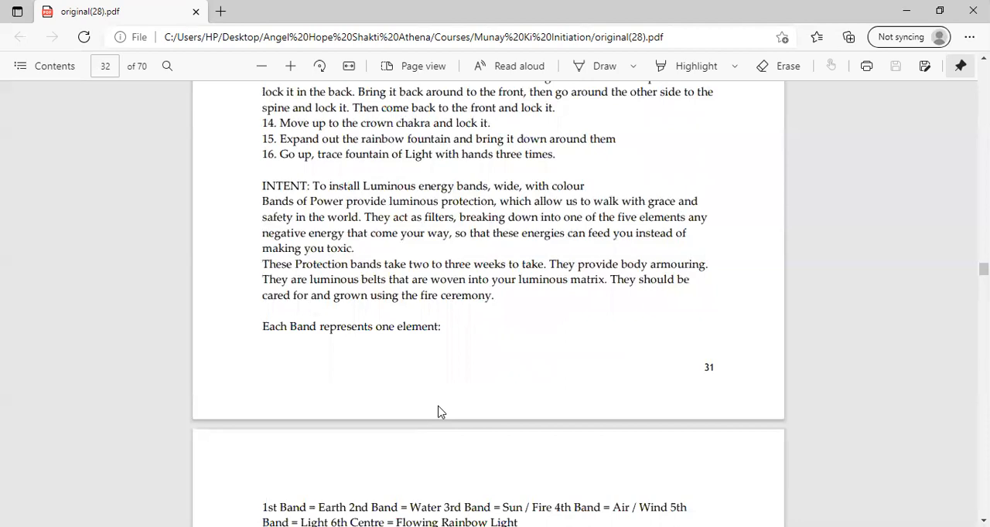
scroll(down, 3)
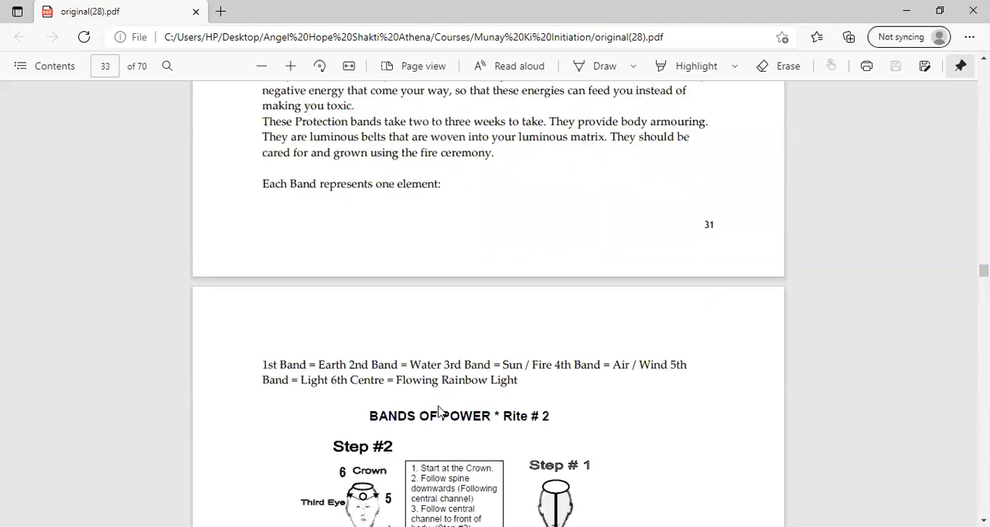
scroll(down, 3)
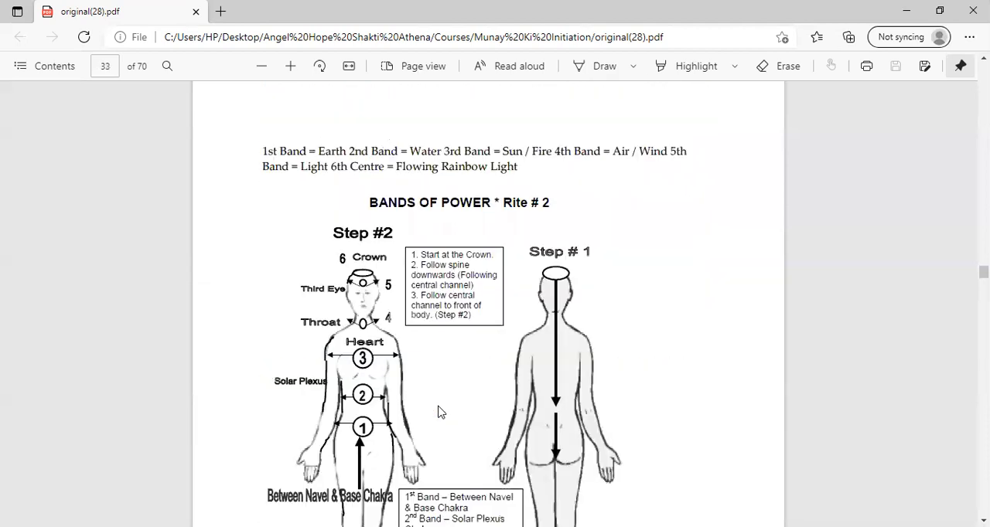
scroll(down, 3)
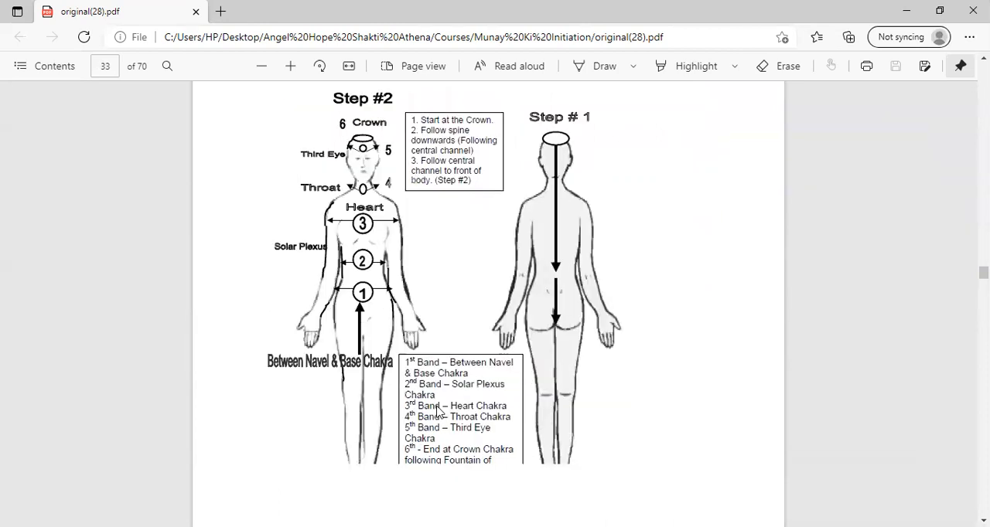
scroll(down, 3)
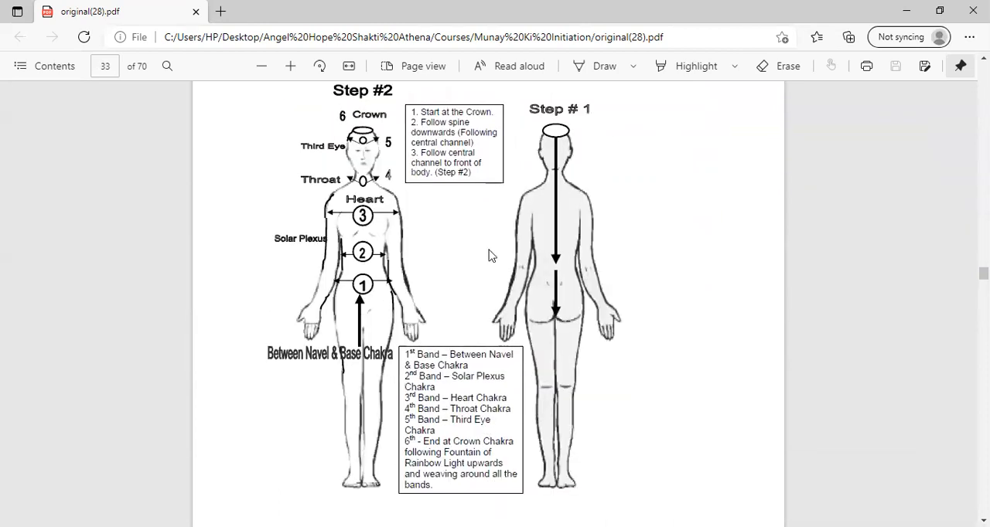
scroll(up, 3)
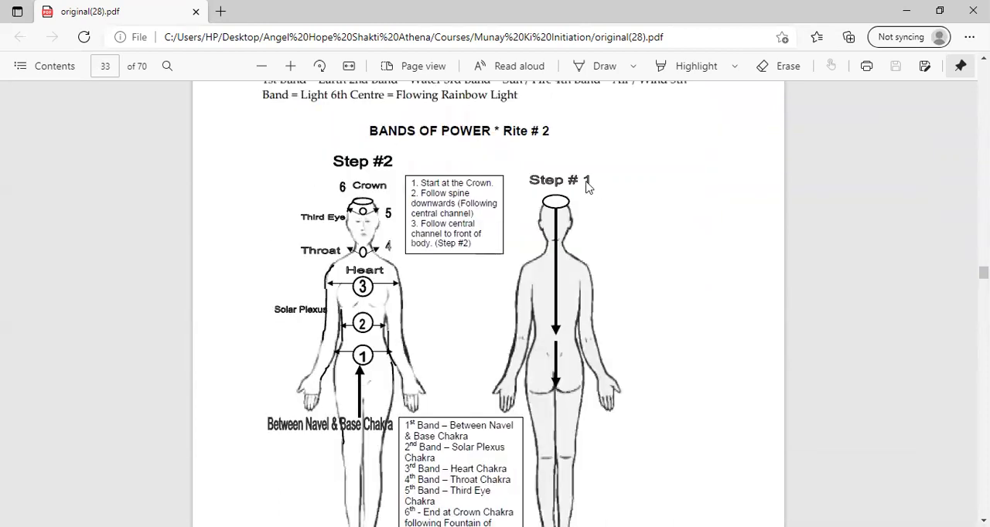
mouse_move(430, 272)
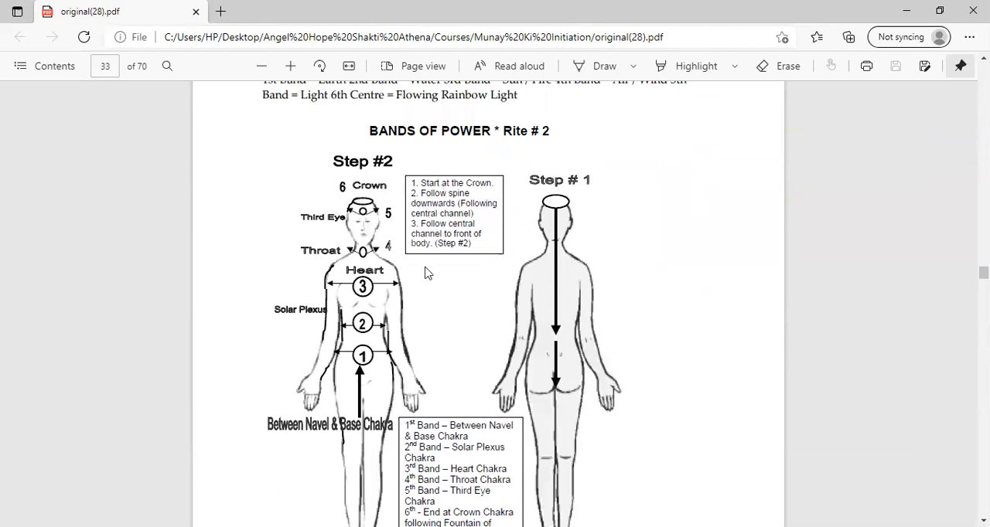
mouse_move(555, 308)
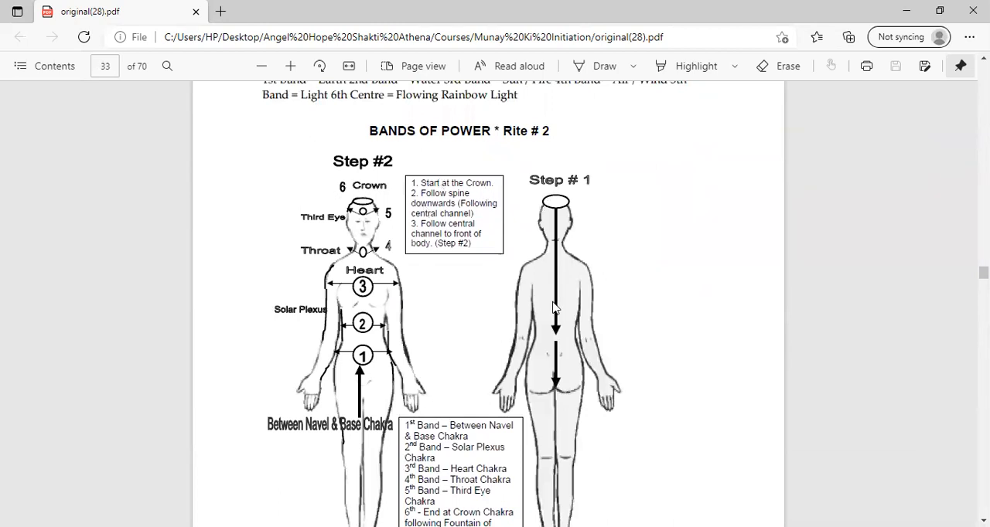
scroll(down, 3)
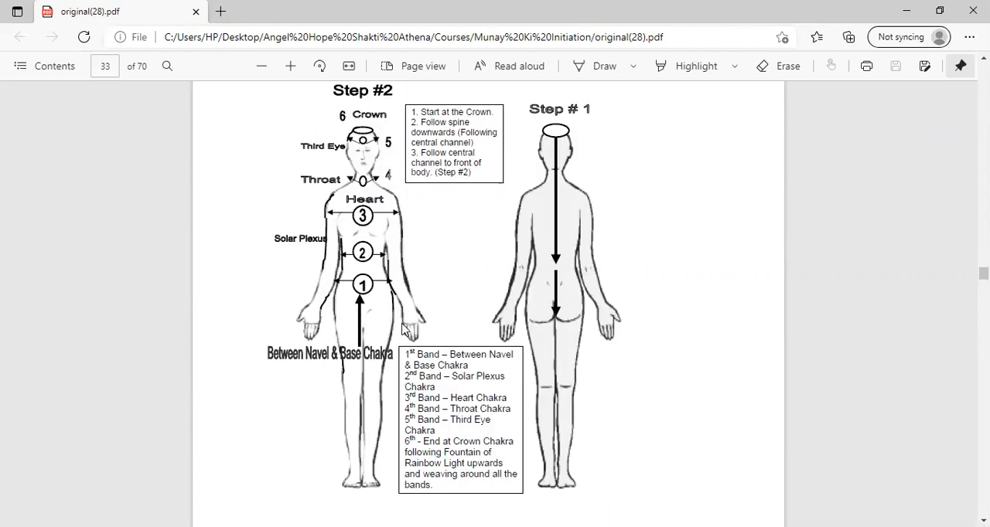
scroll(down, 3)
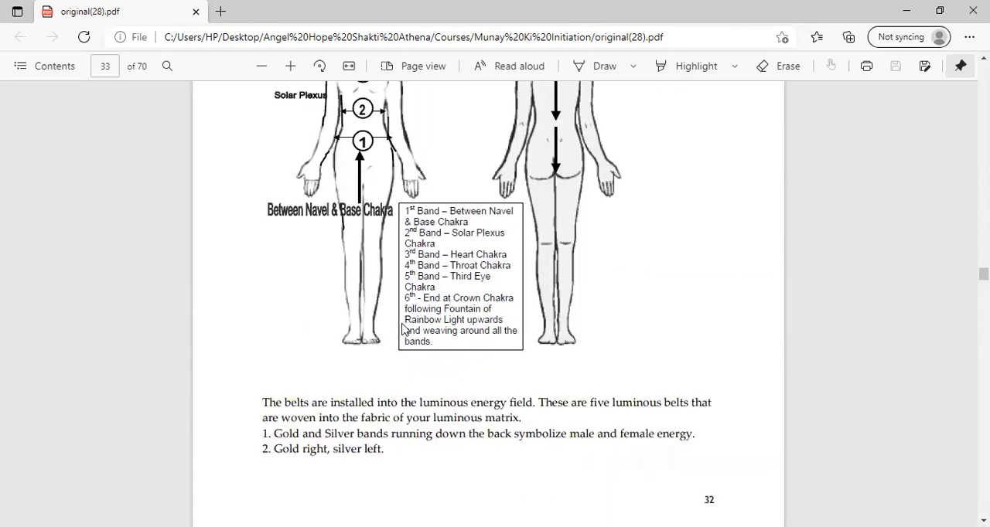
scroll(down, 3)
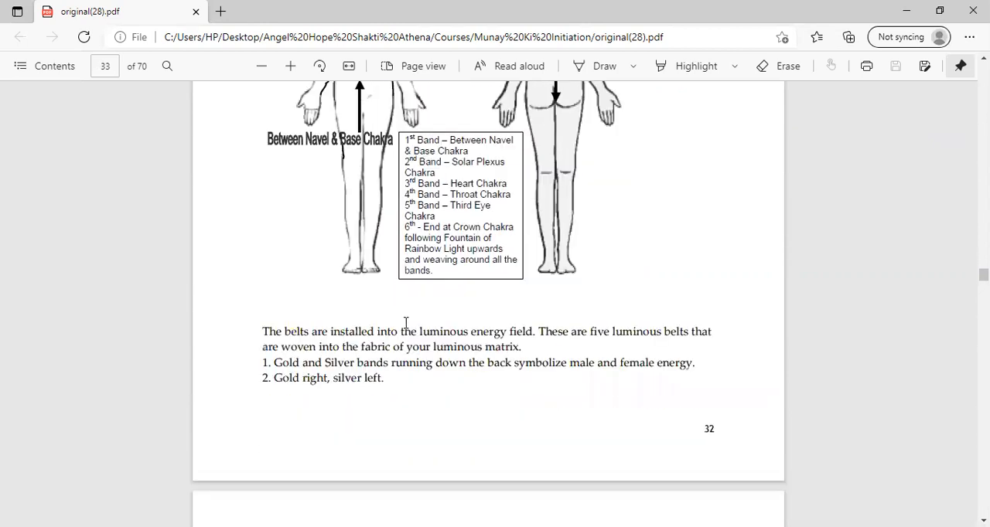
scroll(up, 3)
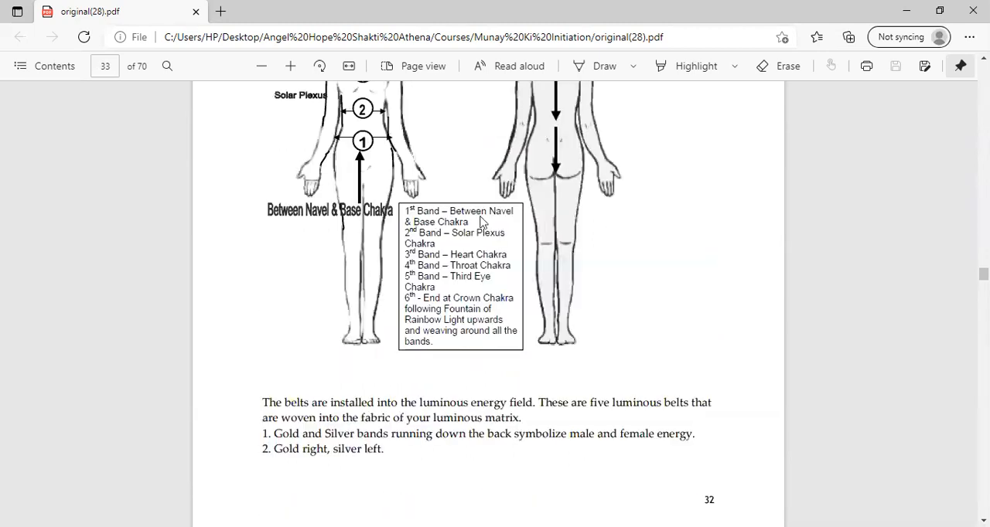
mouse_move(473, 239)
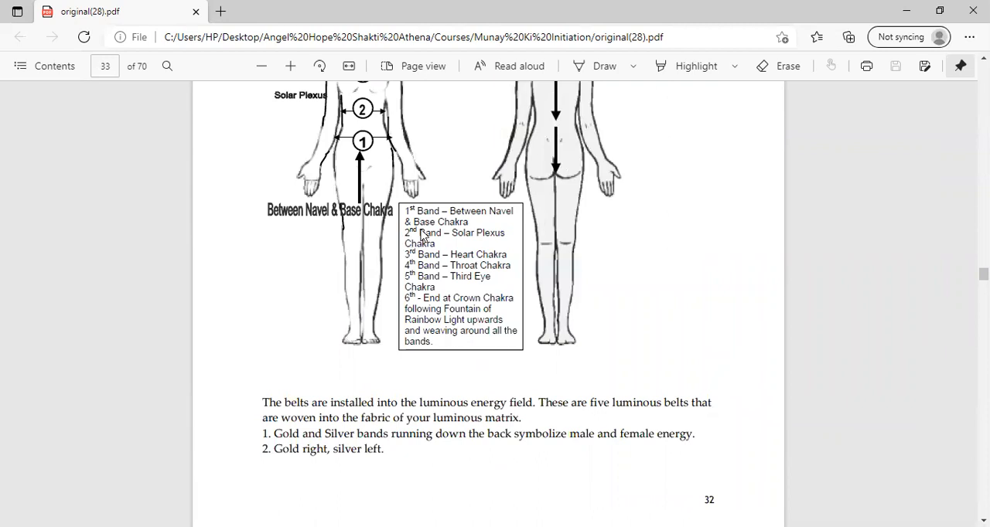
mouse_move(421, 269)
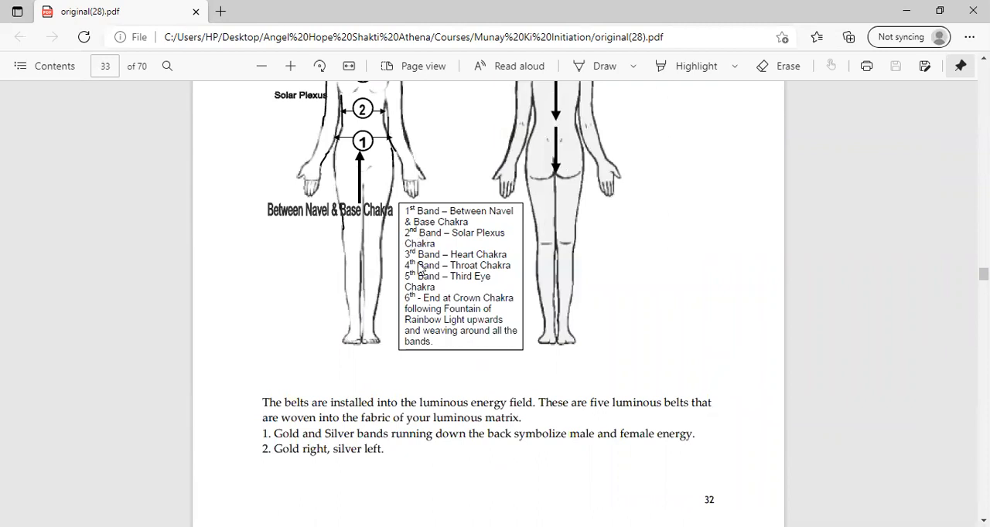
mouse_move(452, 272)
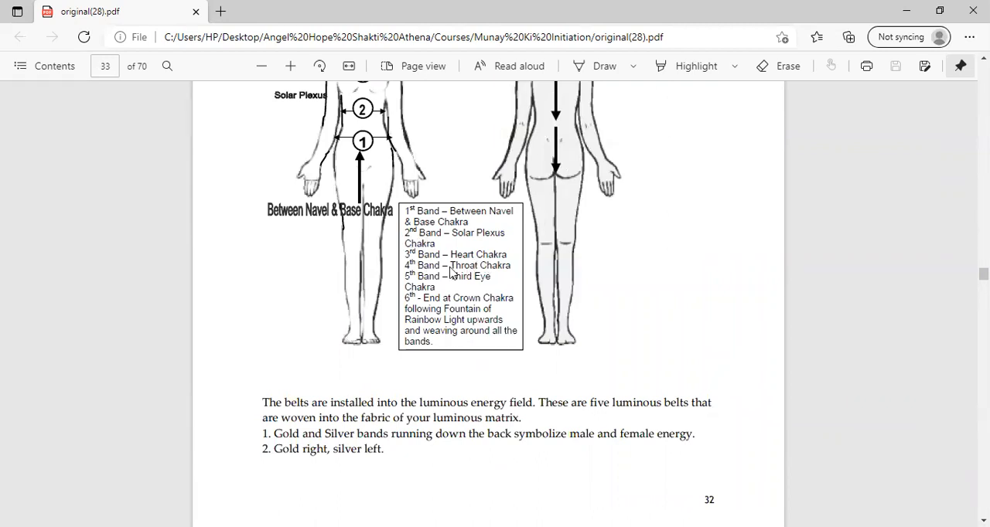
mouse_move(467, 280)
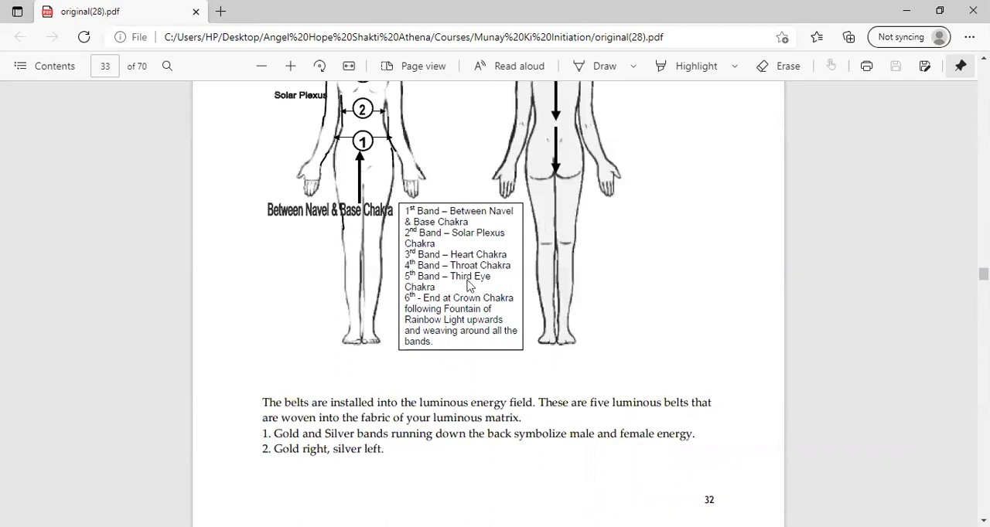
mouse_move(495, 308)
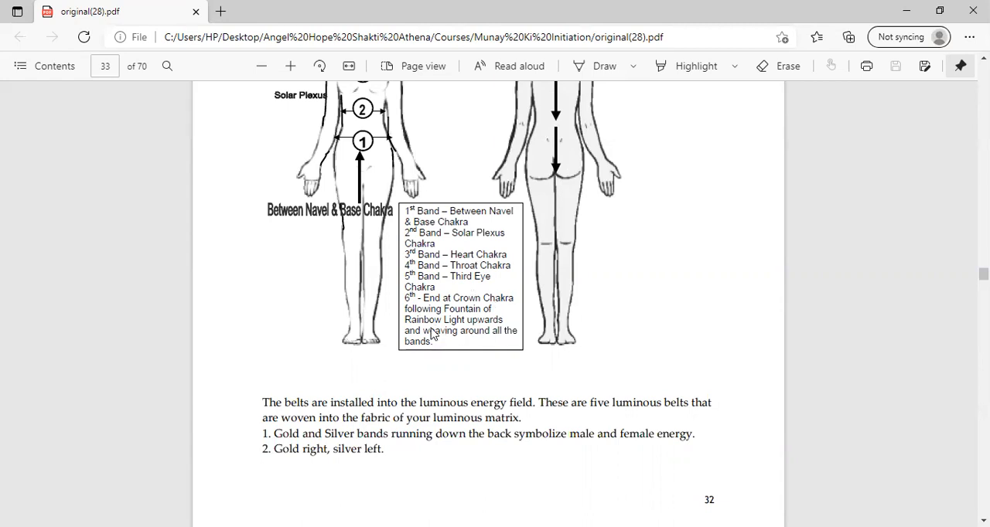
mouse_move(464, 337)
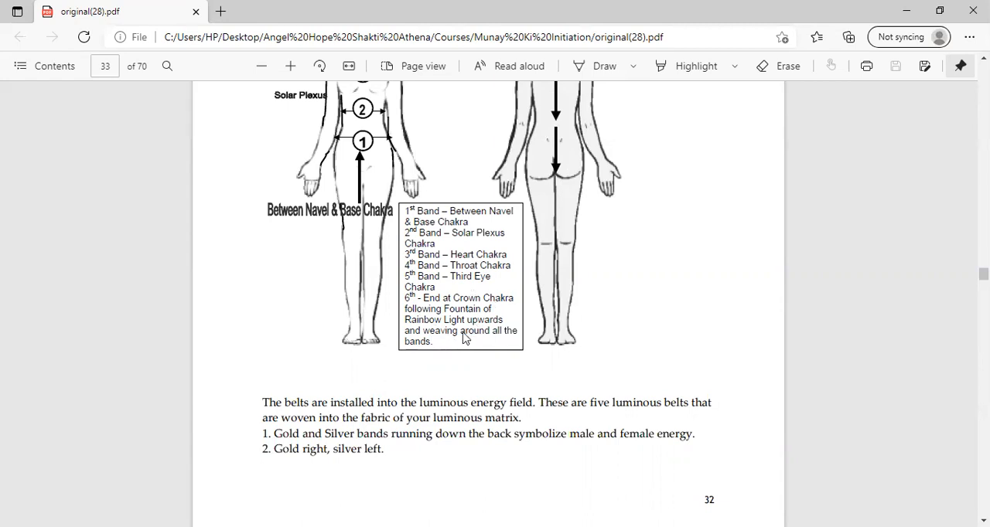
scroll(up, 3)
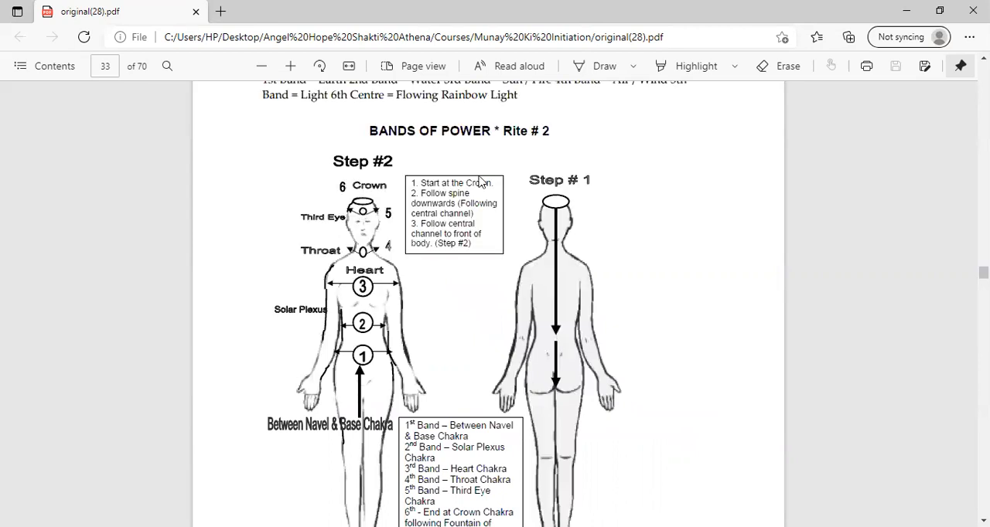
scroll(down, 3)
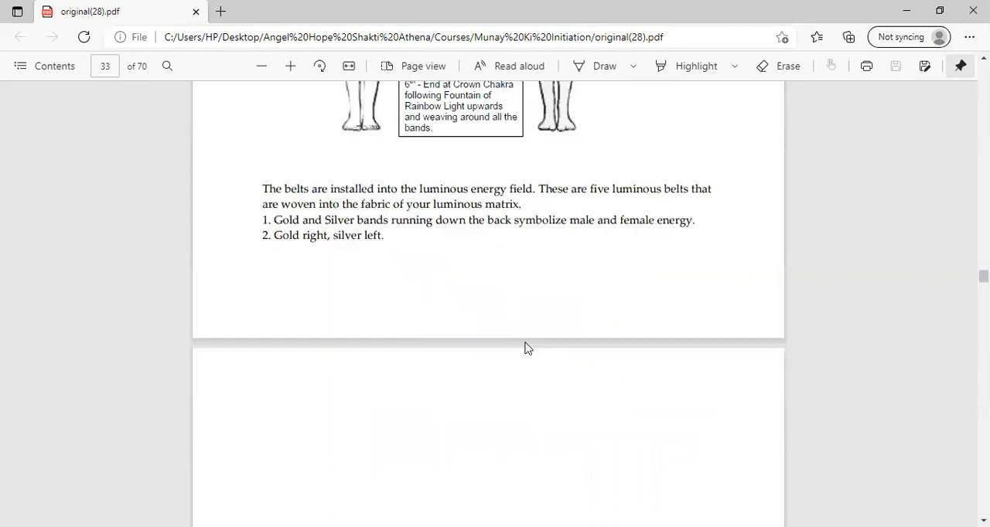
scroll(down, 3)
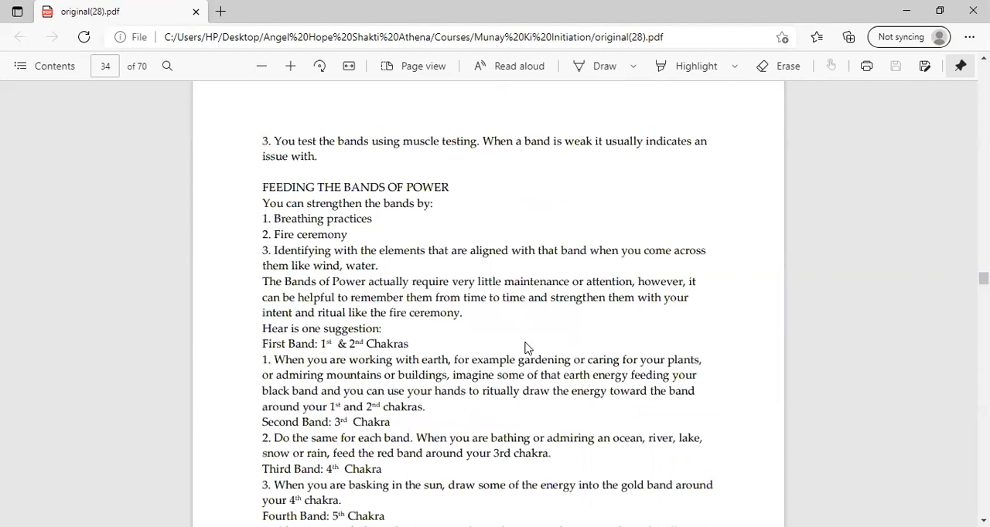
scroll(down, 3)
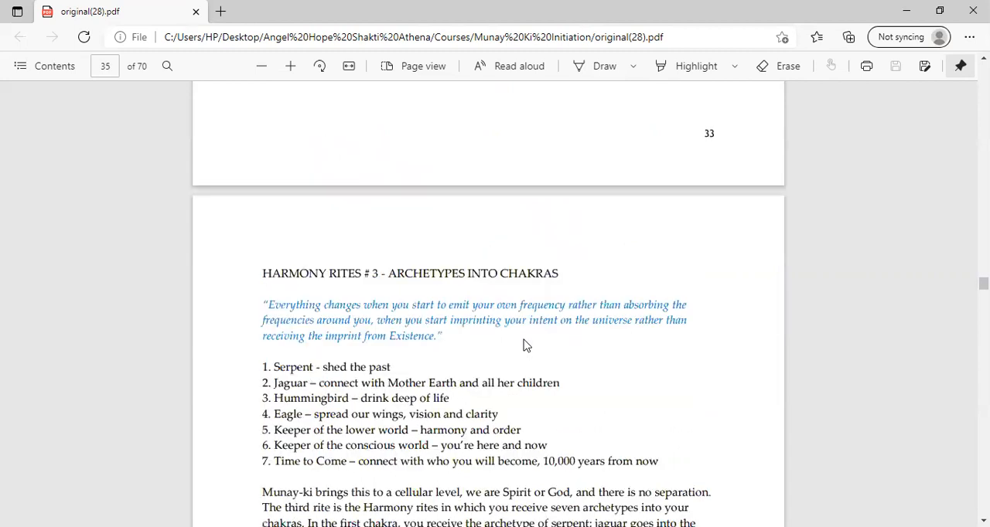
scroll(down, 3)
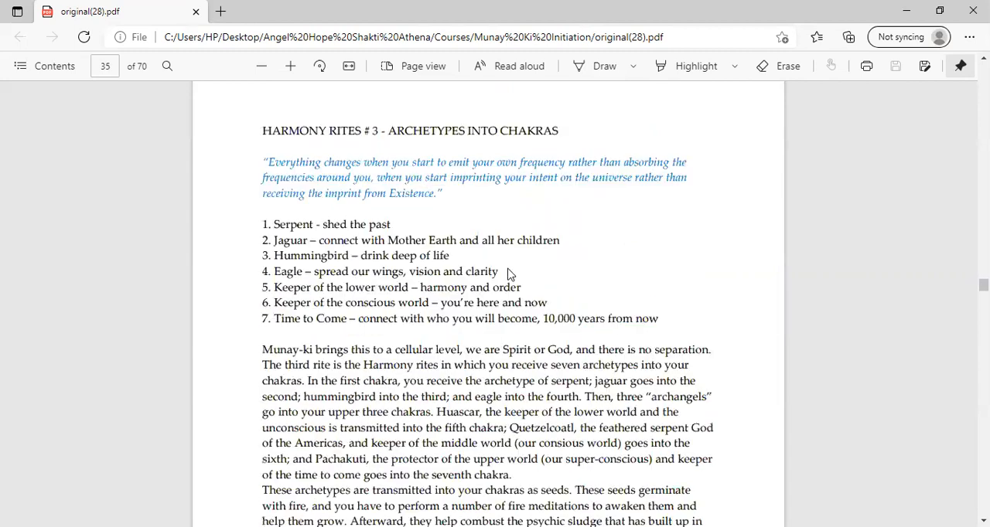
mouse_move(604, 94)
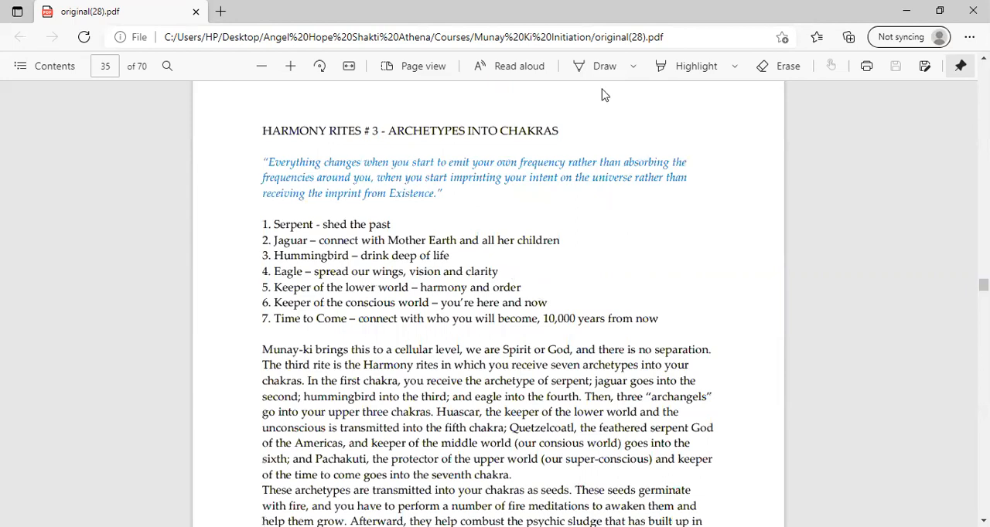
scroll(up, 3)
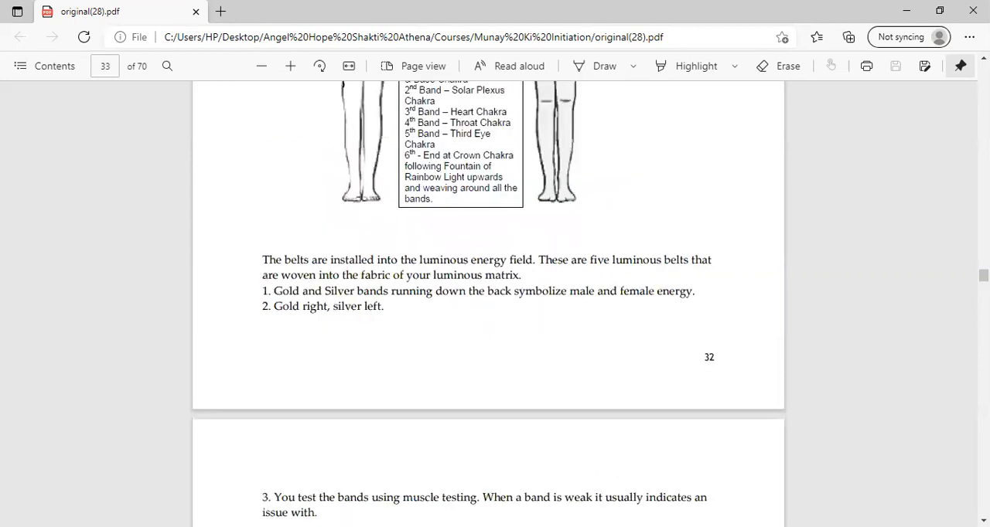
mouse_move(626, 499)
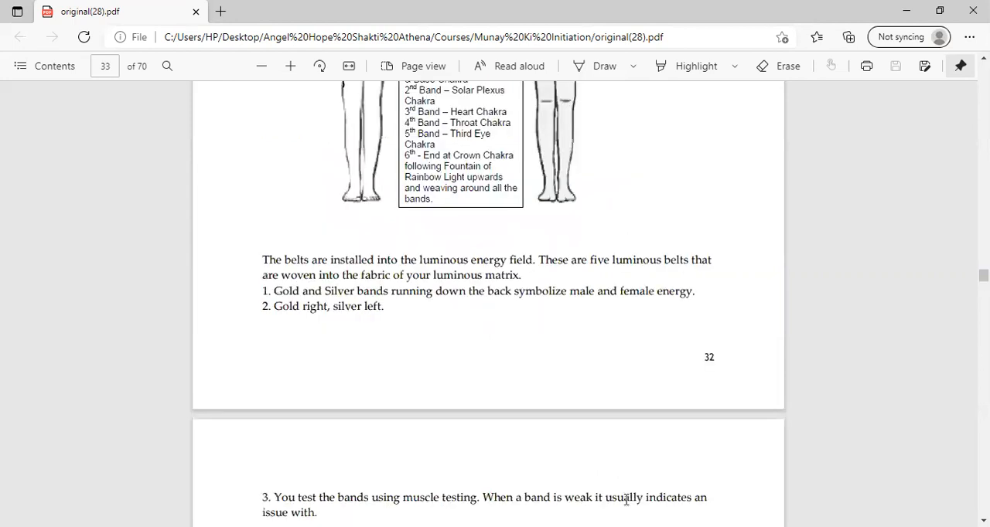
mouse_move(498, 343)
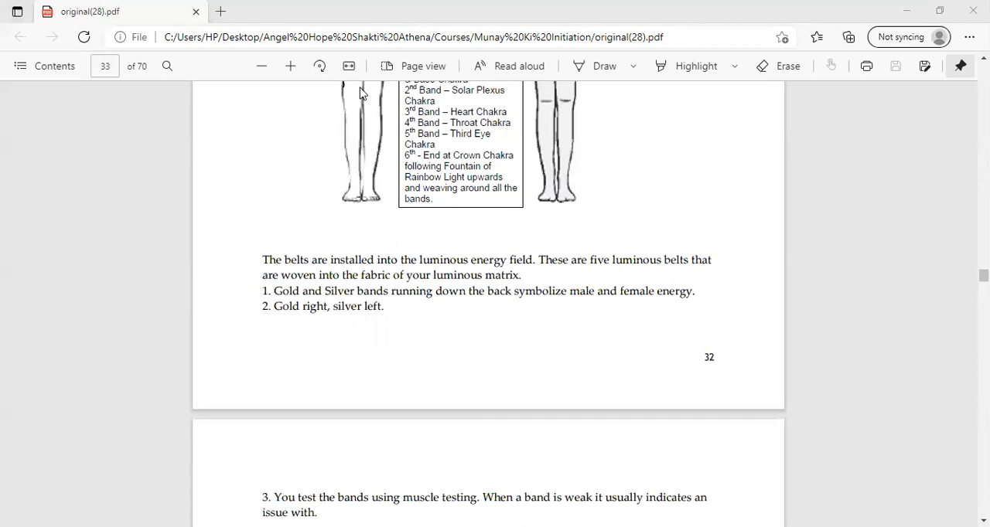
mouse_move(426, 286)
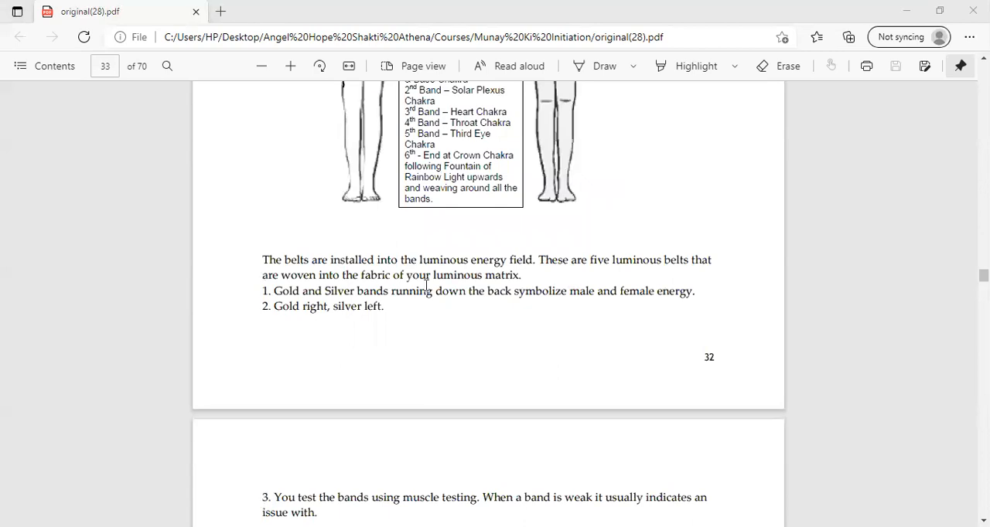
scroll(up, 3)
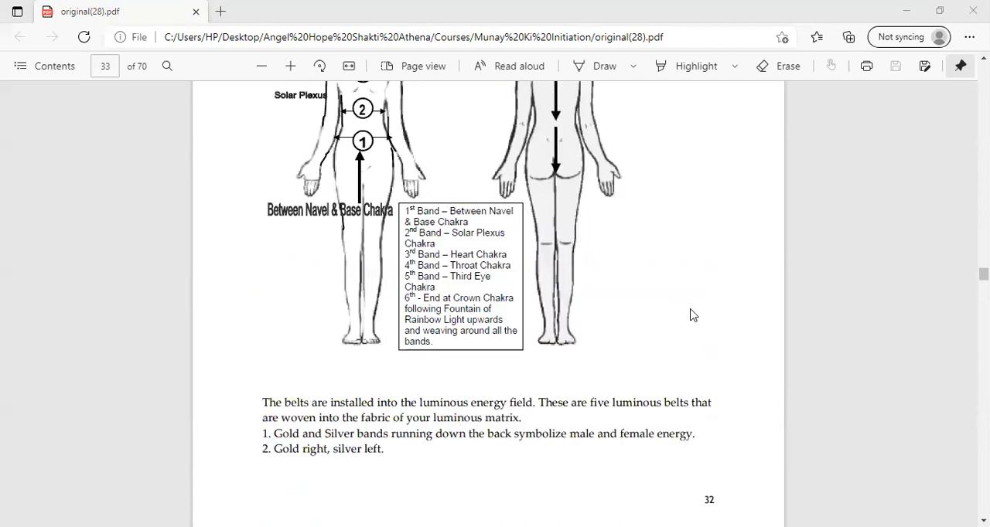